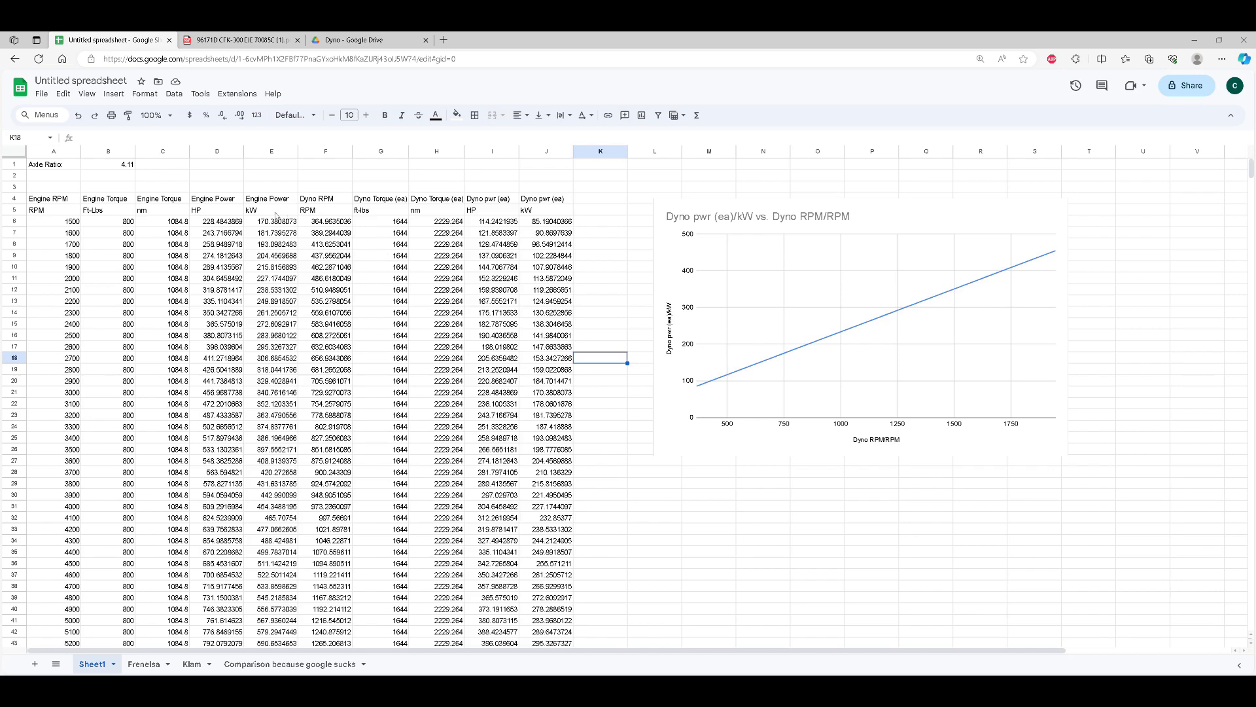
Step: Review Sheet1's engine power formula in D27, the 4.11 axle ratio and 800 ft-lb engine torque
{"action": "scroll", "scroll_direction": "down", "scroll_amount": 3}
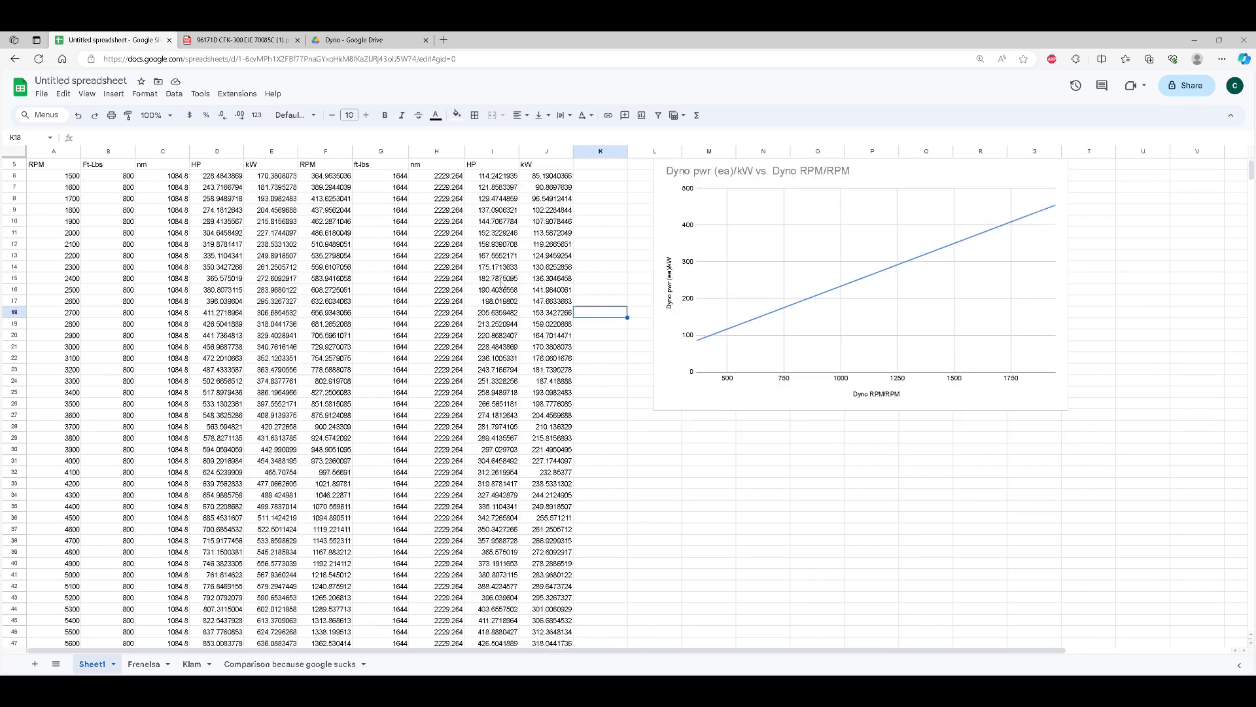
{"action": "scroll", "scroll_direction": "up", "scroll_amount": 3}
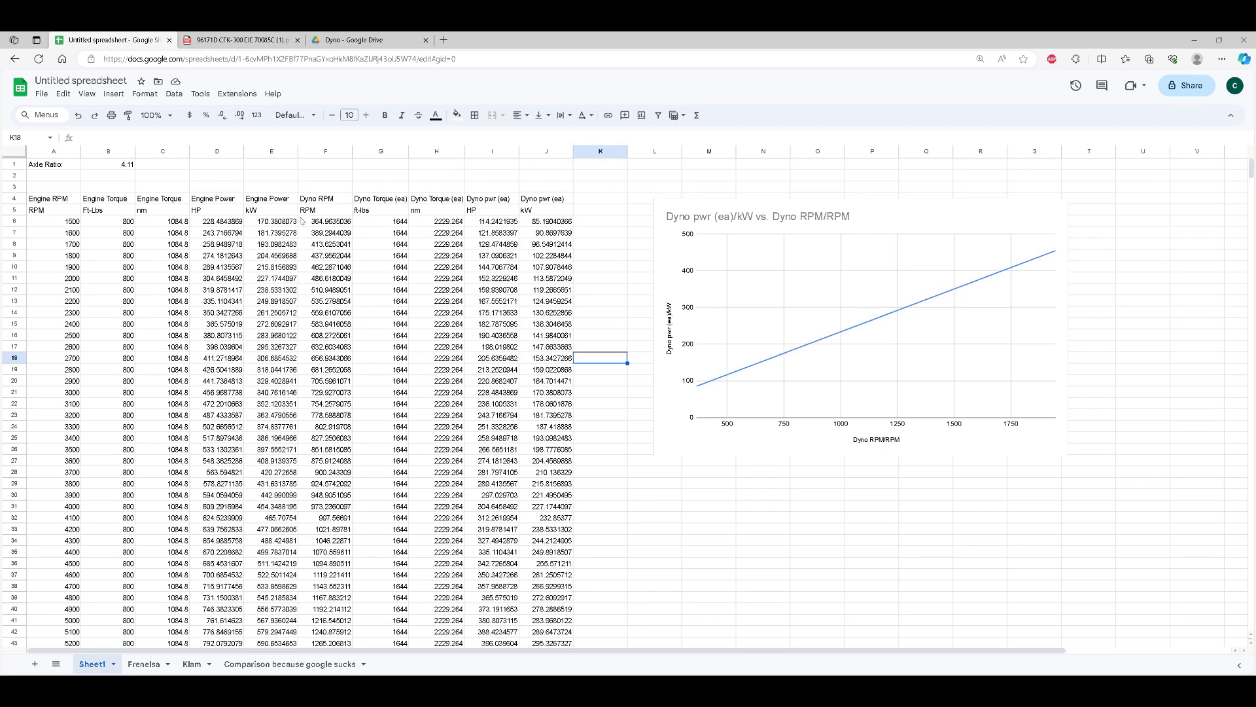
{"action": "mouse_move", "coordinate": [613, 284]}
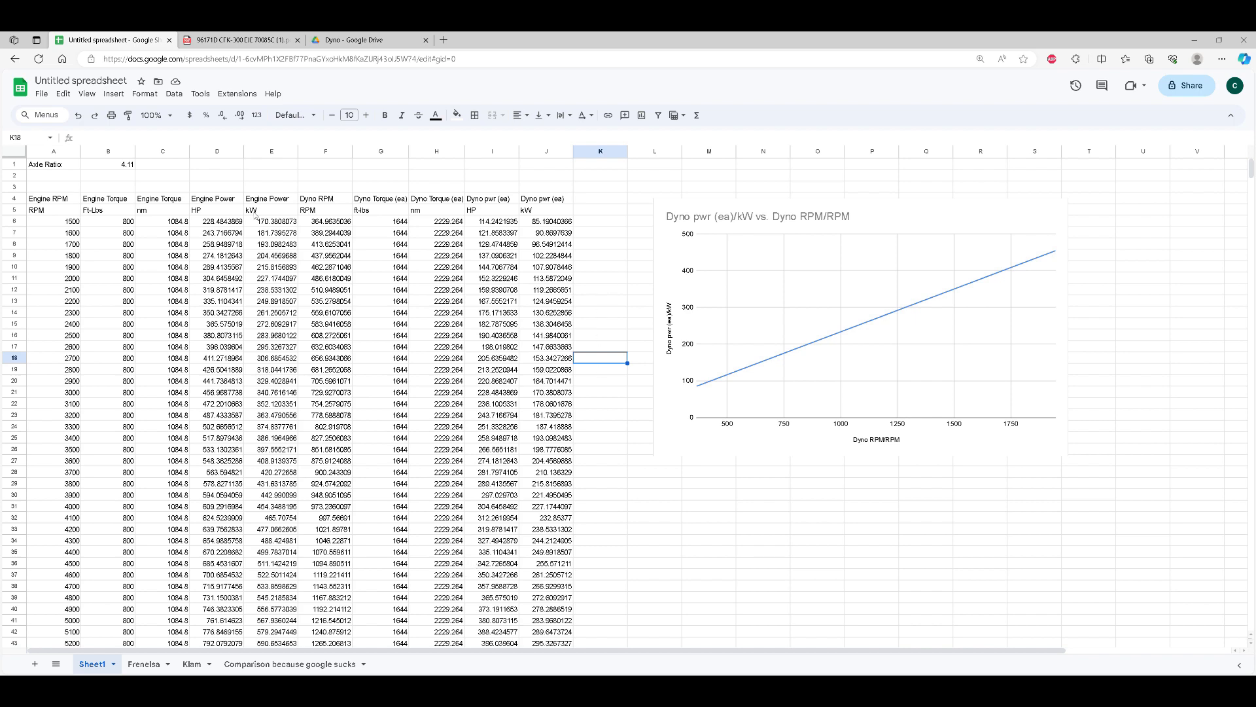
{"action": "mouse_move", "coordinate": [291, 152]}
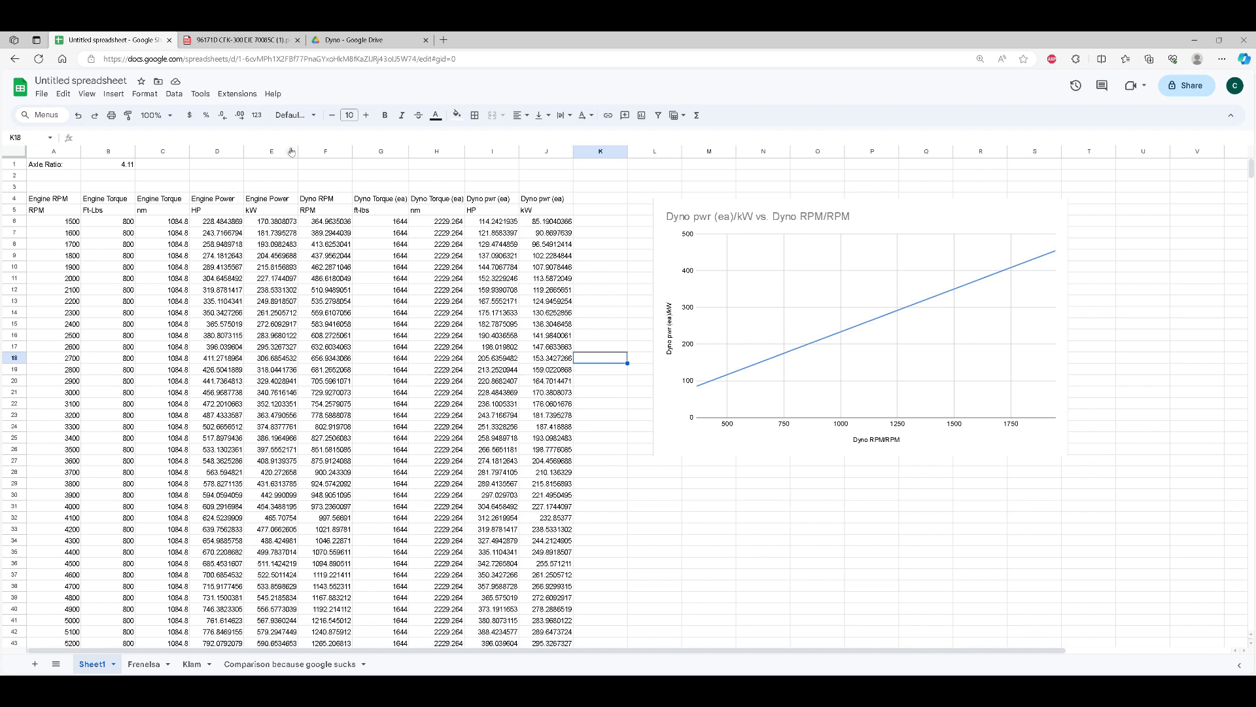
{"action": "mouse_move", "coordinate": [325, 173]}
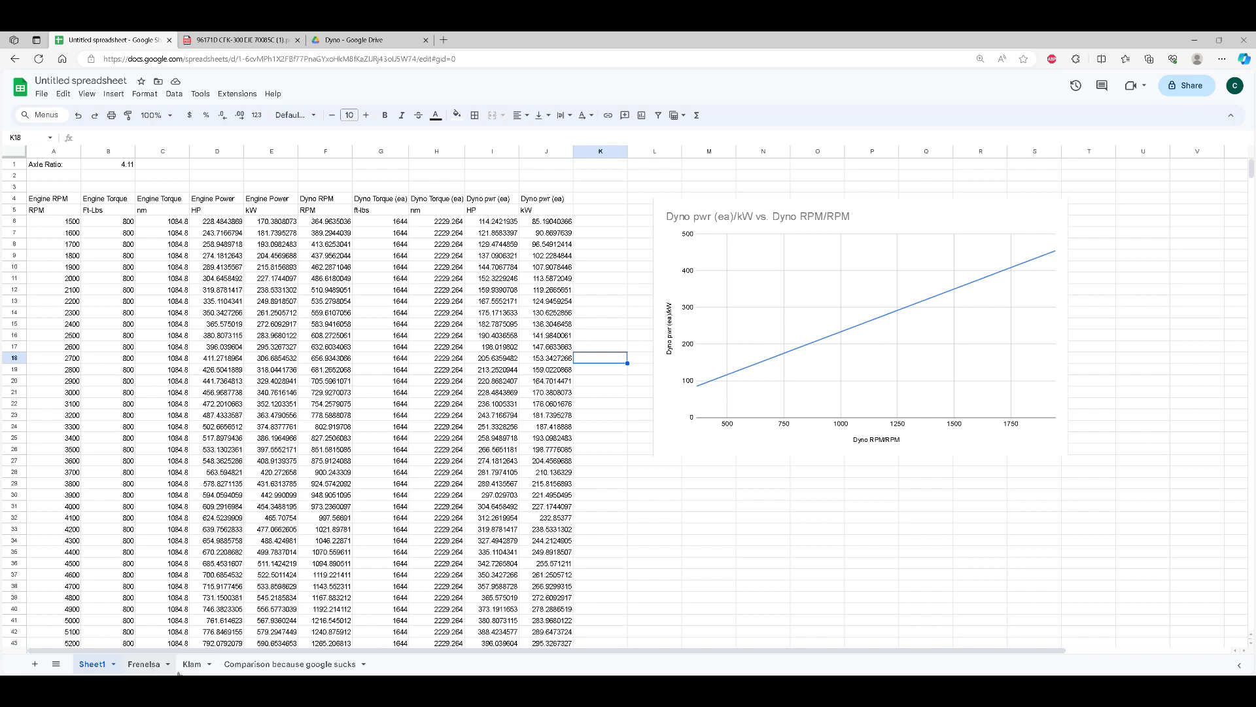
{"action": "mouse_move", "coordinate": [589, 213]}
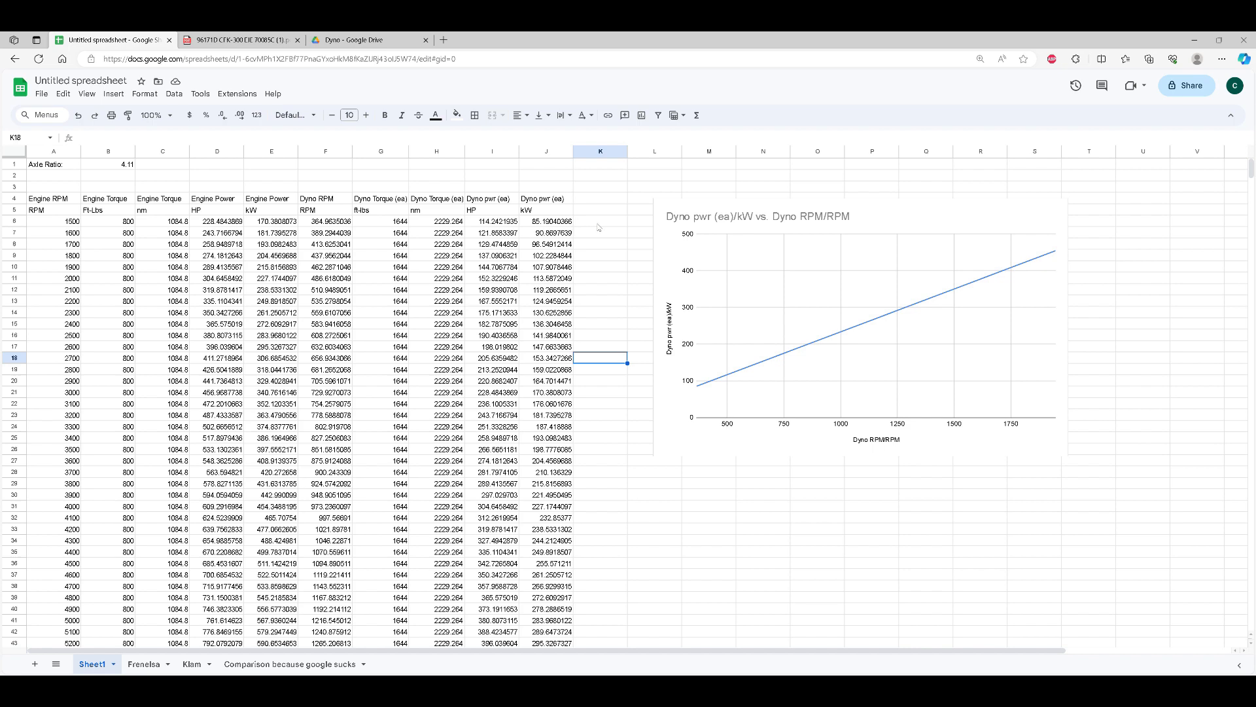
{"action": "left_click", "coordinate": [216, 459]}
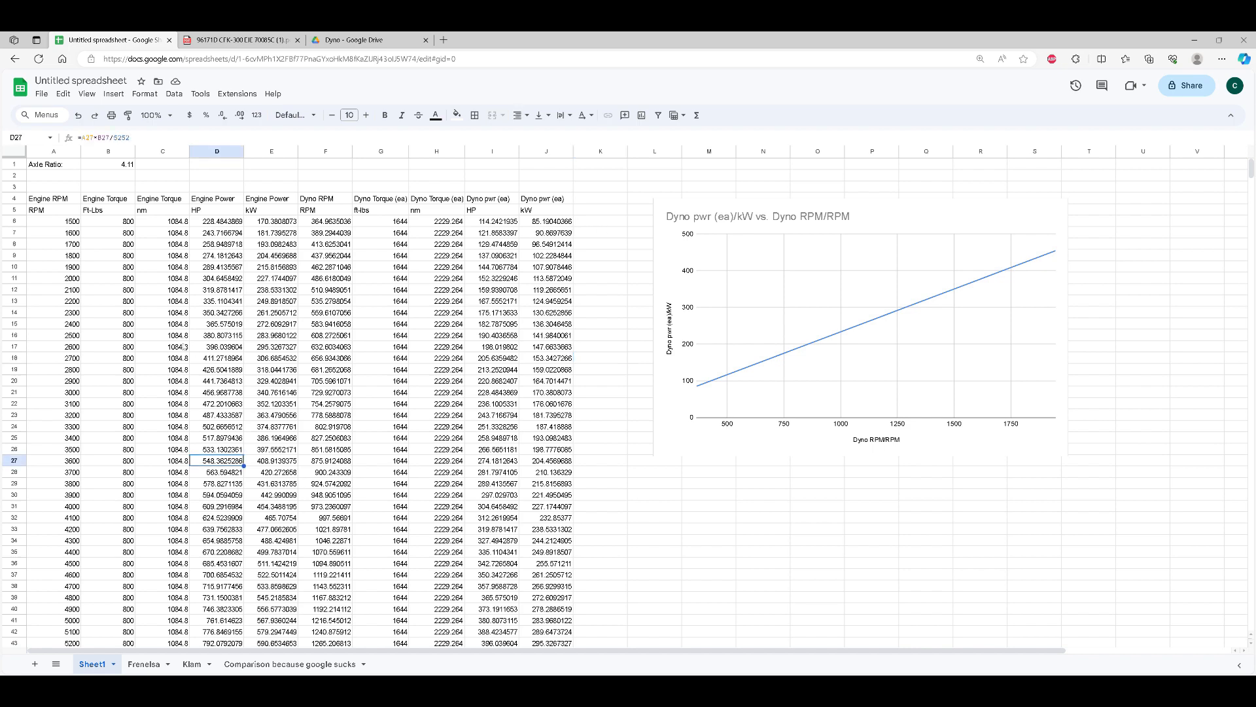
{"action": "mouse_move", "coordinate": [98, 234]}
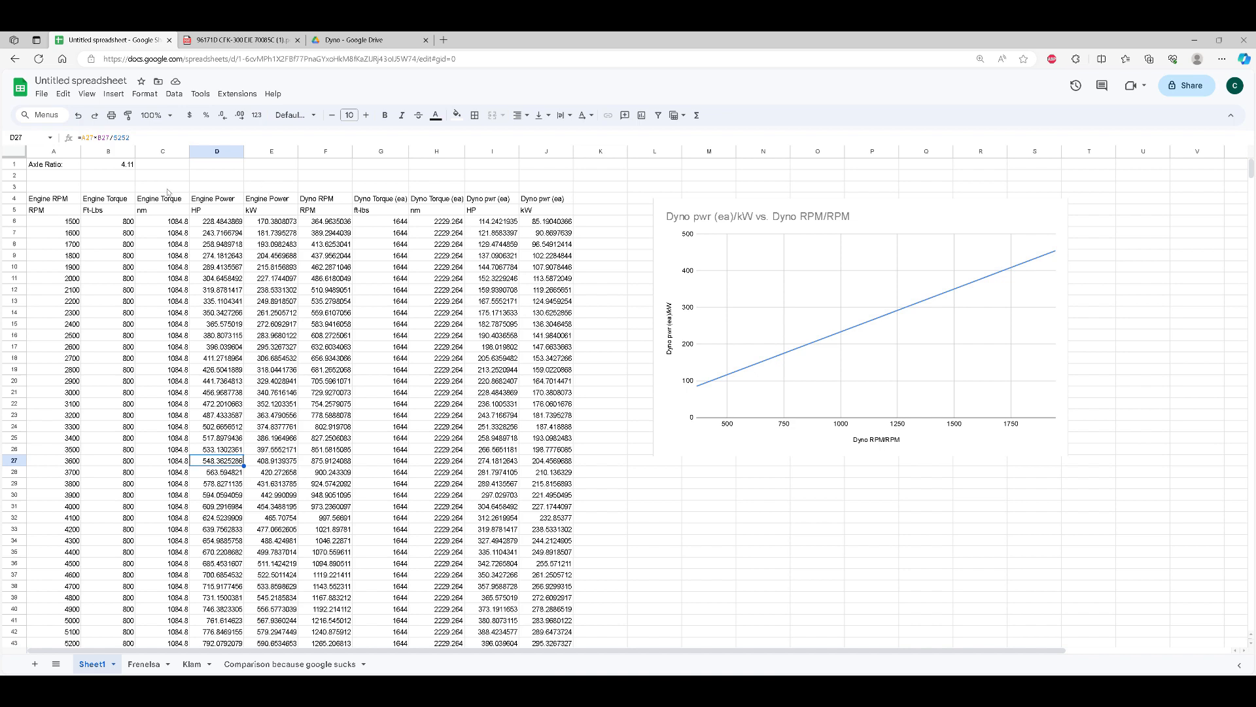
{"action": "mouse_move", "coordinate": [202, 187]}
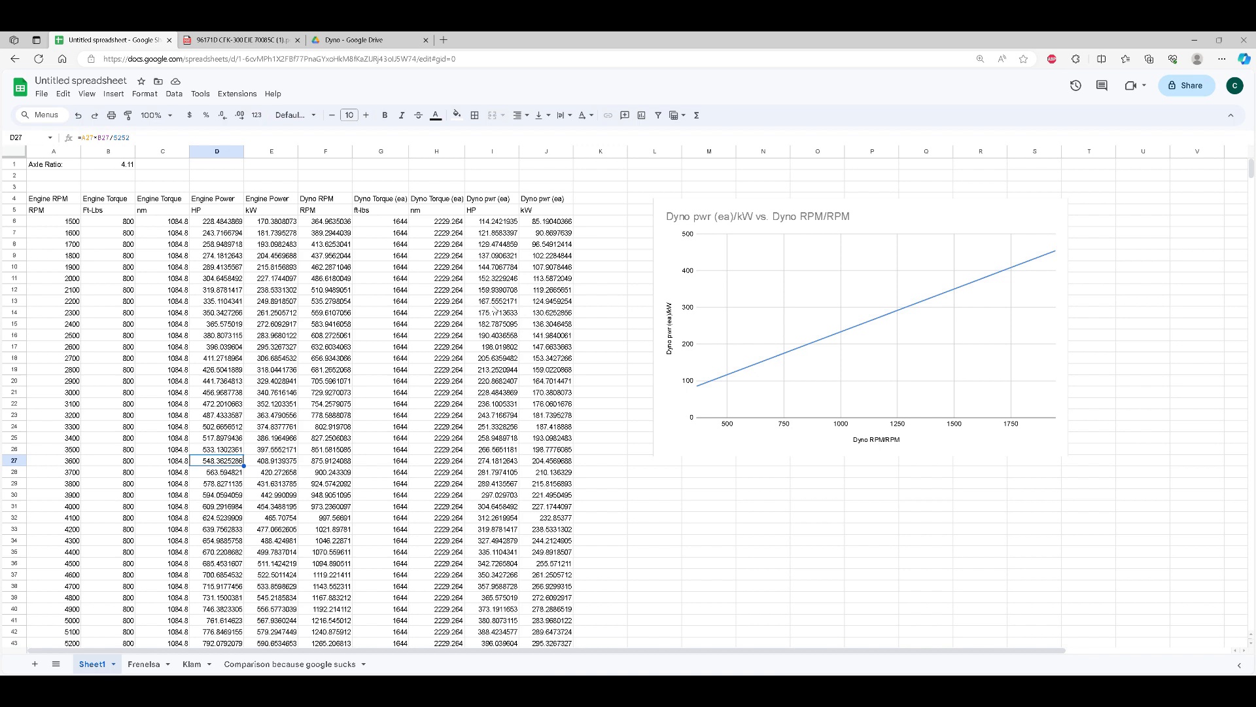
{"action": "mouse_move", "coordinate": [633, 245]}
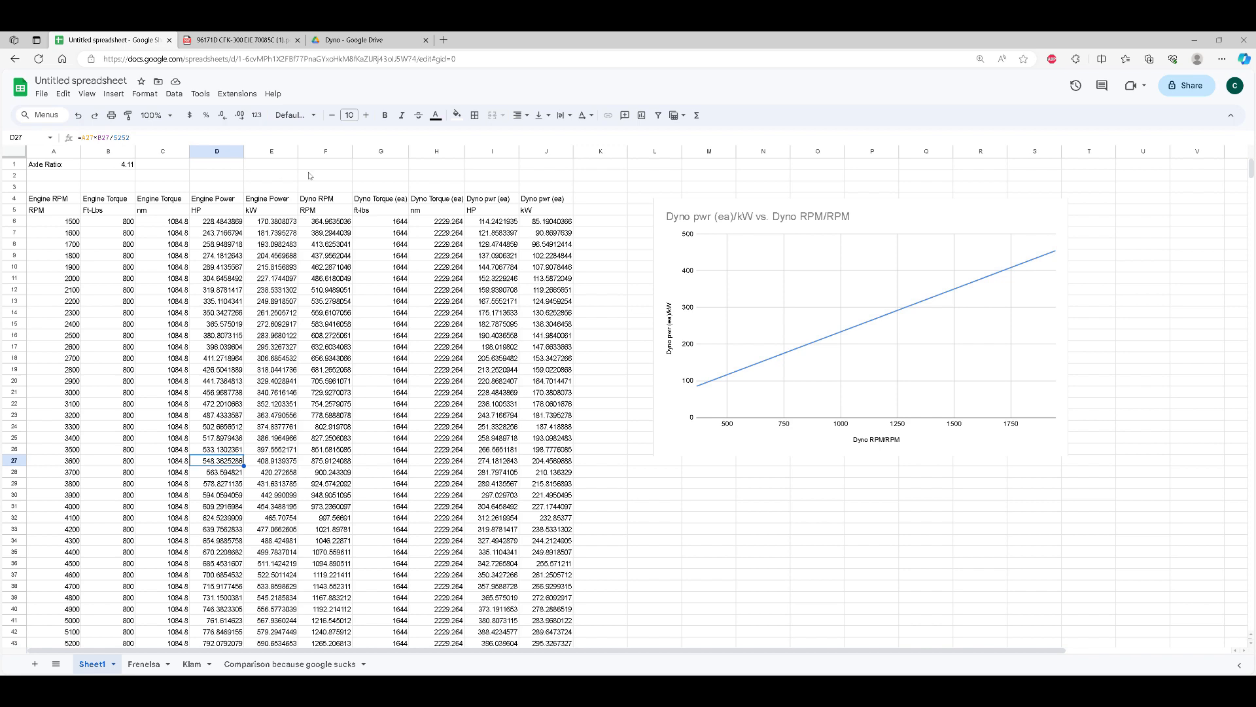
{"action": "mouse_move", "coordinate": [67, 174]}
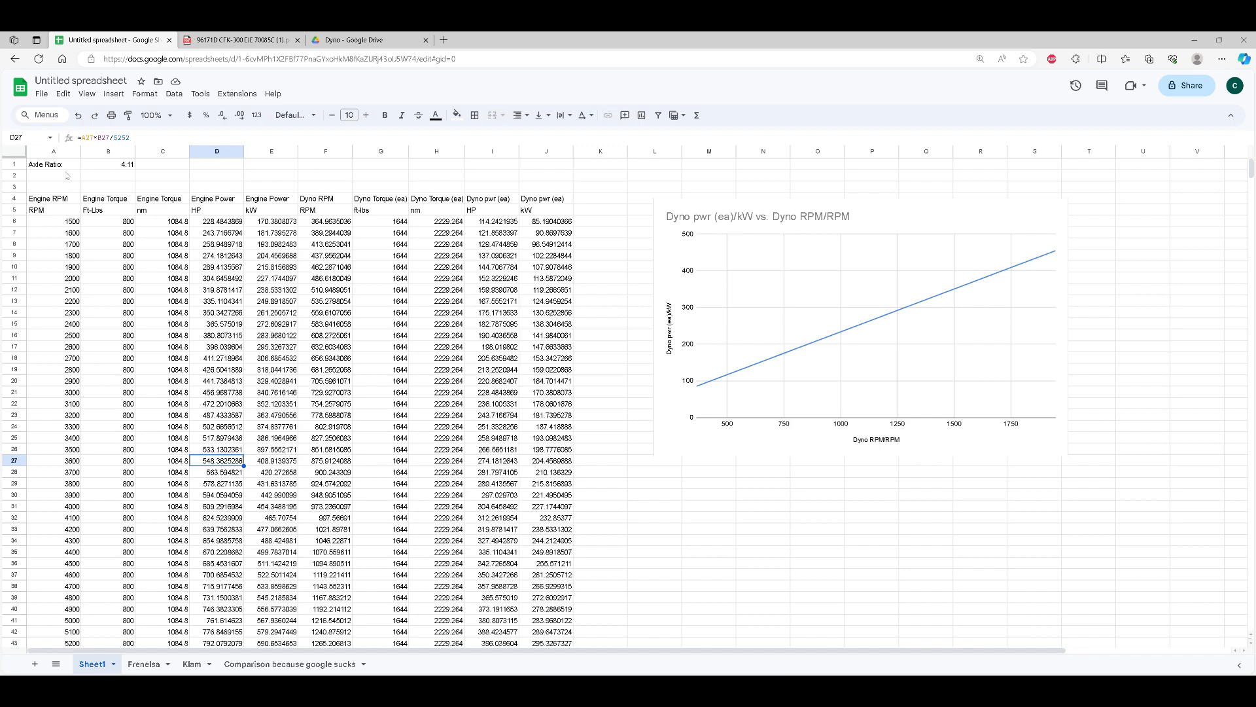
{"action": "mouse_move", "coordinate": [99, 172]}
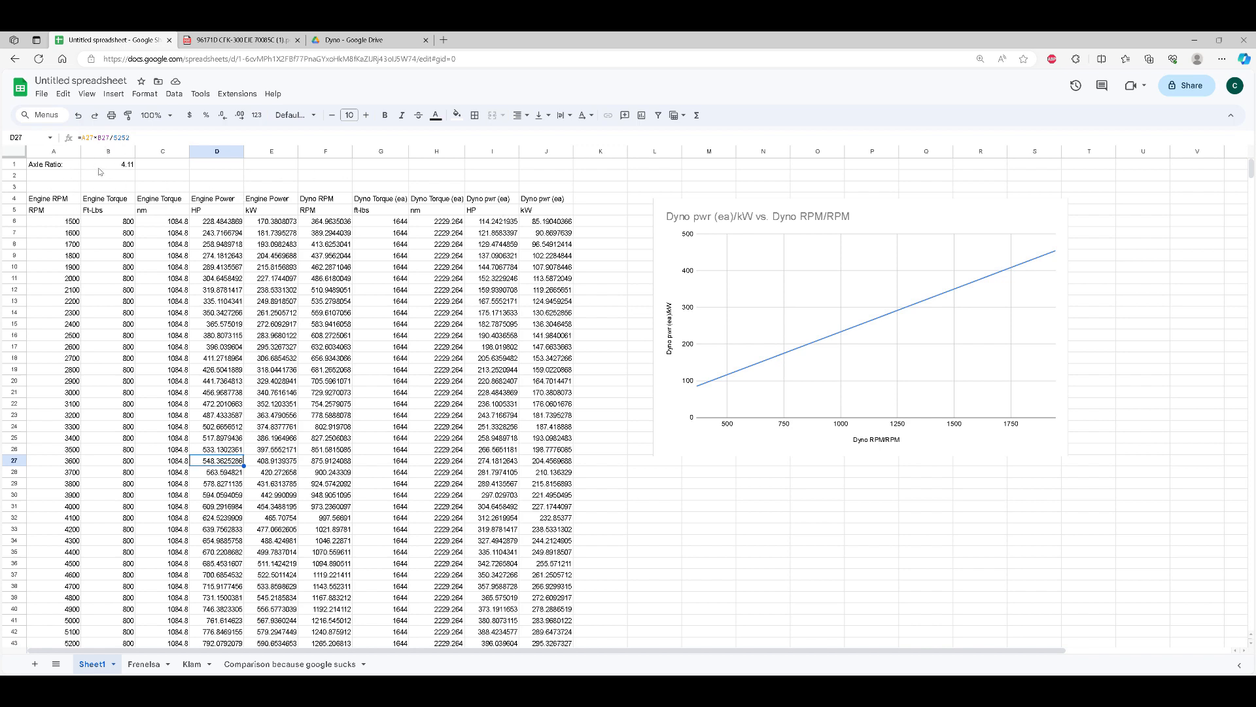
{"action": "left_click", "coordinate": [109, 165]}
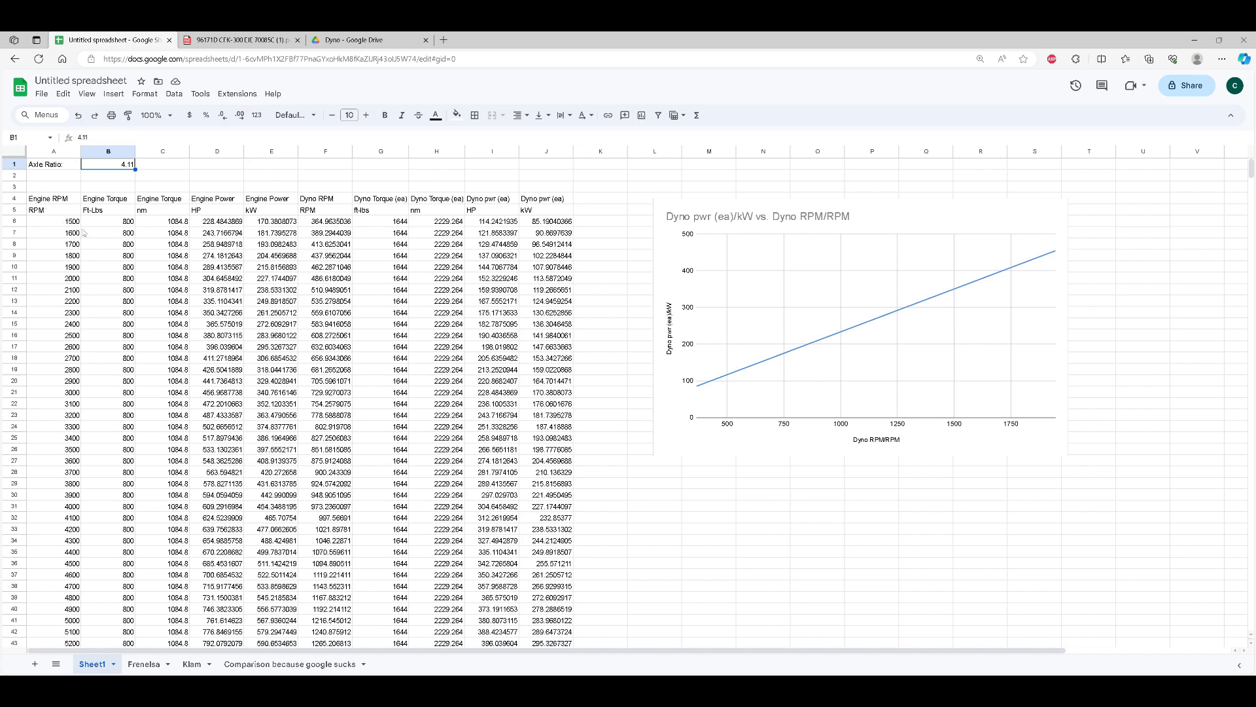
{"action": "scroll", "scroll_direction": "down", "scroll_amount": 3}
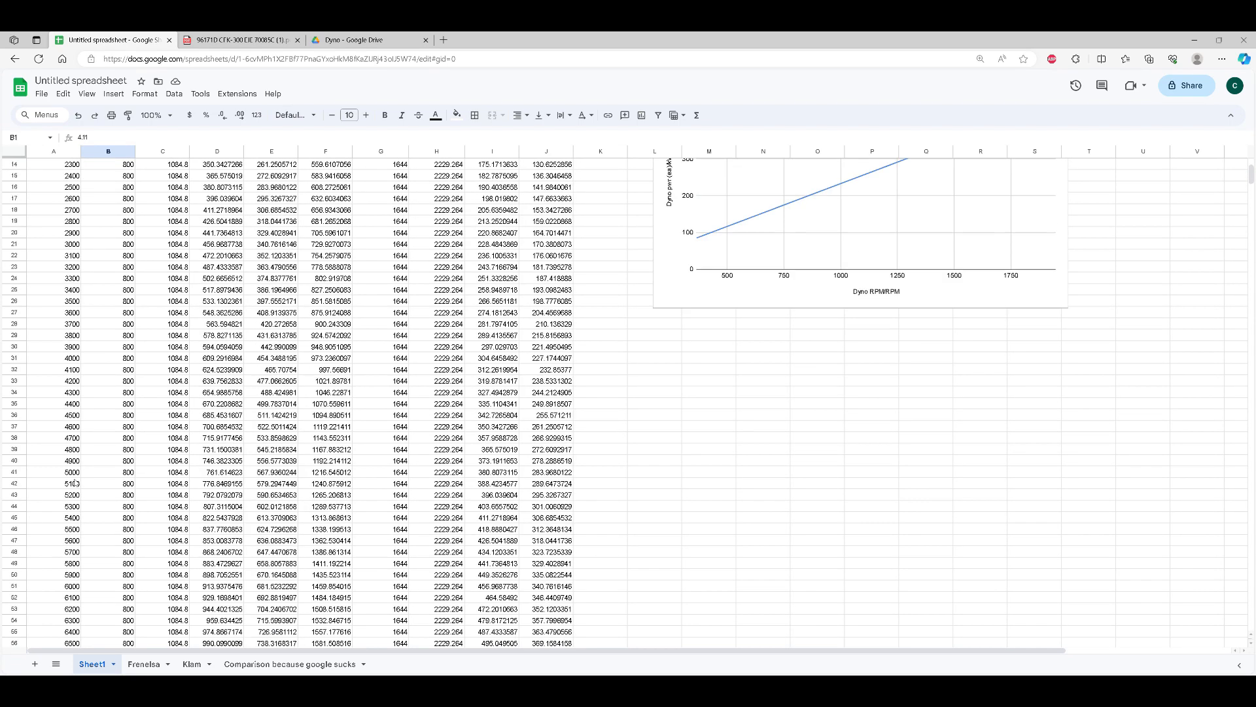
{"action": "scroll", "scroll_direction": "up", "scroll_amount": 3}
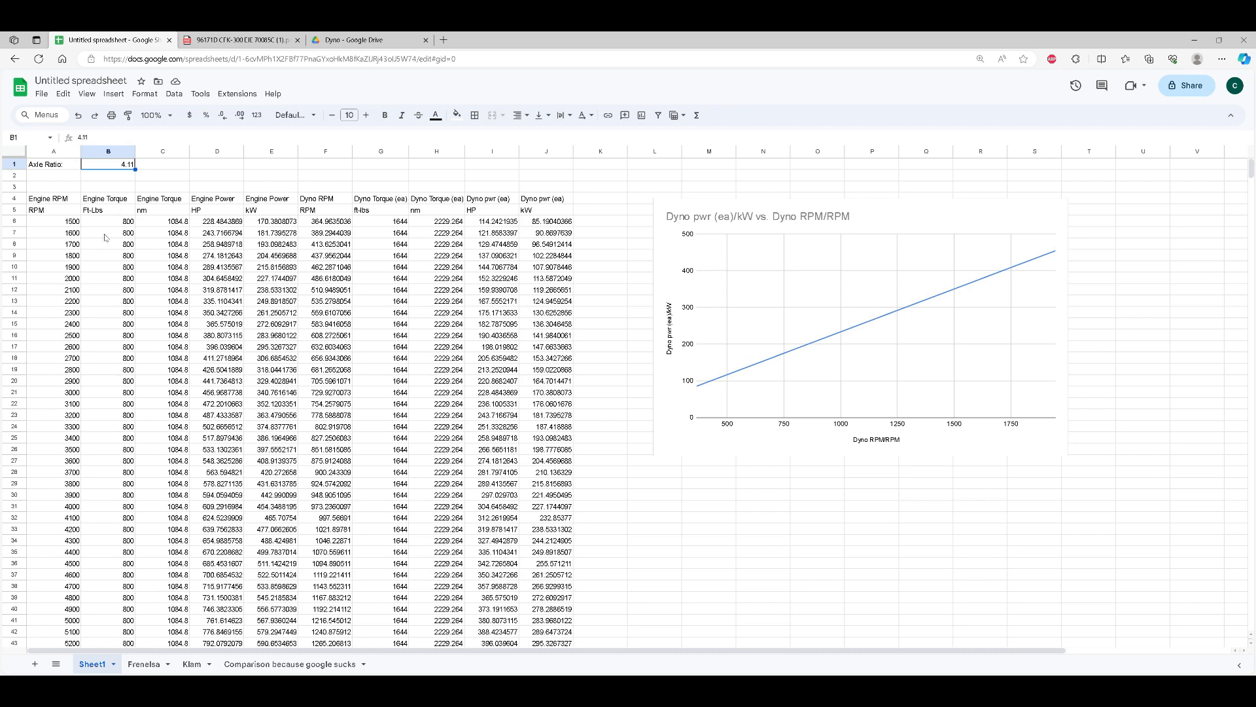
{"action": "left_click", "coordinate": [109, 222]}
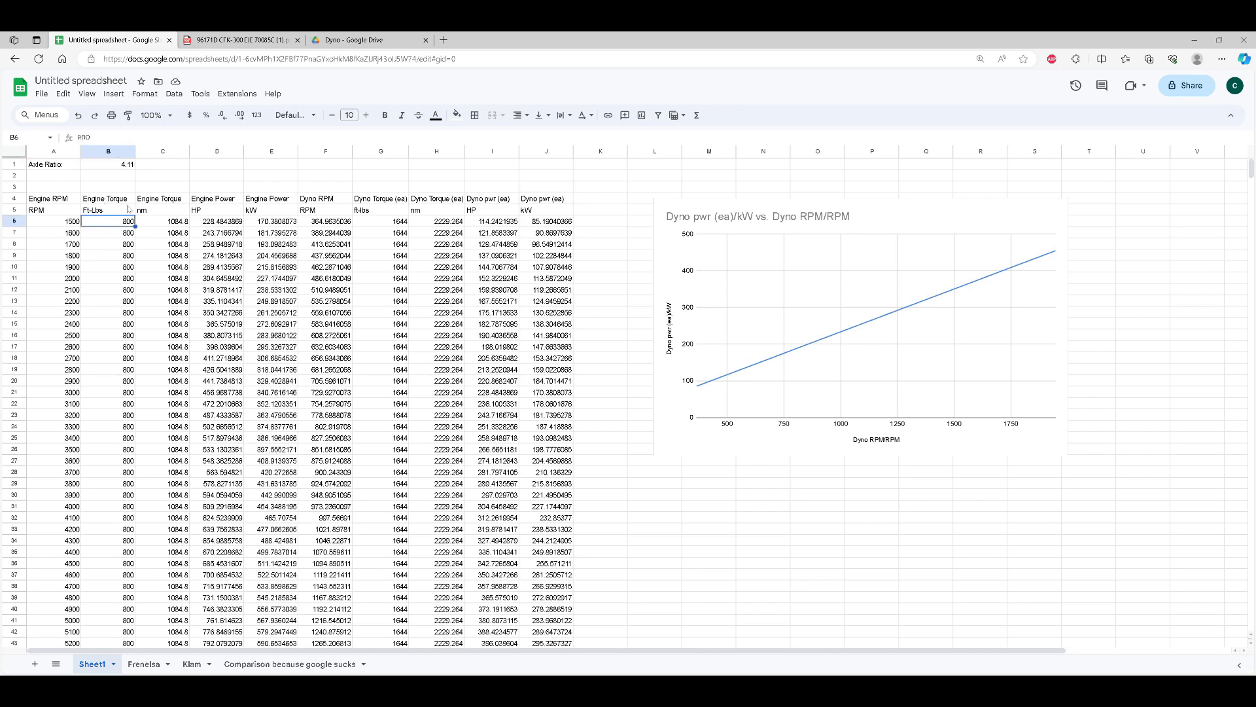
Step: Scroll through the Sheet1 table, then switch to the Frenelsa dyno torque sheet
{"action": "scroll", "scroll_direction": "down", "scroll_amount": 3}
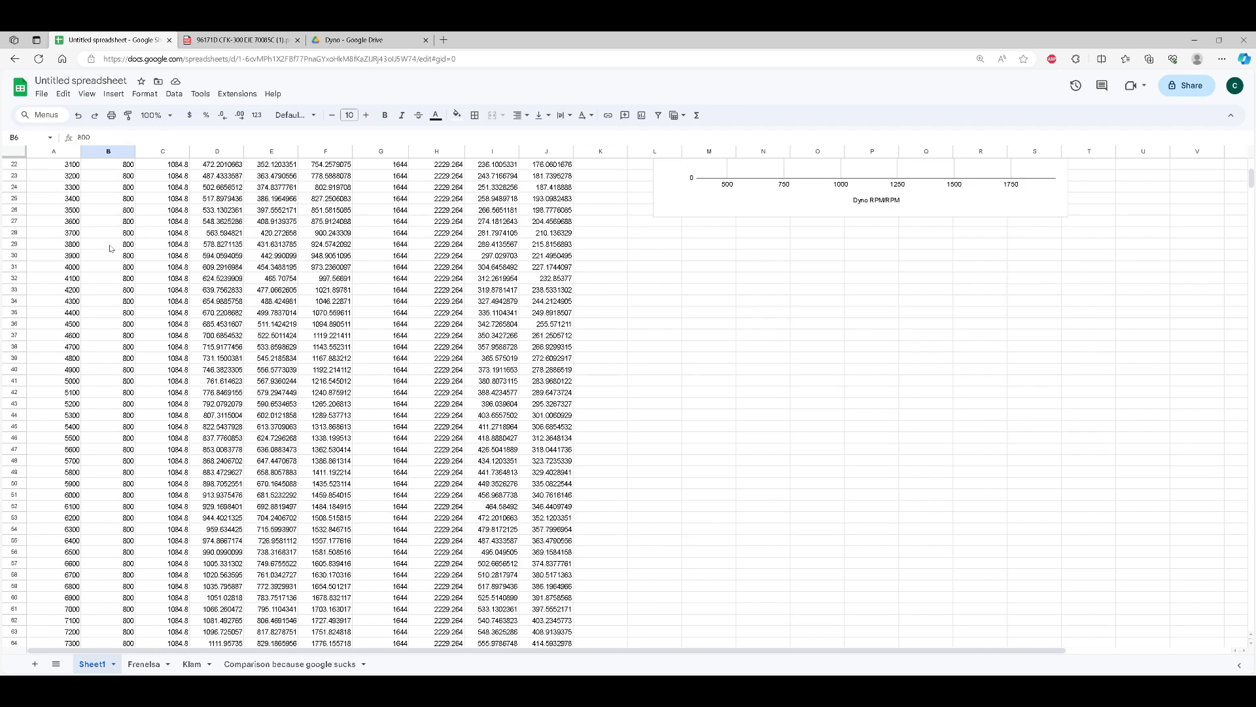
{"action": "scroll", "scroll_direction": "up", "scroll_amount": 3}
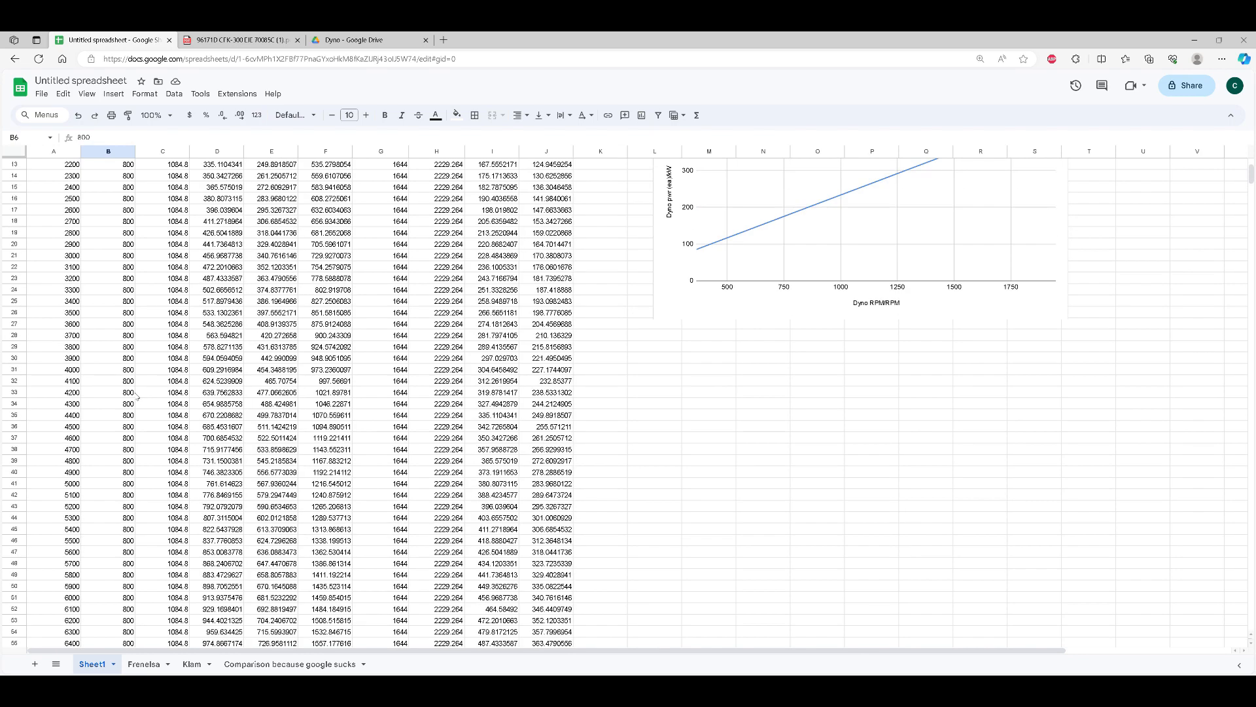
{"action": "scroll", "scroll_direction": "up", "scroll_amount": 3}
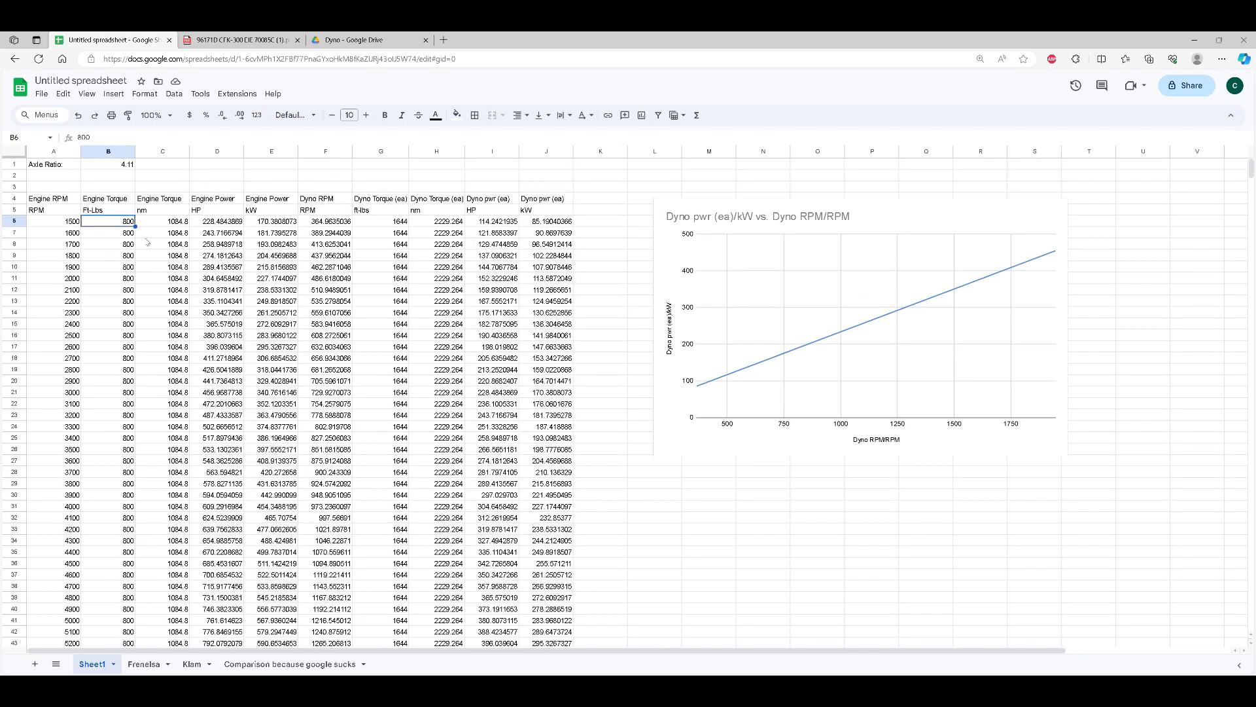
{"action": "mouse_move", "coordinate": [104, 266]}
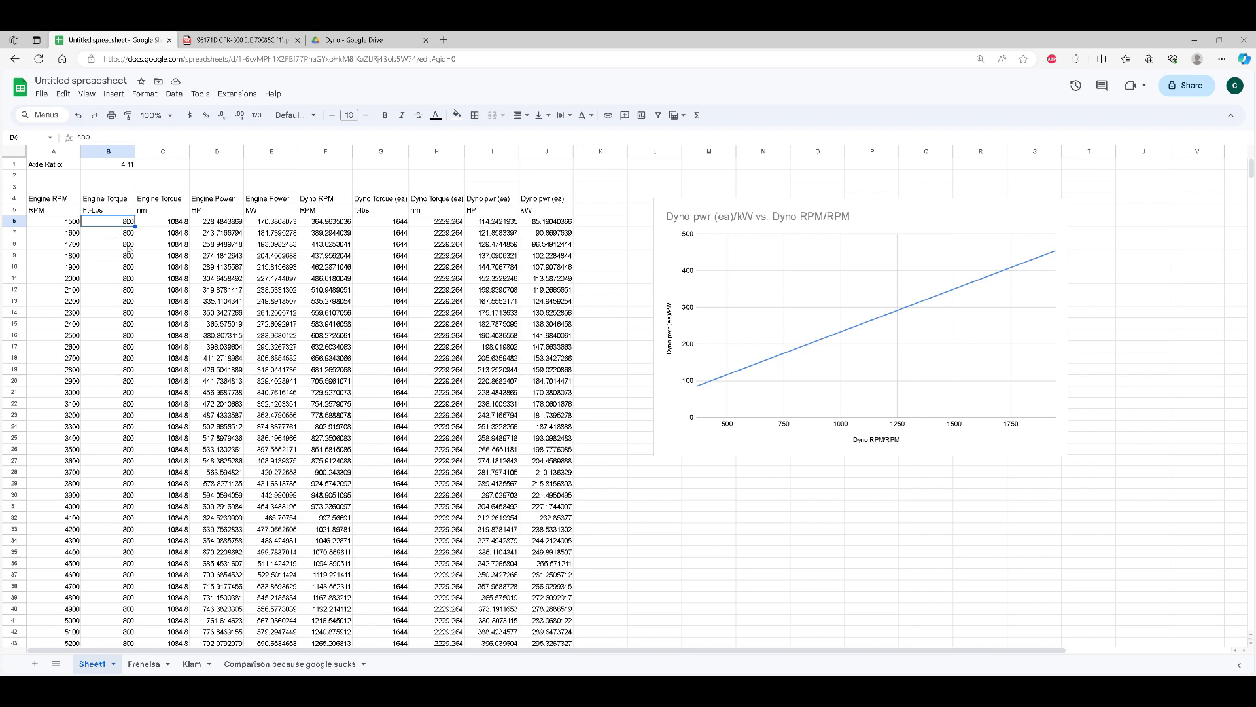
{"action": "mouse_move", "coordinate": [119, 277]}
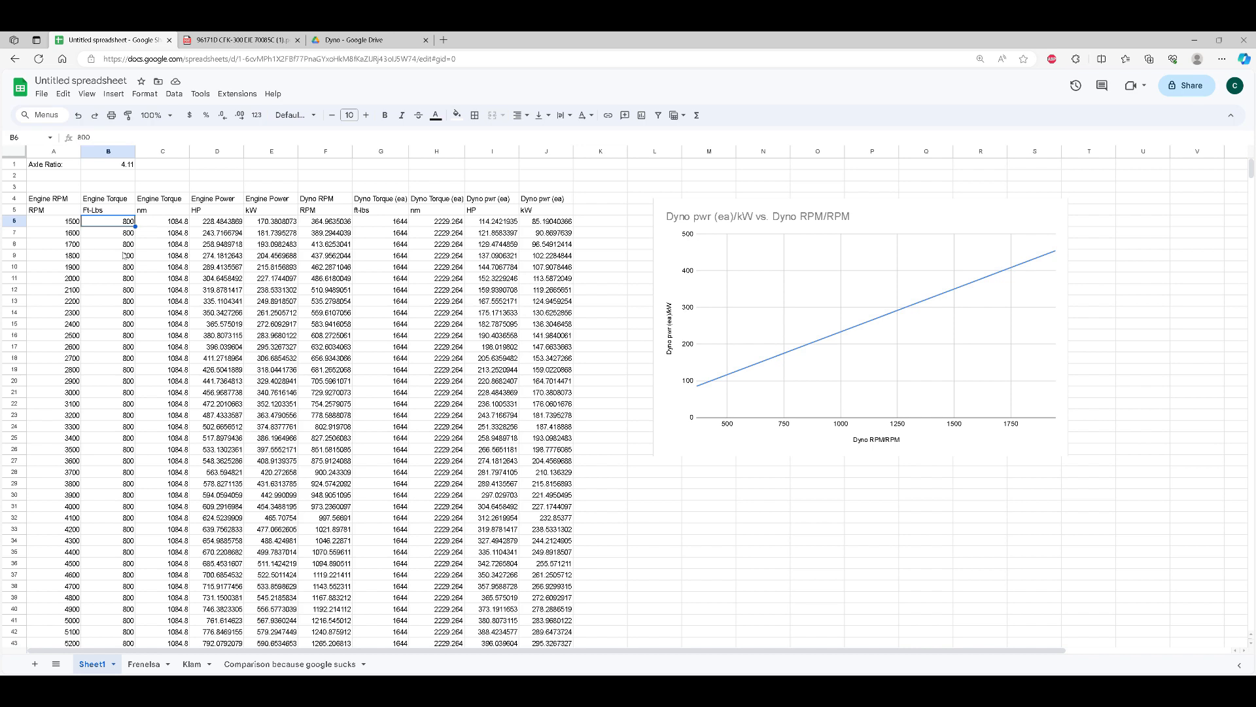
{"action": "scroll", "scroll_direction": "down", "scroll_amount": 3}
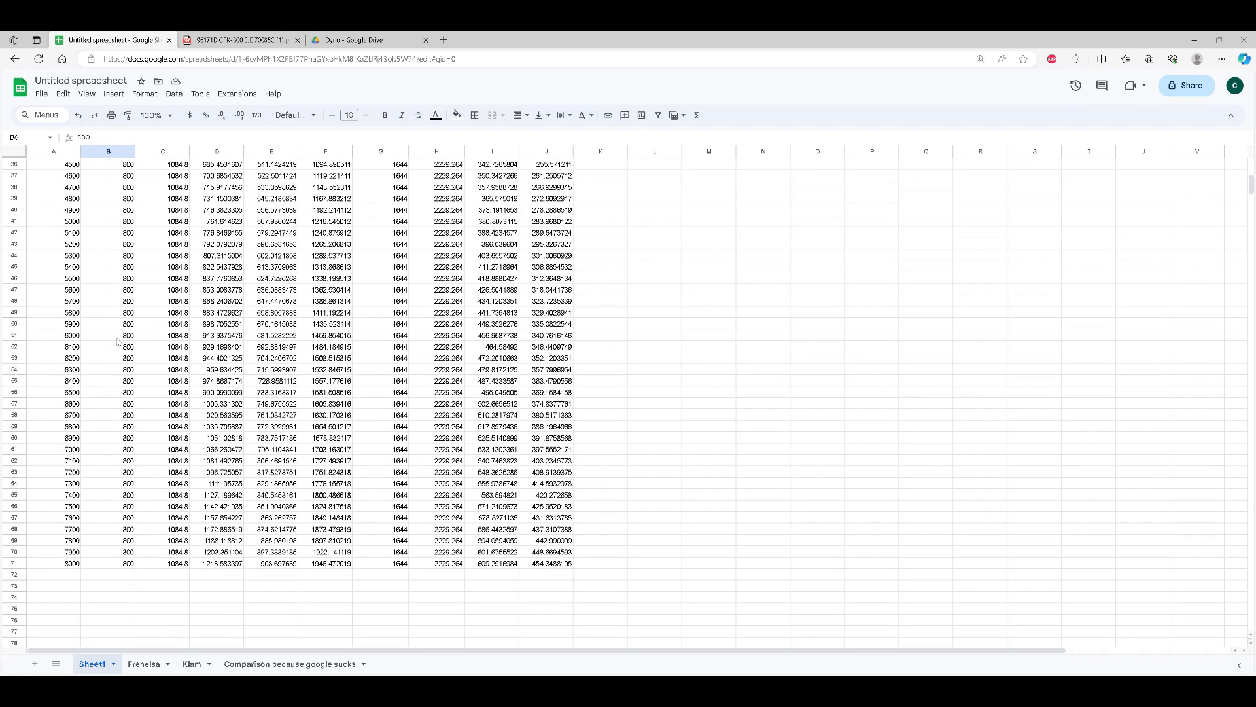
{"action": "mouse_move", "coordinate": [110, 573]}
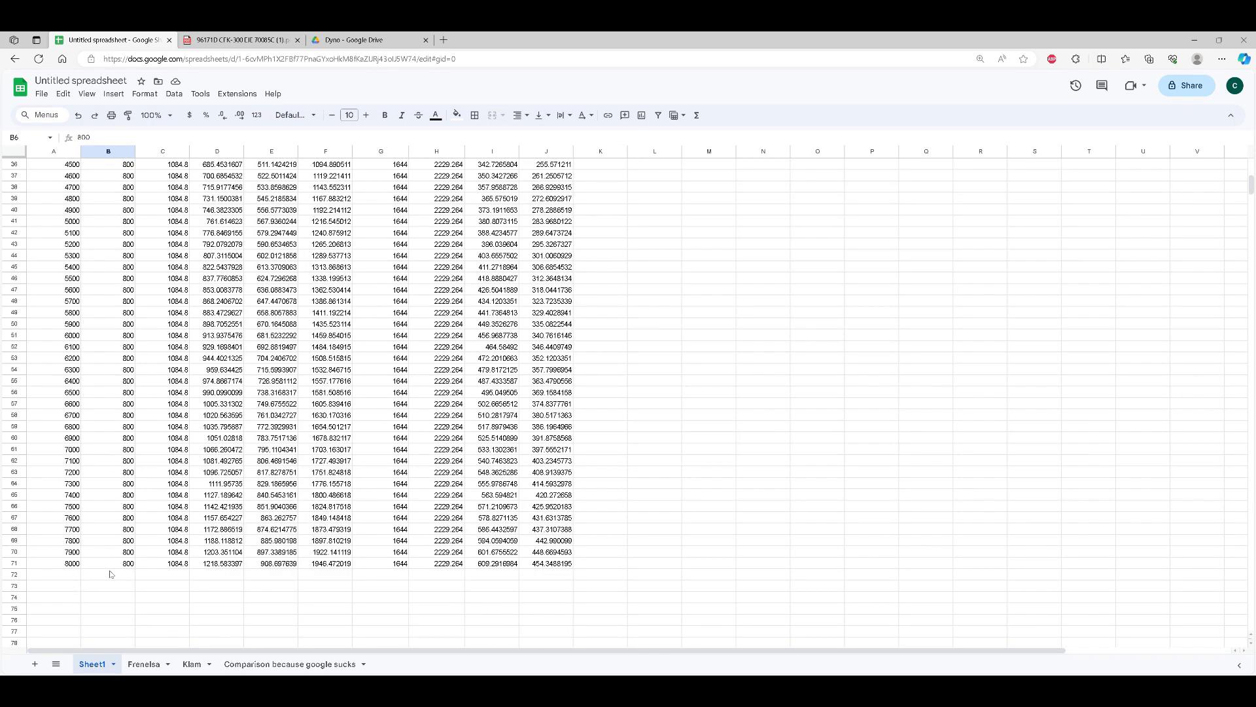
{"action": "scroll", "scroll_direction": "up", "scroll_amount": 3}
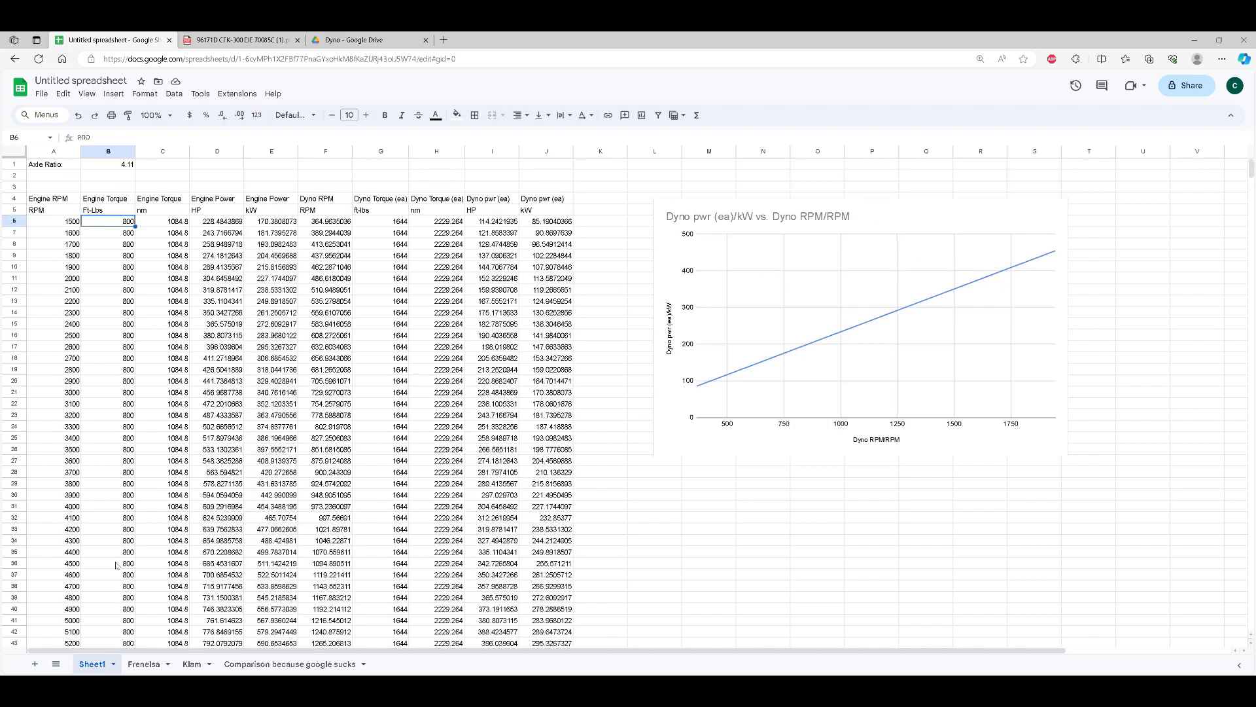
{"action": "scroll", "scroll_direction": "down", "scroll_amount": 3}
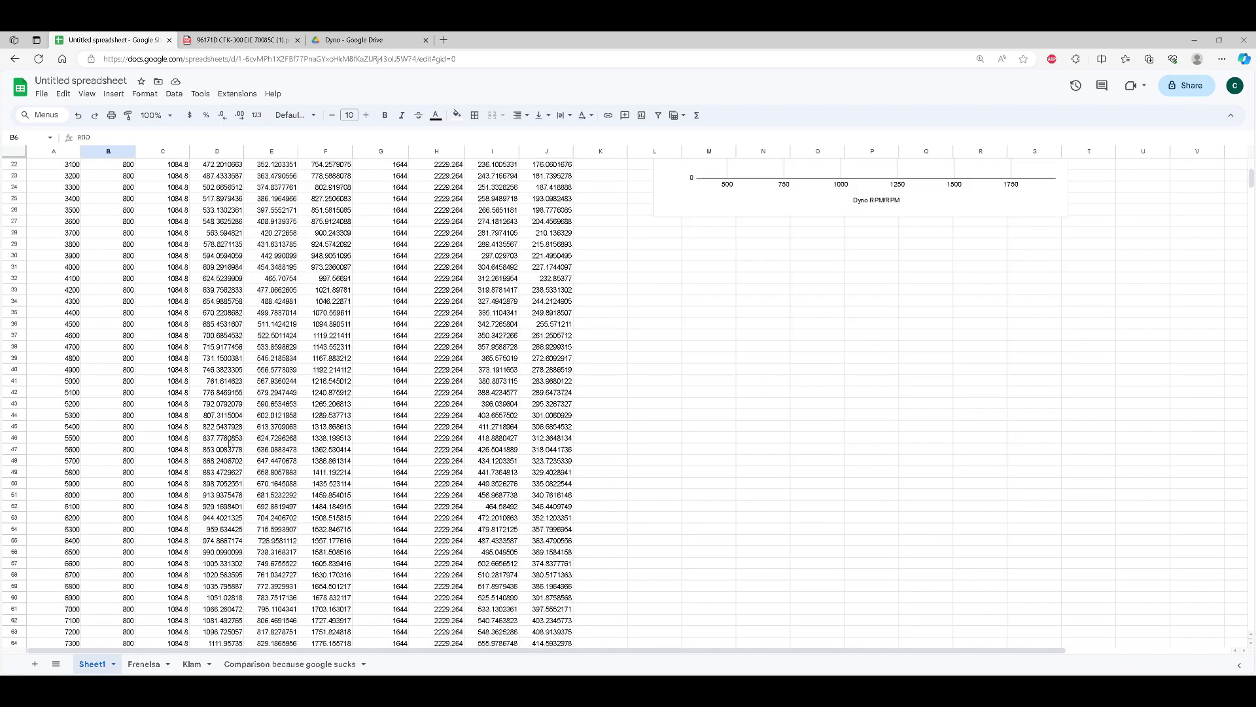
{"action": "scroll", "scroll_direction": "down", "scroll_amount": 3}
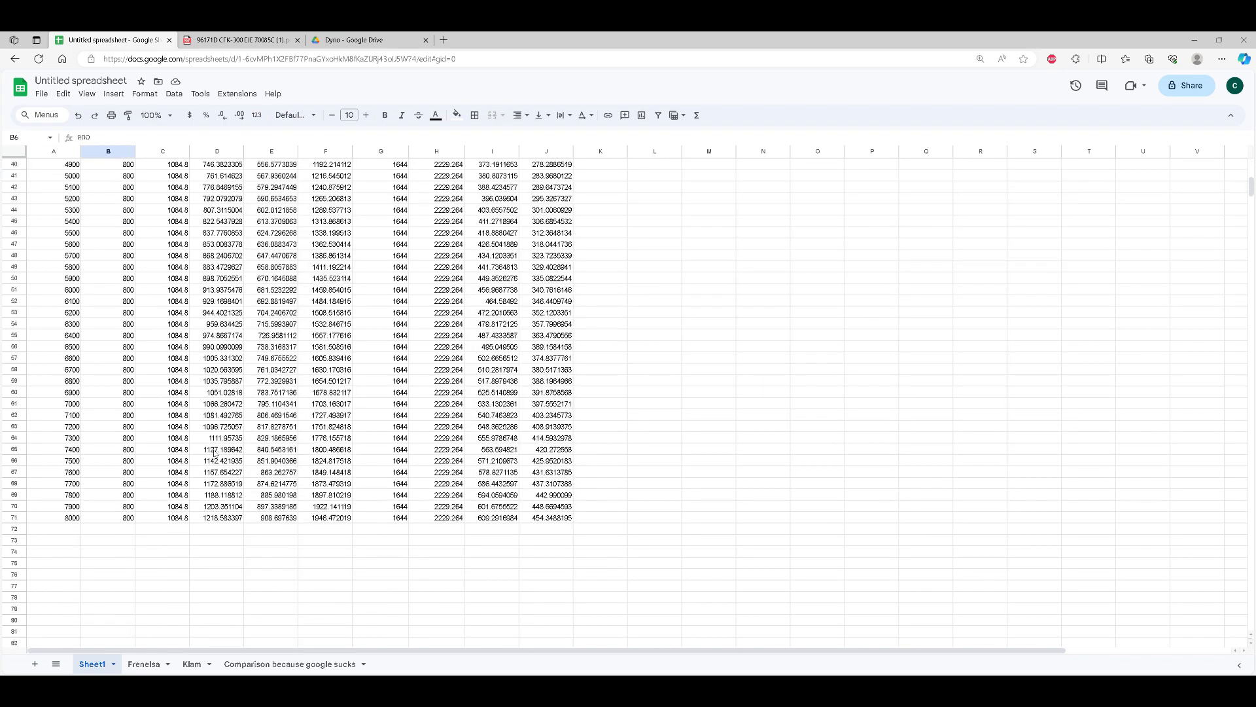
{"action": "scroll", "scroll_direction": "up", "scroll_amount": 3}
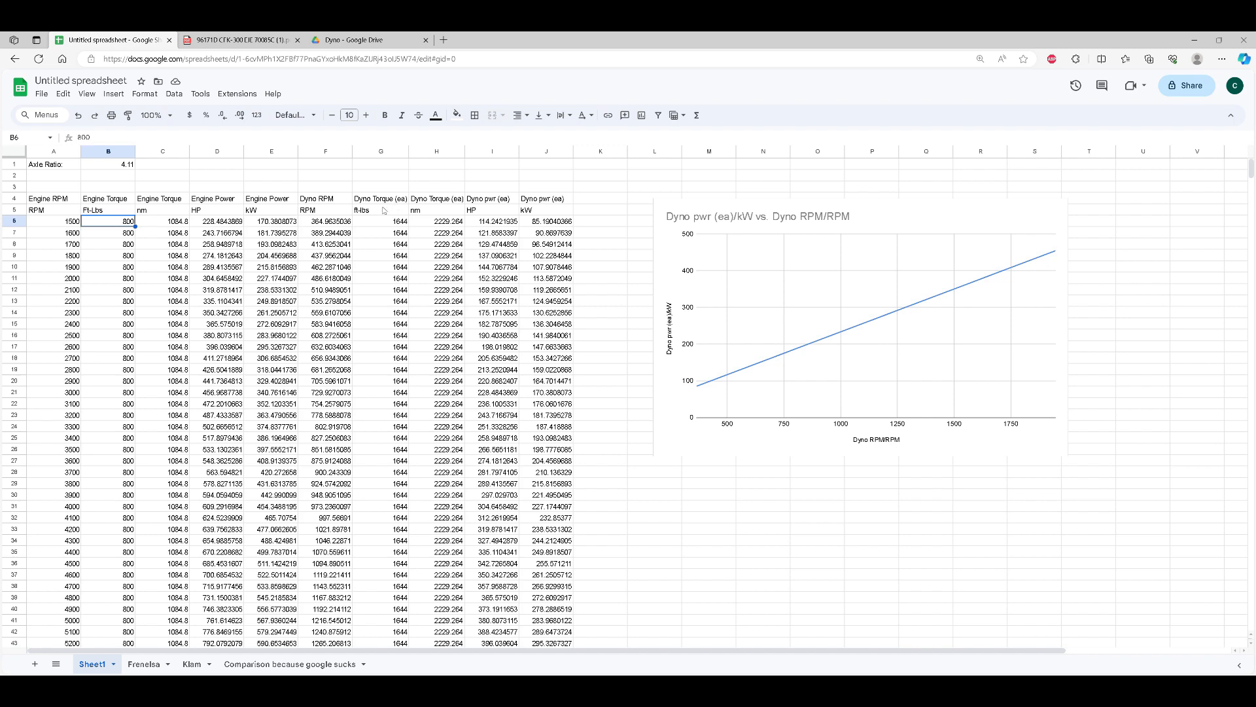
{"action": "mouse_move", "coordinate": [419, 213]}
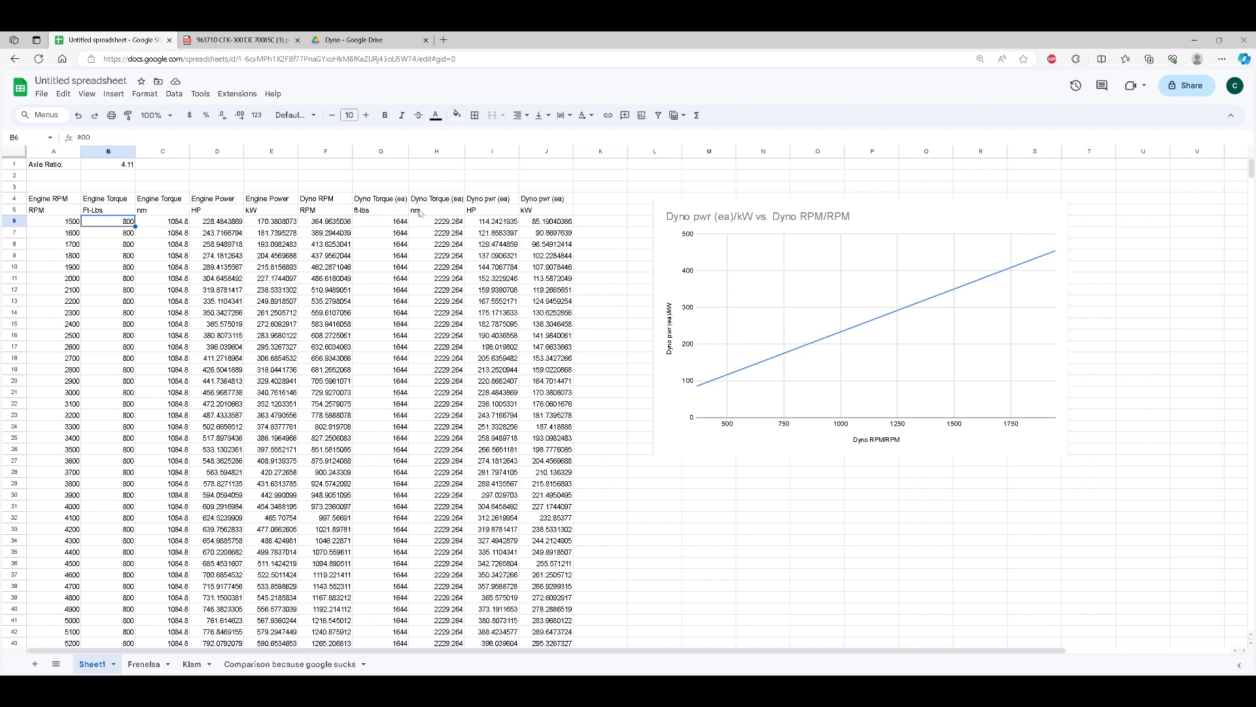
{"action": "mouse_move", "coordinate": [398, 206]}
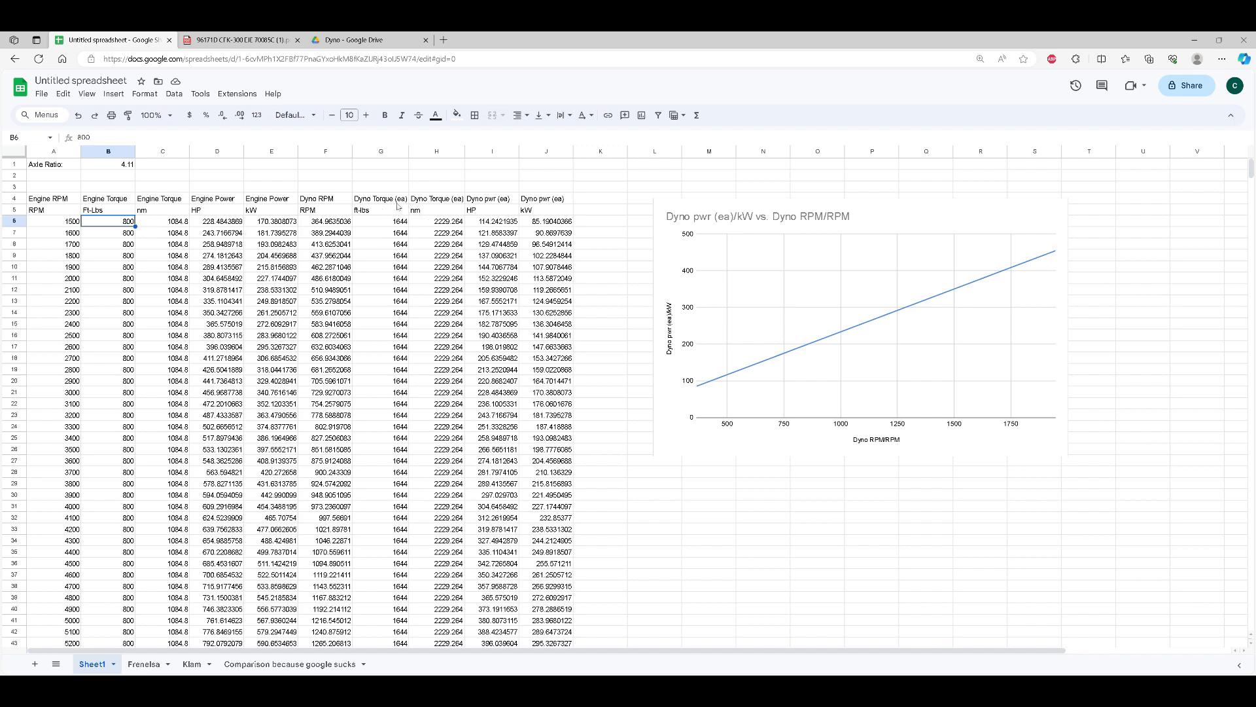
{"action": "mouse_move", "coordinate": [132, 183]}
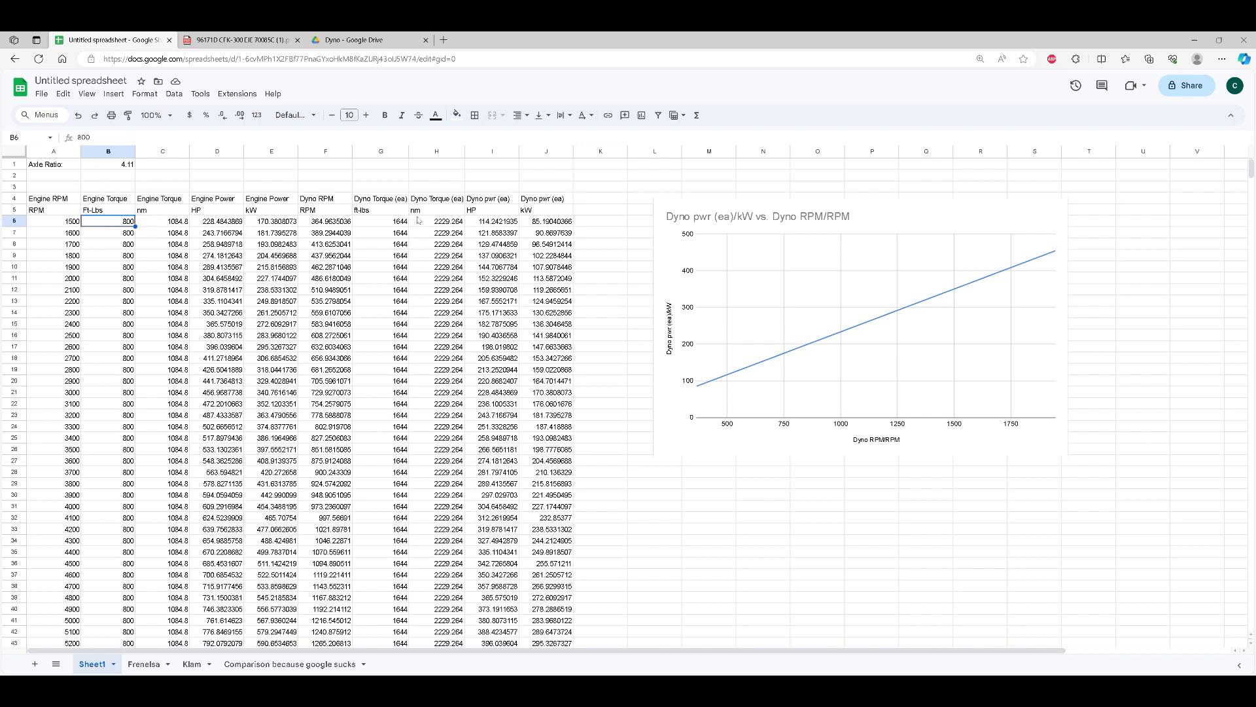
{"action": "mouse_move", "coordinate": [463, 229]}
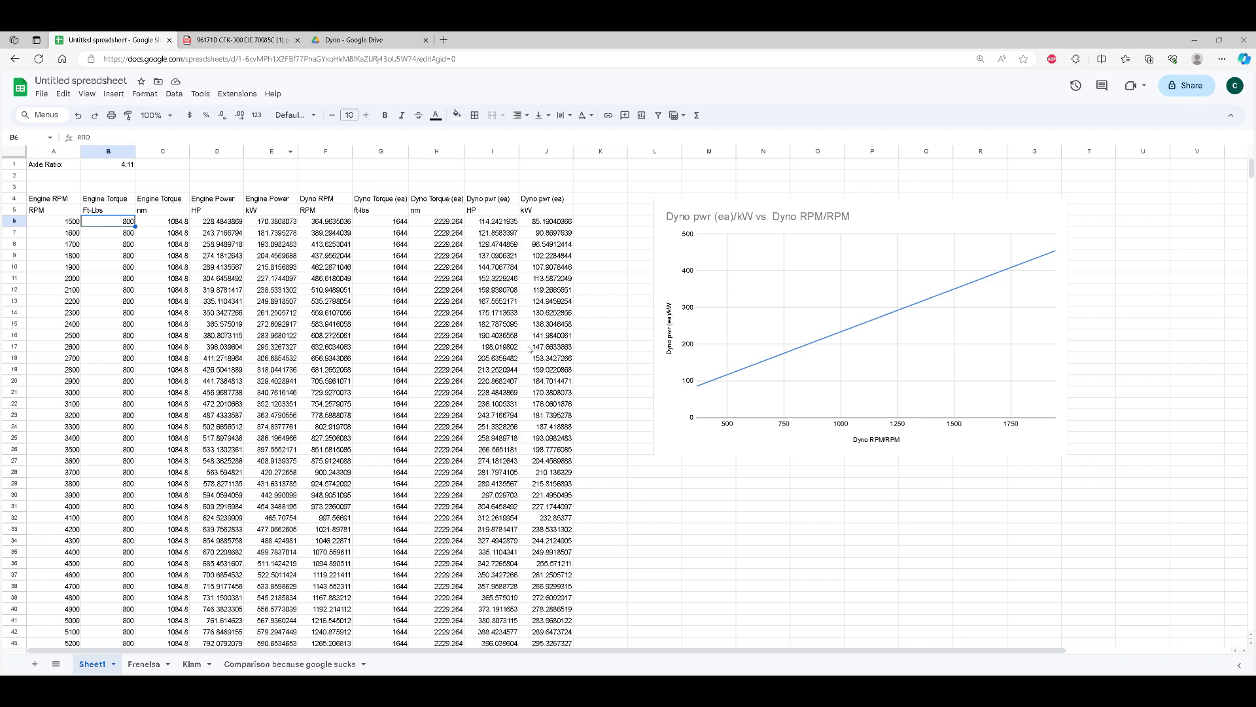
{"action": "mouse_move", "coordinate": [691, 428]}
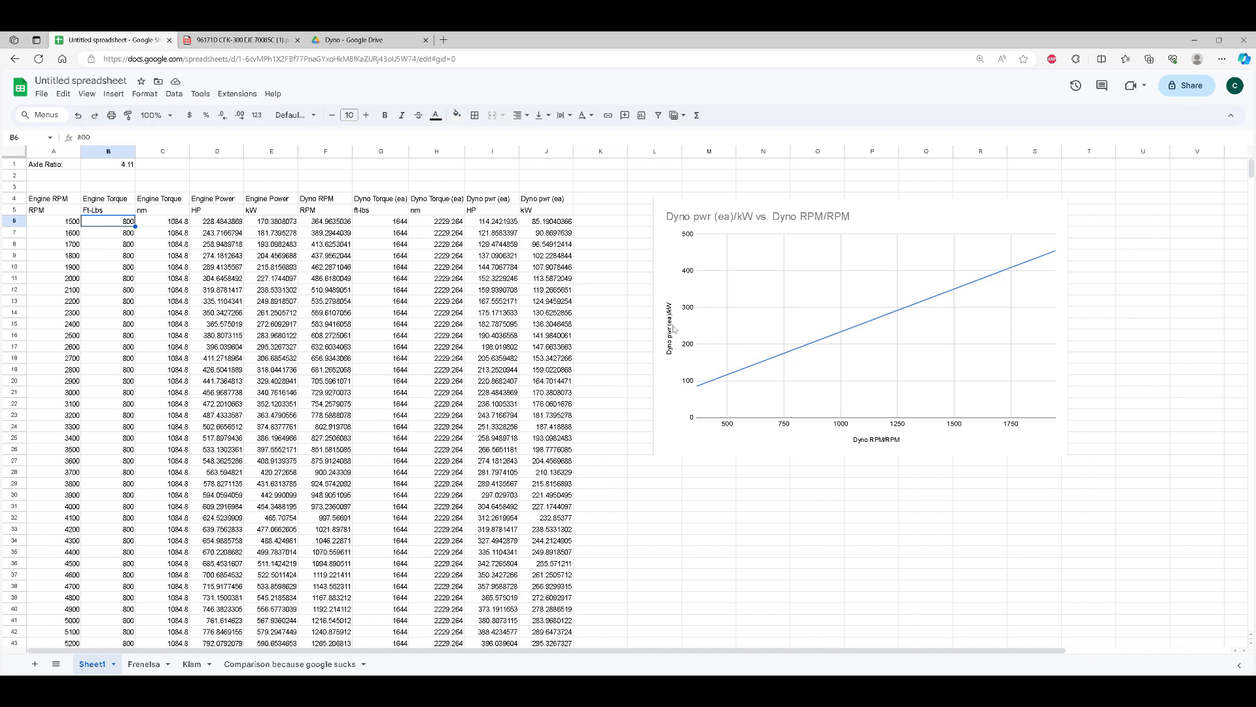
{"action": "mouse_move", "coordinate": [640, 341]}
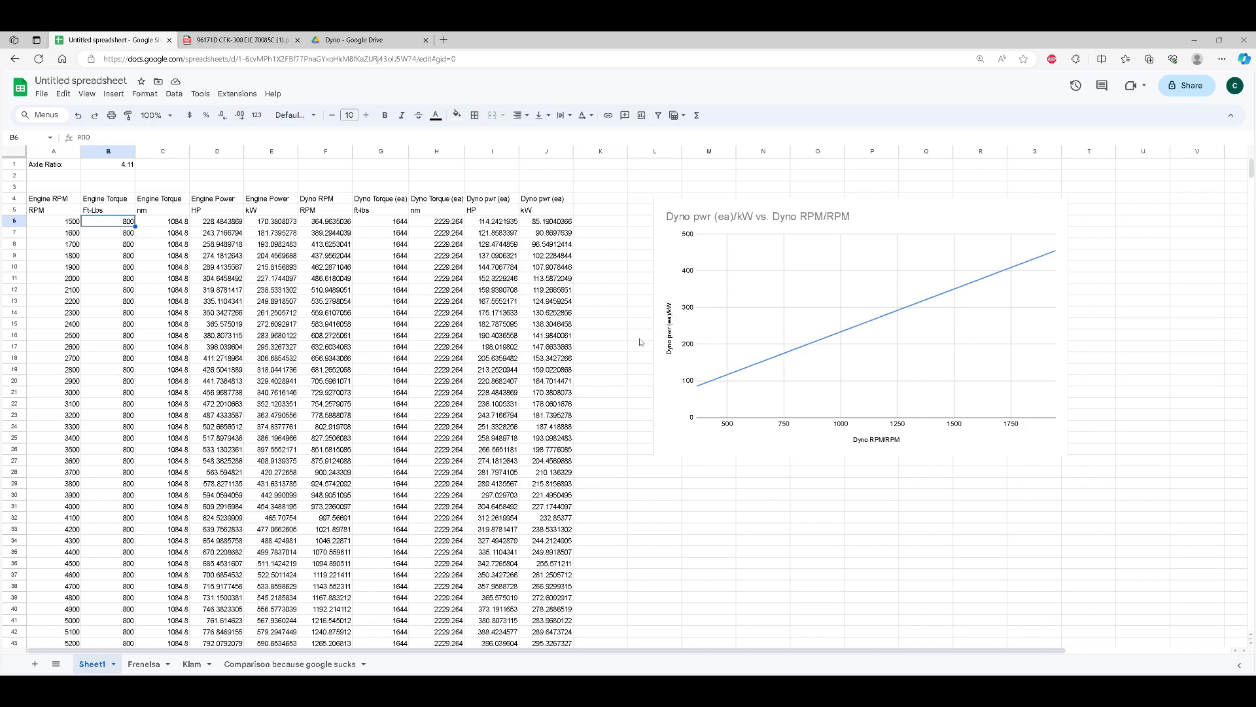
{"action": "mouse_move", "coordinate": [695, 332]}
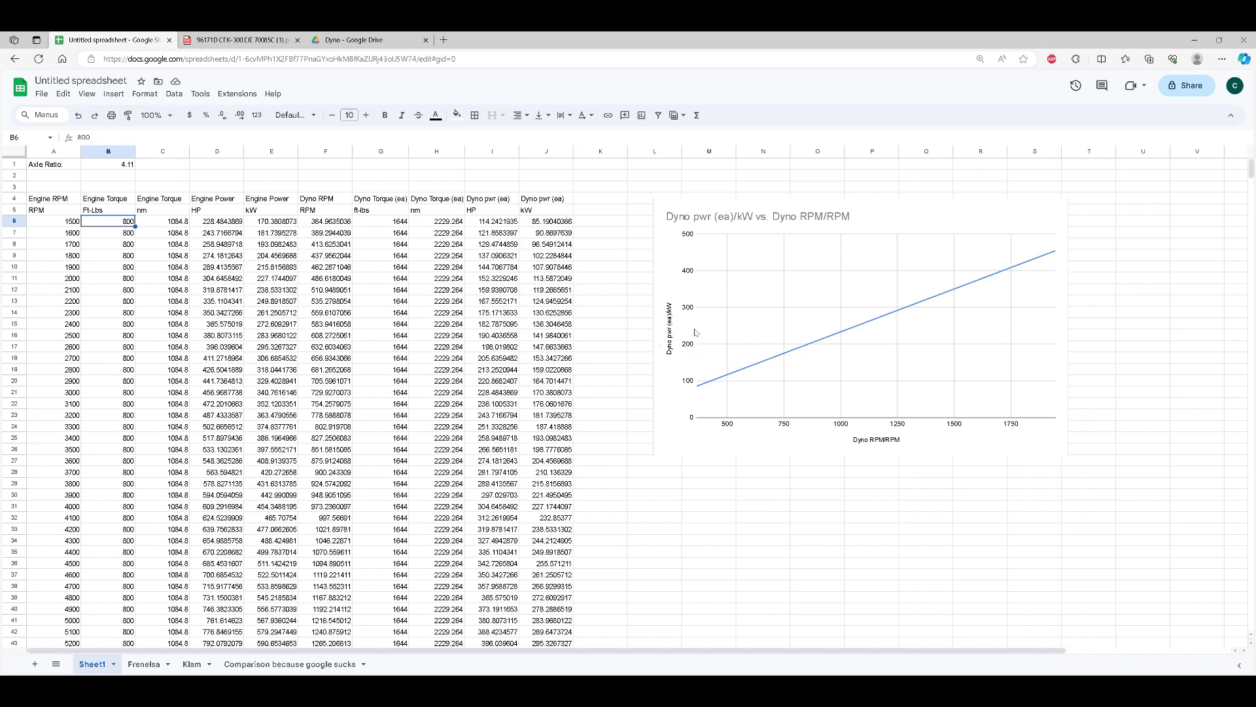
{"action": "mouse_move", "coordinate": [814, 426]}
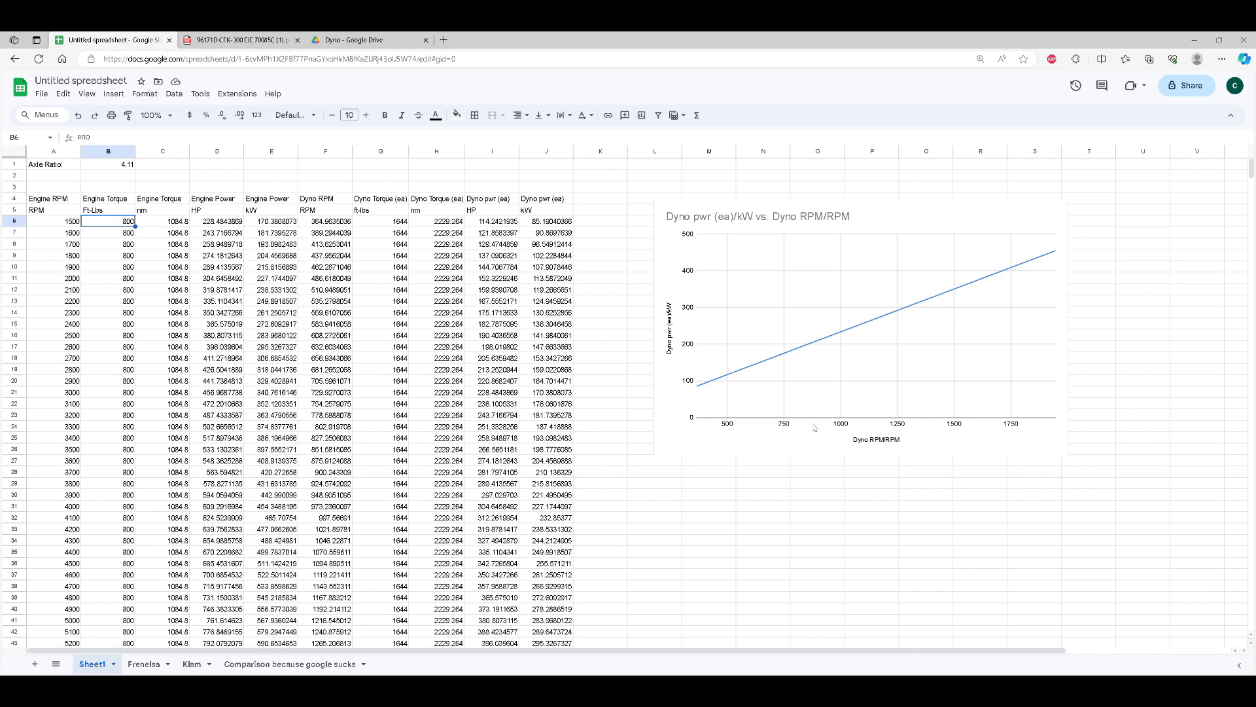
{"action": "mouse_move", "coordinate": [951, 319]}
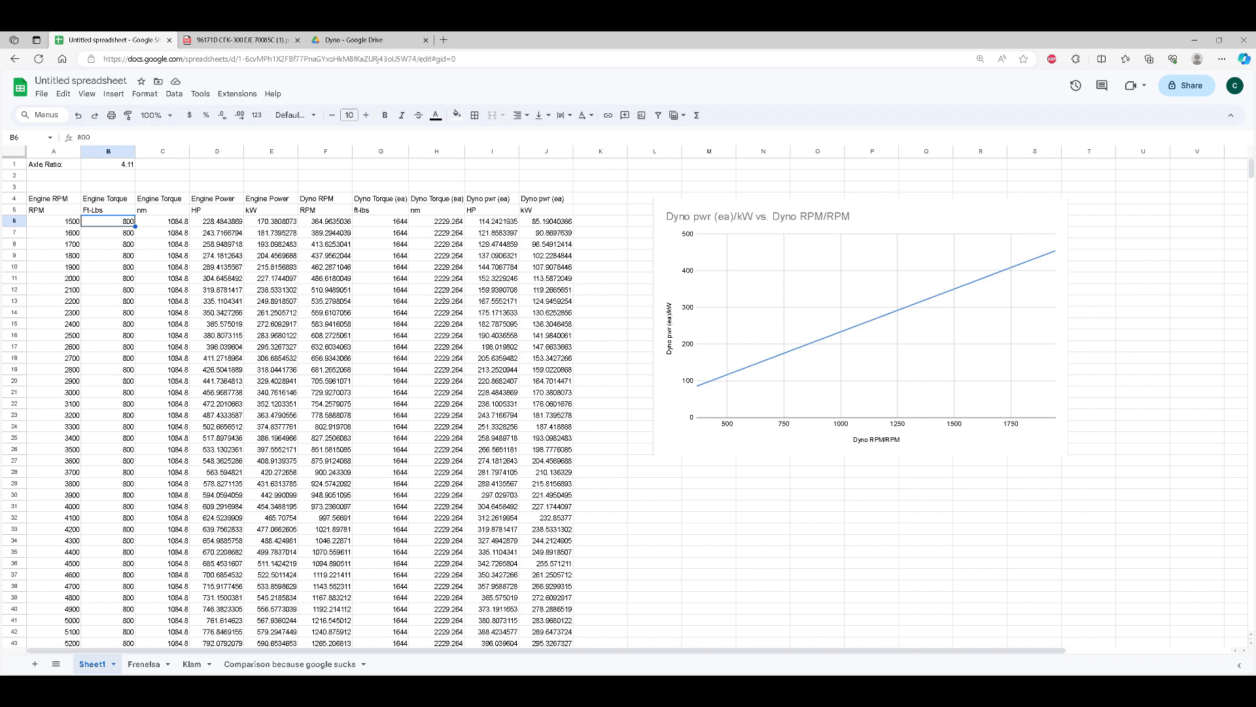
{"action": "mouse_move", "coordinate": [744, 357]}
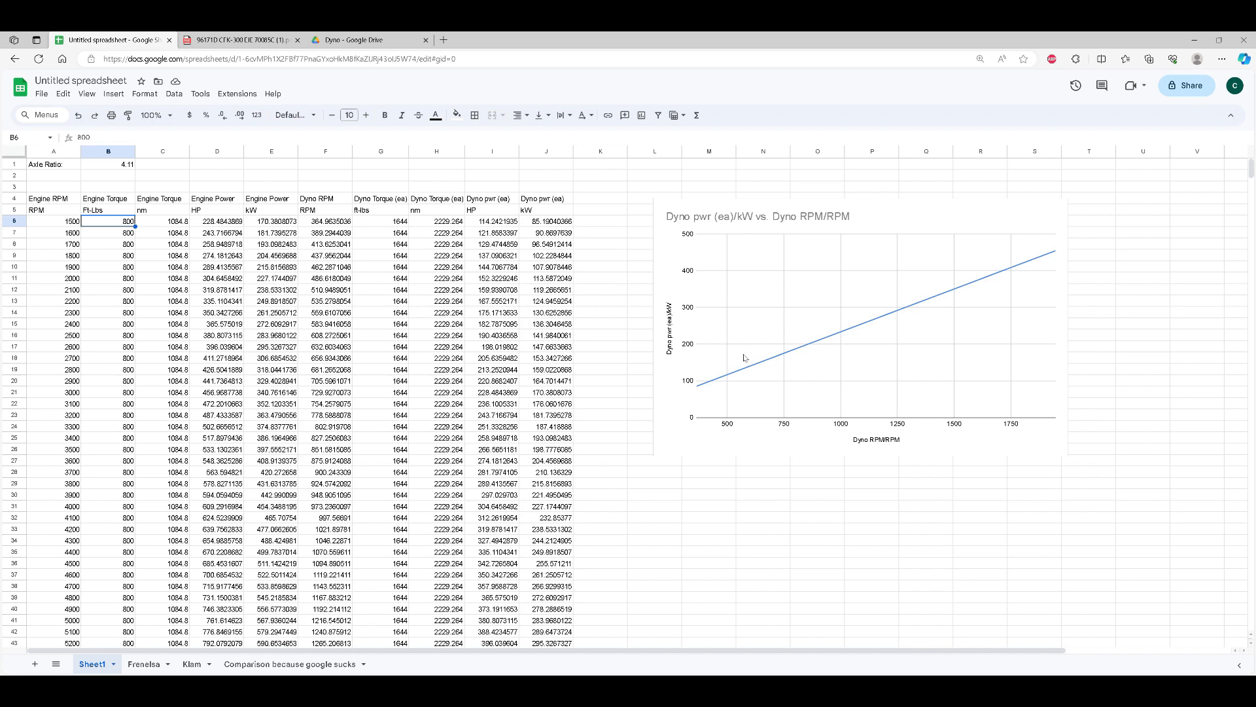
{"action": "left_click", "coordinate": [143, 663]}
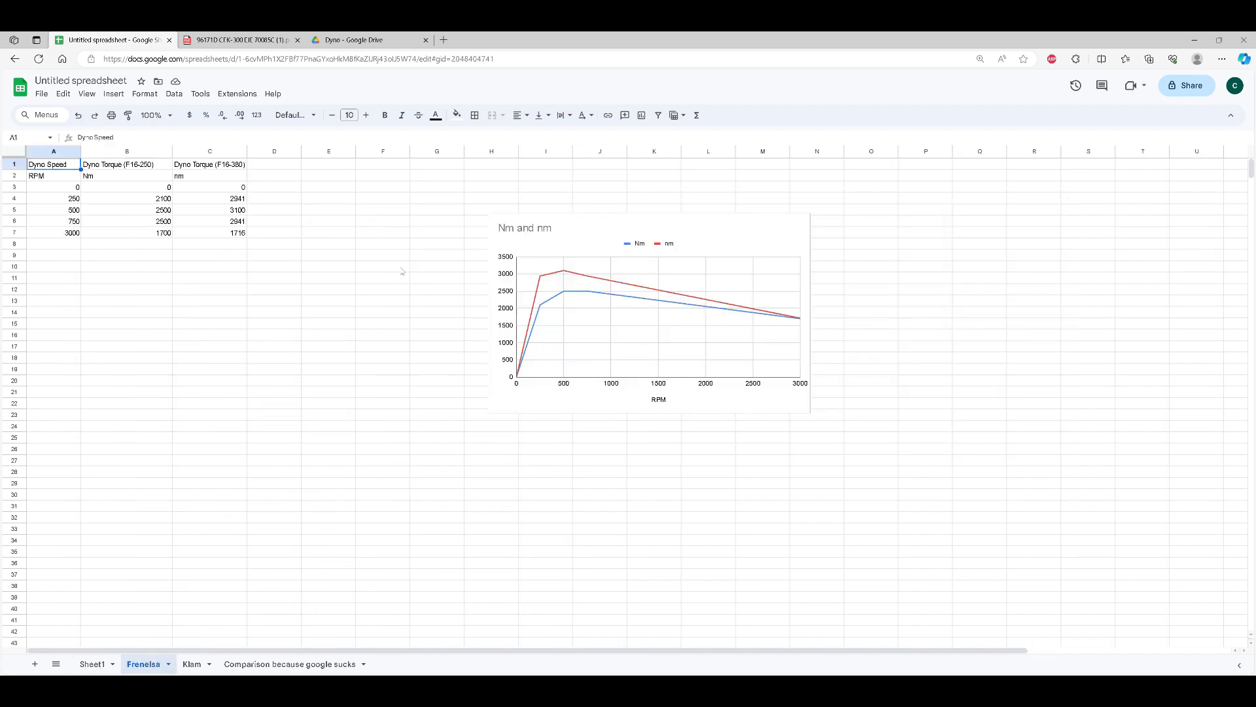
{"action": "mouse_move", "coordinate": [358, 174]}
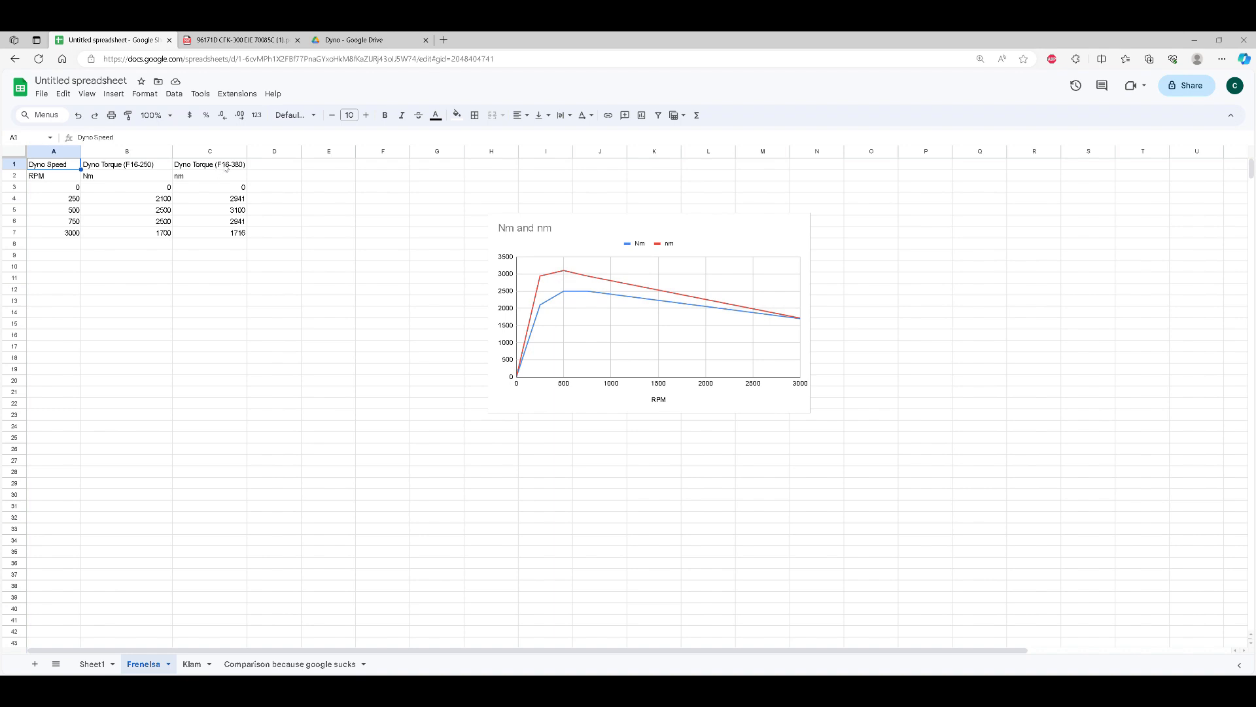
{"action": "mouse_move", "coordinate": [327, 279]}
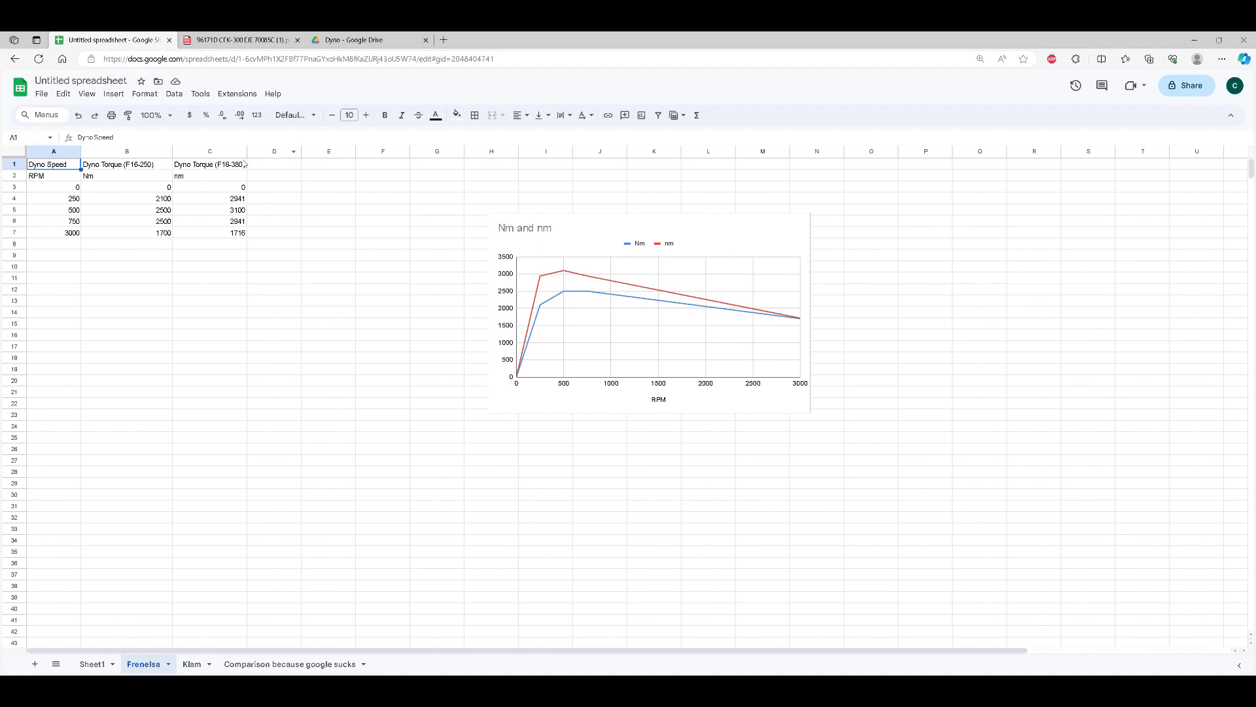
Step: Preview ST20475-0 CFK-360 PAU ing.pdf from the KLAM folder and skim its braking-torque specs
{"action": "left_click", "coordinate": [371, 39]}
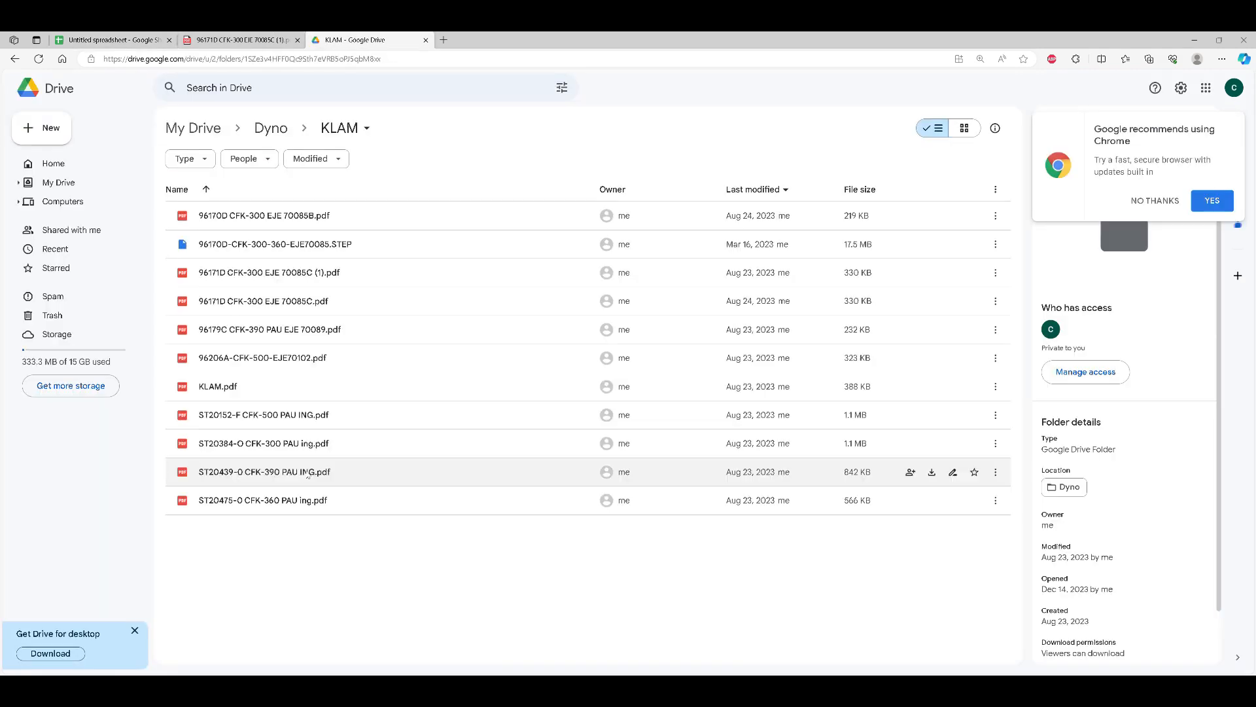
{"action": "double_click", "coordinate": [263, 499]}
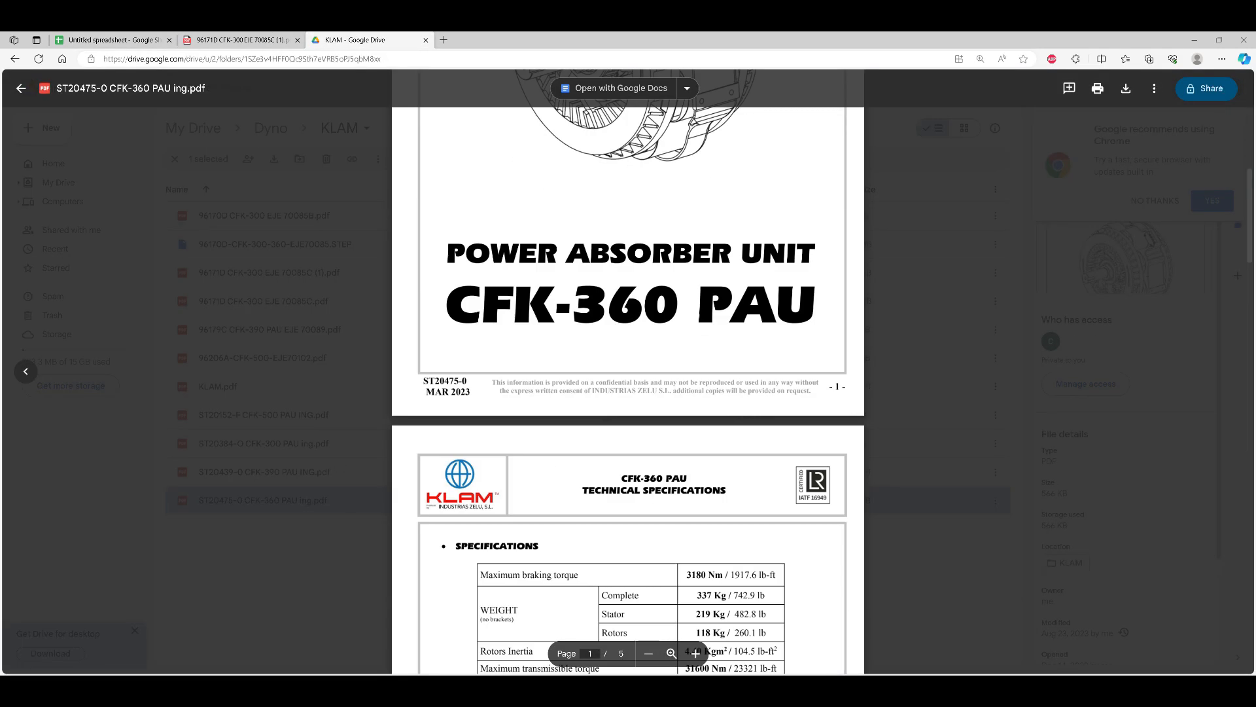
{"action": "scroll", "scroll_direction": "down", "scroll_amount": 3}
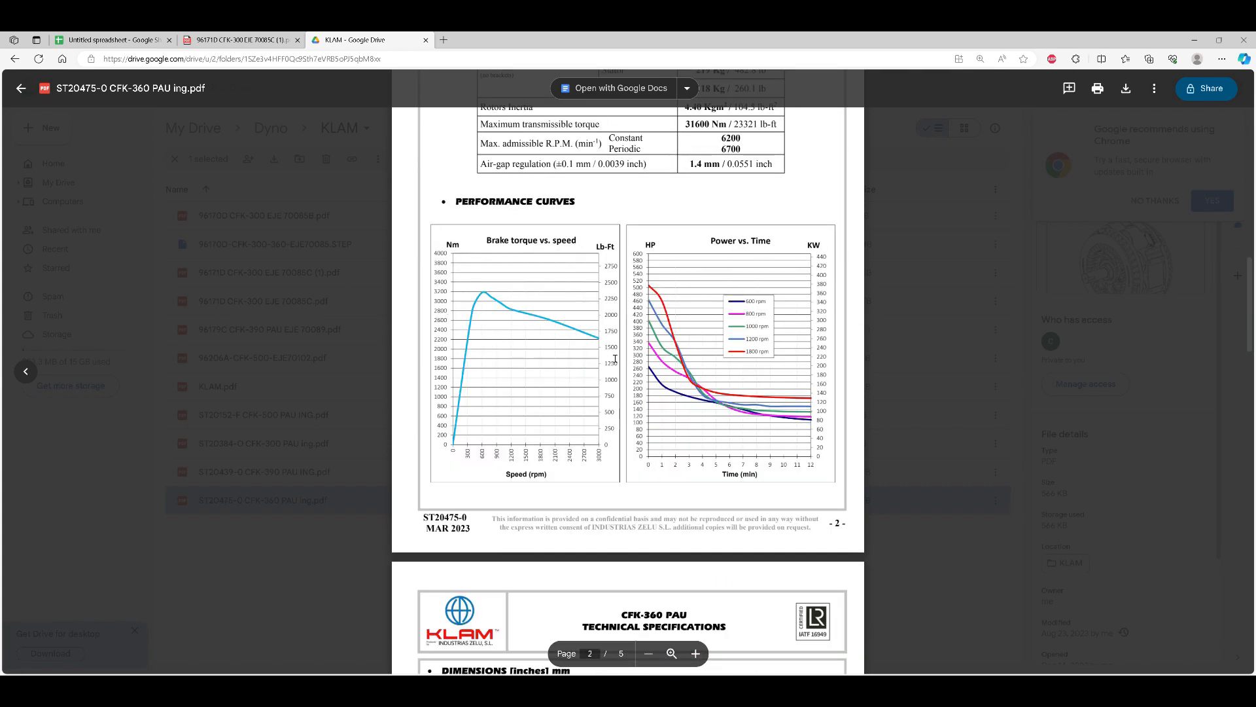
{"action": "scroll", "scroll_direction": "up", "scroll_amount": 3}
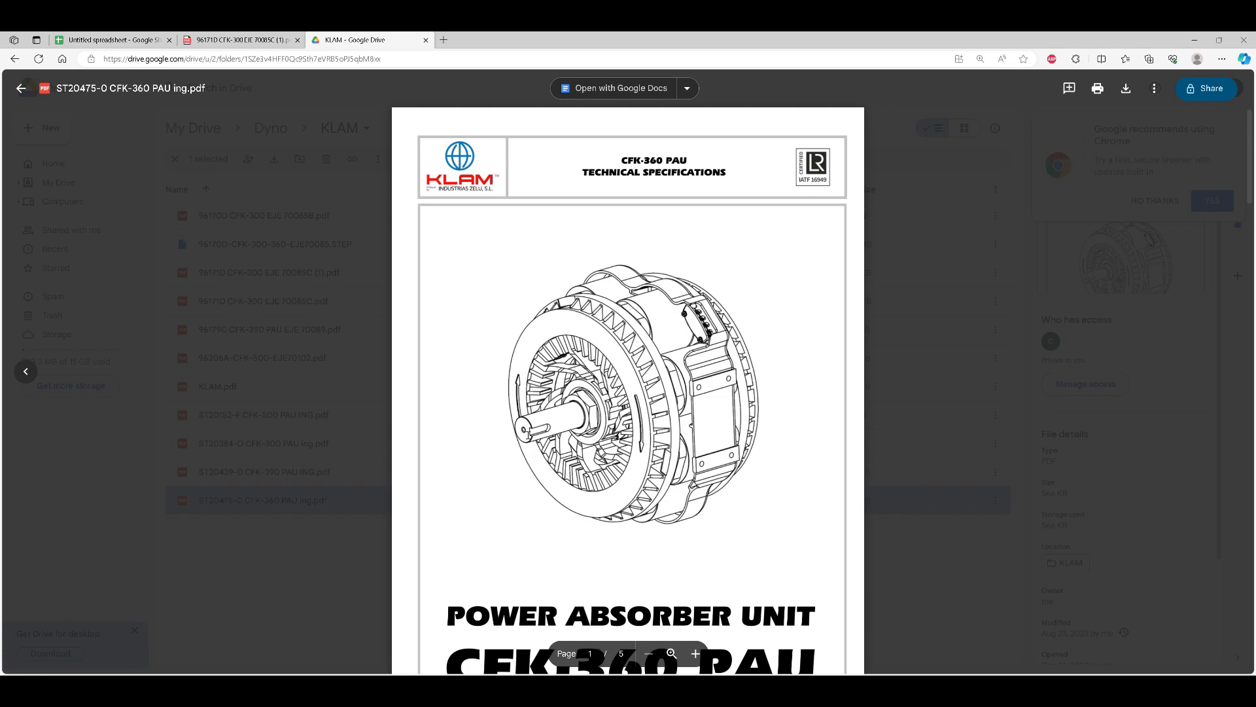
{"action": "scroll", "scroll_direction": "down", "scroll_amount": 3}
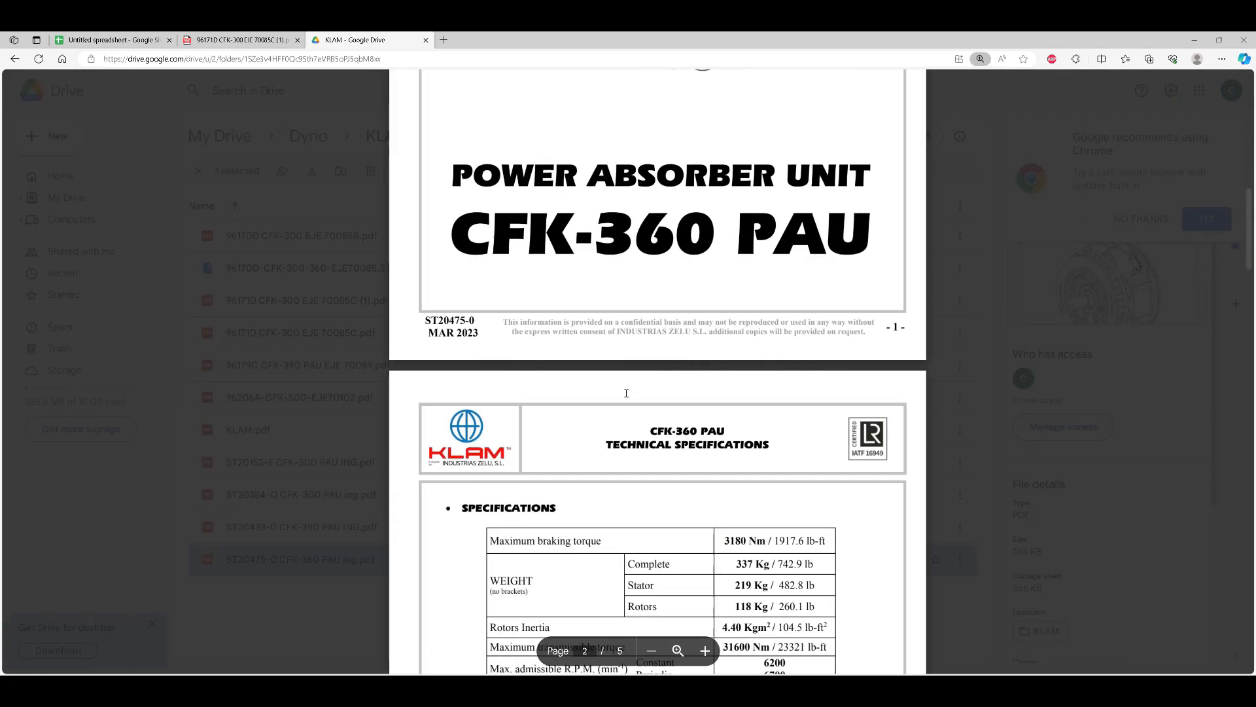
Step: Scroll to page 2's brake torque-versus-speed and power-versus-time performance curves
{"action": "scroll", "scroll_direction": "down", "scroll_amount": 3}
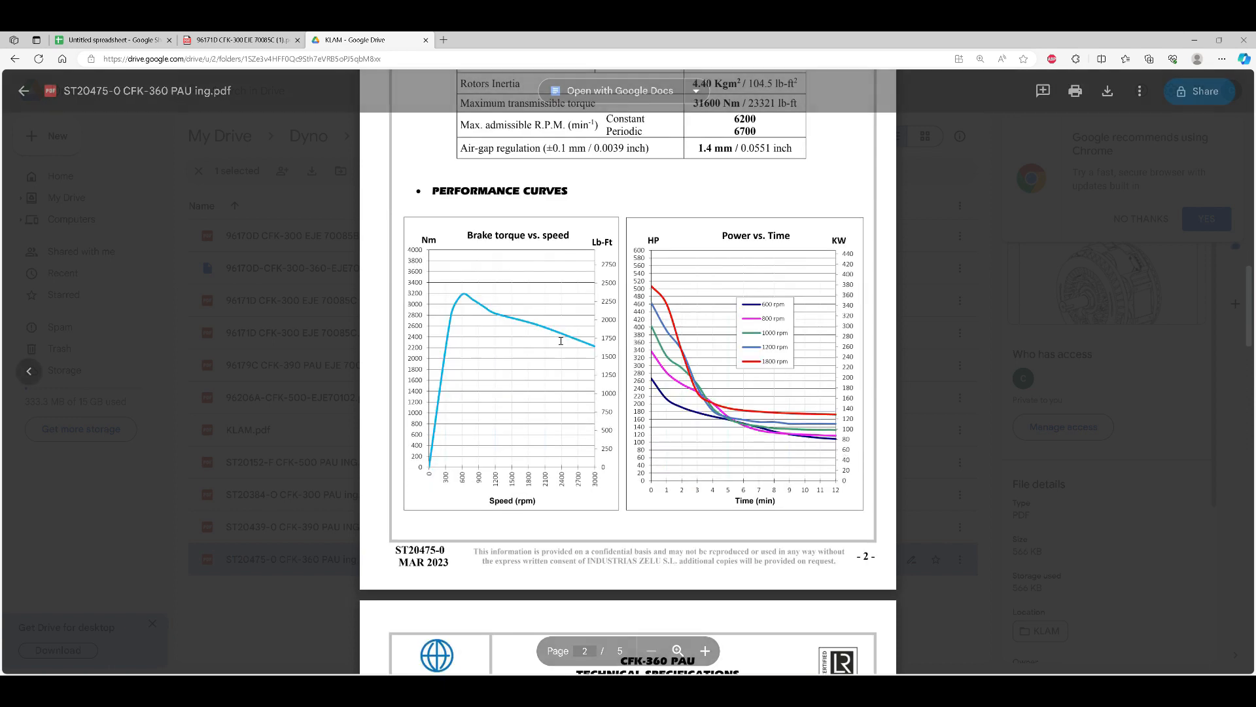
{"action": "mouse_move", "coordinate": [455, 312]}
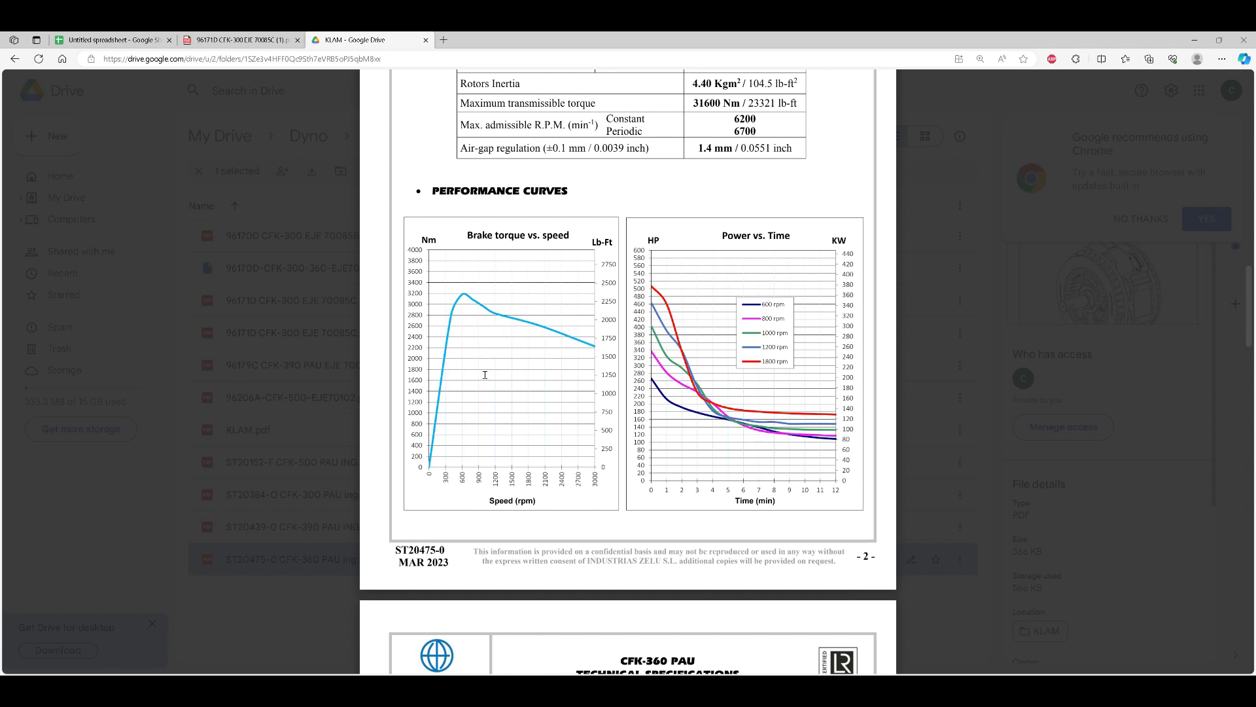
{"action": "mouse_move", "coordinate": [468, 365]}
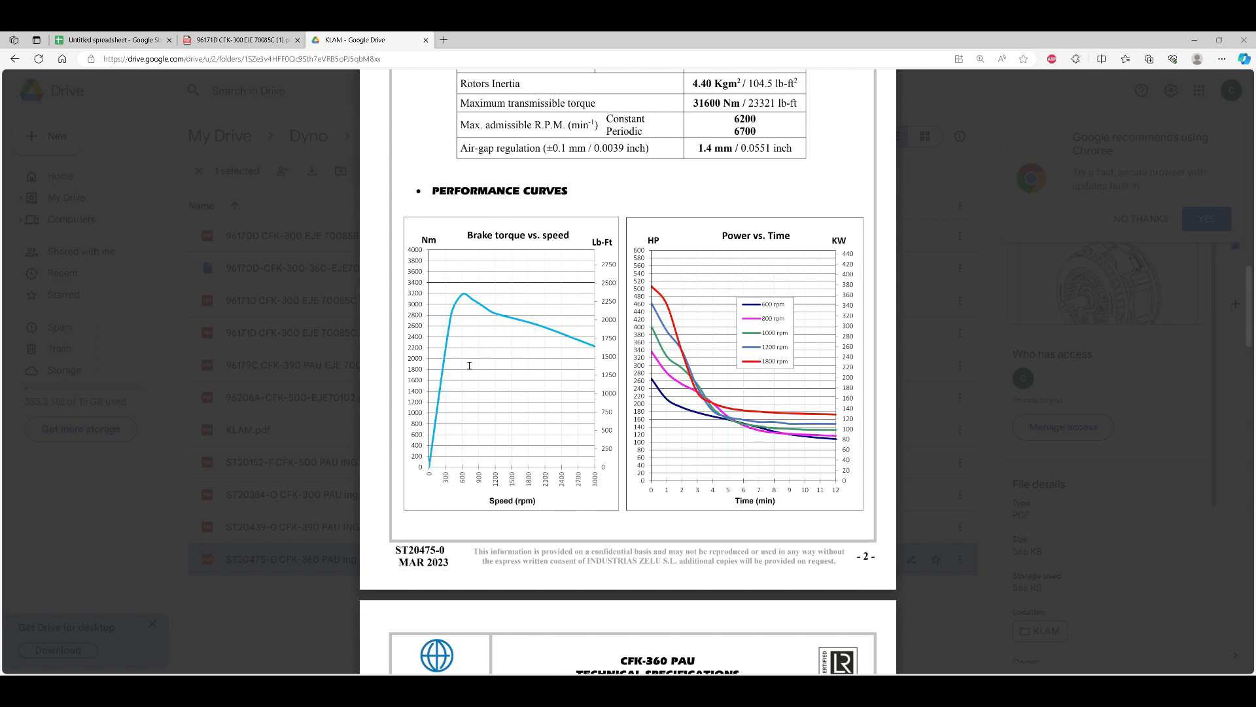
{"action": "mouse_move", "coordinate": [453, 501]}
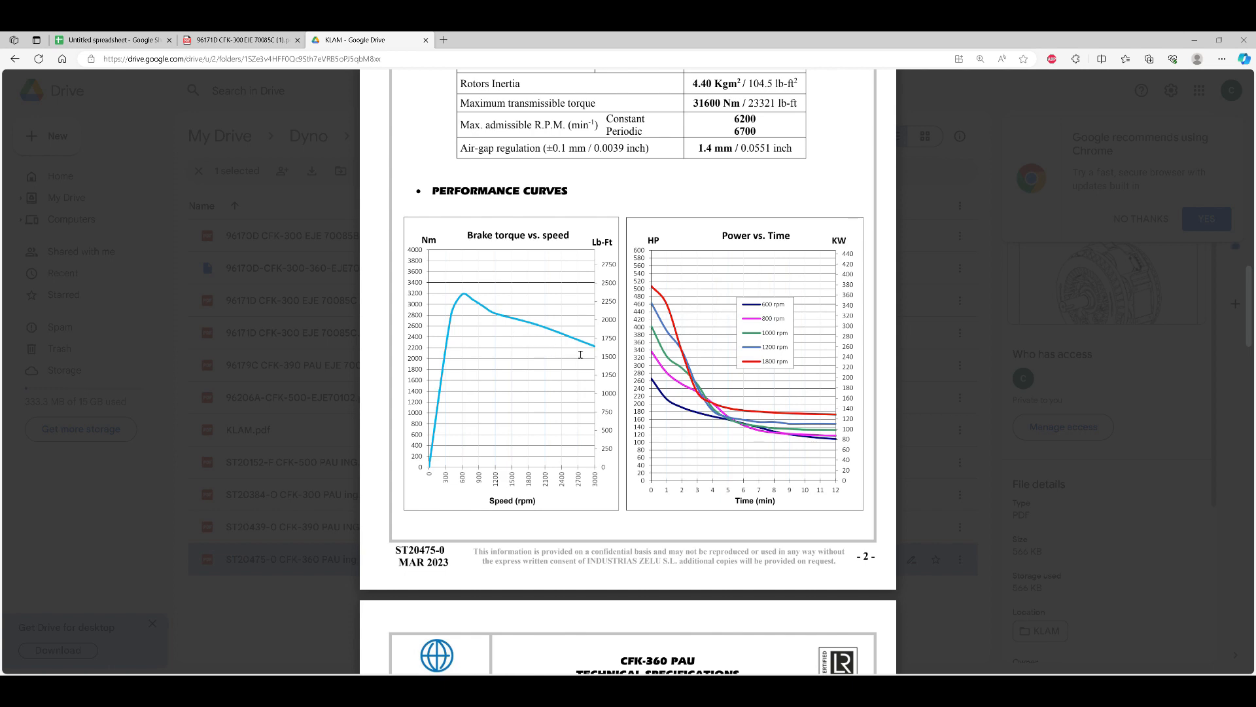
{"action": "mouse_move", "coordinate": [684, 319]}
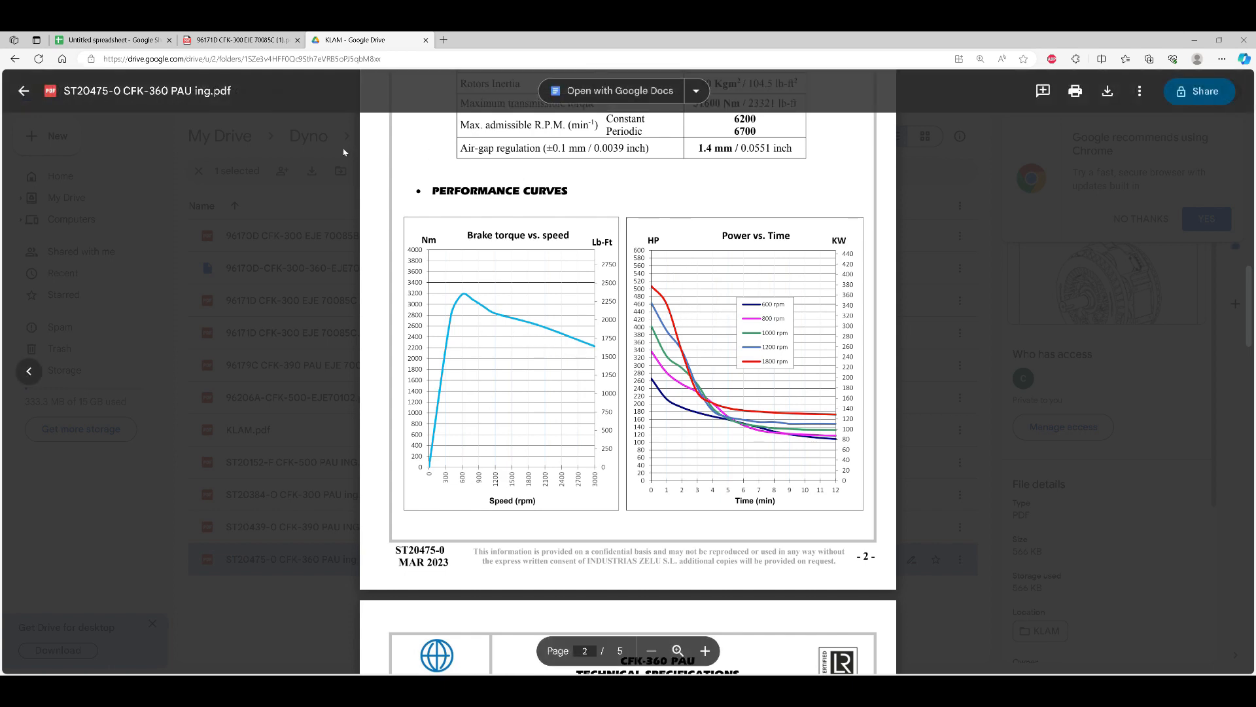
{"action": "mouse_move", "coordinate": [643, 593]}
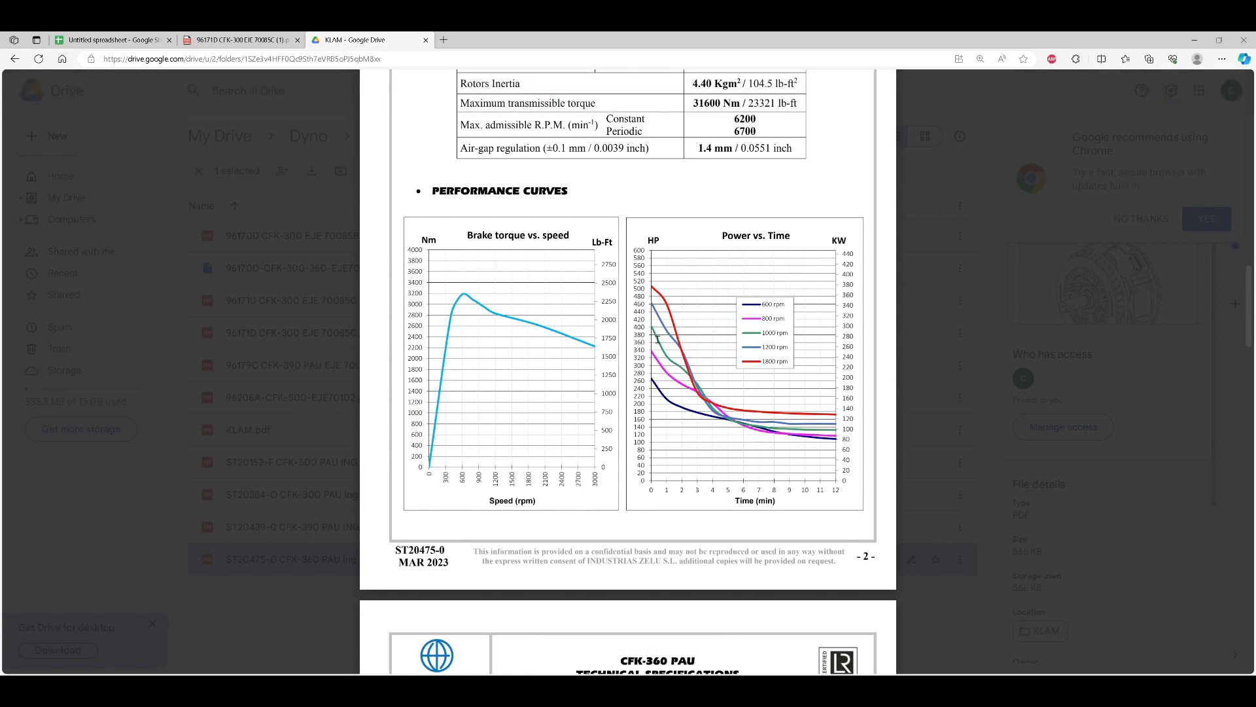
{"action": "mouse_move", "coordinate": [678, 381]}
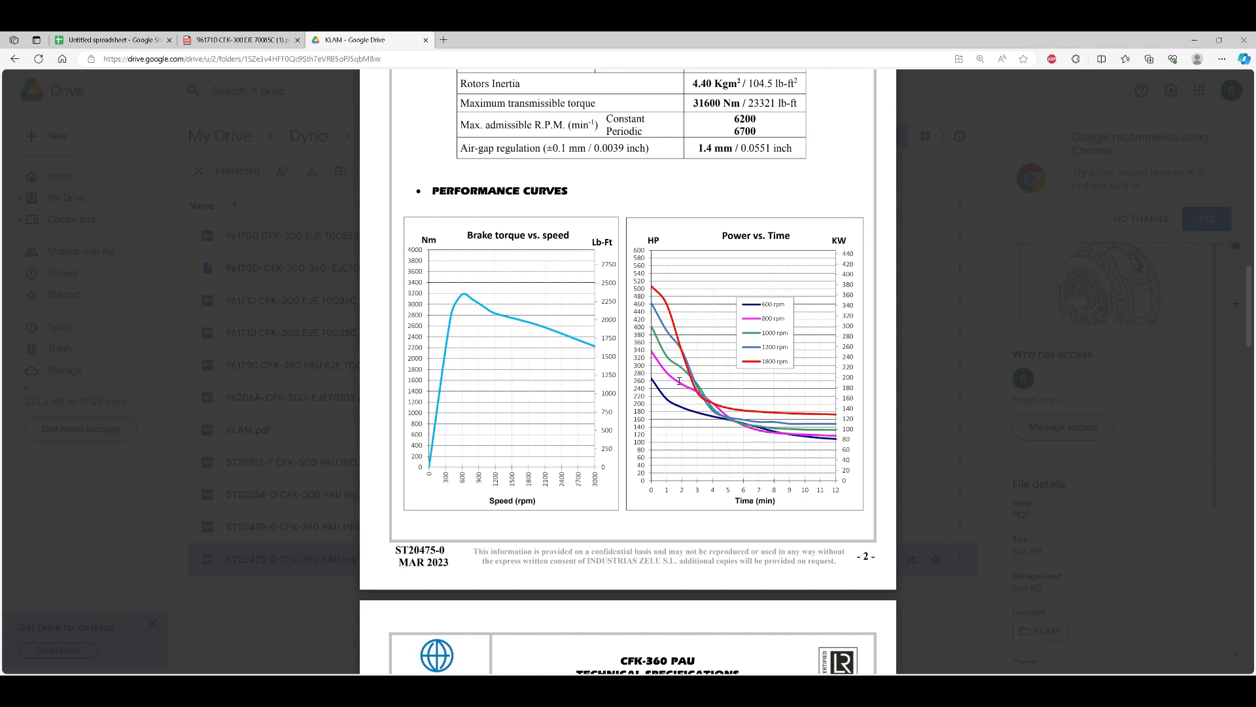
{"action": "mouse_move", "coordinate": [692, 433]}
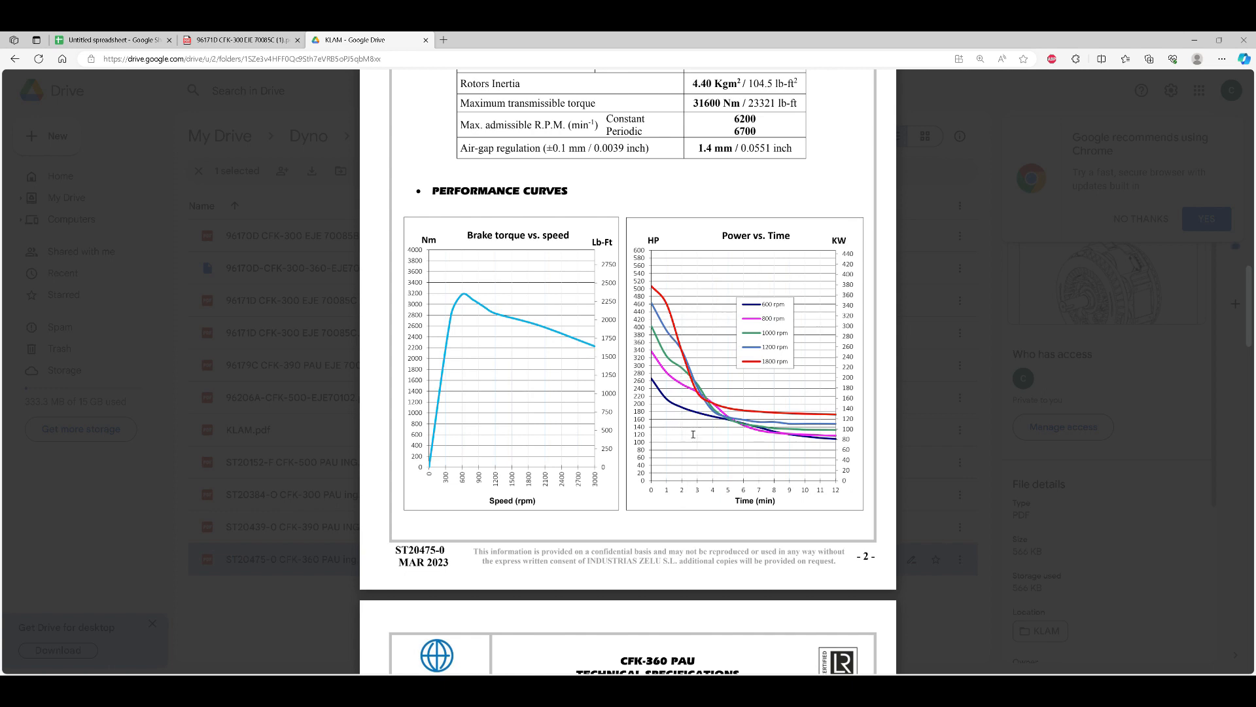
{"action": "mouse_move", "coordinate": [730, 280]}
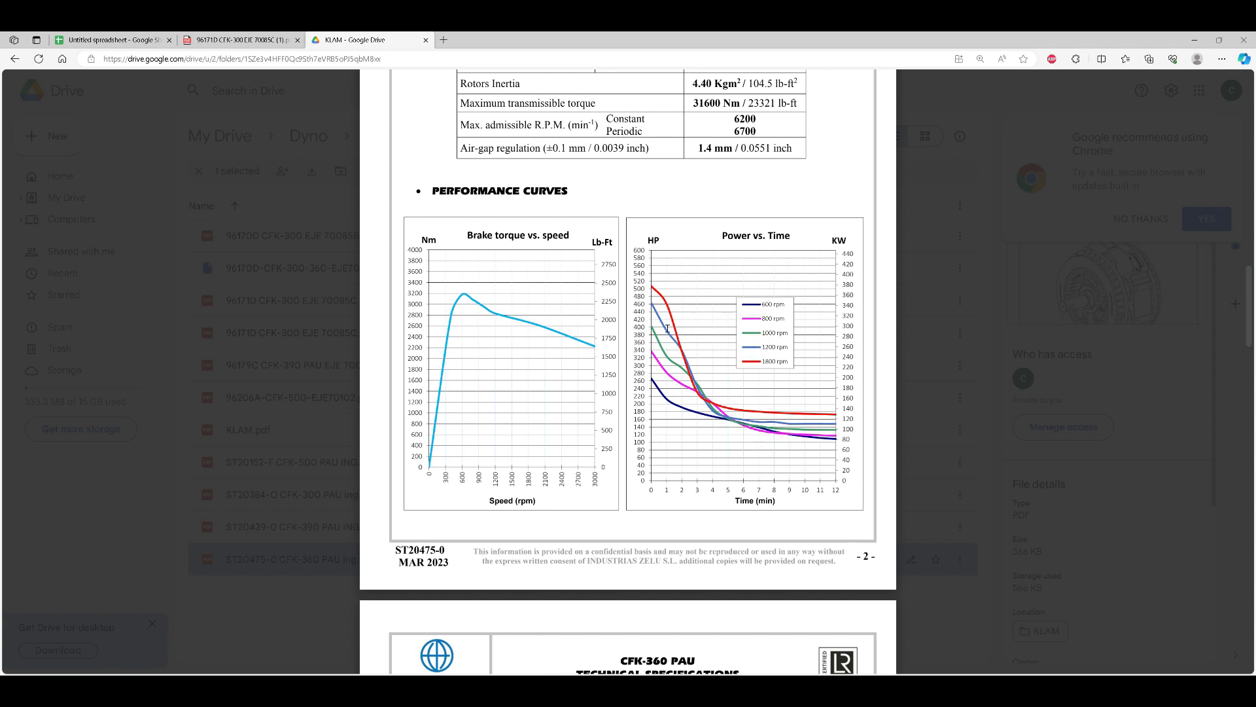
{"action": "mouse_move", "coordinate": [666, 328]}
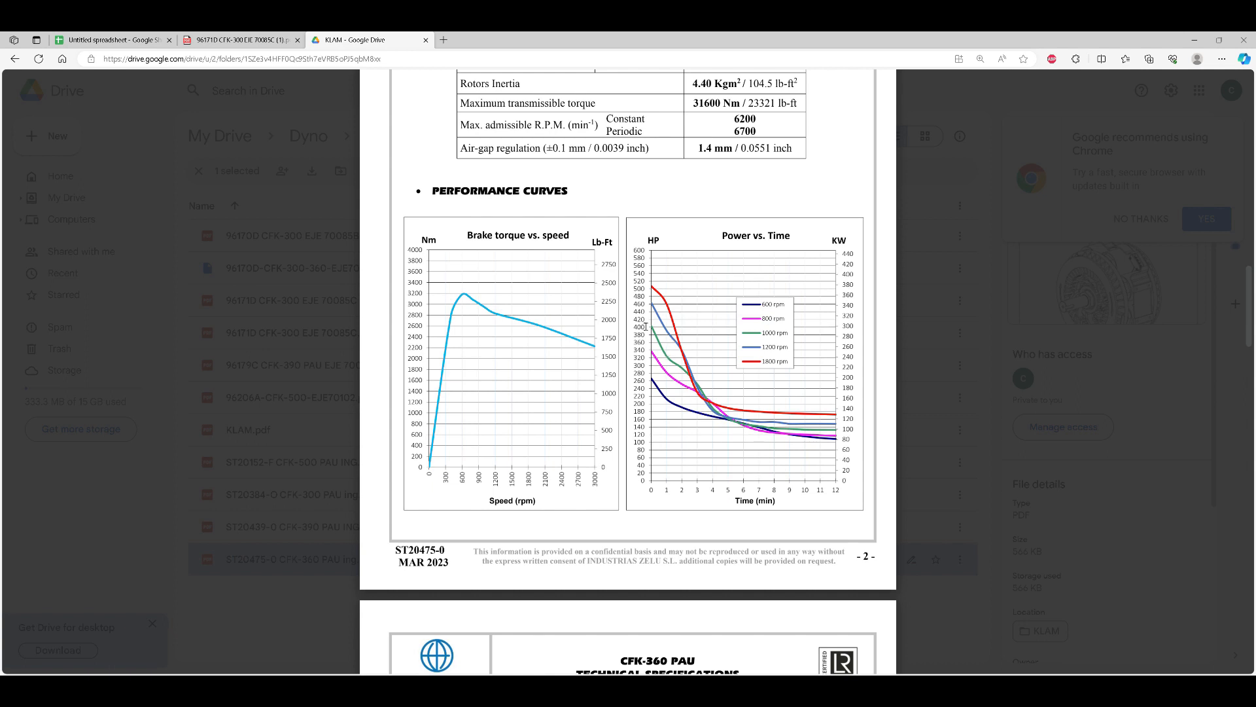
{"action": "mouse_move", "coordinate": [693, 415]}
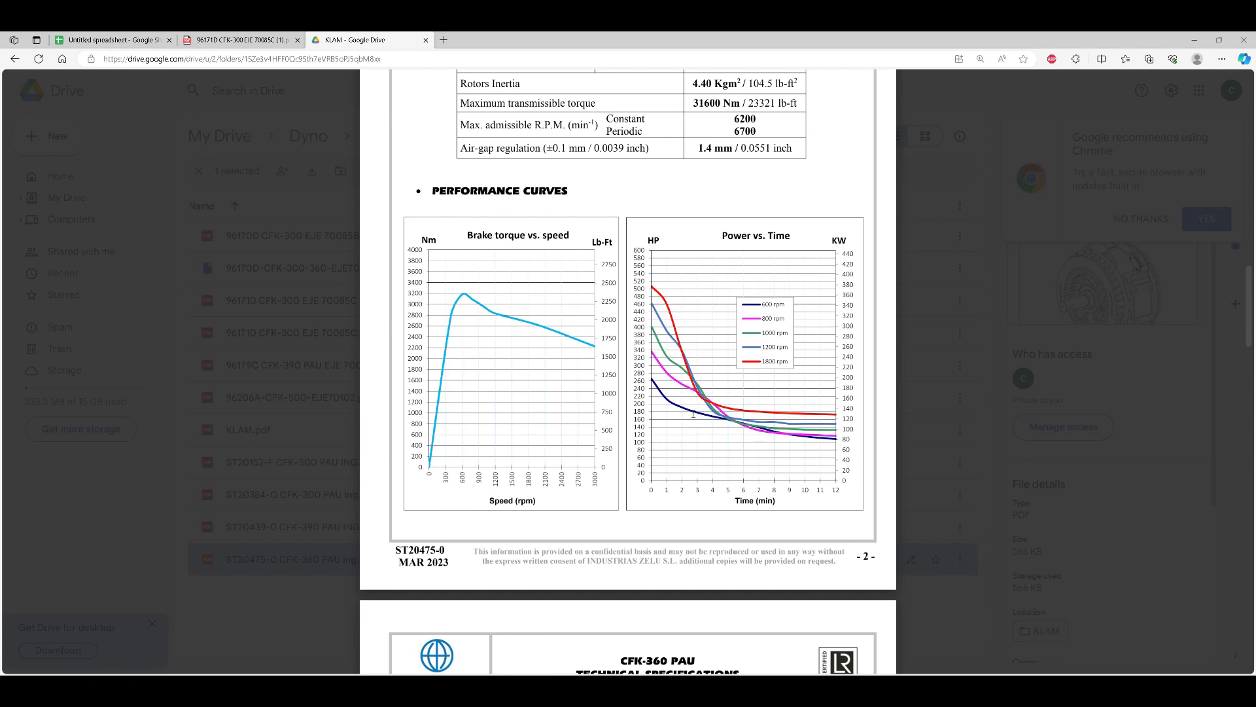
{"action": "mouse_move", "coordinate": [676, 353]}
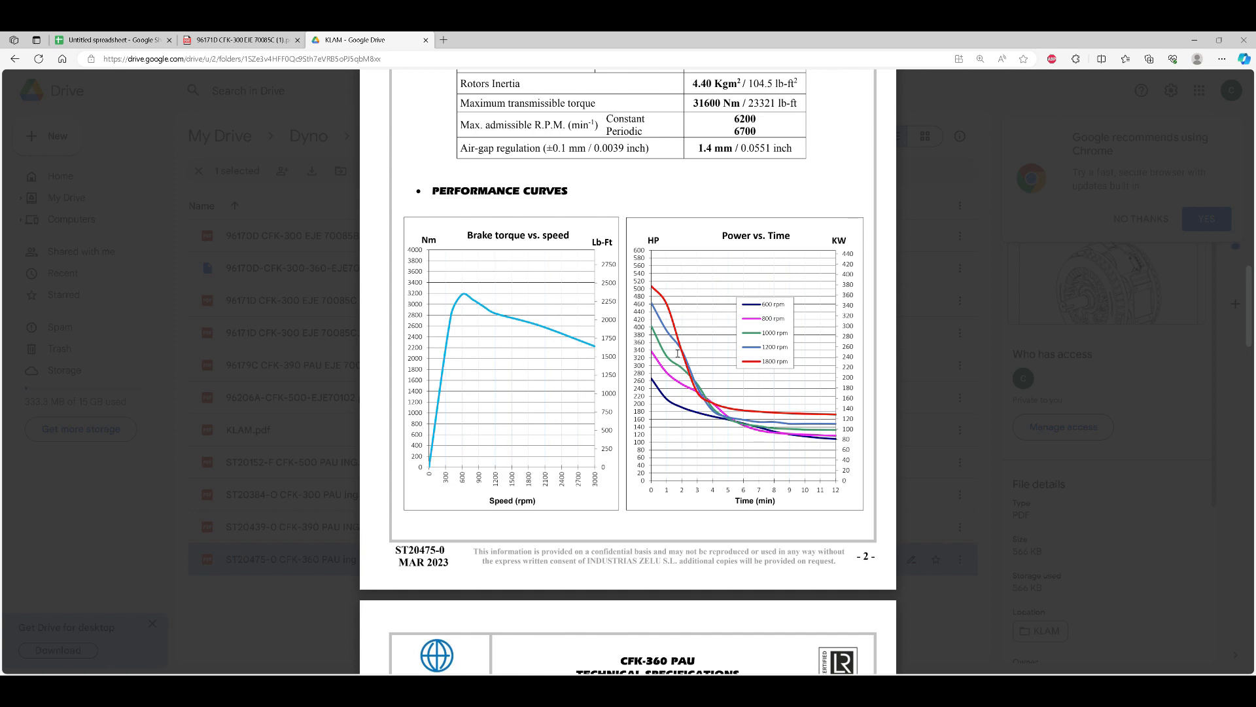
{"action": "mouse_move", "coordinate": [771, 377]}
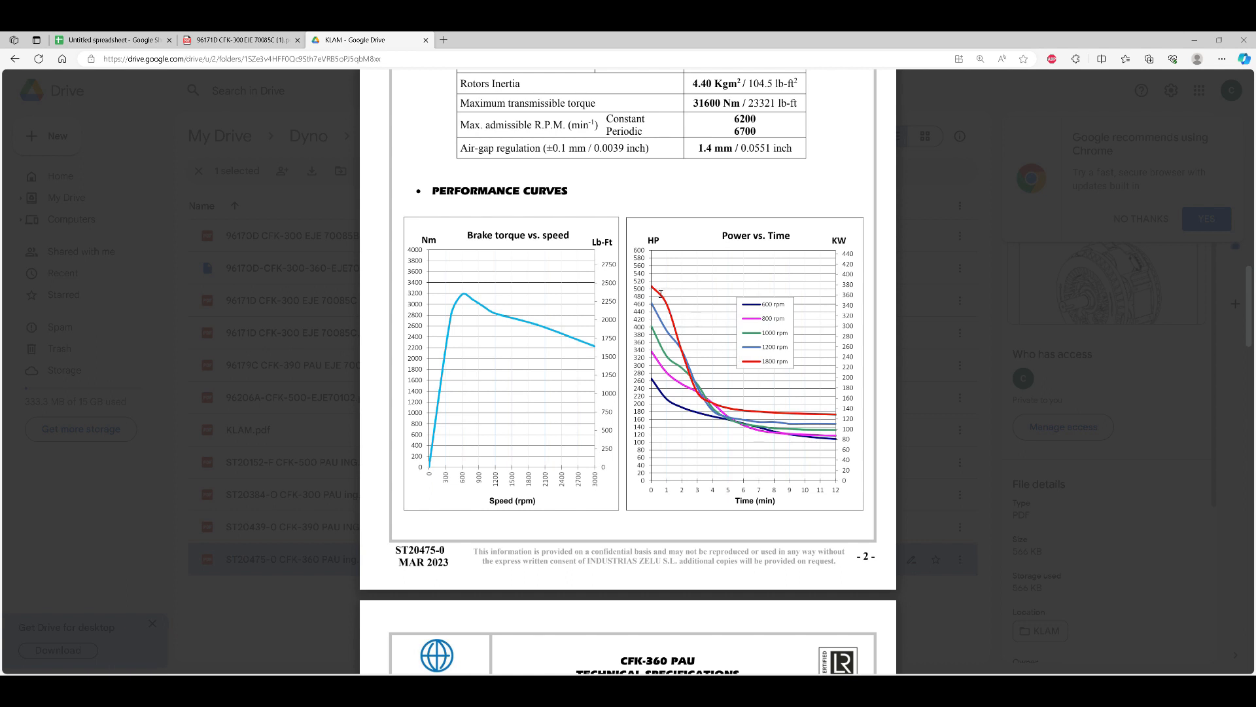
{"action": "mouse_move", "coordinate": [853, 288]}
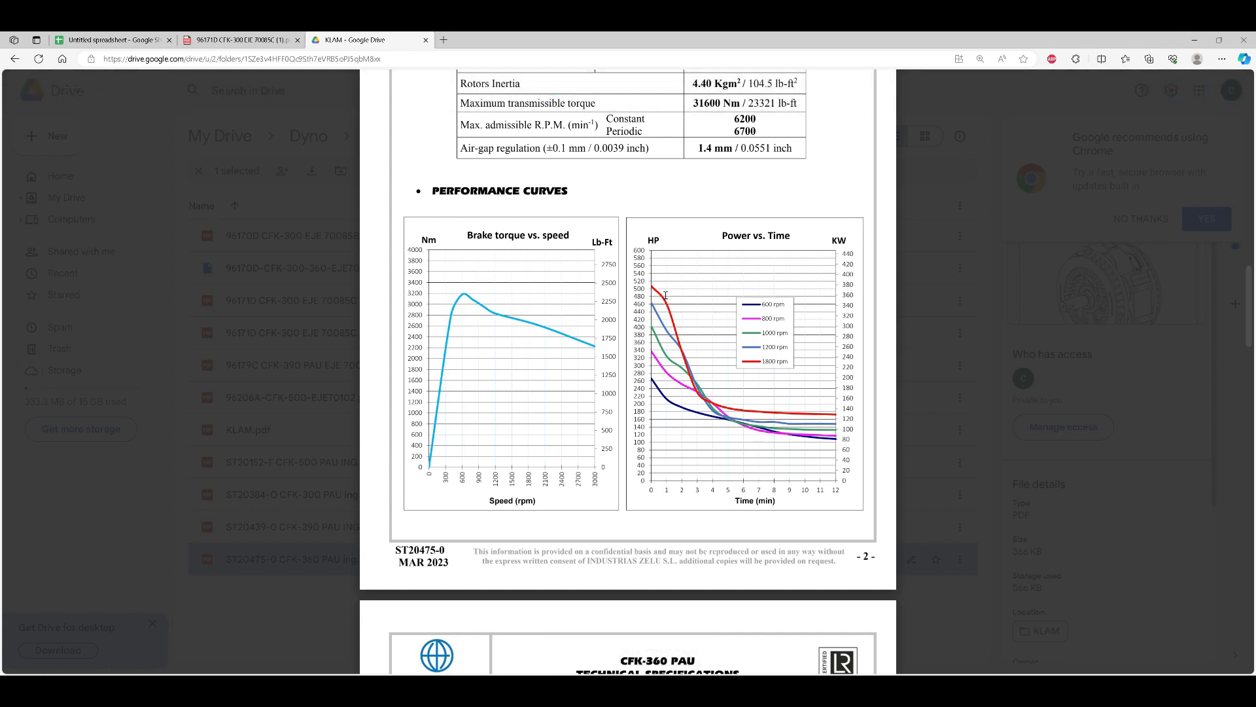
{"action": "mouse_move", "coordinate": [659, 295]}
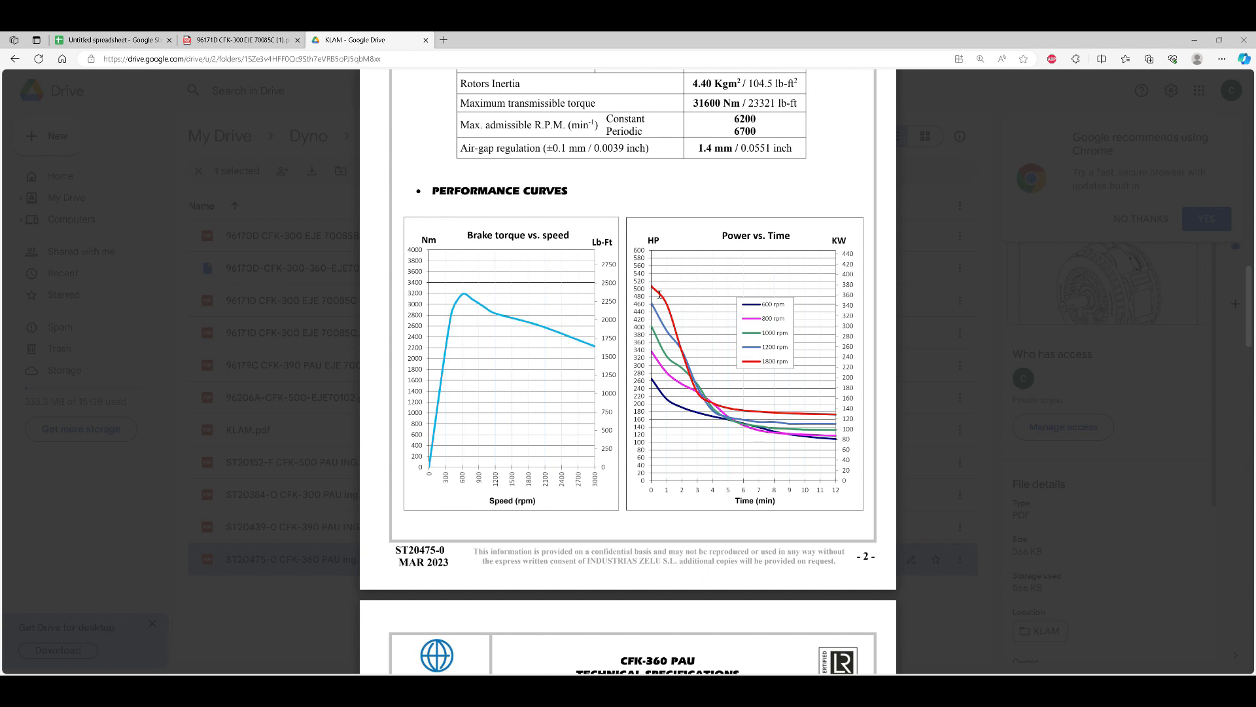
{"action": "mouse_move", "coordinate": [634, 335]}
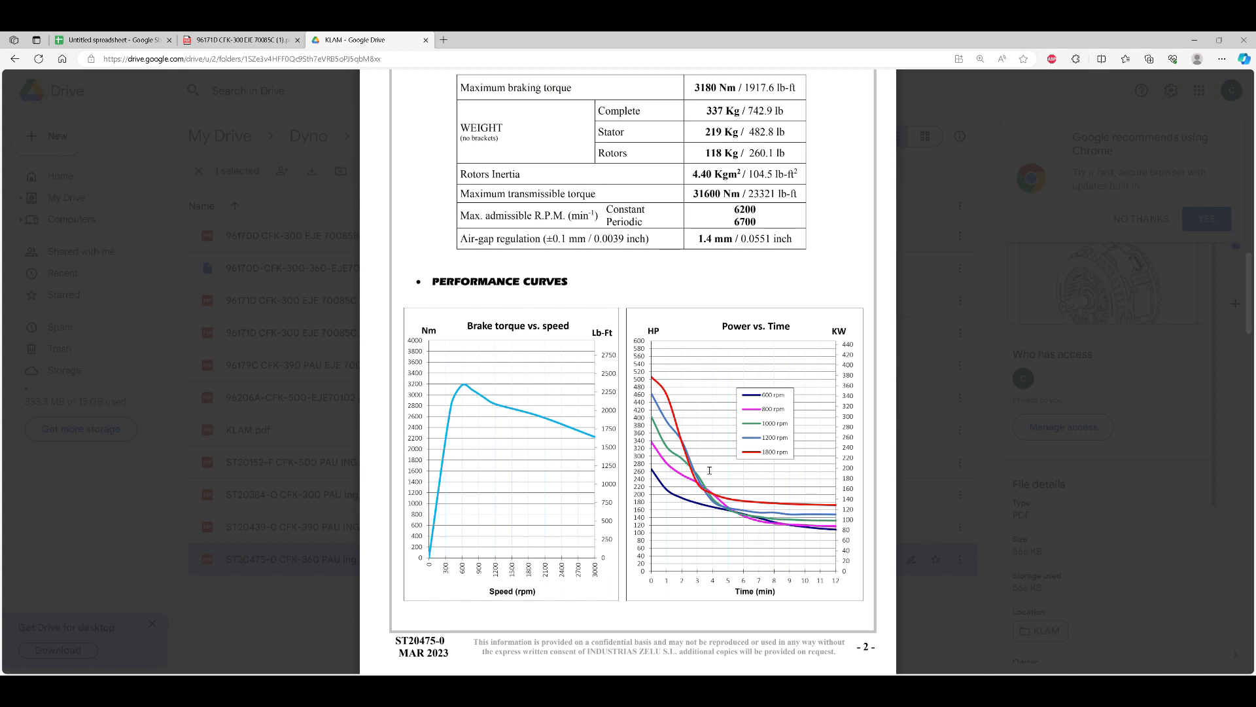
{"action": "mouse_move", "coordinate": [707, 576]}
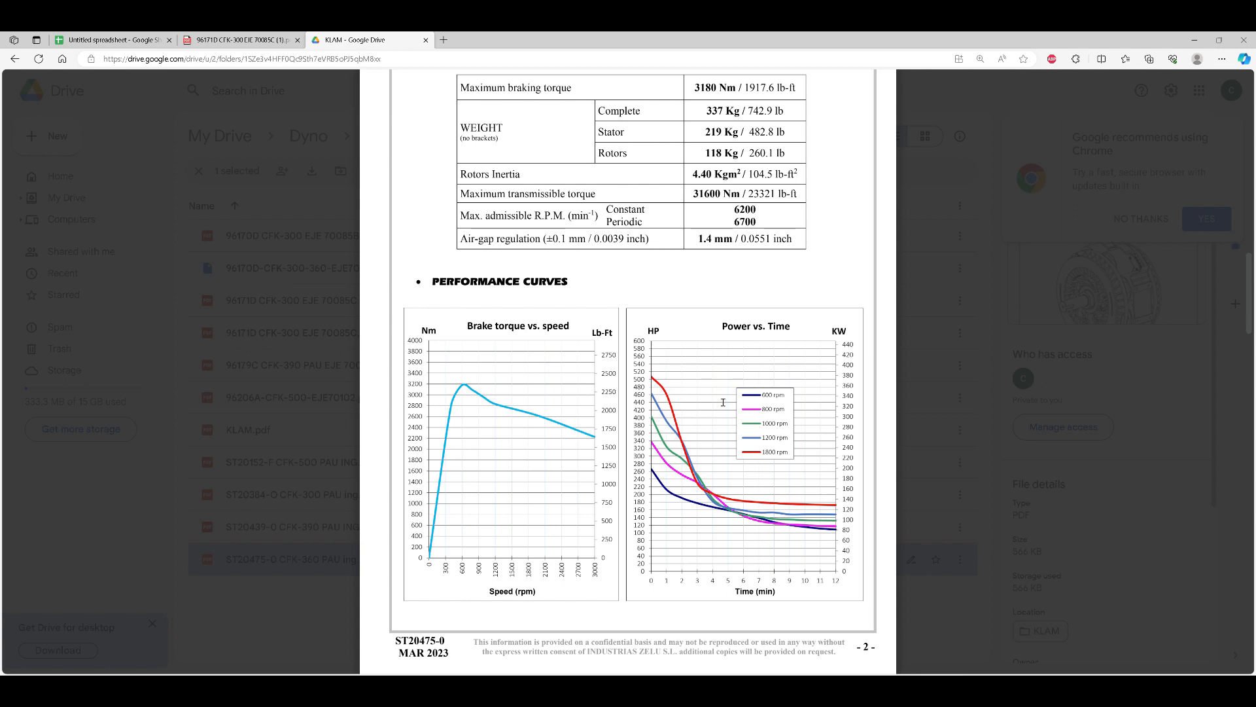
{"action": "mouse_move", "coordinate": [681, 546]}
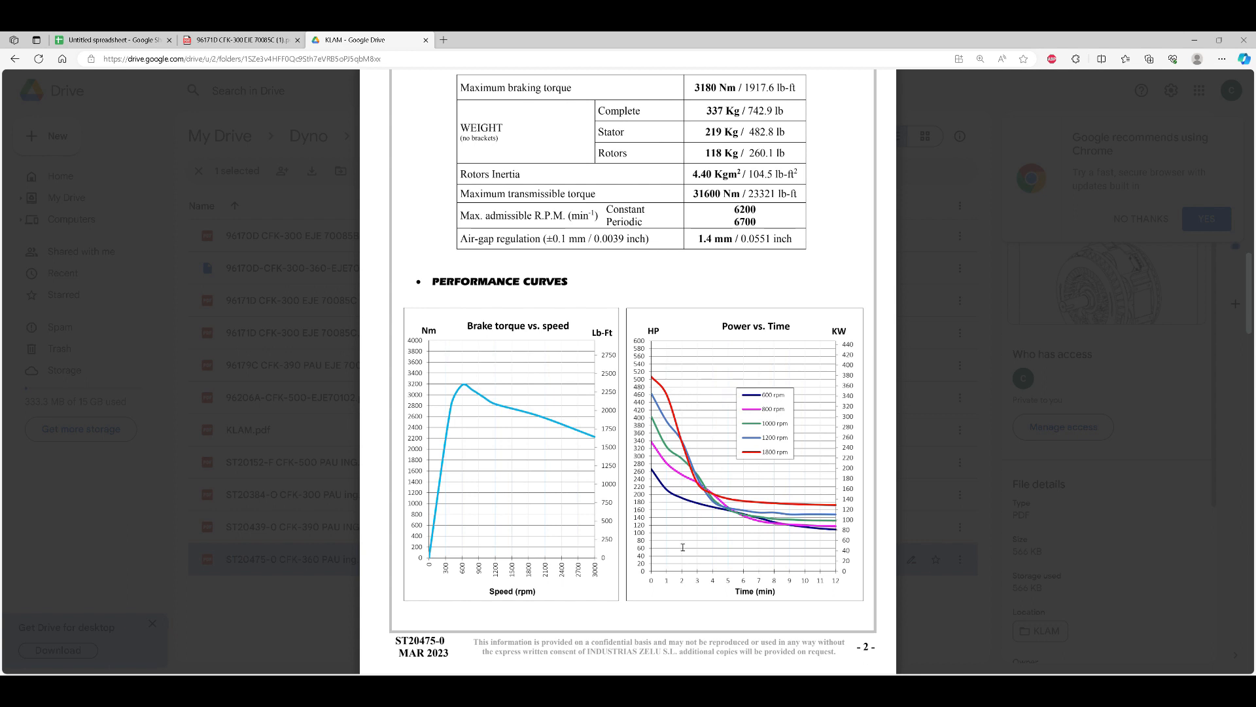
{"action": "mouse_move", "coordinate": [734, 306]}
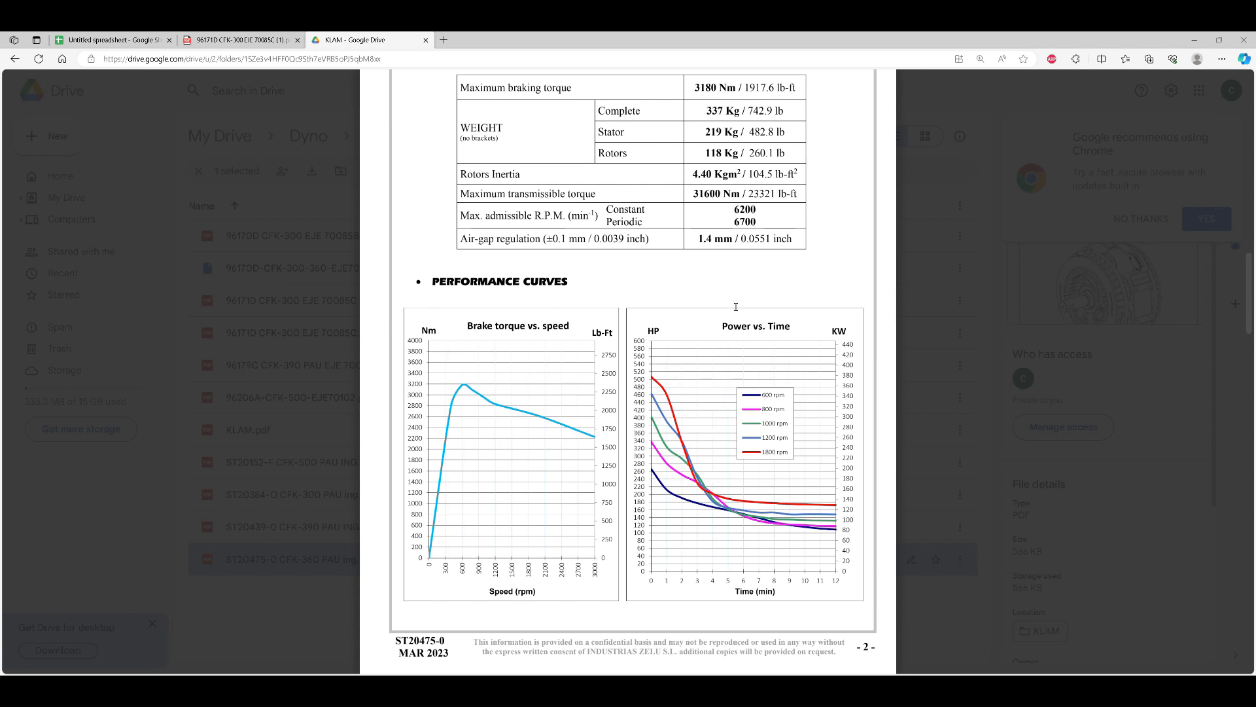
{"action": "mouse_move", "coordinate": [675, 486]}
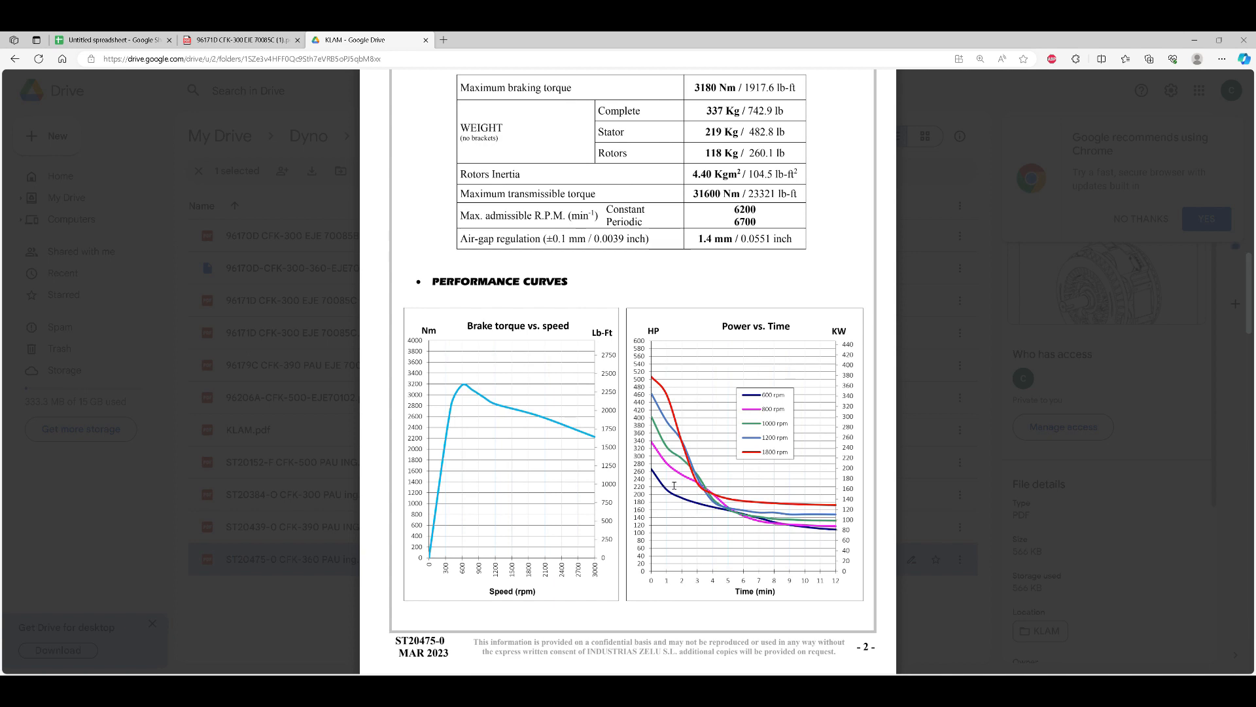
{"action": "mouse_move", "coordinate": [658, 418]}
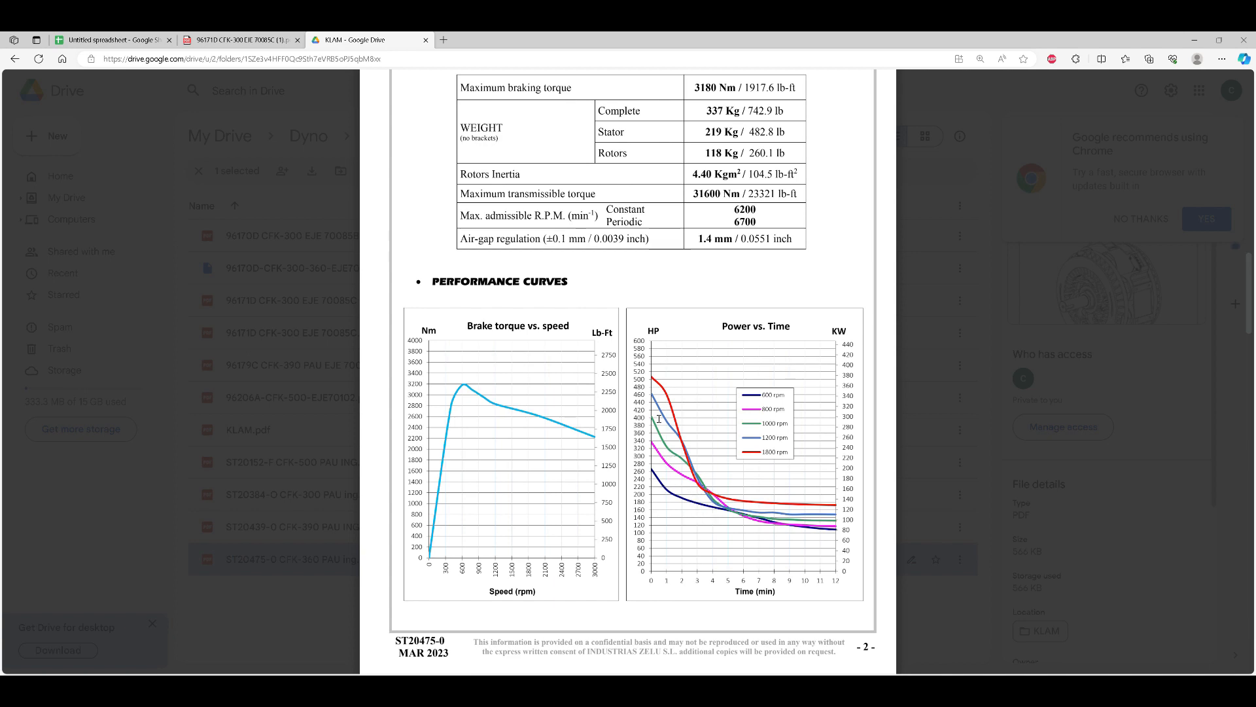
{"action": "mouse_move", "coordinate": [662, 445]}
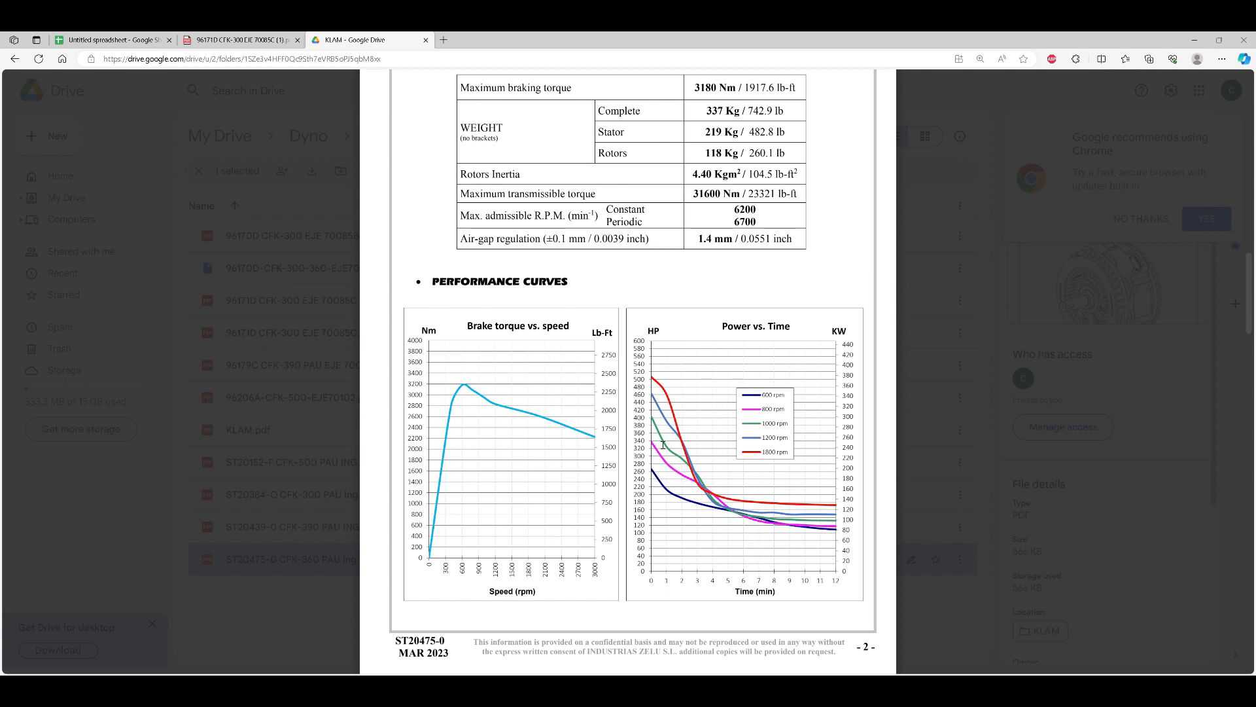
{"action": "mouse_move", "coordinate": [655, 487]}
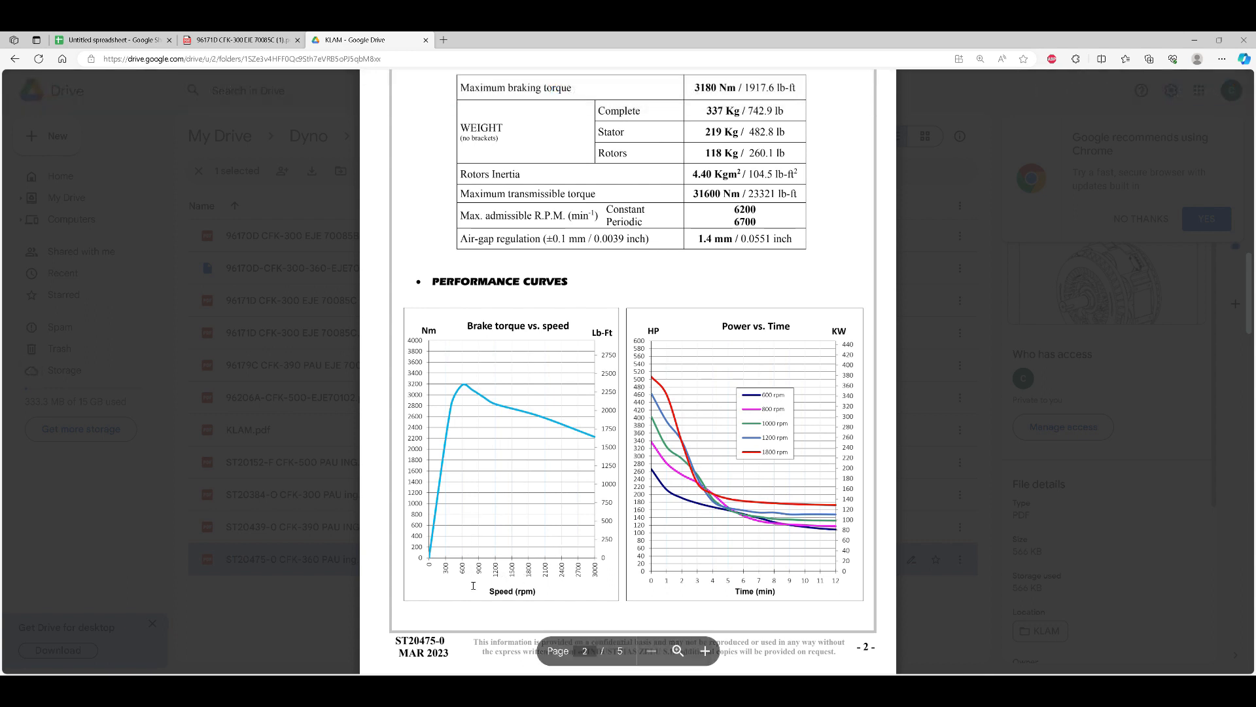
{"action": "mouse_move", "coordinate": [465, 484]}
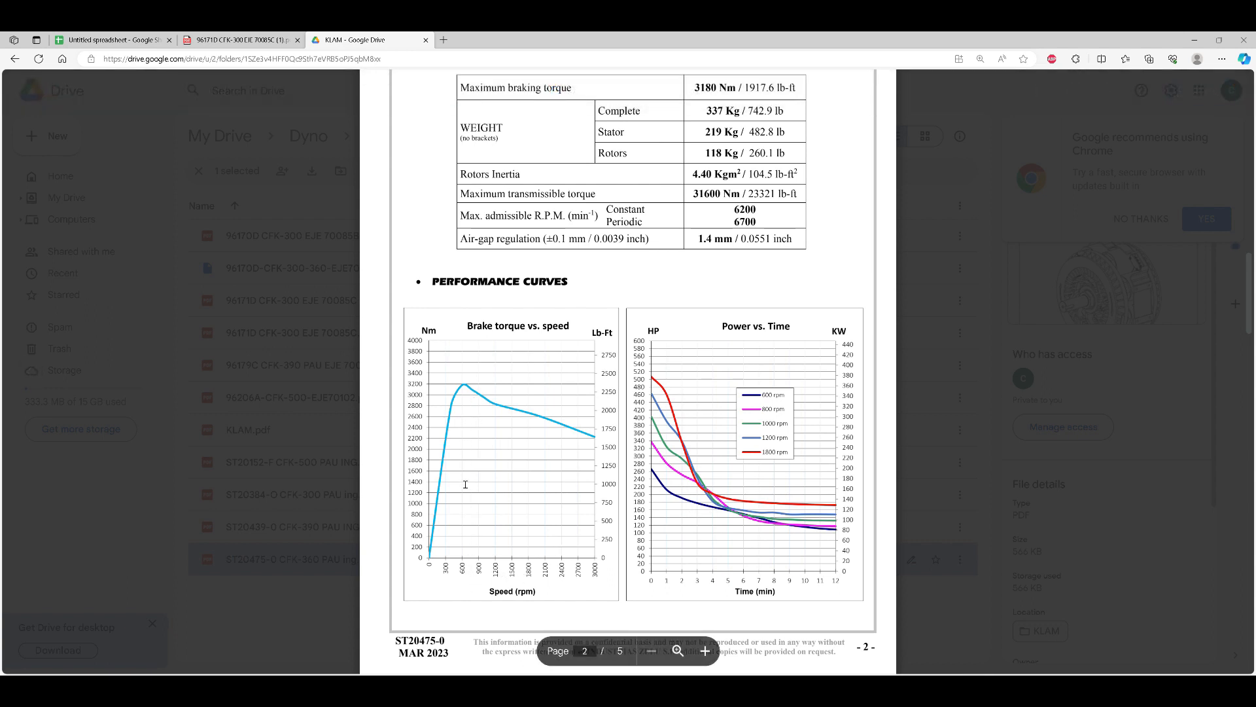
{"action": "mouse_move", "coordinate": [468, 499]}
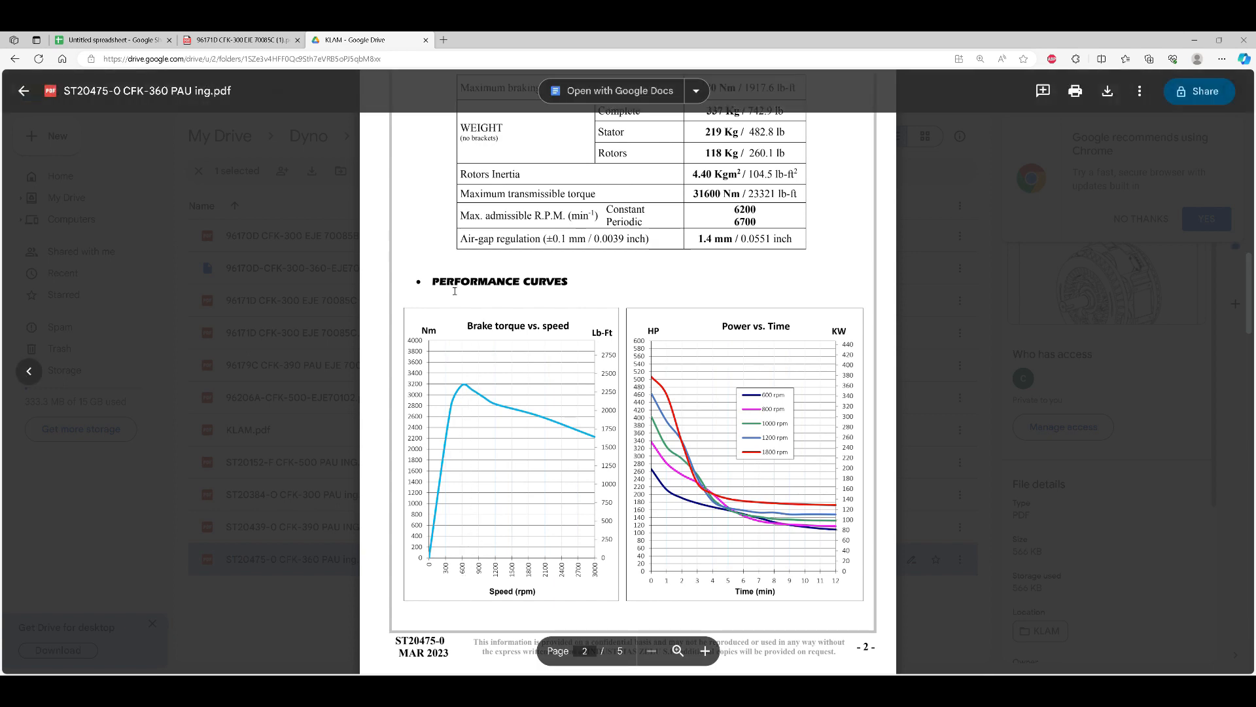
{"action": "left_click", "coordinate": [113, 39]}
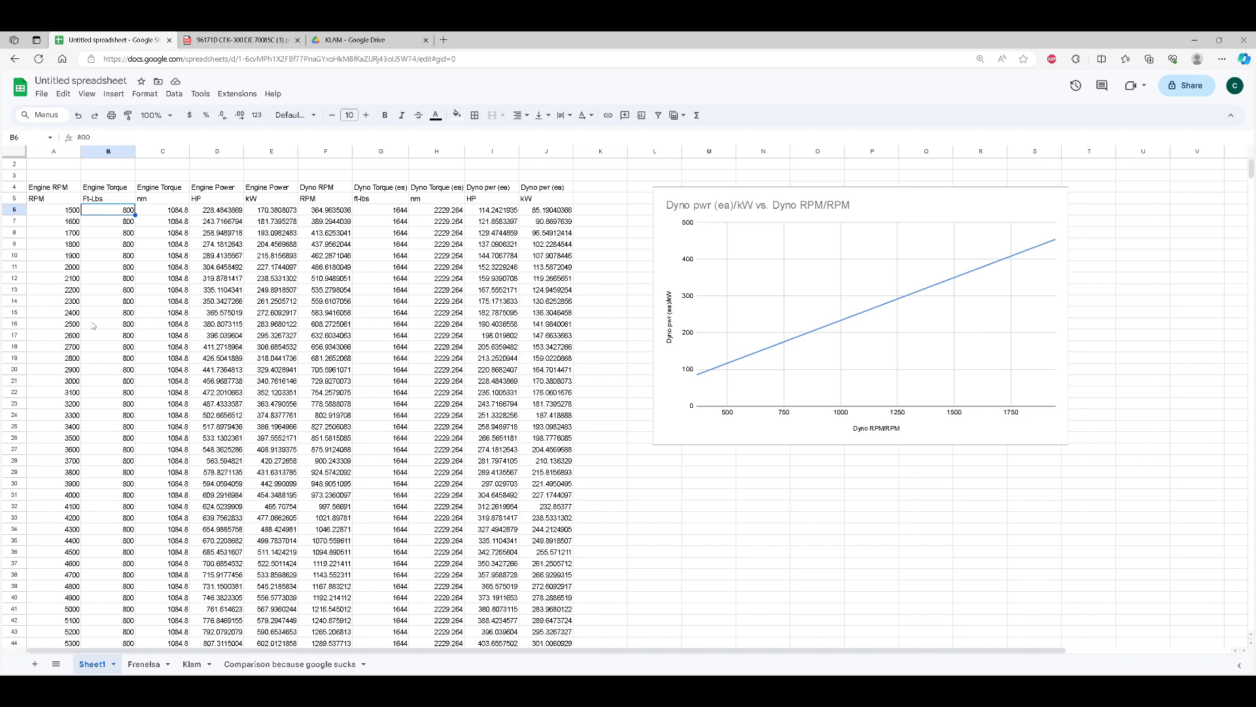
{"action": "mouse_move", "coordinate": [105, 338]}
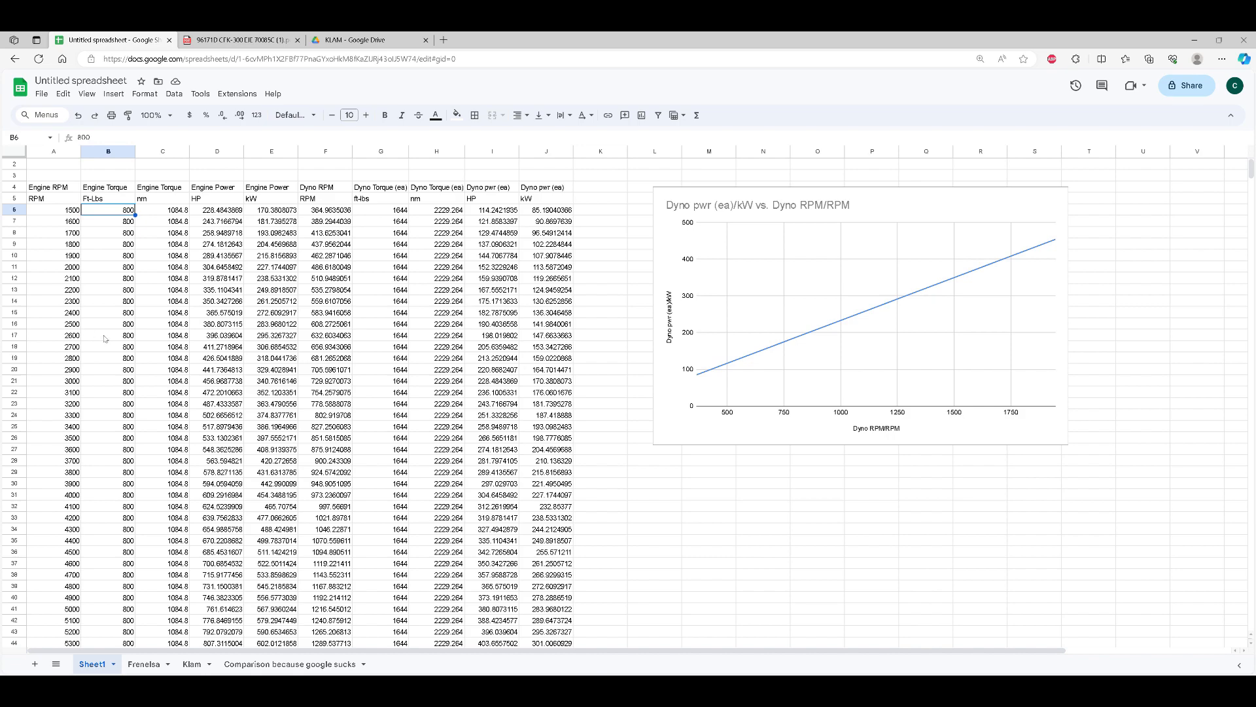
{"action": "scroll", "scroll_direction": "down", "scroll_amount": 3}
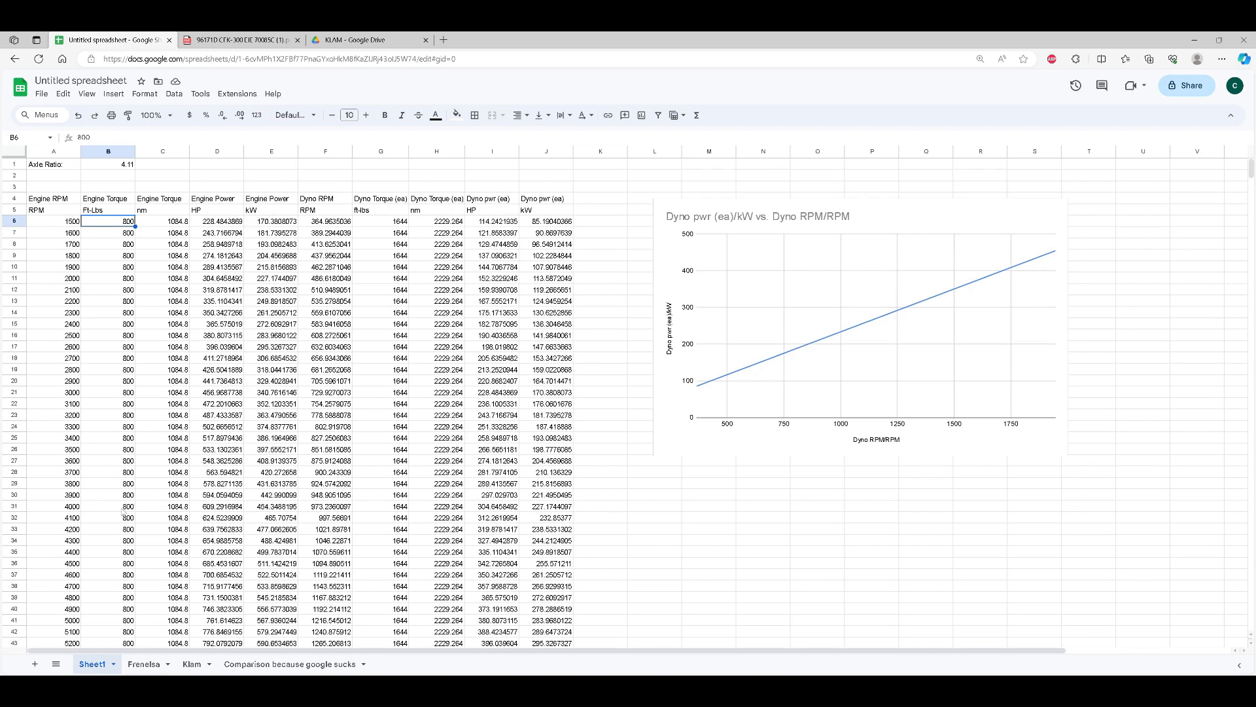
{"action": "mouse_move", "coordinate": [119, 168]}
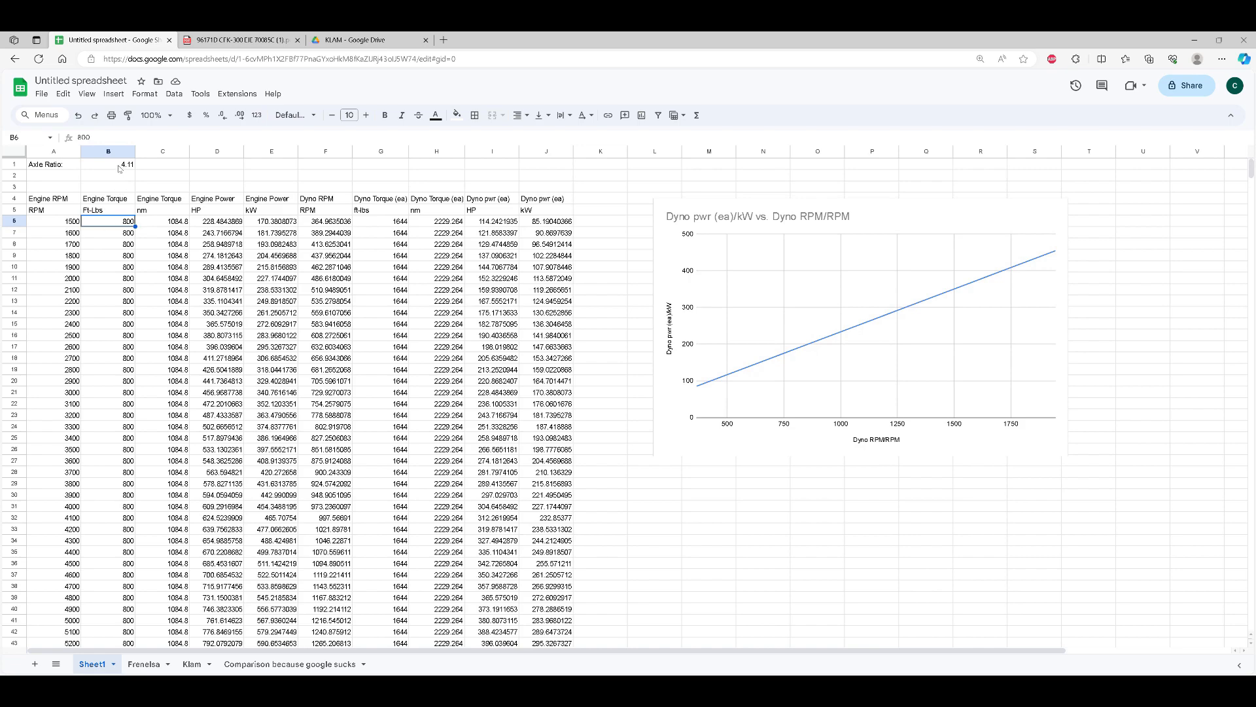
{"action": "scroll", "scroll_direction": "down", "scroll_amount": 3}
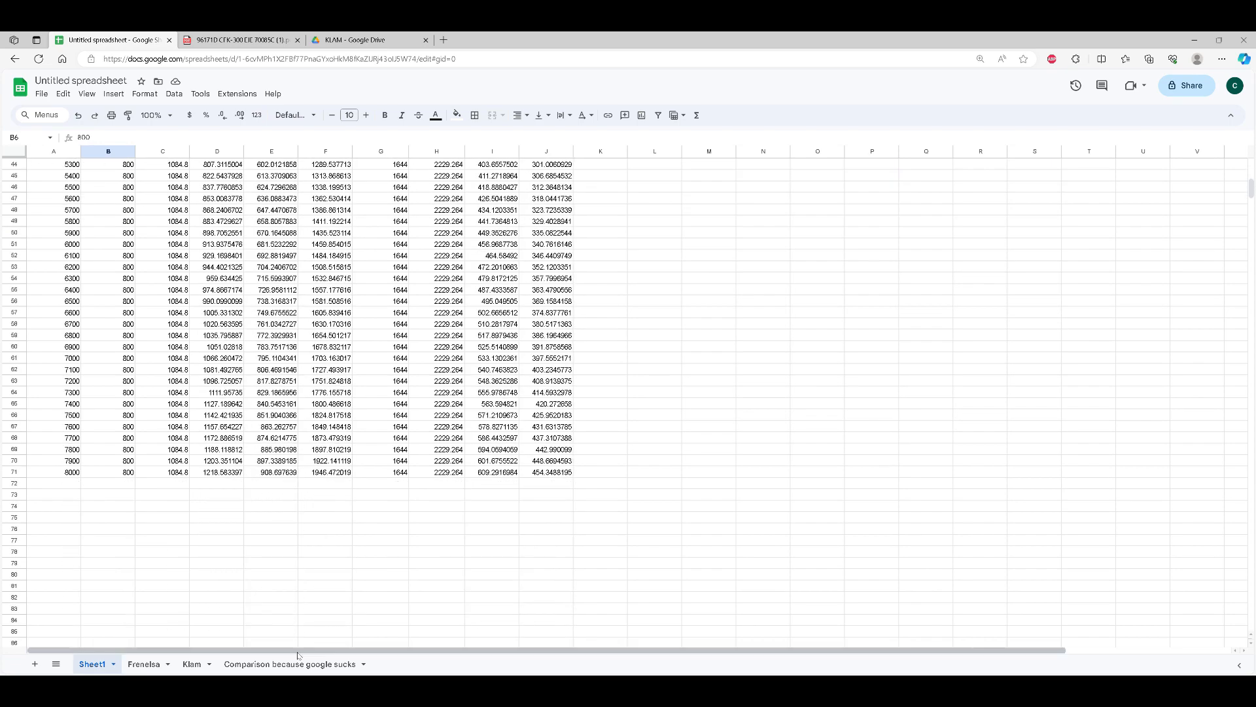
{"action": "scroll", "scroll_direction": "up", "scroll_amount": 3}
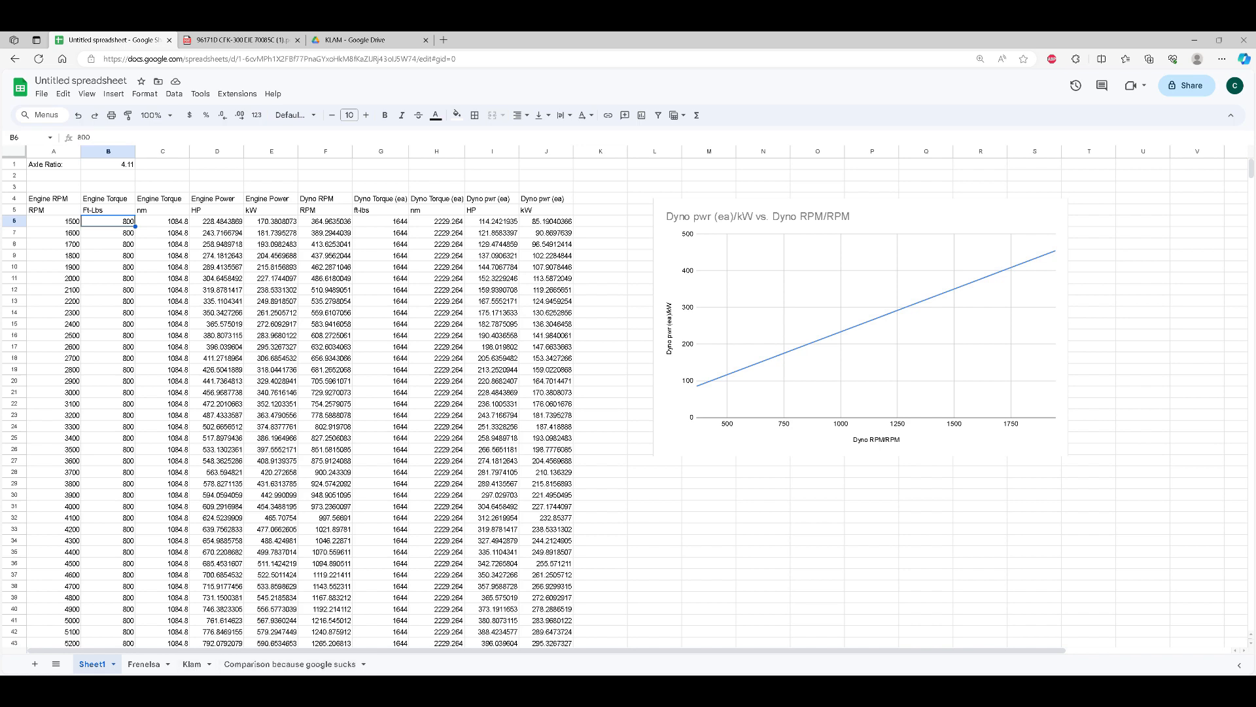
{"action": "left_click", "coordinate": [288, 664]}
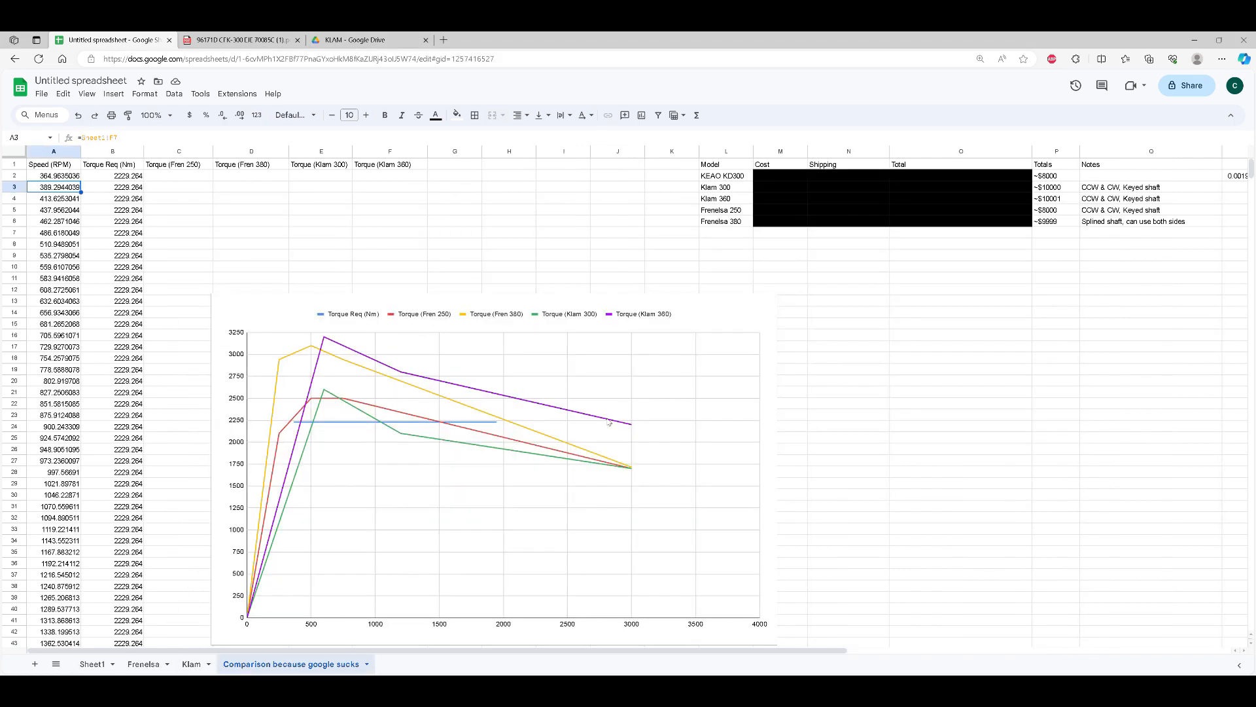
{"action": "mouse_move", "coordinate": [181, 233]}
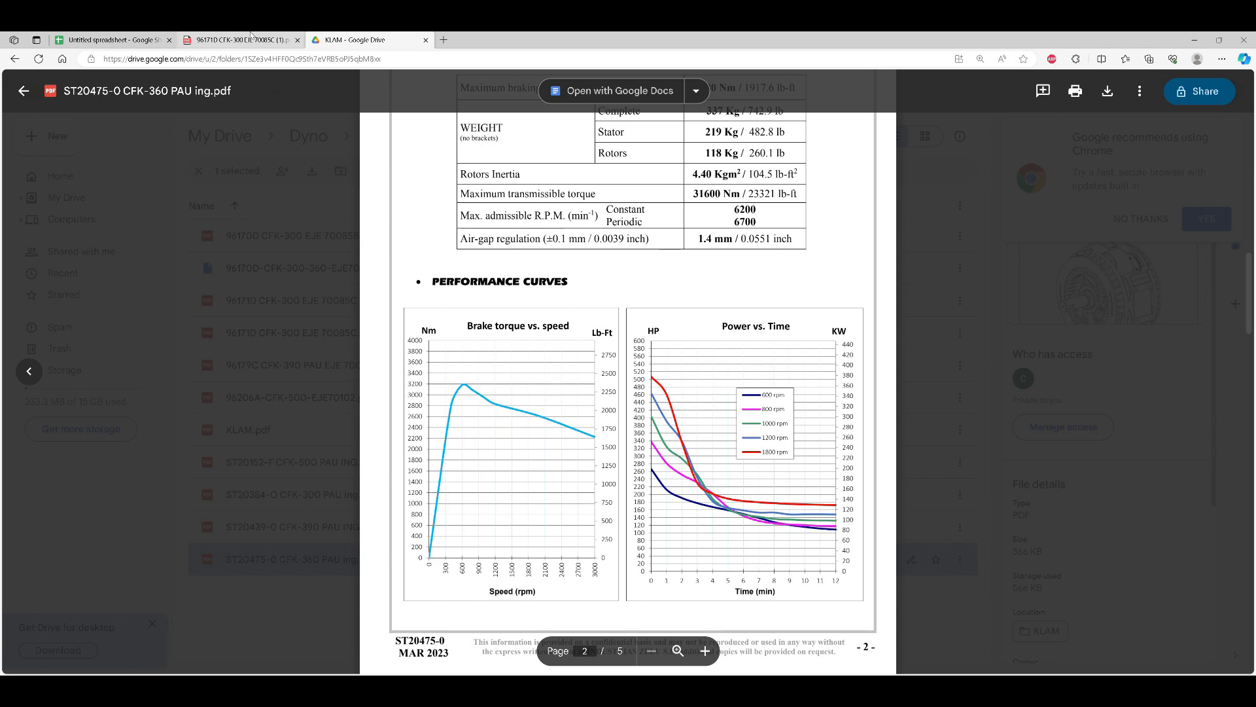
{"action": "left_click", "coordinate": [113, 39]}
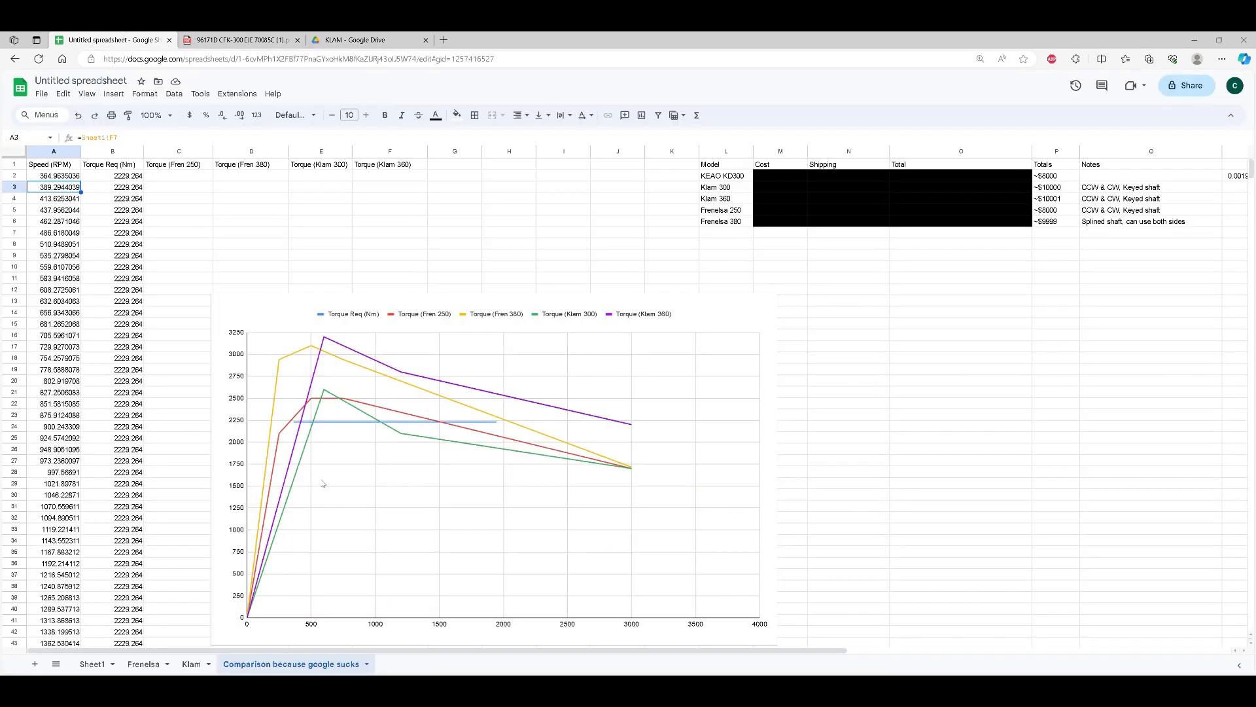
{"action": "scroll", "scroll_direction": "down", "scroll_amount": 3}
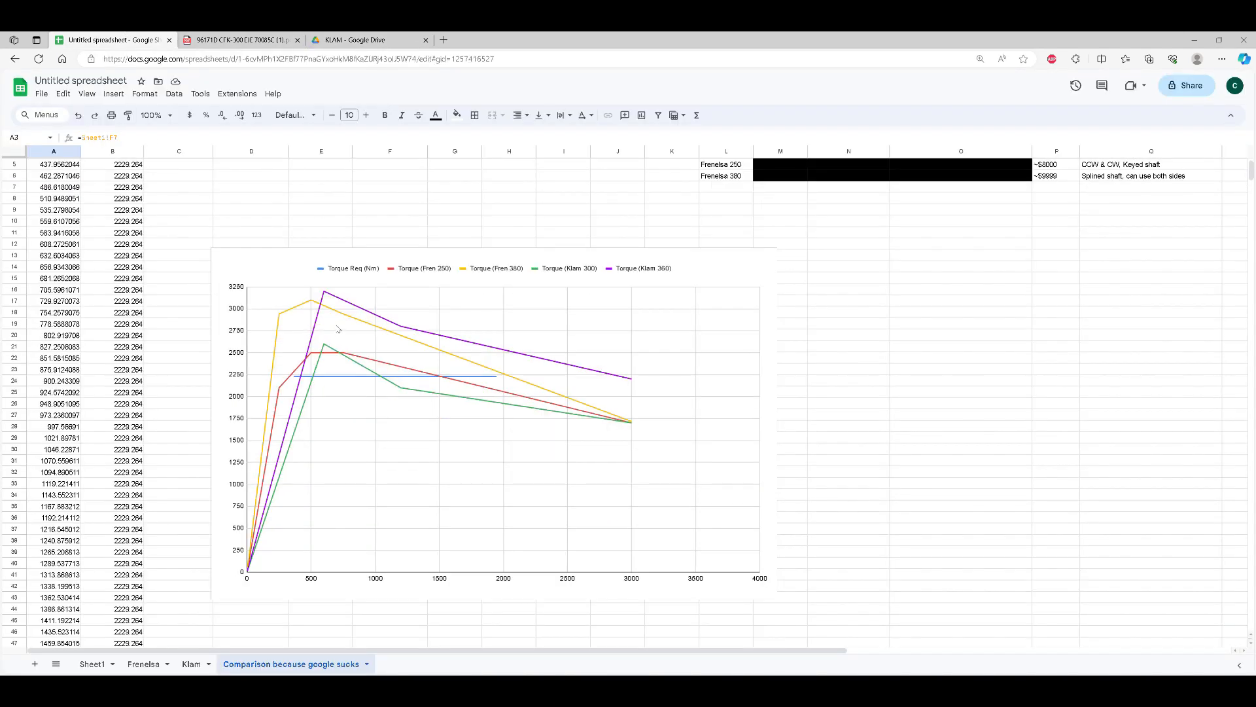
{"action": "mouse_move", "coordinate": [338, 301]}
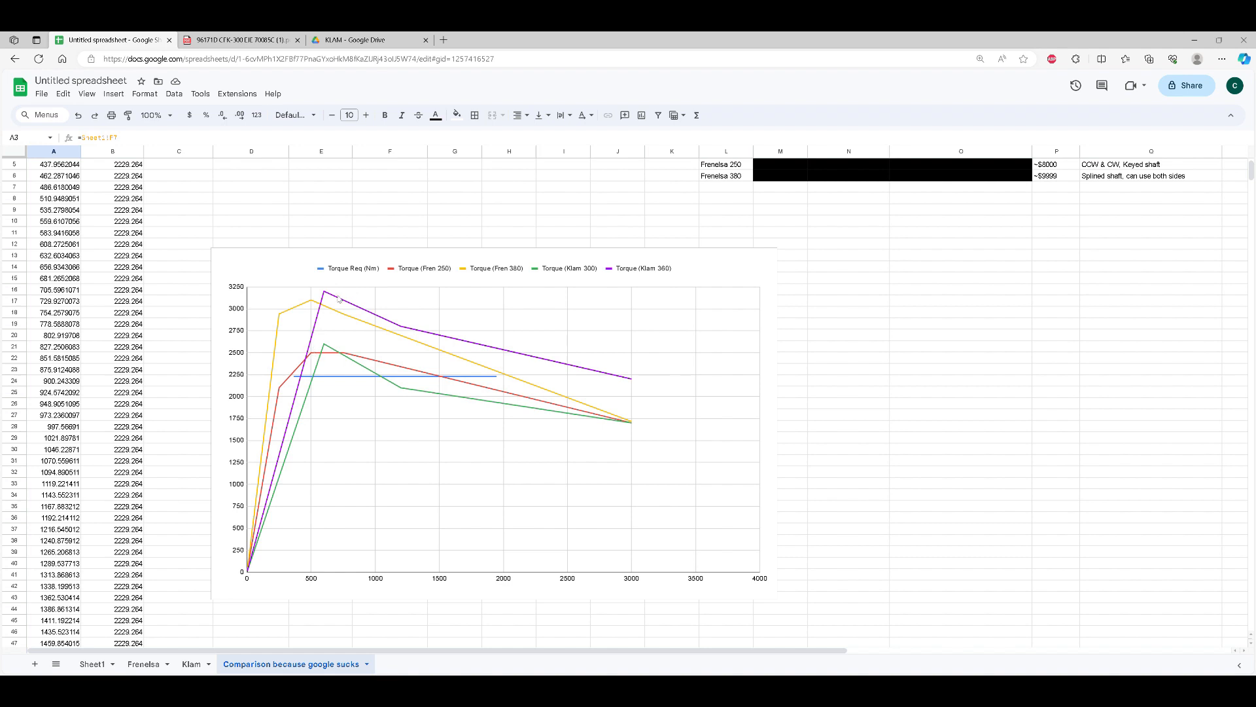
{"action": "mouse_move", "coordinate": [331, 378]}
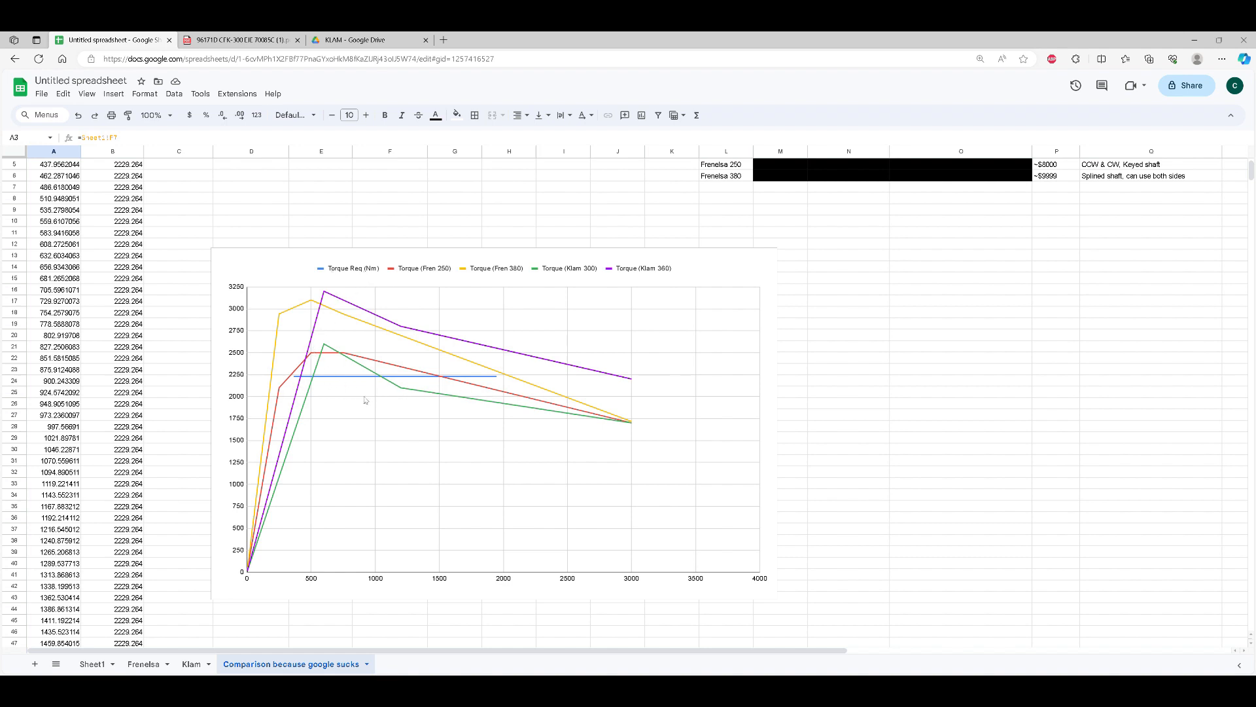
{"action": "mouse_move", "coordinate": [301, 381]}
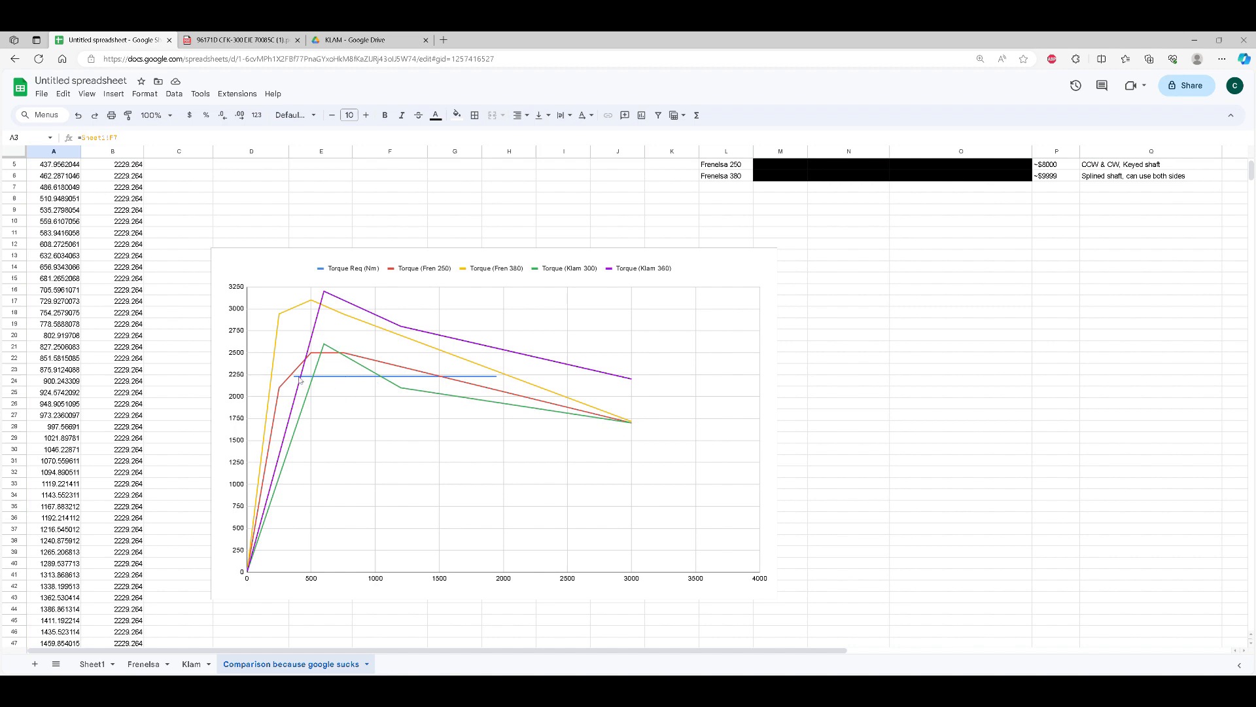
{"action": "mouse_move", "coordinate": [323, 383]}
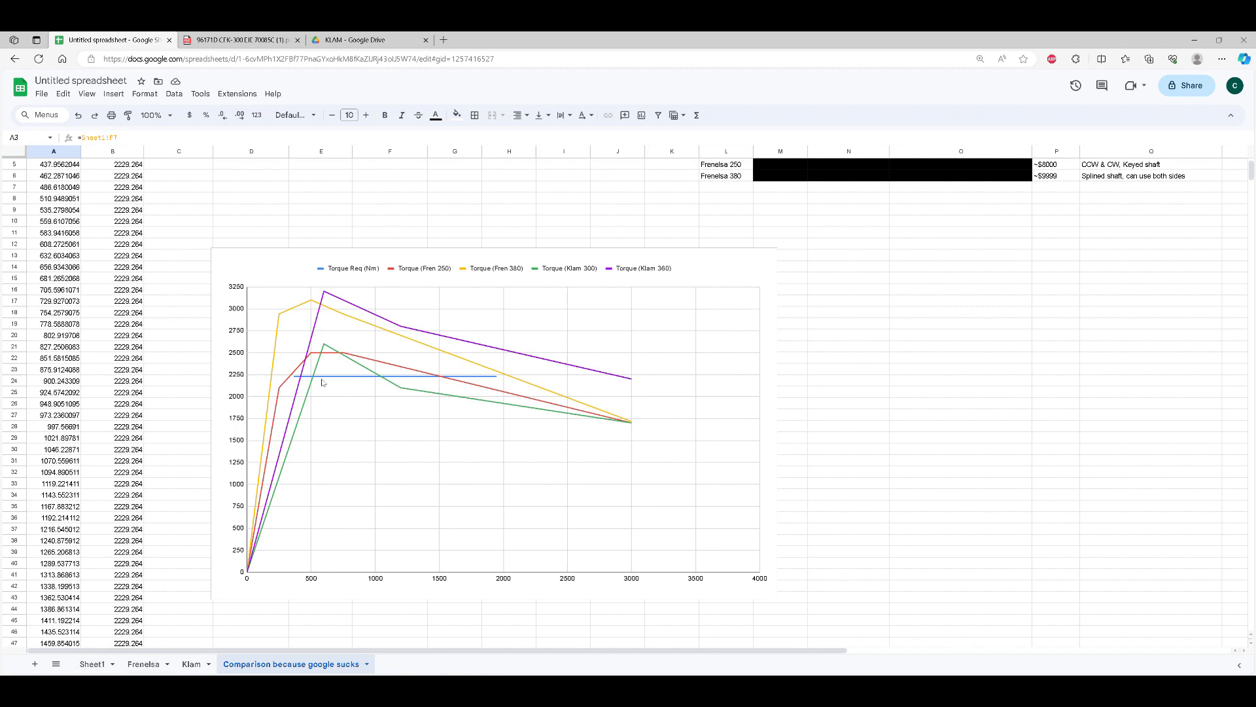
{"action": "left_click", "coordinate": [91, 663]}
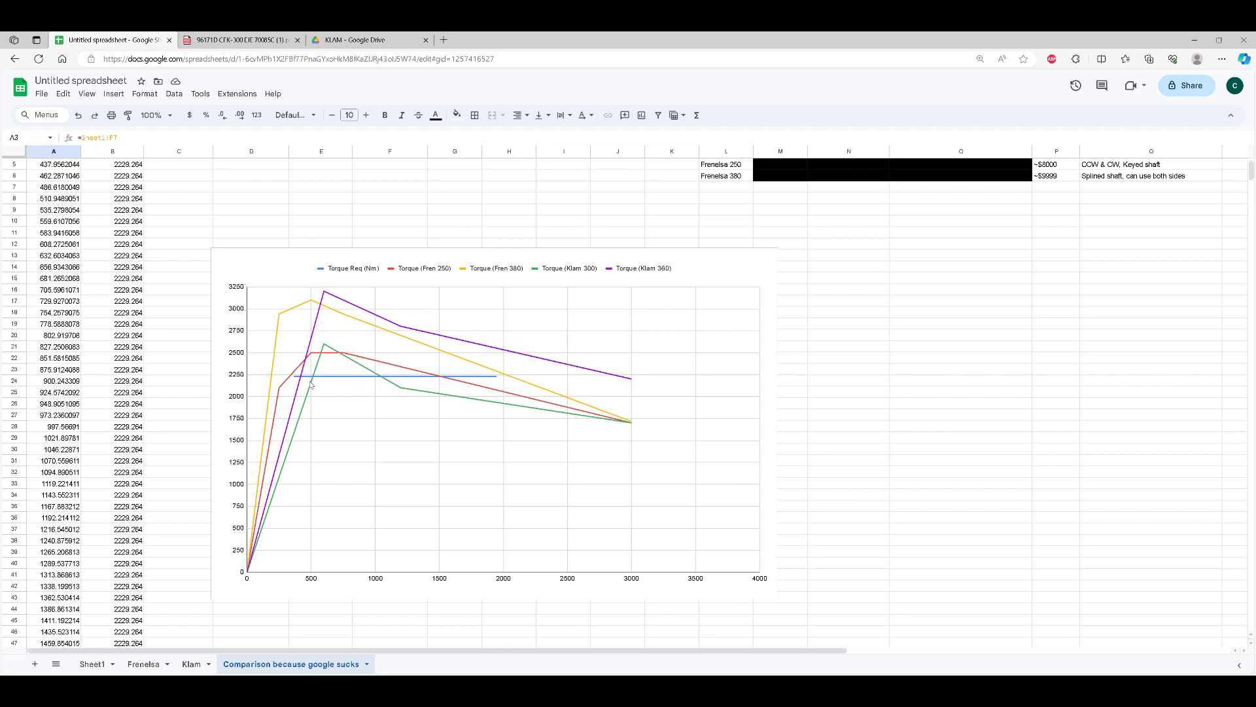
{"action": "mouse_move", "coordinate": [316, 359]}
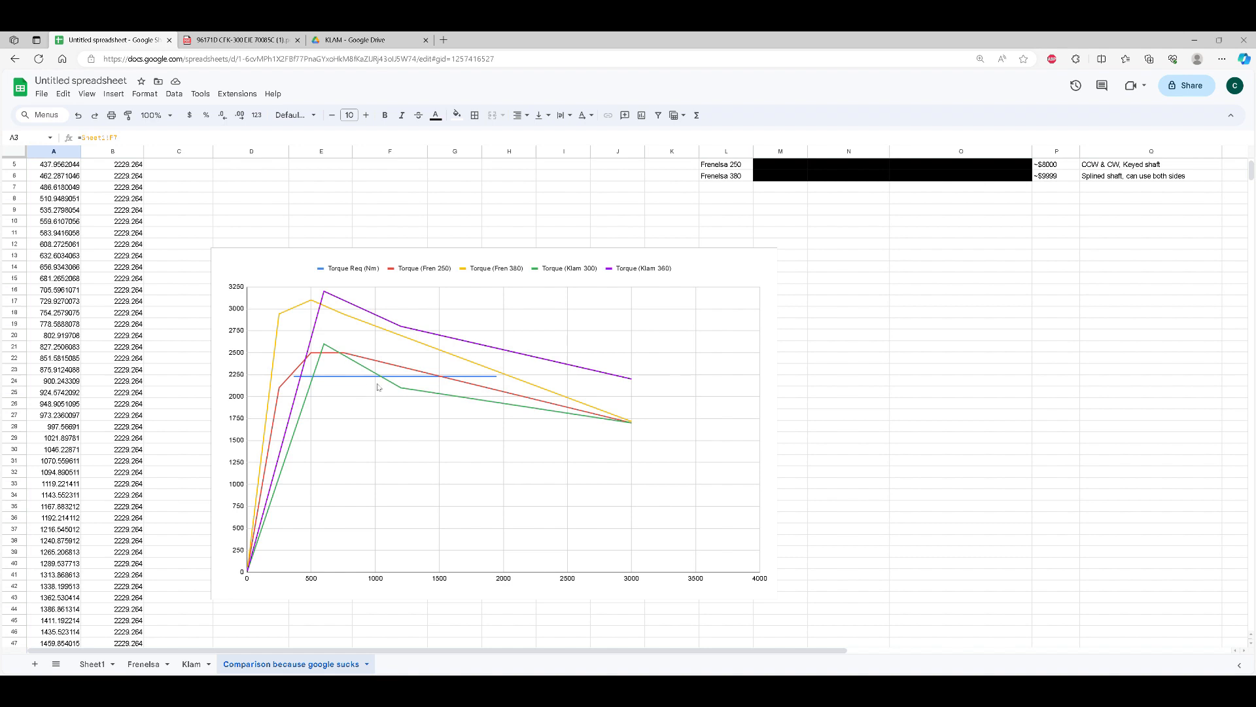
{"action": "mouse_move", "coordinate": [594, 276]}
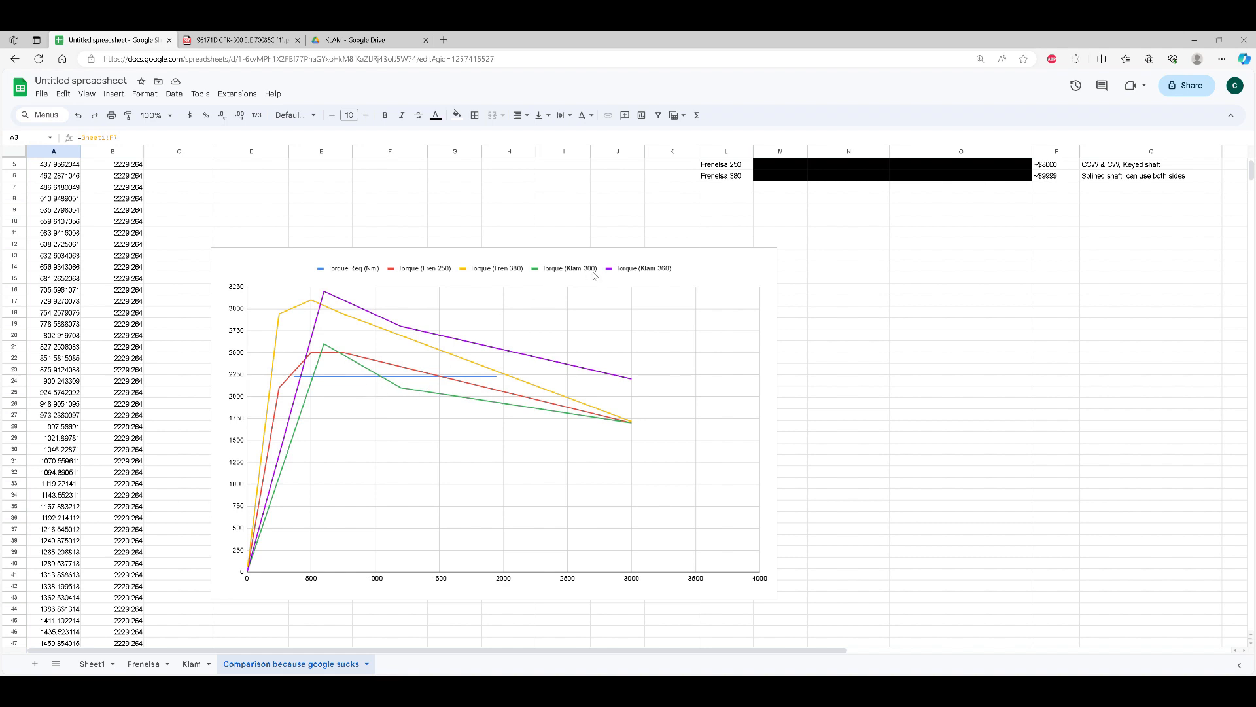
{"action": "mouse_move", "coordinate": [428, 384]}
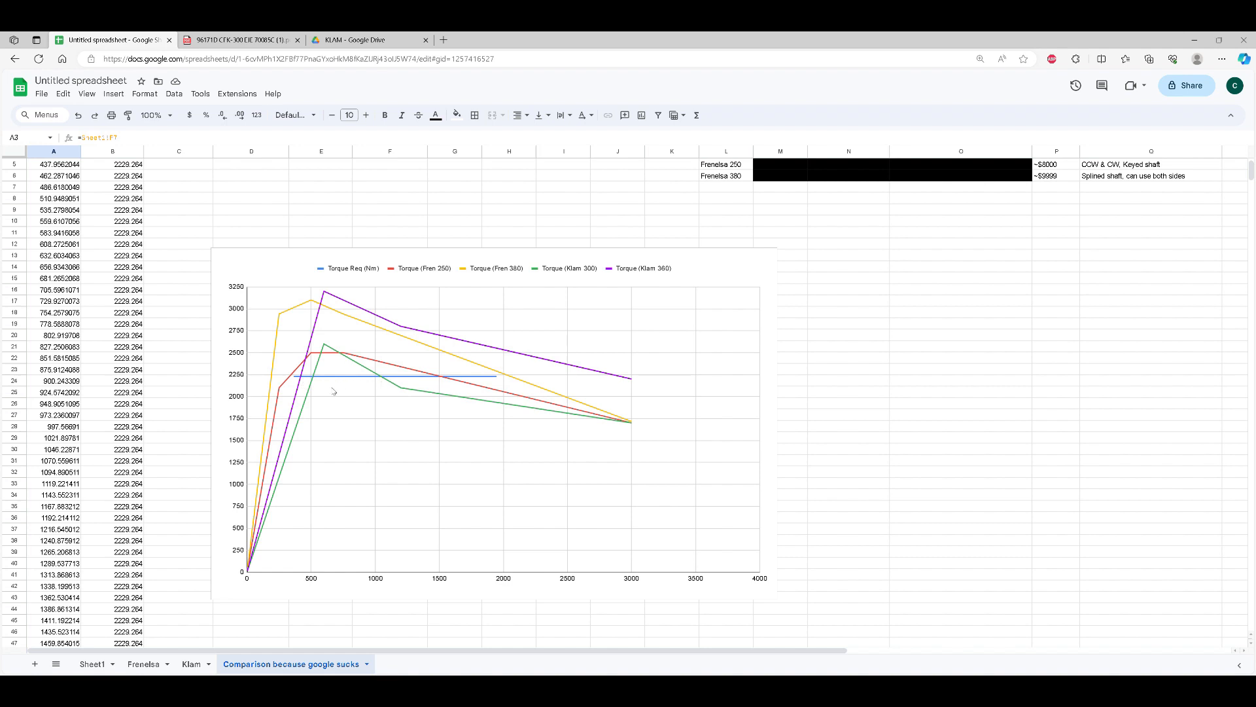
{"action": "mouse_move", "coordinate": [362, 365]}
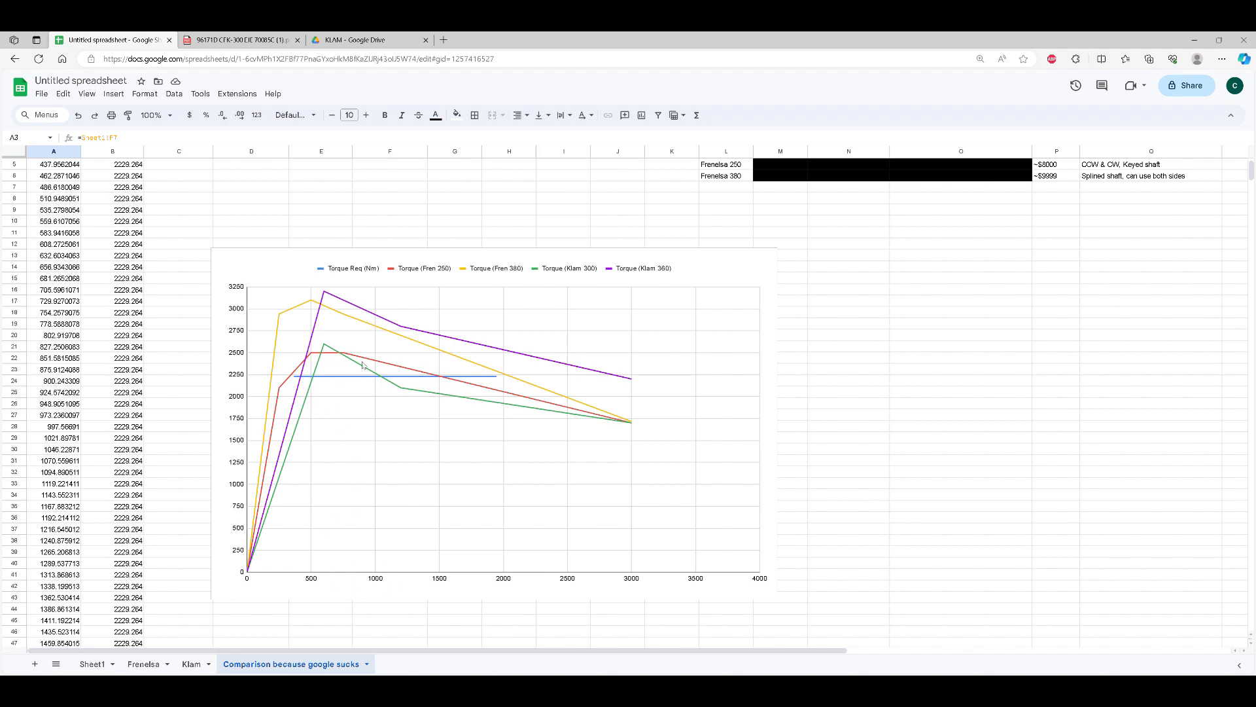
{"action": "mouse_move", "coordinate": [338, 361]}
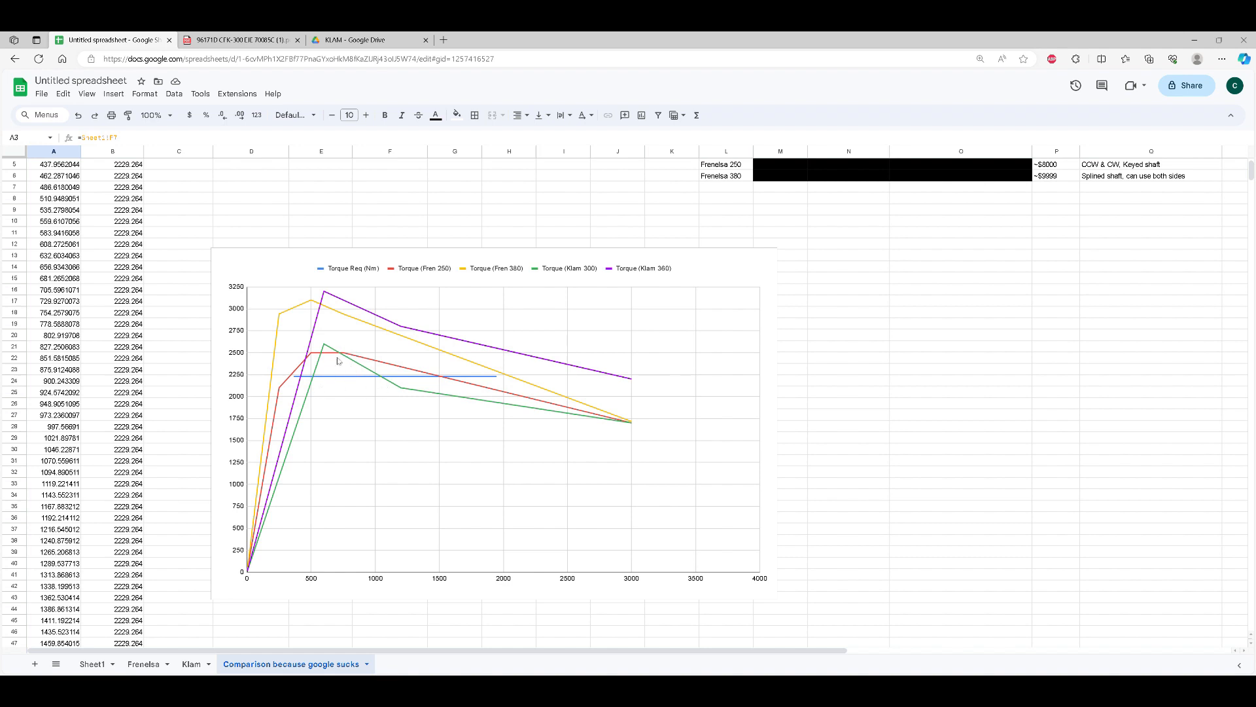
{"action": "mouse_move", "coordinate": [284, 345]}
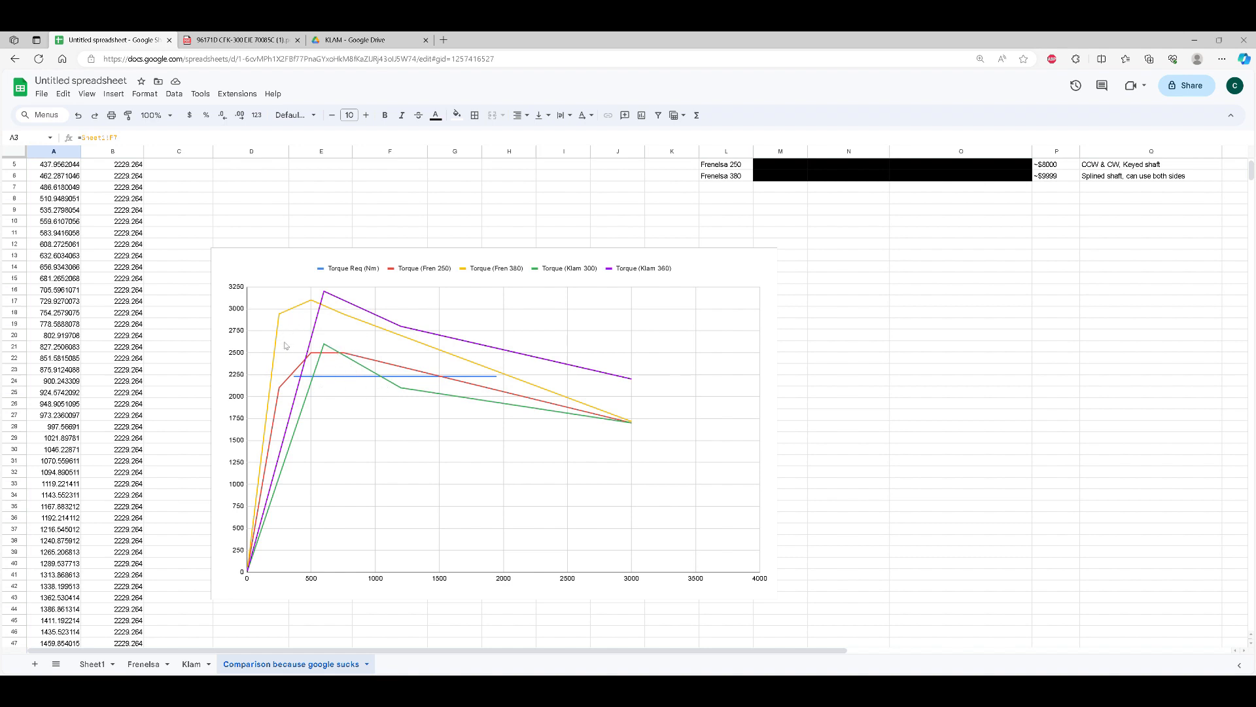
{"action": "mouse_move", "coordinate": [506, 271]}
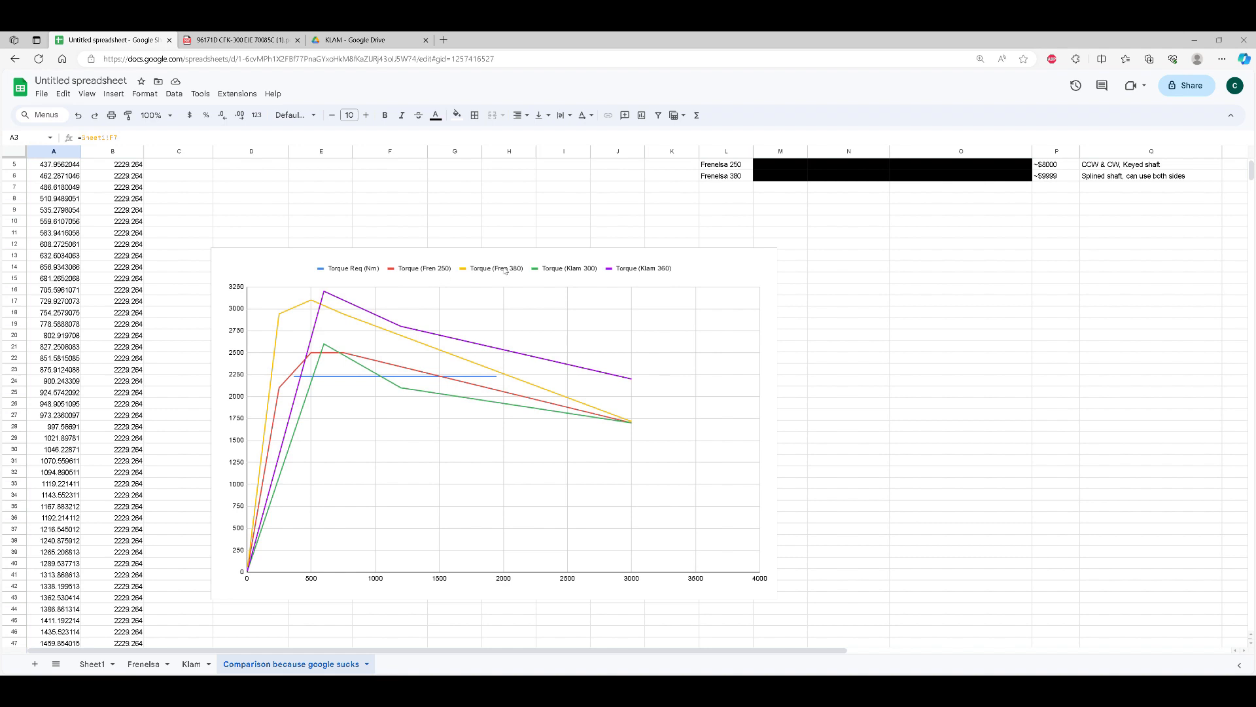
{"action": "mouse_move", "coordinate": [647, 261]}
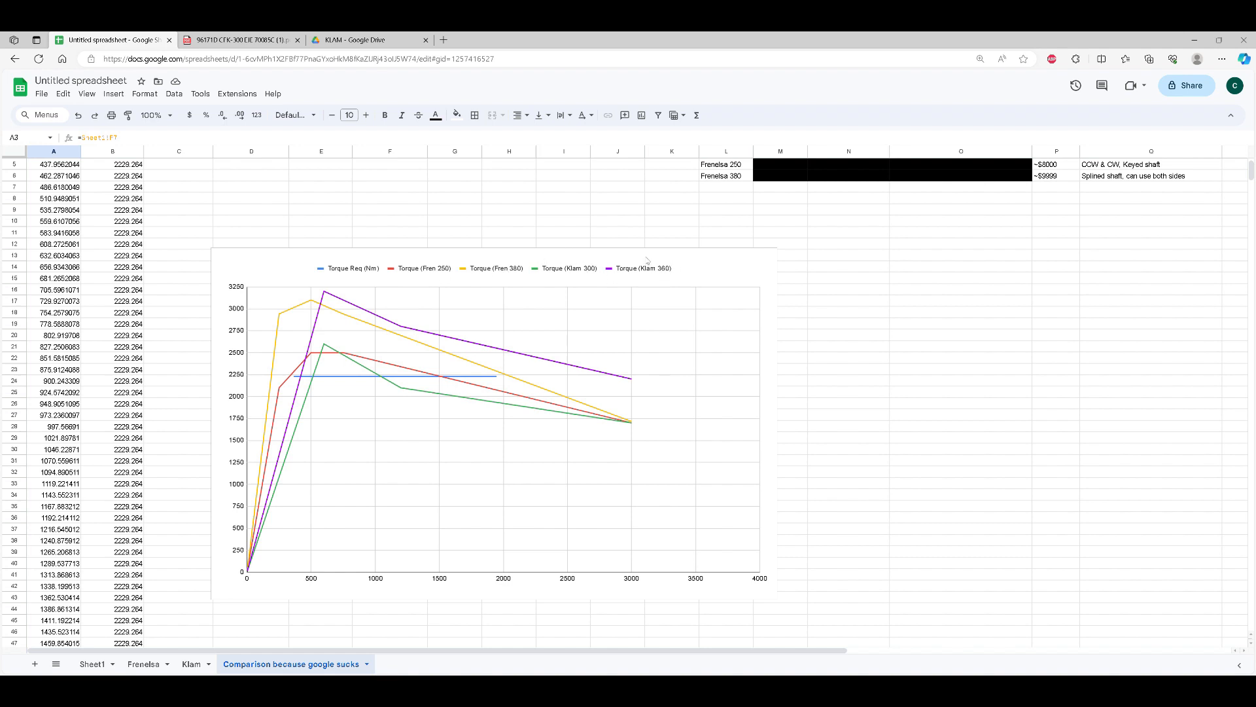
{"action": "mouse_move", "coordinate": [461, 310]}
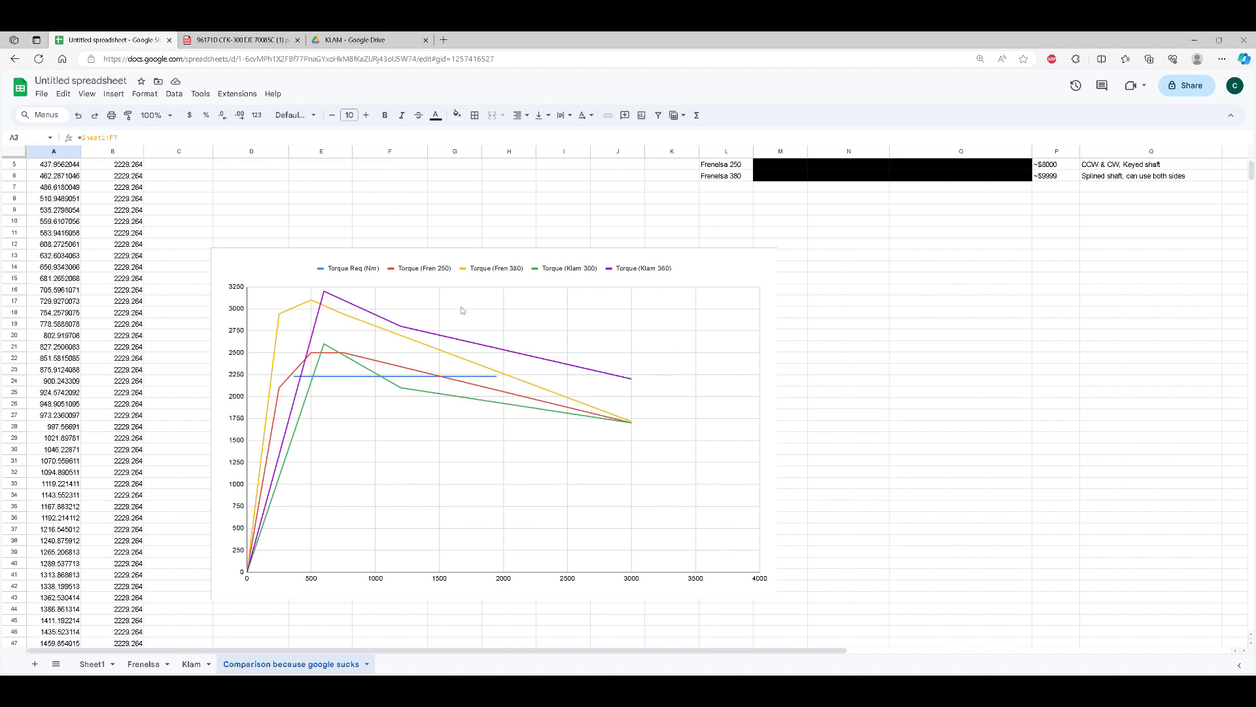
{"action": "mouse_move", "coordinate": [485, 280]}
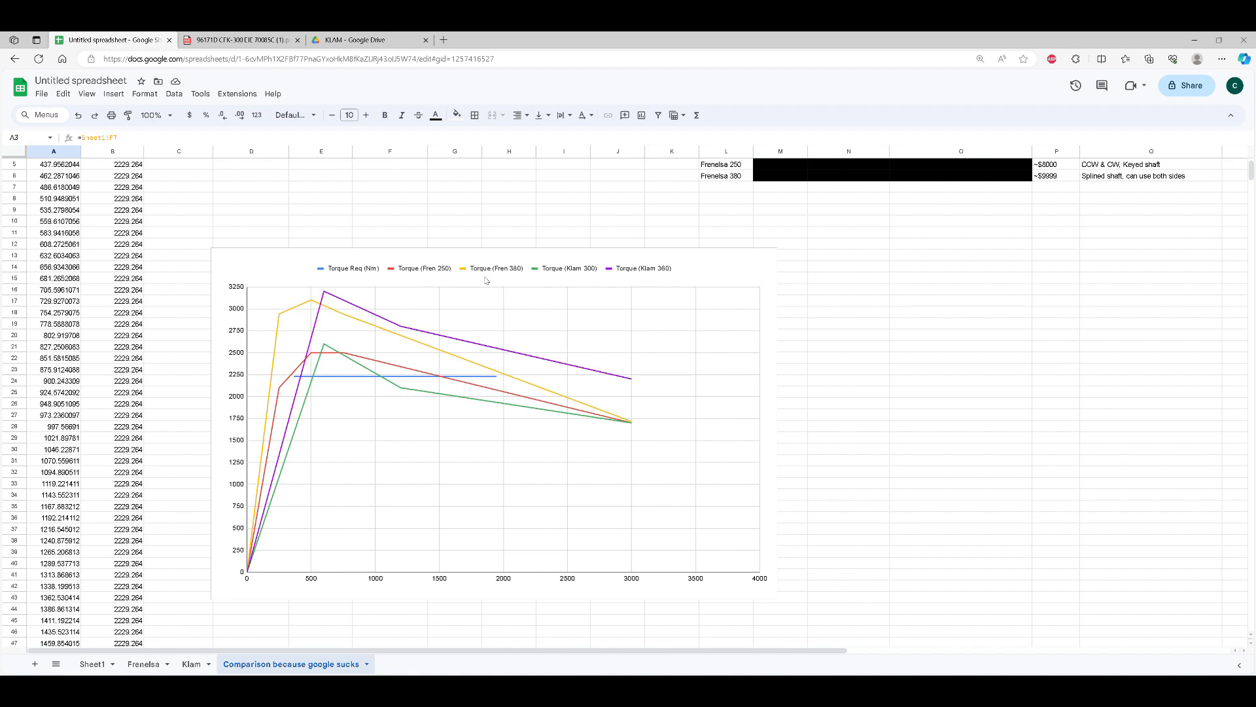
{"action": "mouse_move", "coordinate": [513, 280]}
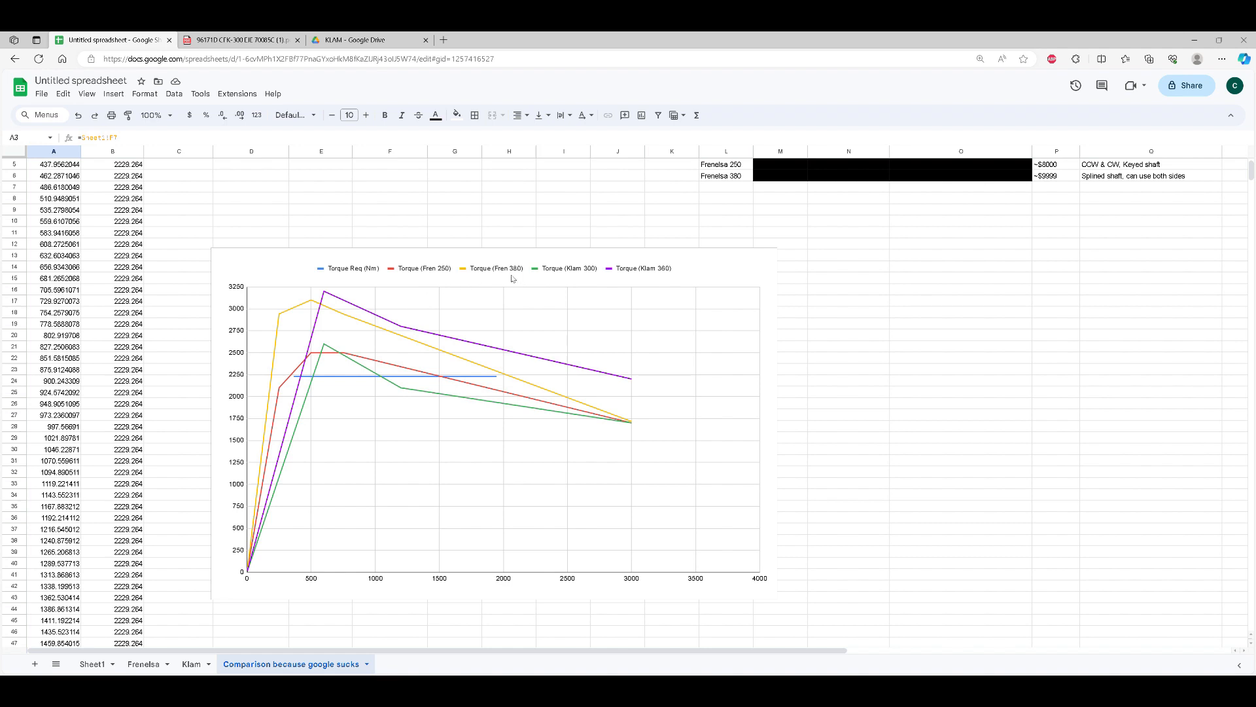
{"action": "mouse_move", "coordinate": [268, 366]}
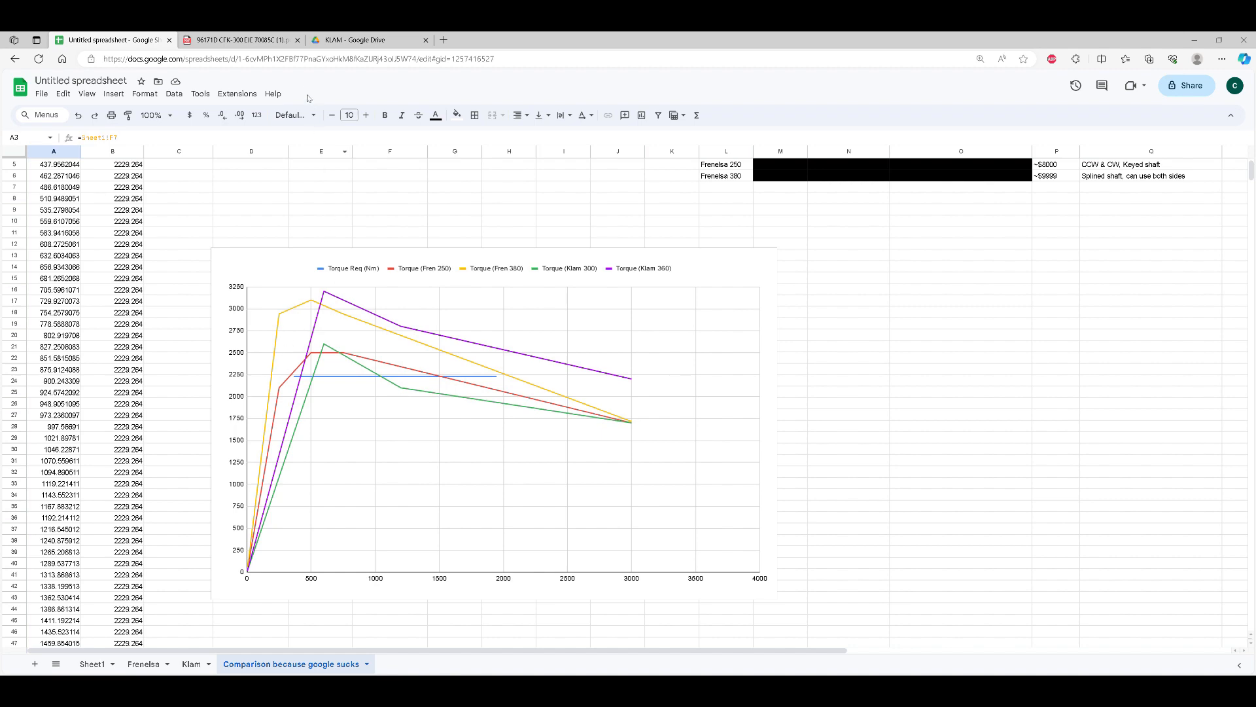
{"action": "left_click", "coordinate": [369, 39]}
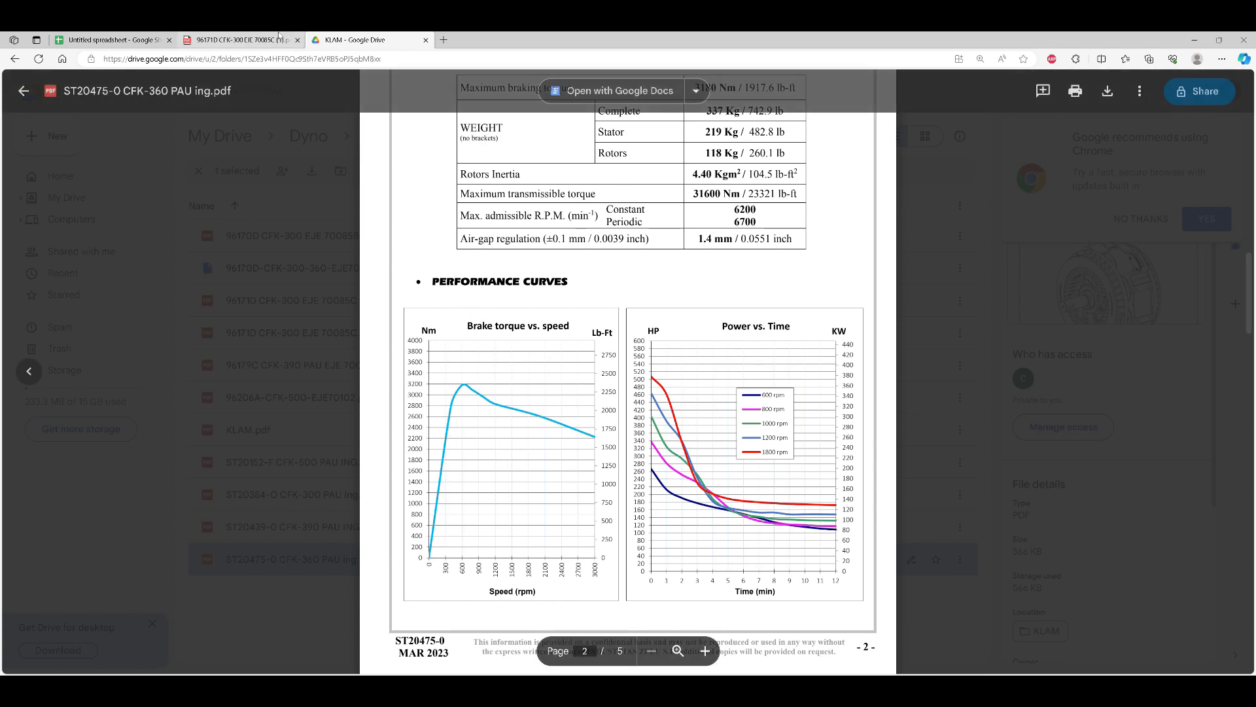
{"action": "left_click", "coordinate": [113, 39]}
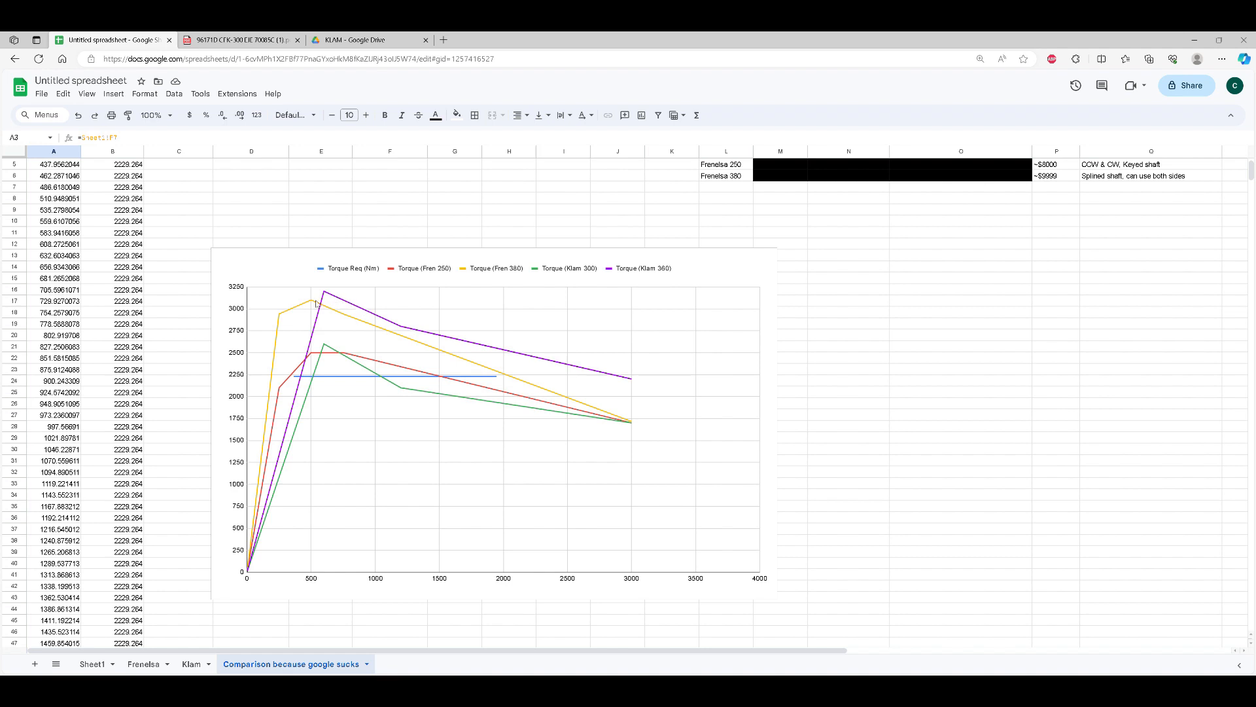
{"action": "mouse_move", "coordinate": [294, 348]}
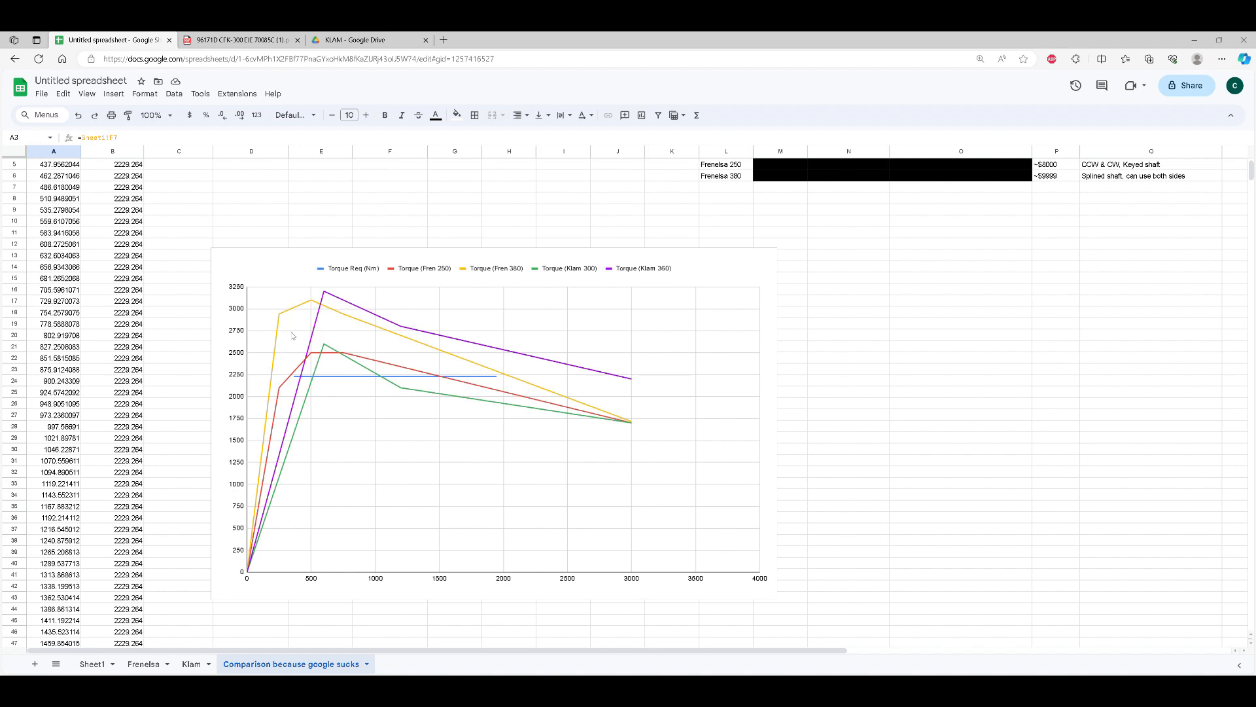
{"action": "mouse_move", "coordinate": [362, 400]}
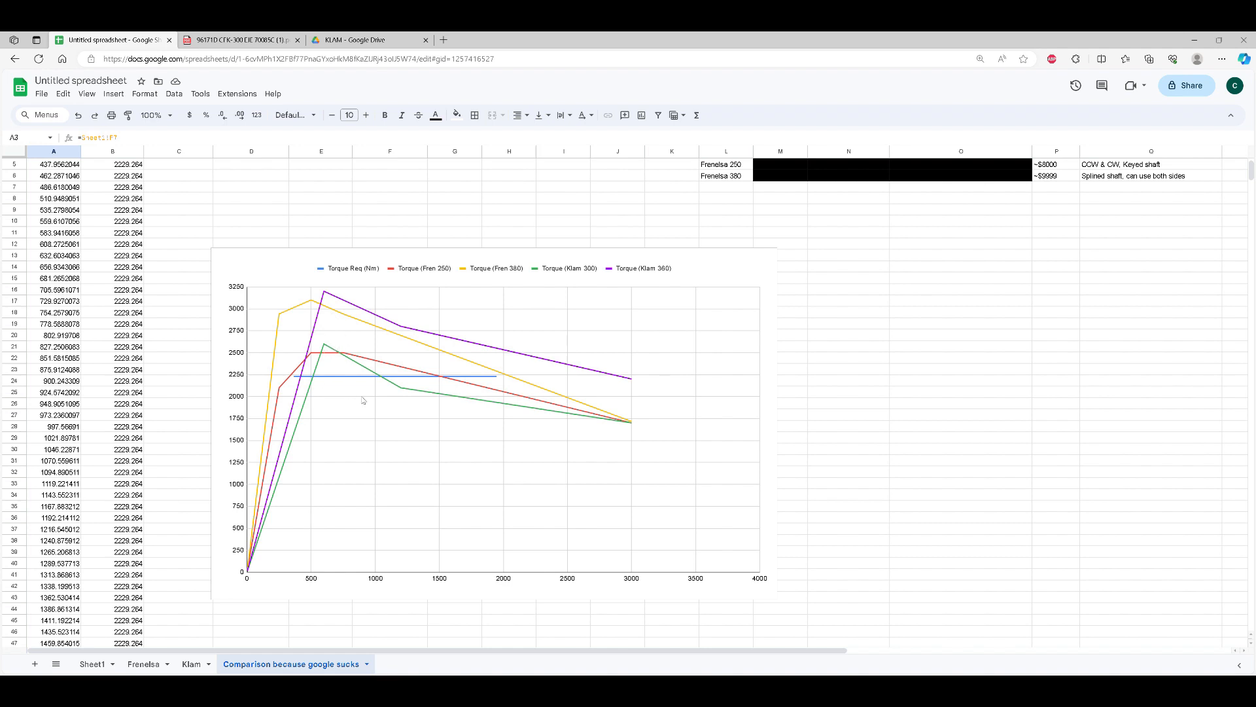
{"action": "mouse_move", "coordinate": [308, 335]}
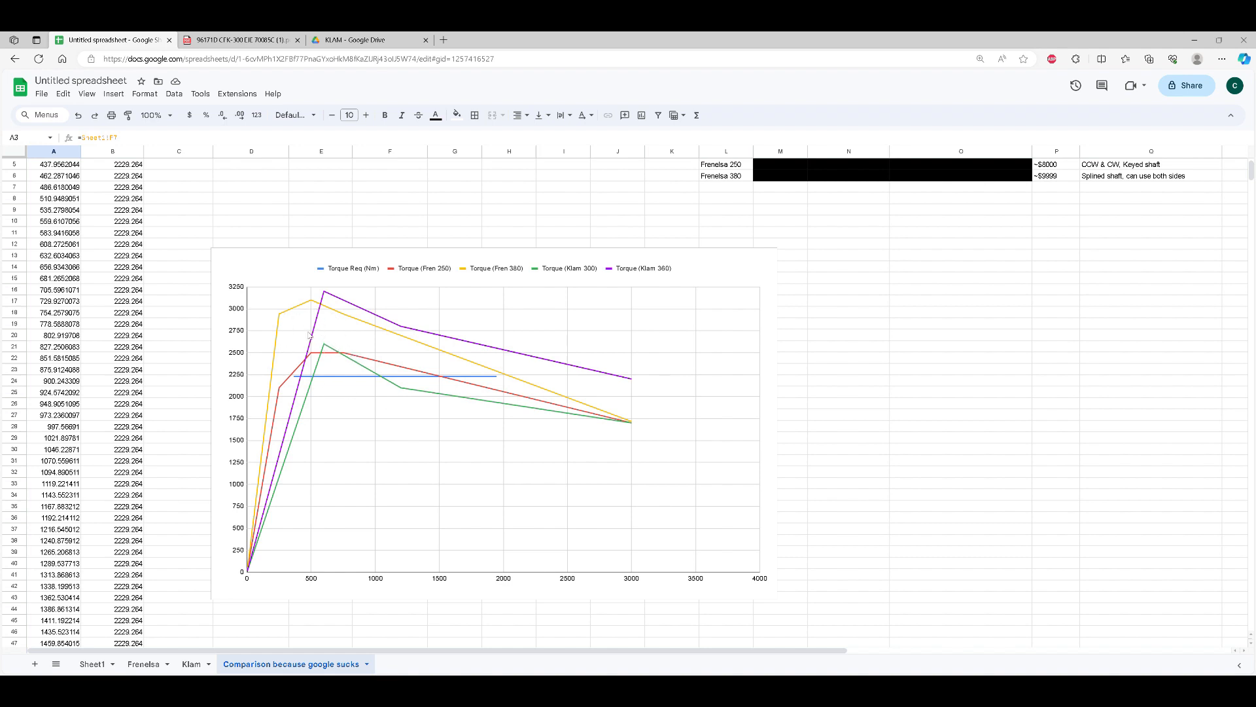
{"action": "mouse_move", "coordinate": [372, 348]}
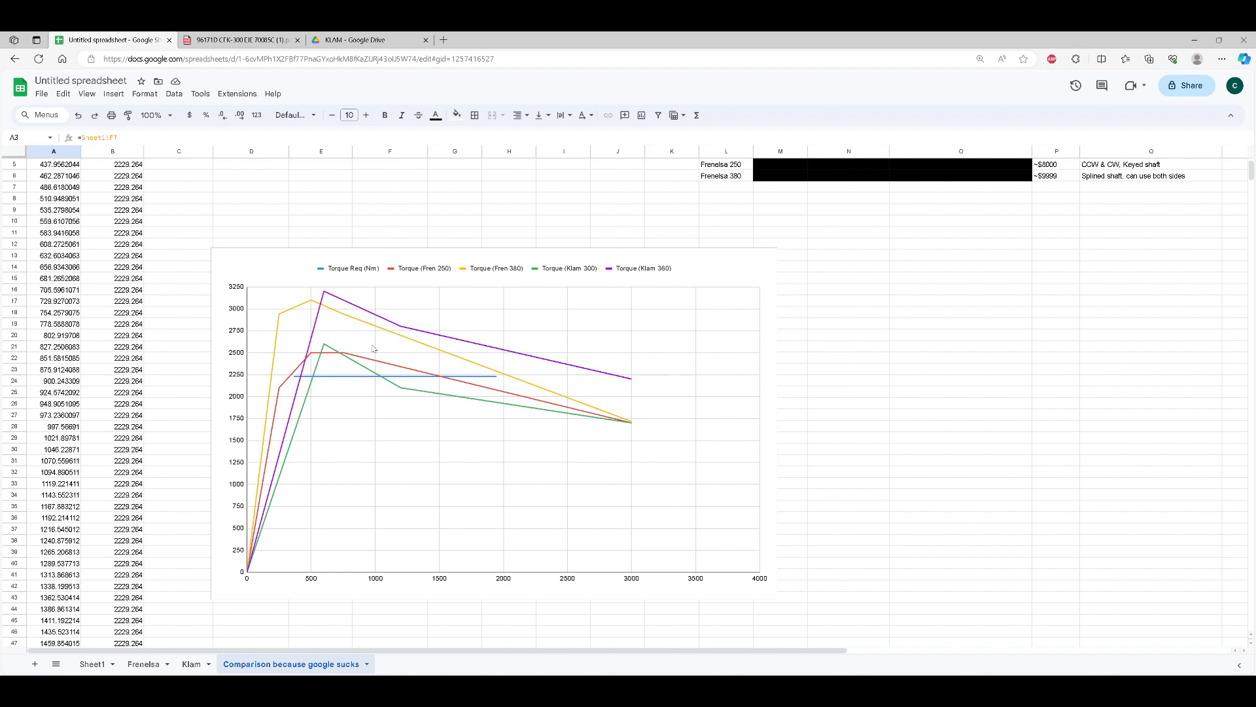
{"action": "mouse_move", "coordinate": [331, 312]}
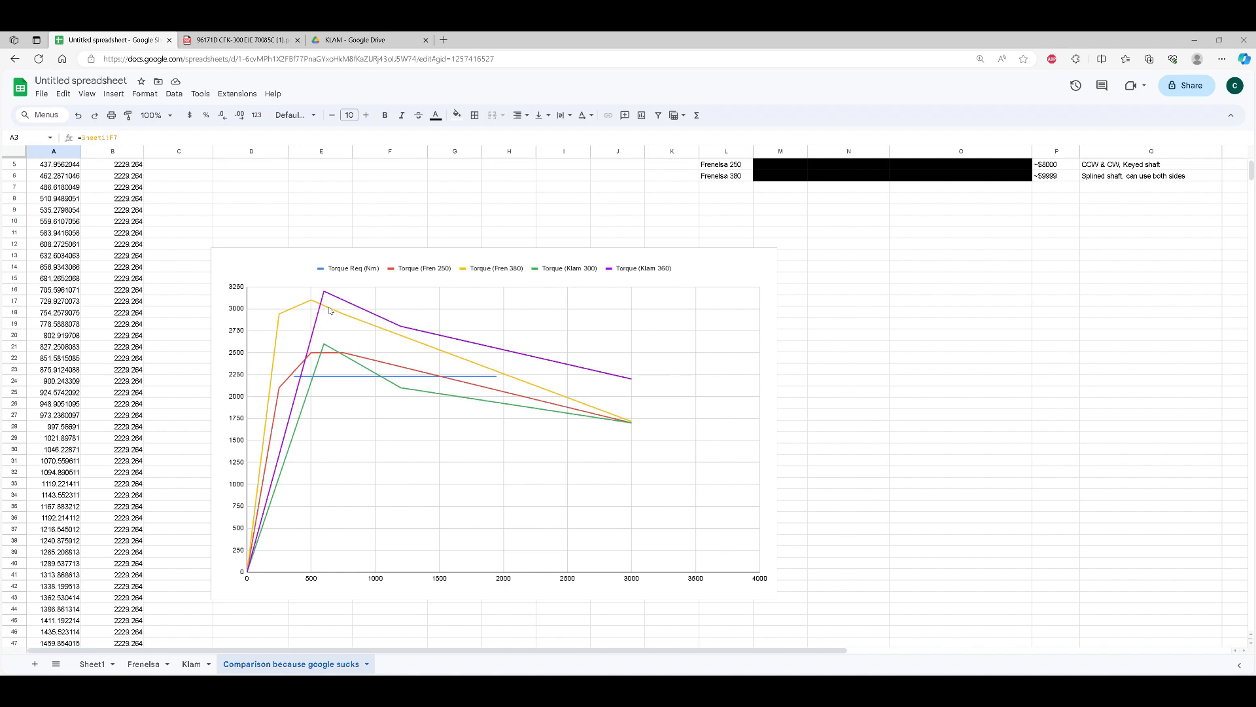
{"action": "mouse_move", "coordinate": [449, 340]}
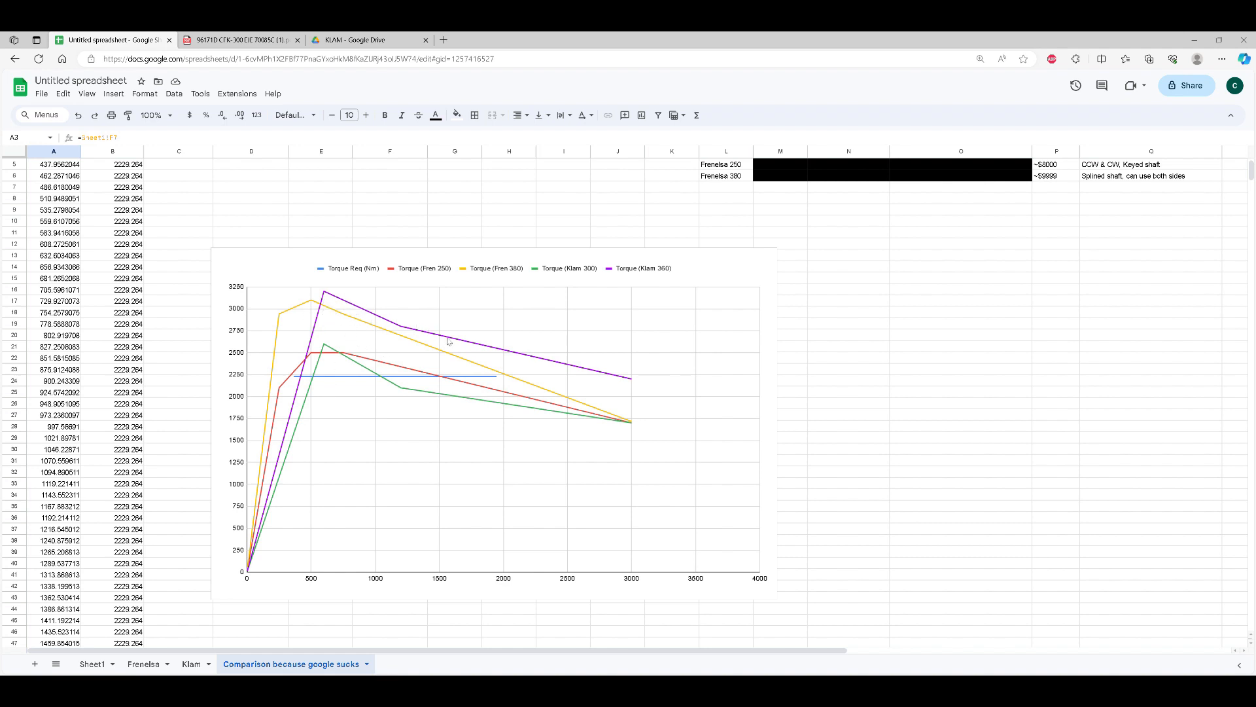
{"action": "mouse_move", "coordinate": [337, 291]}
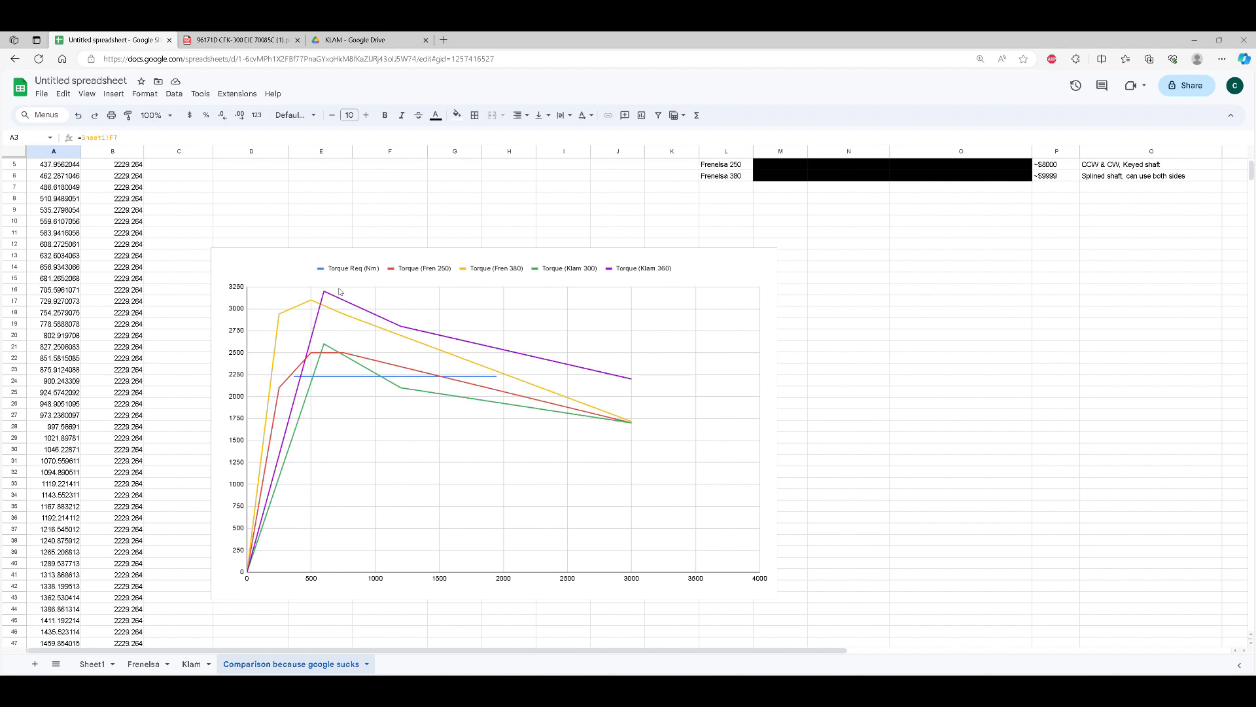
{"action": "mouse_move", "coordinate": [294, 379]}
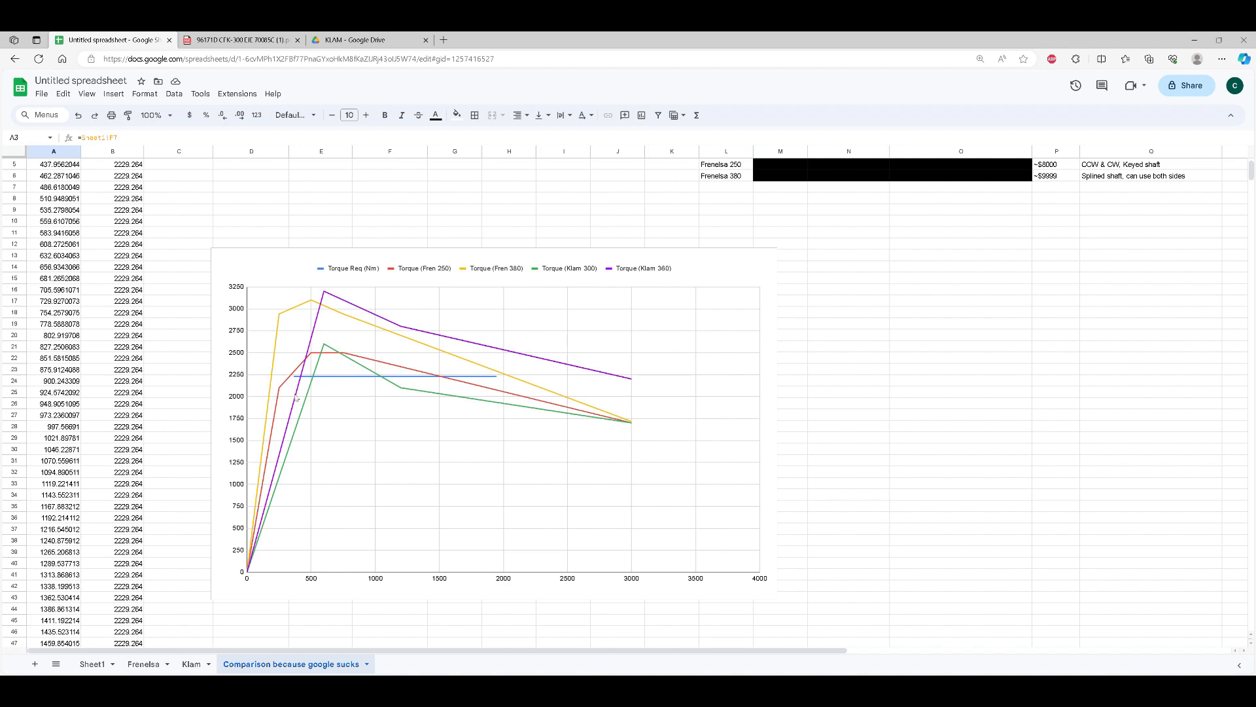
{"action": "mouse_move", "coordinate": [275, 373]}
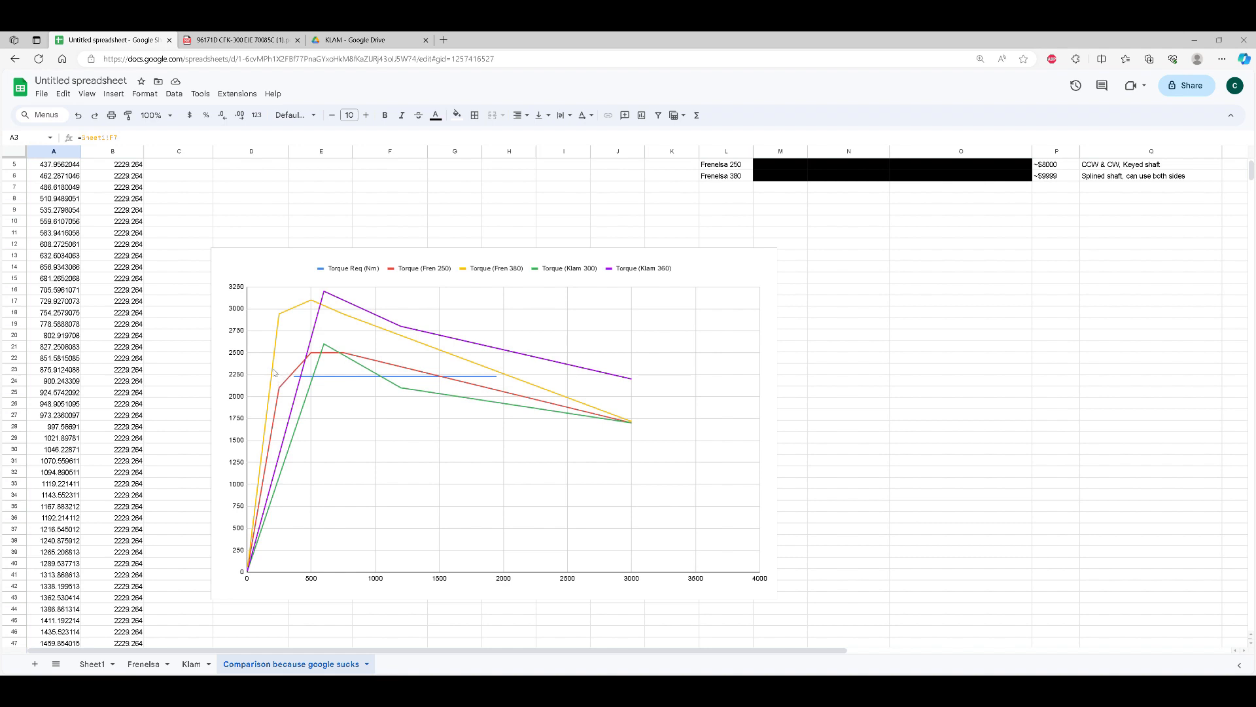
{"action": "mouse_move", "coordinate": [287, 380]}
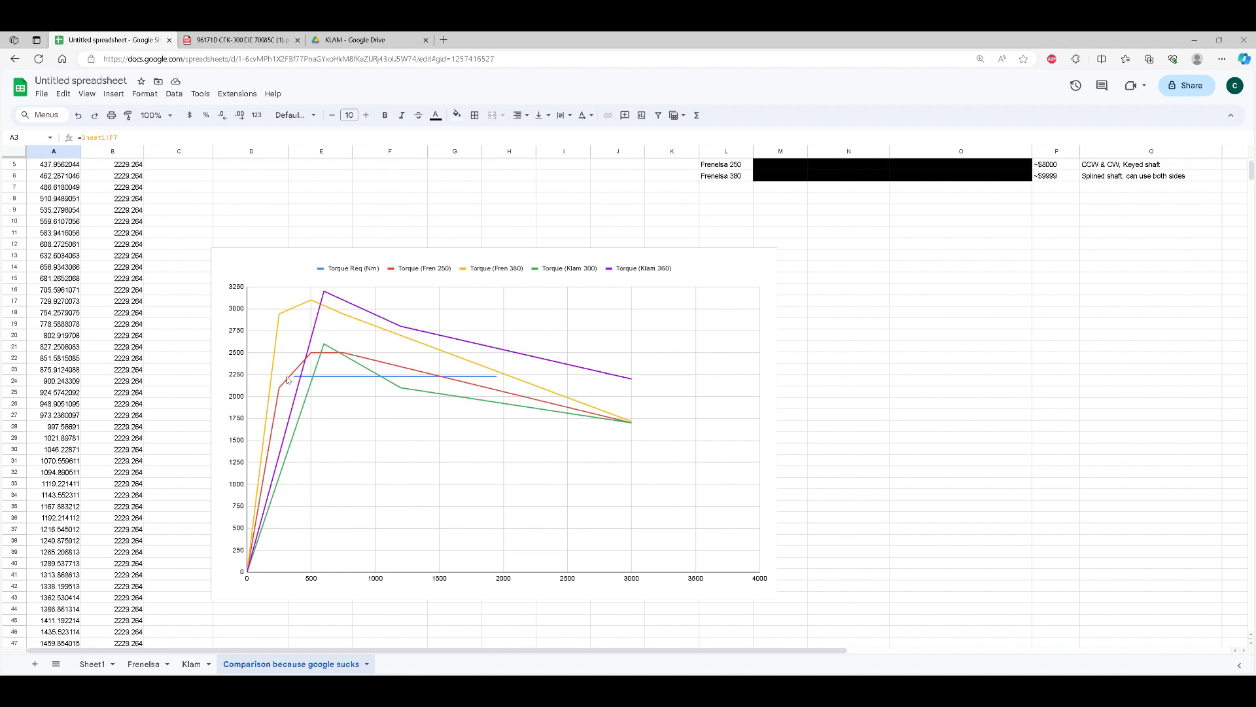
{"action": "mouse_move", "coordinate": [415, 357]}
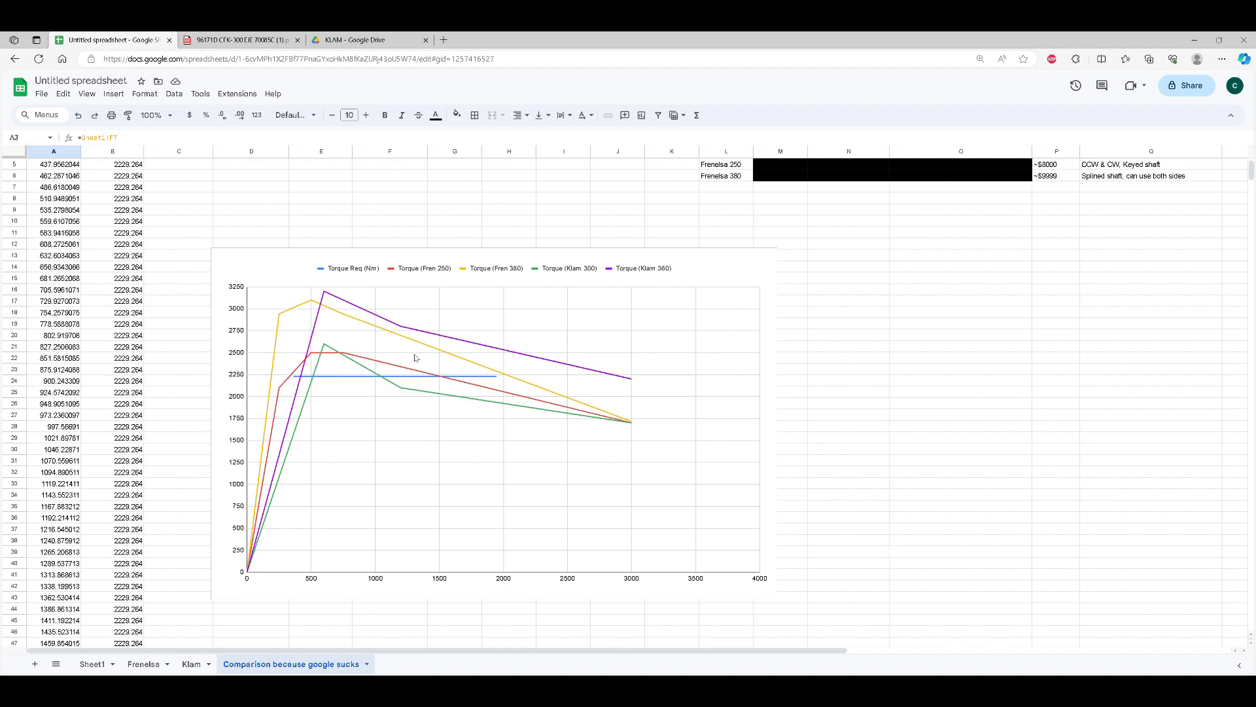
{"action": "mouse_move", "coordinate": [662, 276]}
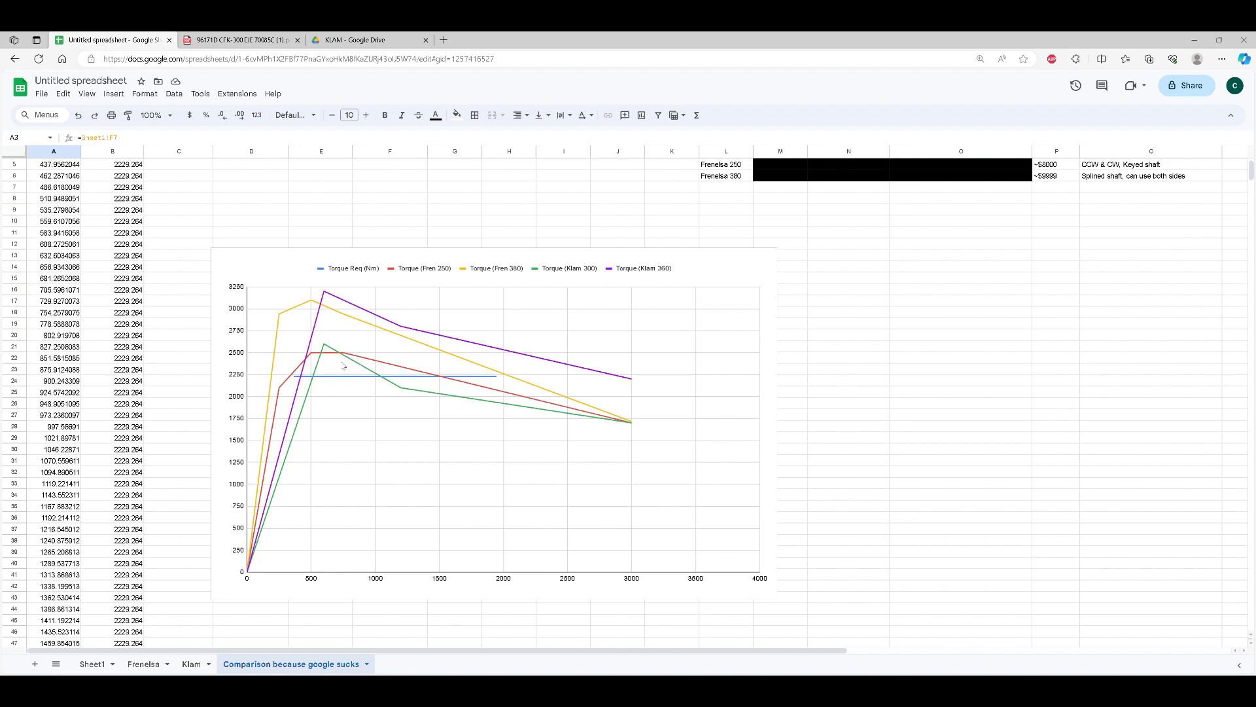
{"action": "mouse_move", "coordinate": [416, 294]}
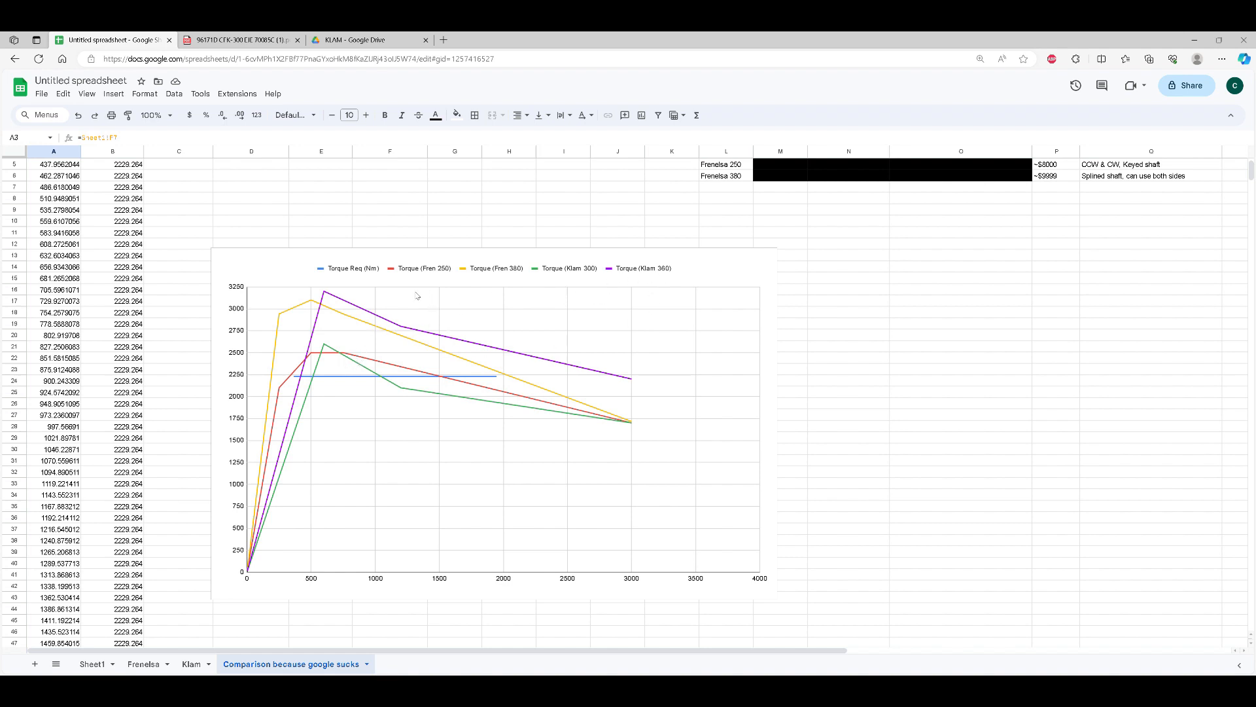
{"action": "mouse_move", "coordinate": [294, 386]}
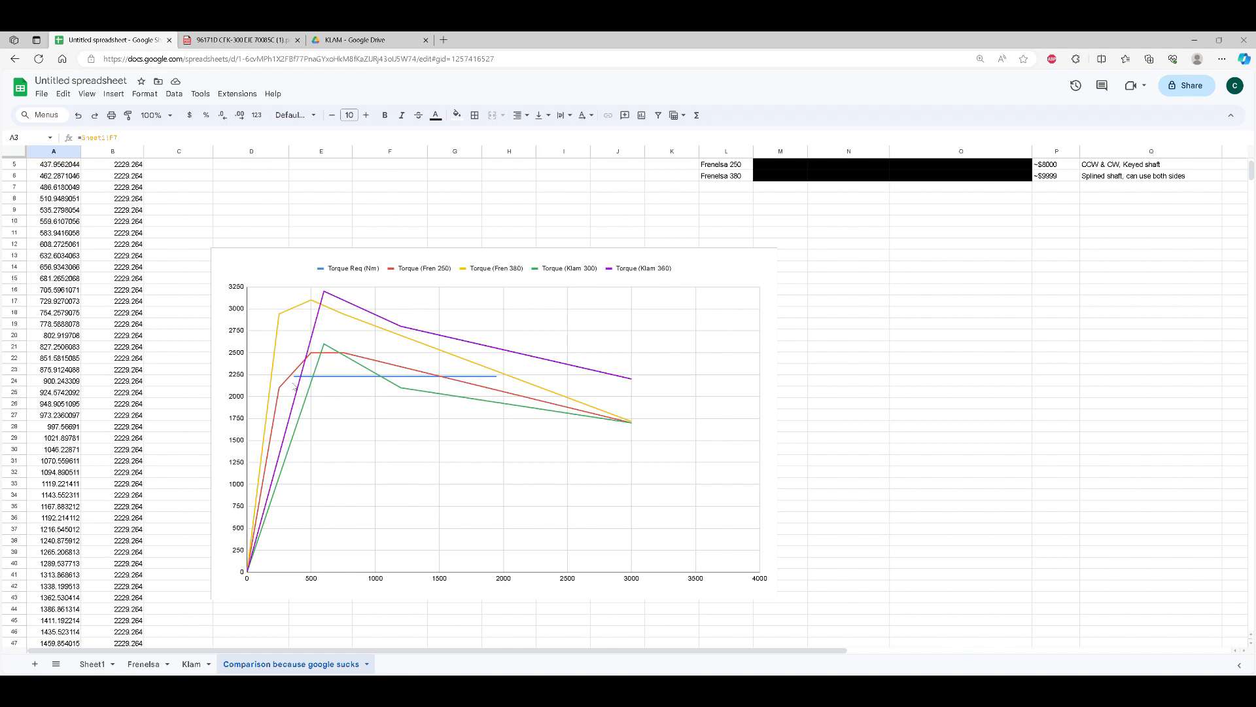
{"action": "scroll", "scroll_direction": "up", "scroll_amount": 3}
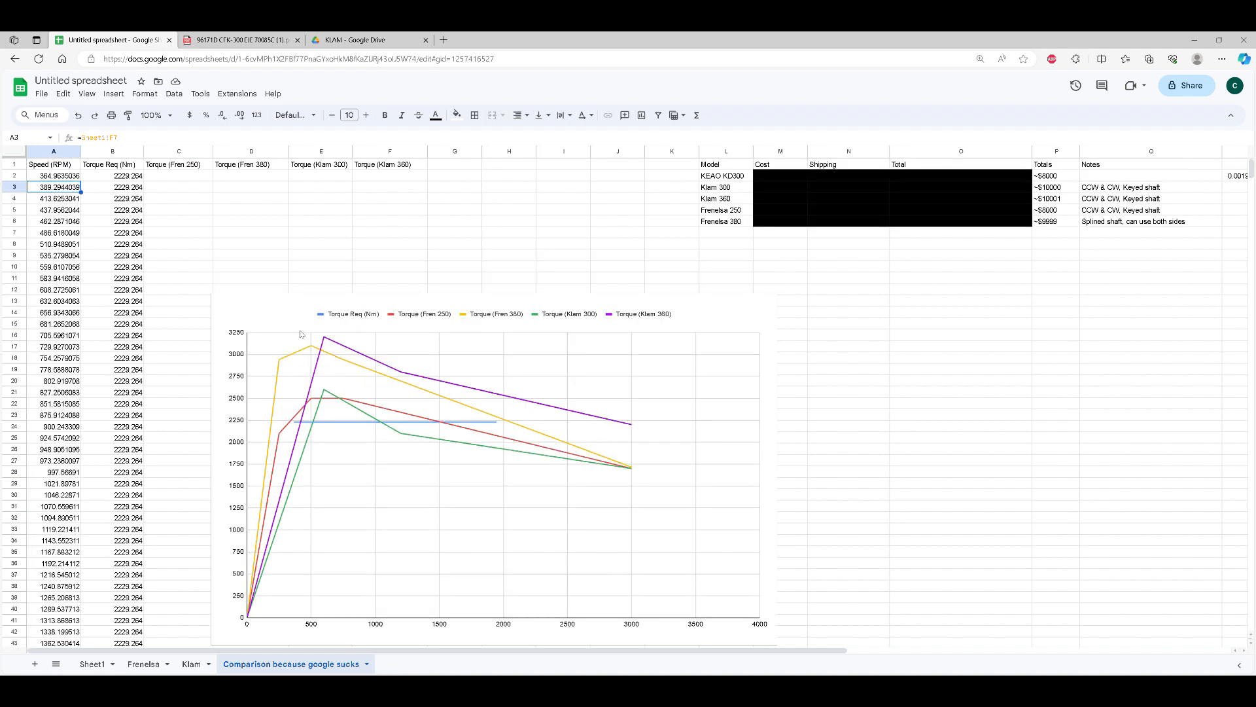
{"action": "mouse_move", "coordinate": [174, 355]}
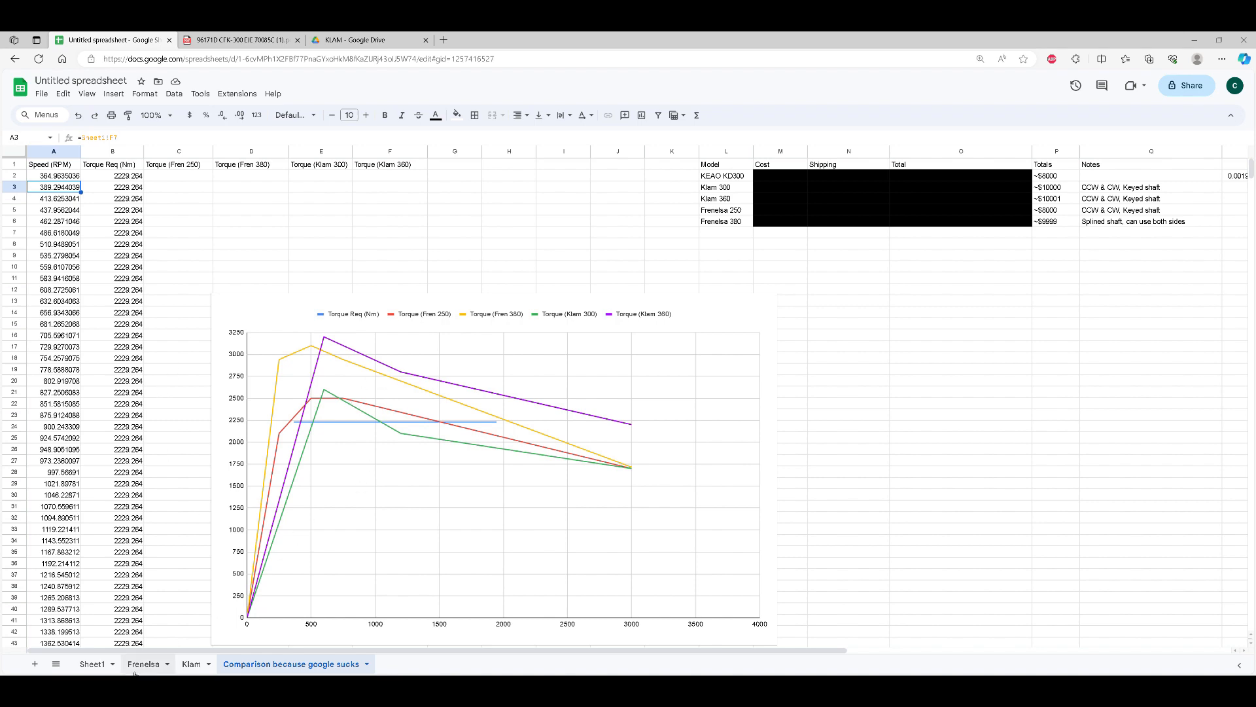
Step: Enter 1000 ft-lb engine torque for the 1500 RPM row on Sheet1
{"action": "left_click", "coordinate": [92, 664]}
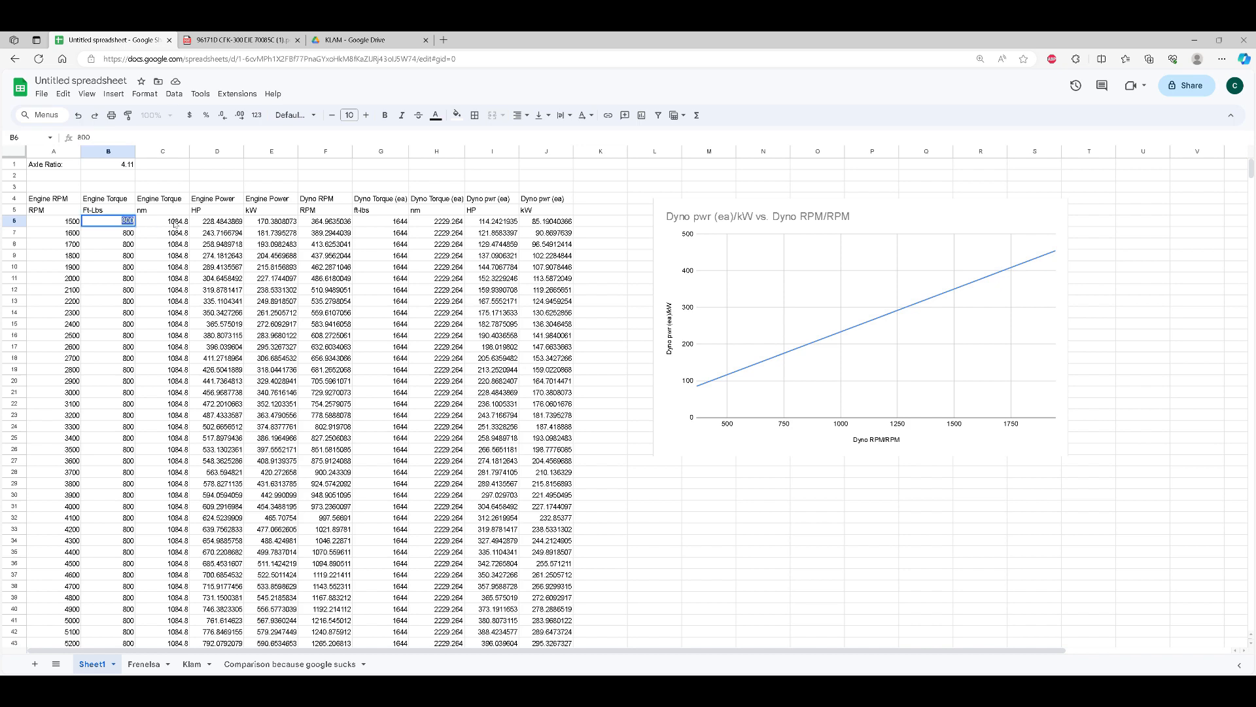
{"action": "type", "text": "1000"}
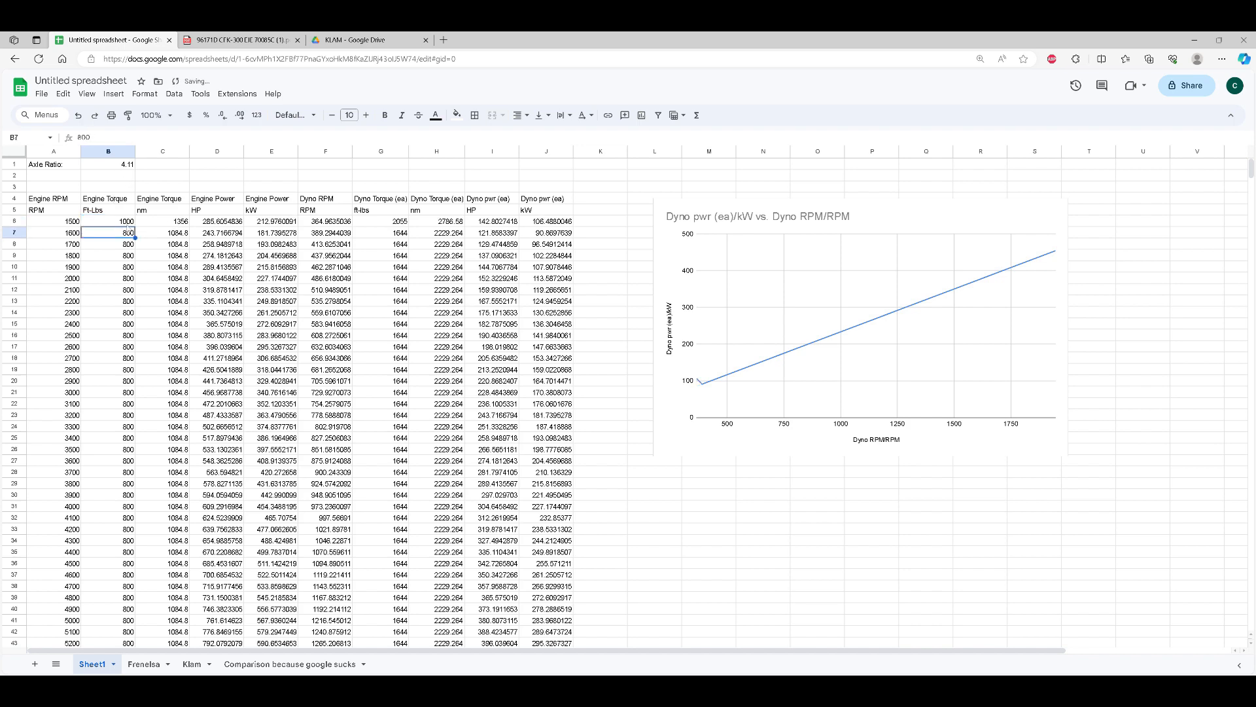
{"action": "left_click", "coordinate": [291, 663]}
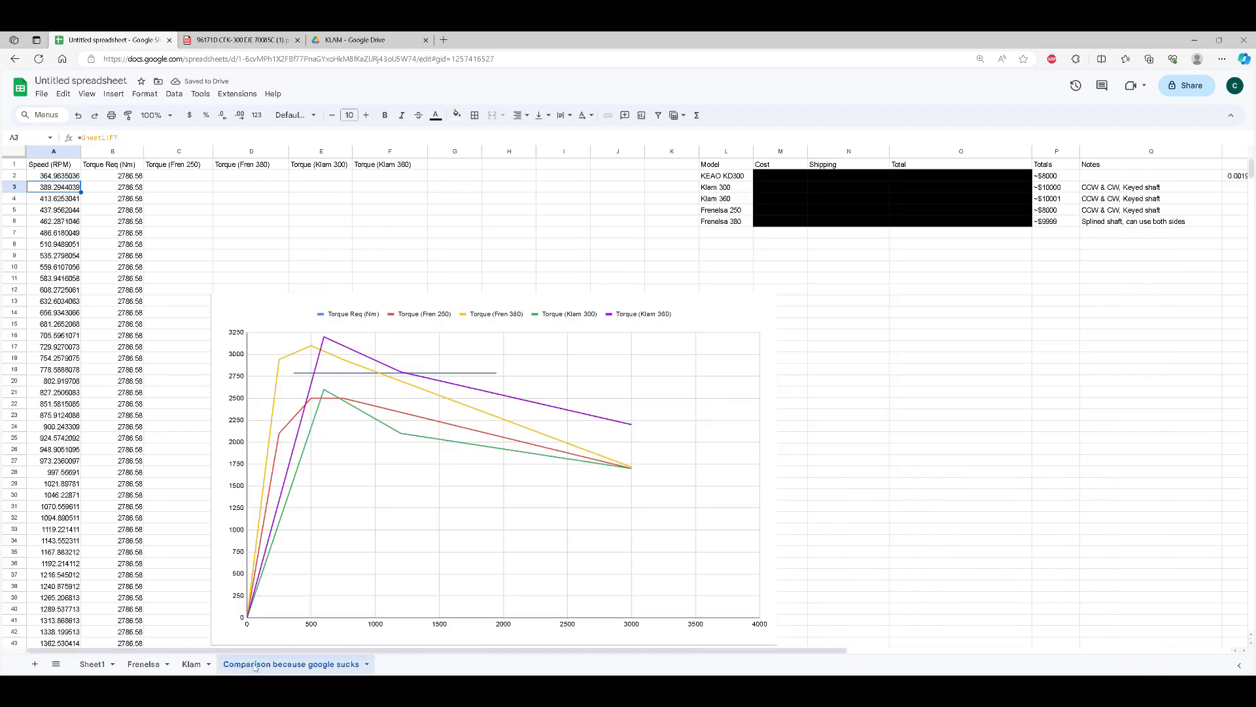
{"action": "mouse_move", "coordinate": [413, 380]}
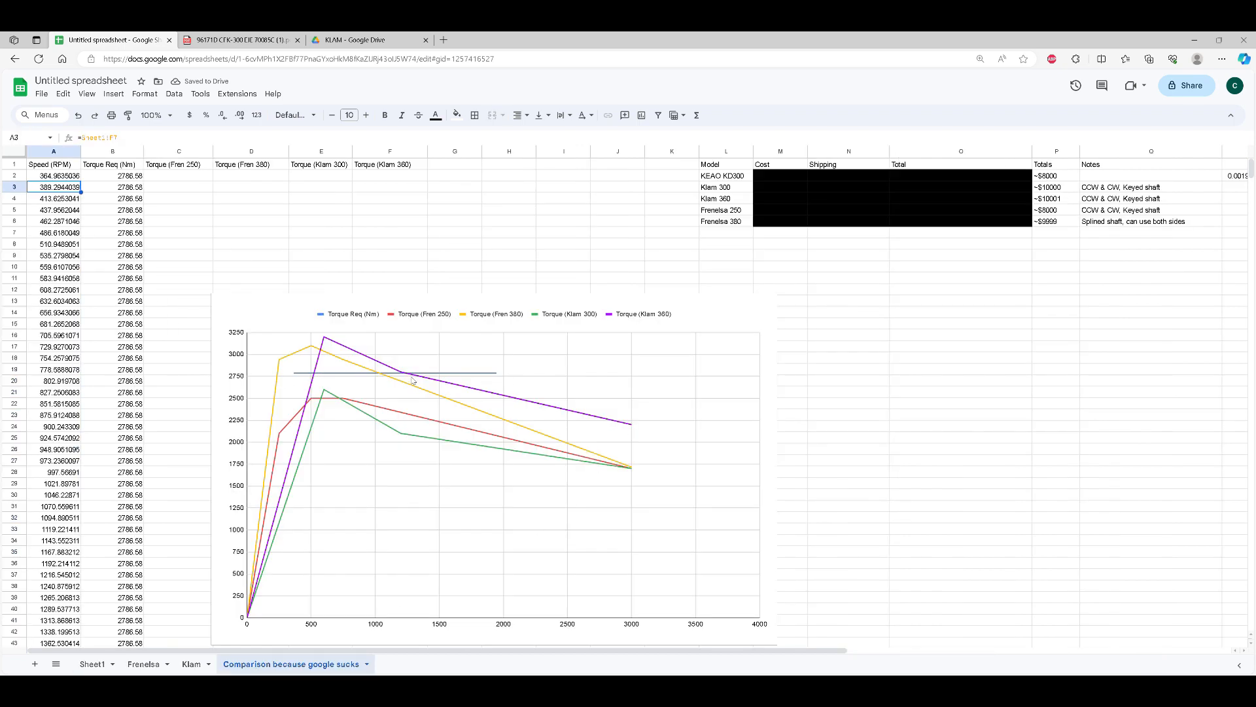
{"action": "mouse_move", "coordinate": [437, 377]}
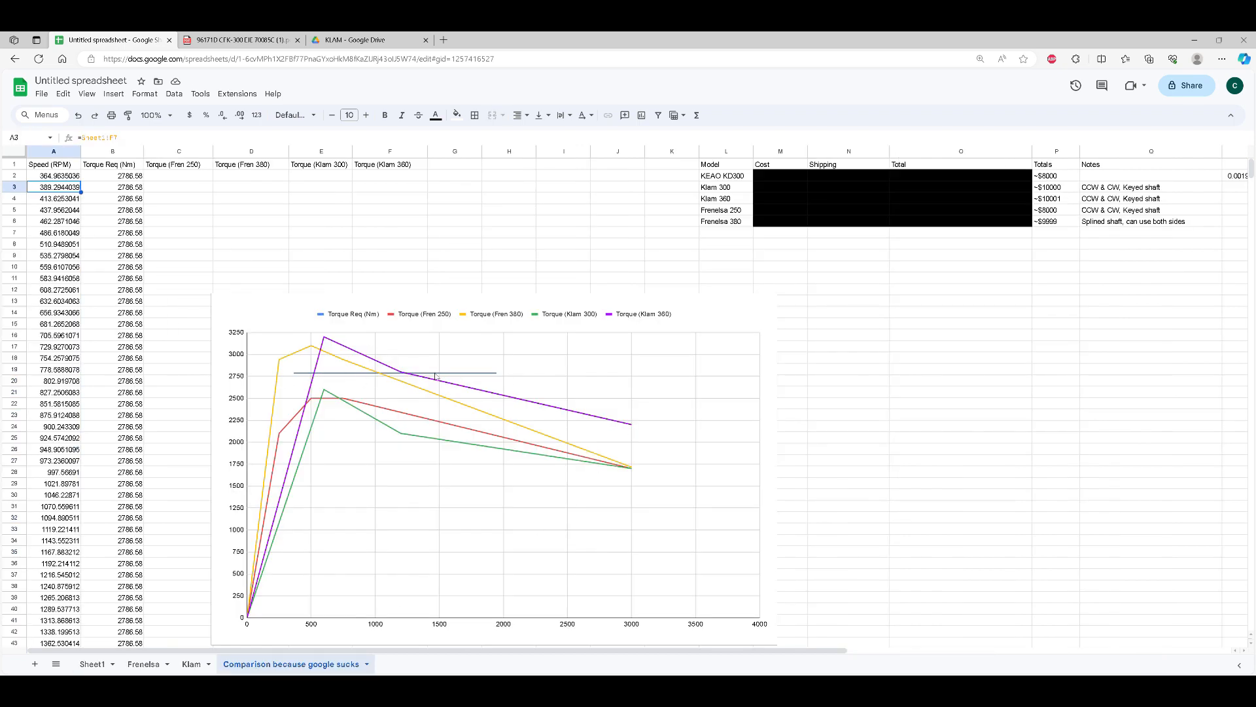
{"action": "mouse_move", "coordinate": [293, 367]}
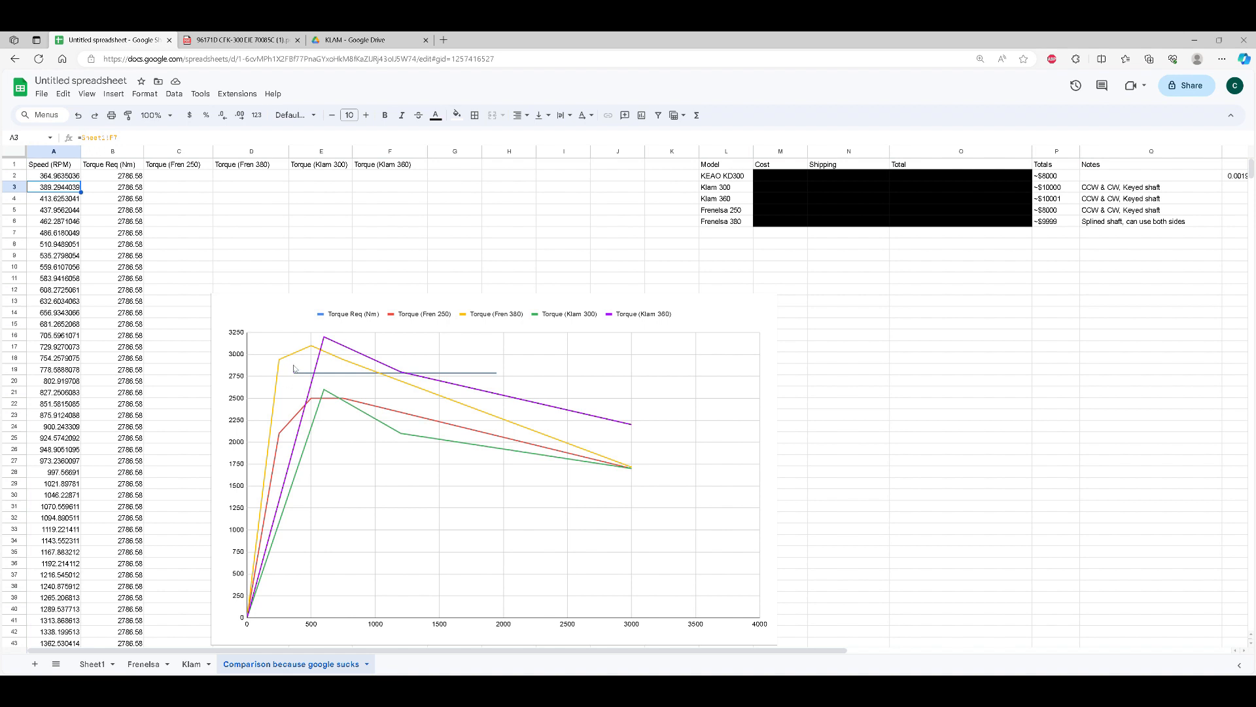
{"action": "mouse_move", "coordinate": [284, 389]}
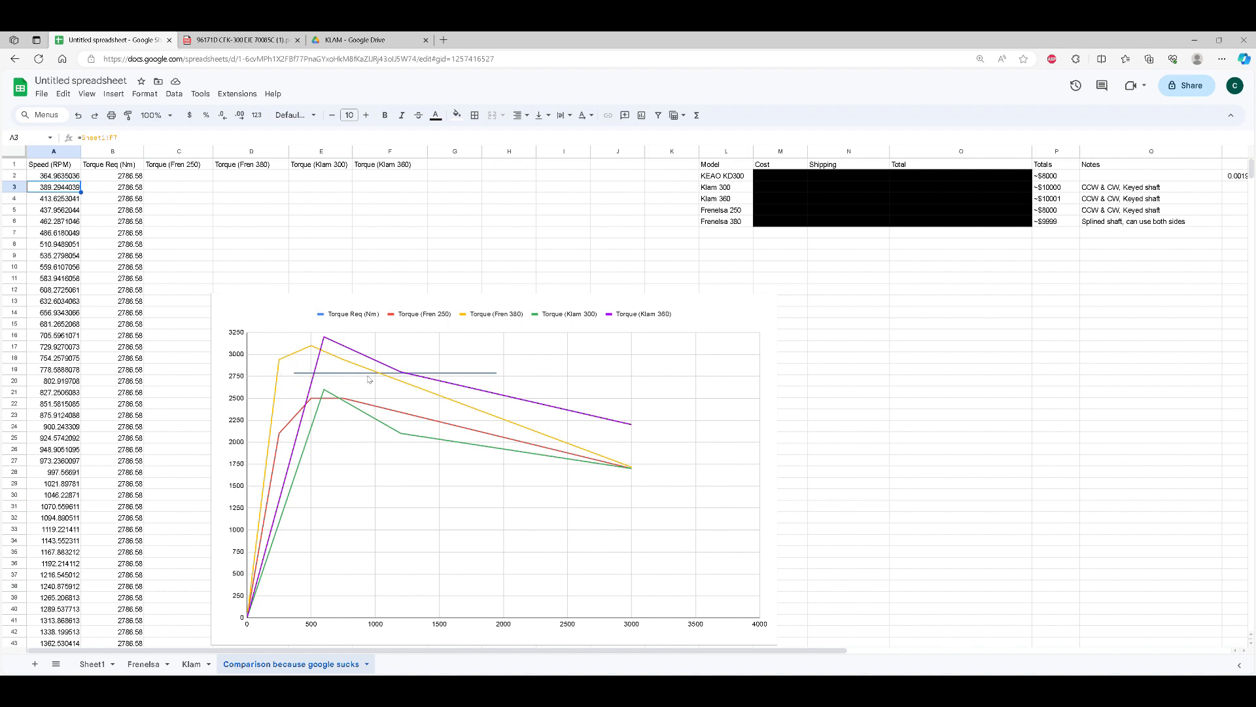
{"action": "mouse_move", "coordinate": [400, 365]}
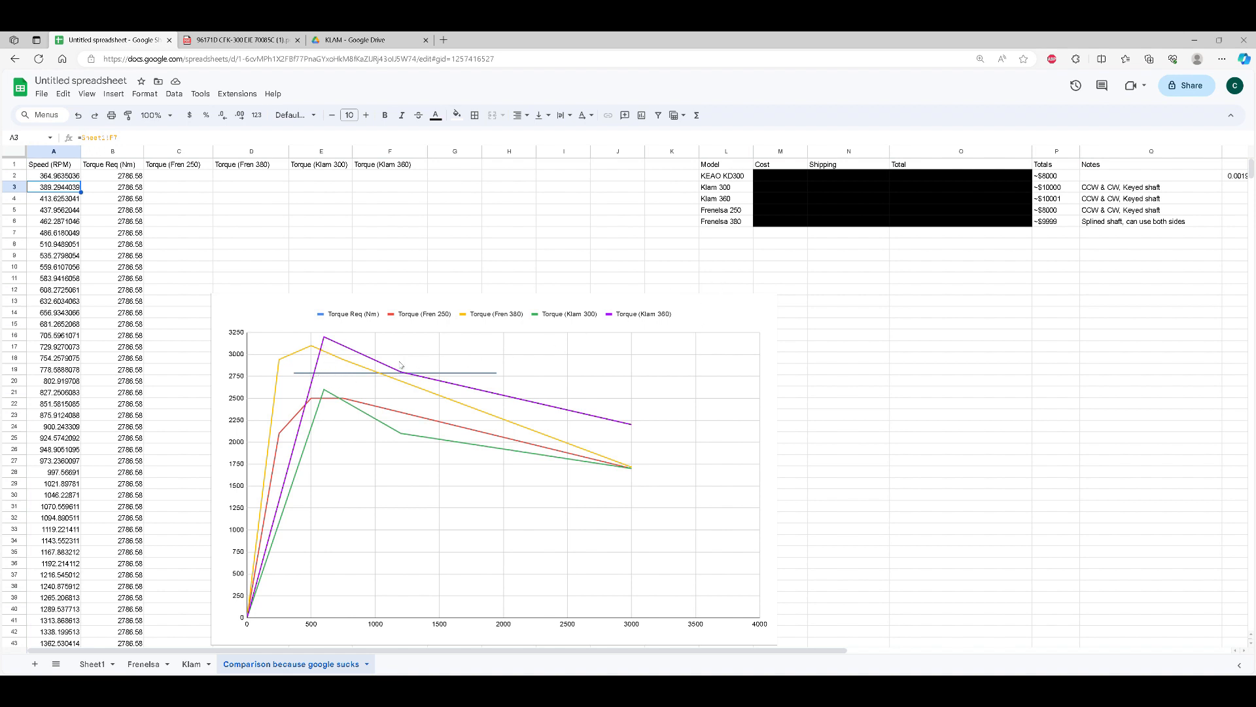
{"action": "mouse_move", "coordinate": [315, 377]}
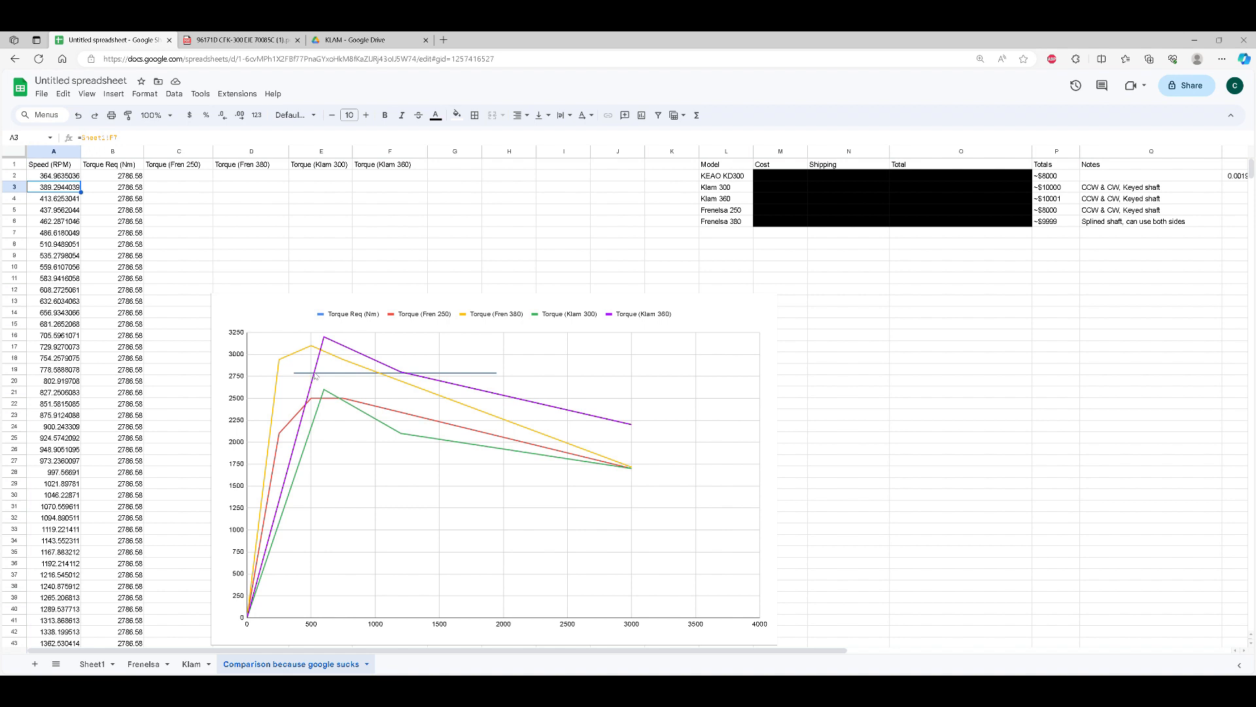
{"action": "mouse_move", "coordinate": [319, 429]}
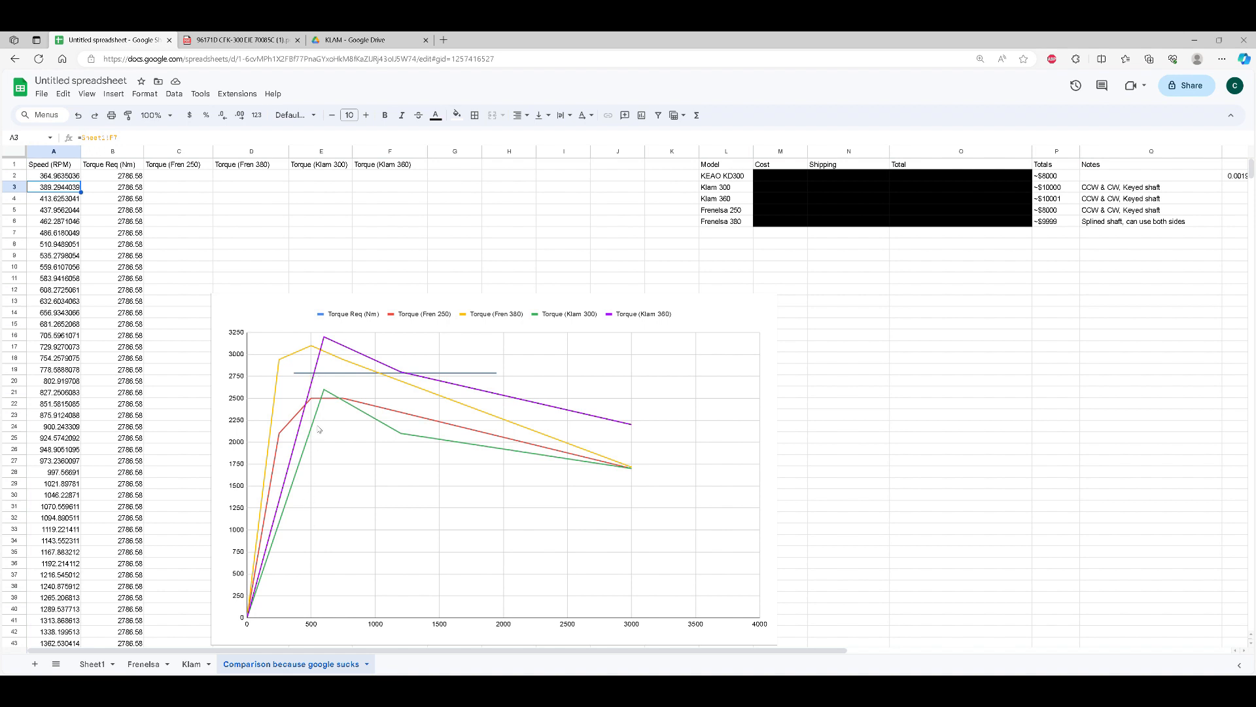
{"action": "mouse_move", "coordinate": [441, 377]}
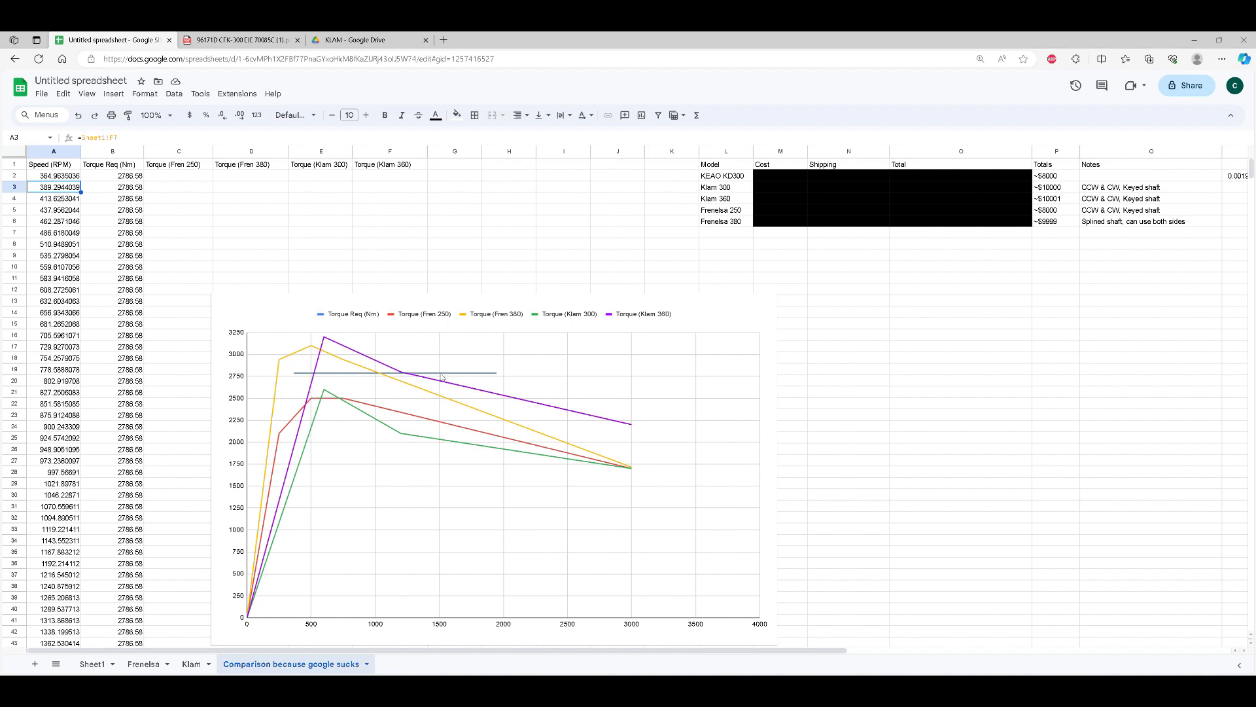
{"action": "mouse_move", "coordinate": [404, 379]}
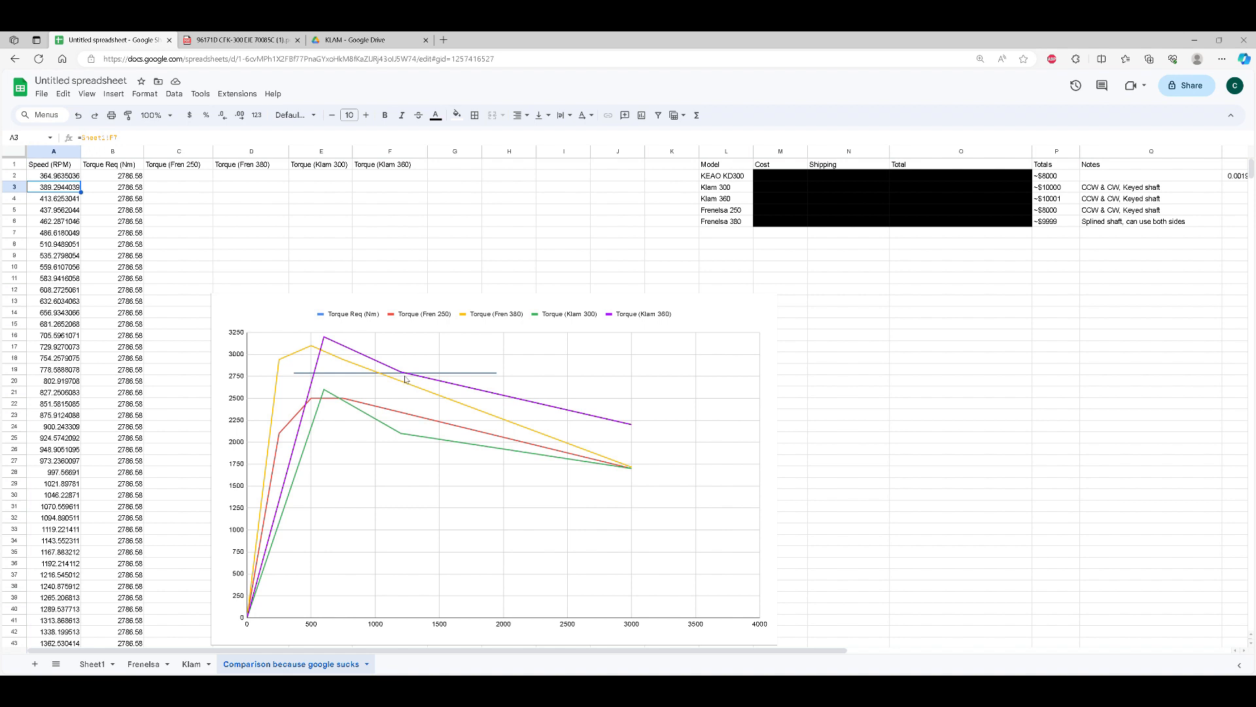
{"action": "mouse_move", "coordinate": [409, 624]}
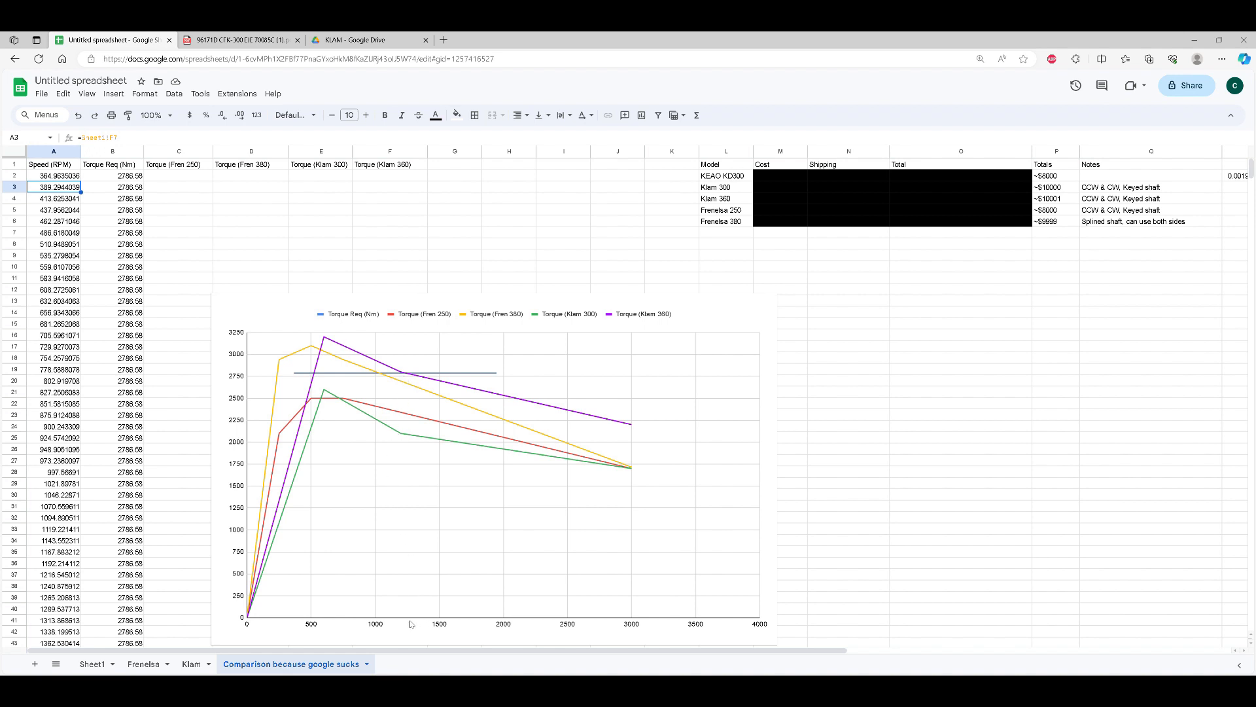
{"action": "mouse_move", "coordinate": [400, 474]}
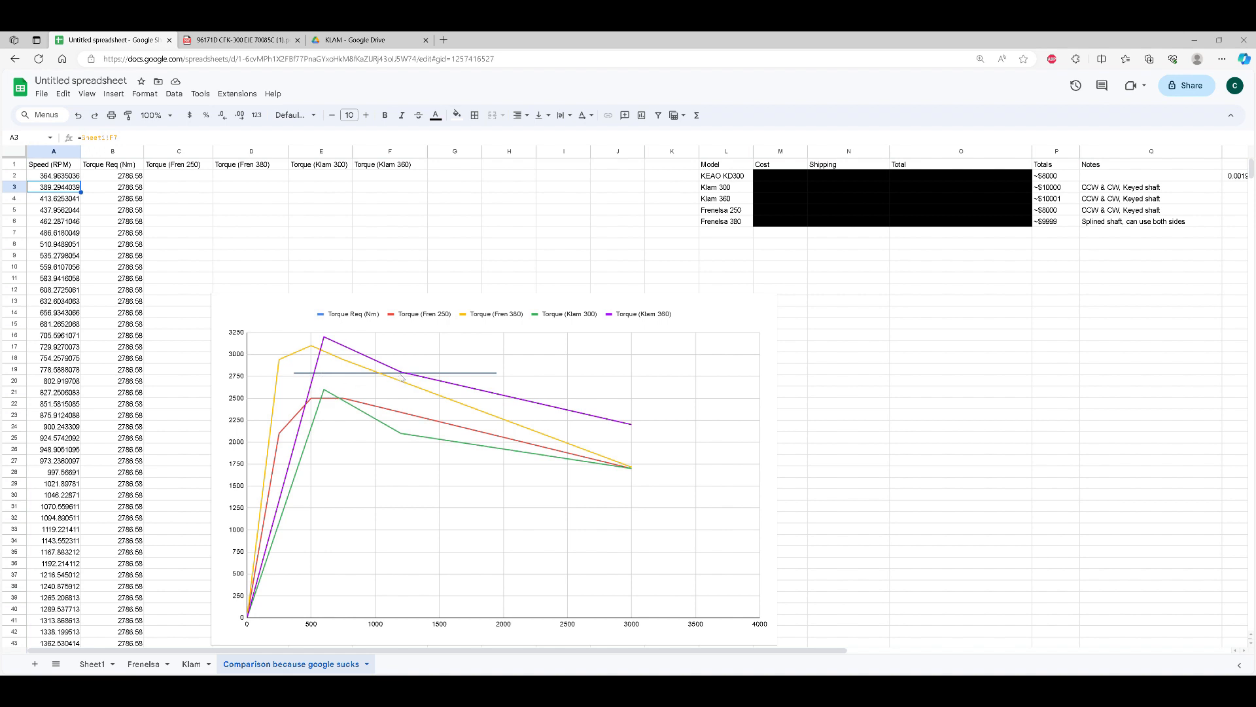
{"action": "mouse_move", "coordinate": [321, 380]}
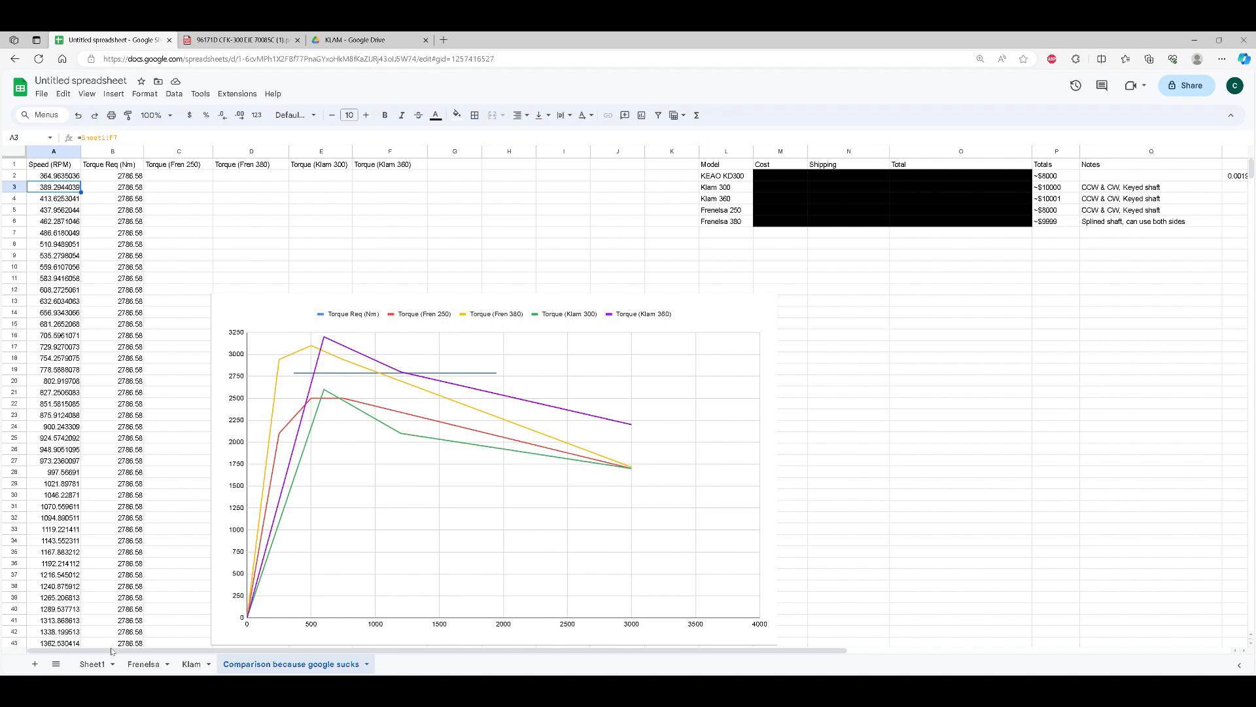
Step: Scroll through Sheet1's 1500–8000 RPM rows showing 1000 ft-lb and 2786.58 Nm dyno torque
{"action": "left_click", "coordinate": [92, 663]}
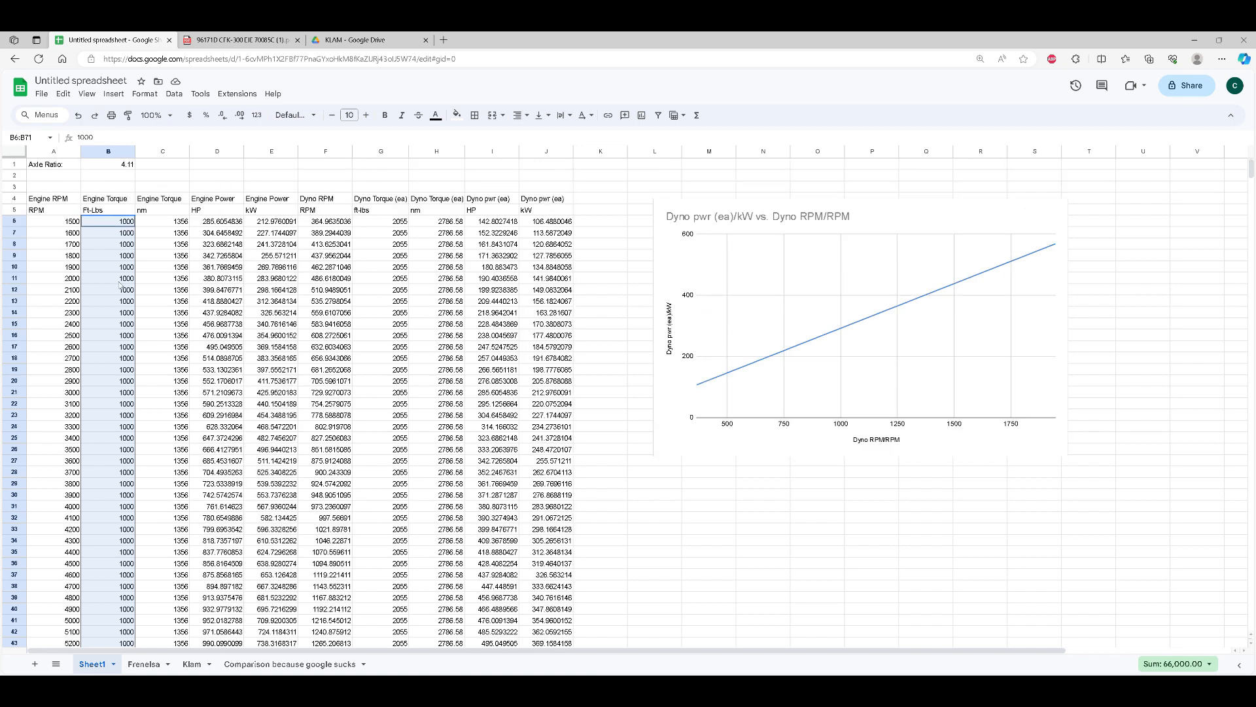
{"action": "scroll", "scroll_direction": "down", "scroll_amount": 3}
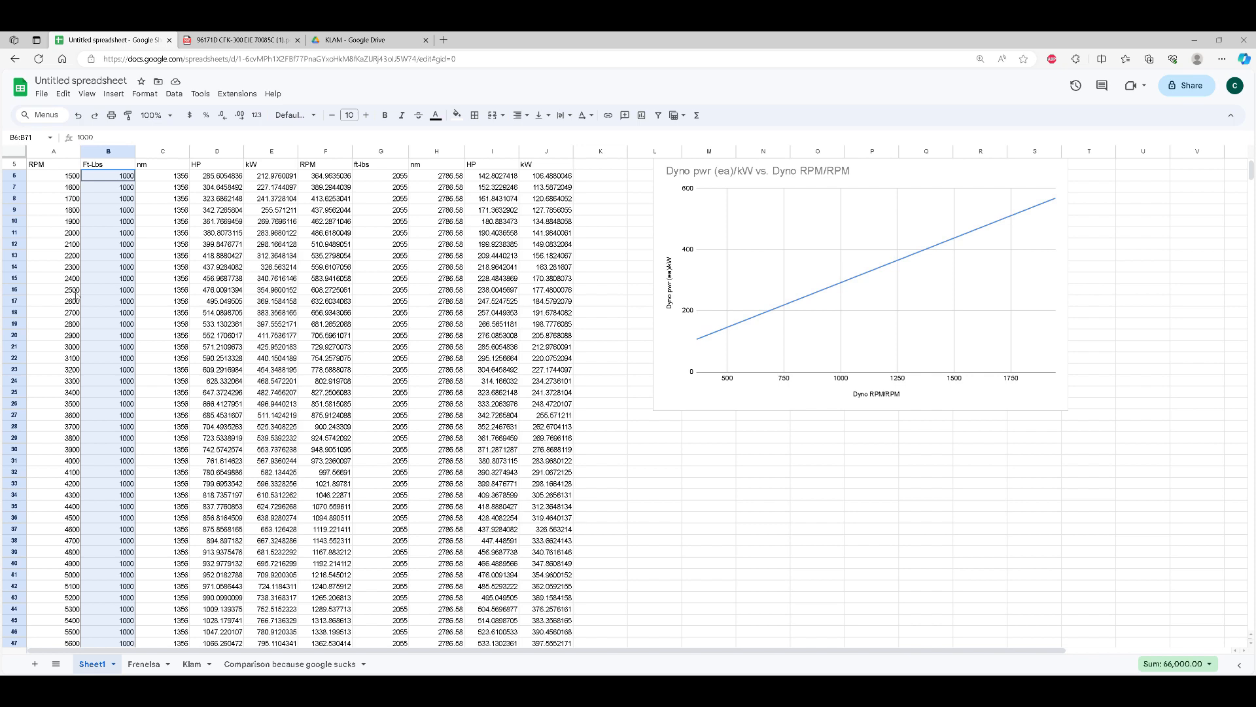
{"action": "scroll", "scroll_direction": "down", "scroll_amount": 3}
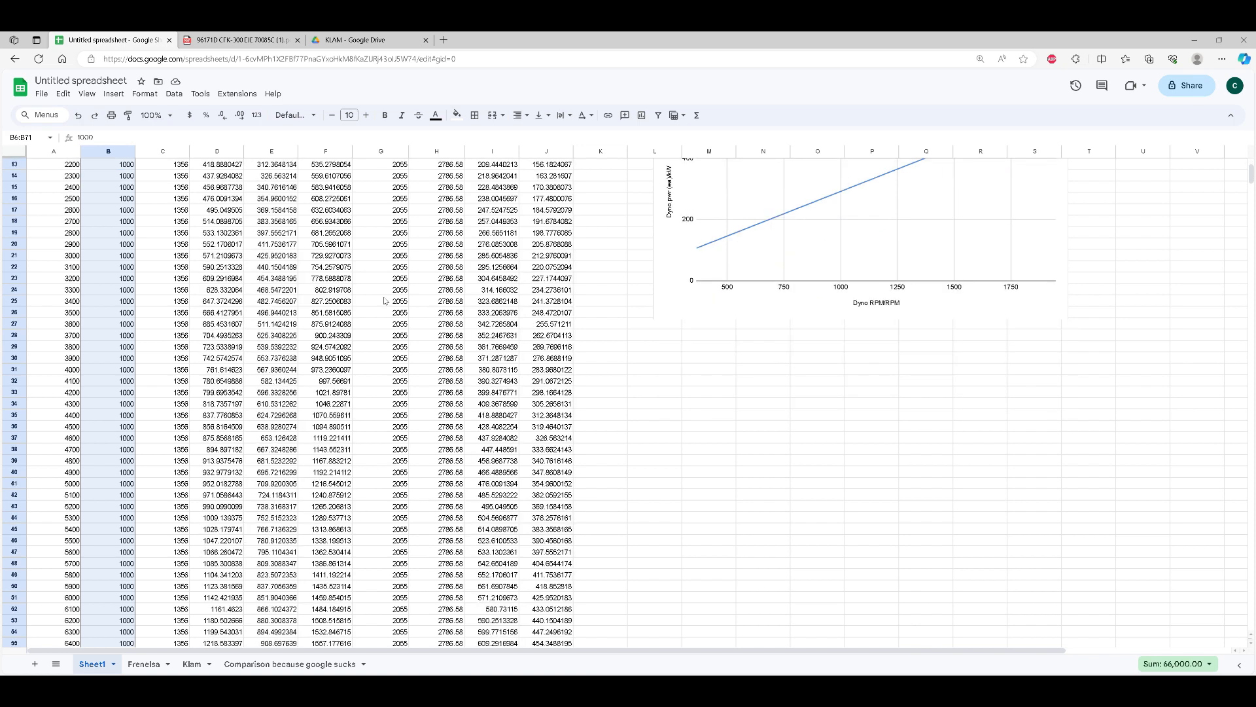
{"action": "scroll", "scroll_direction": "down", "scroll_amount": 3}
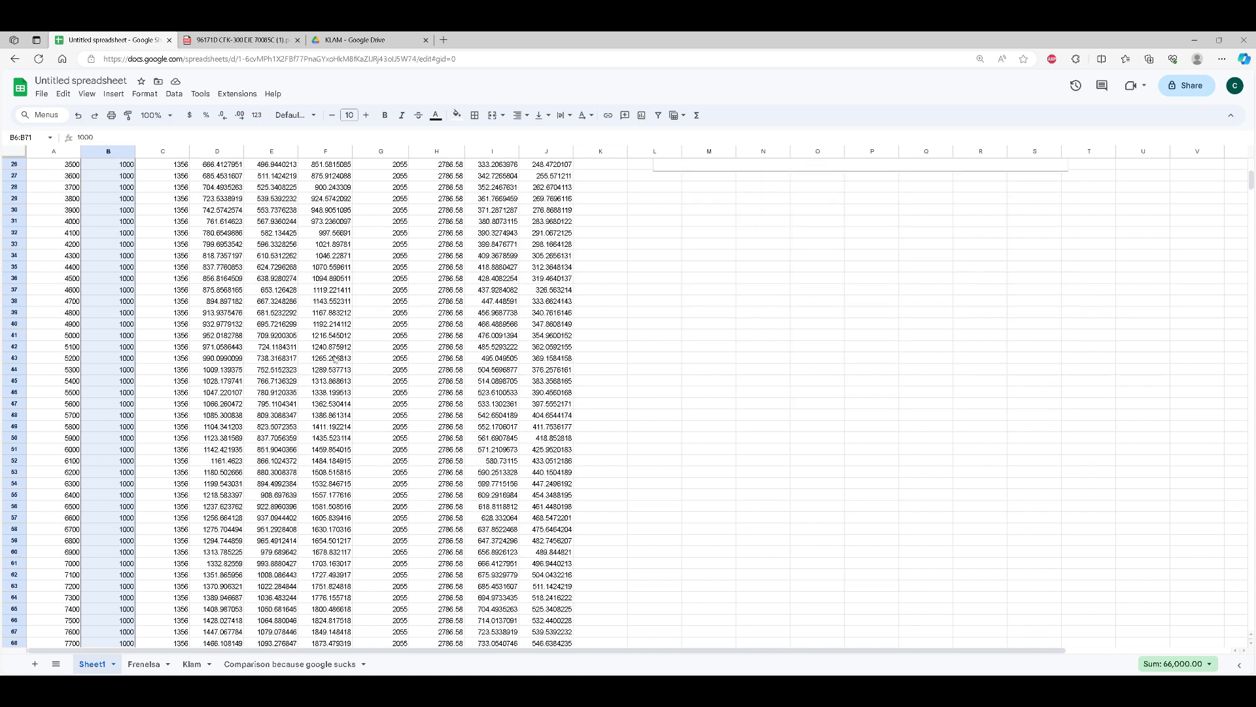
{"action": "scroll", "scroll_direction": "down", "scroll_amount": 3}
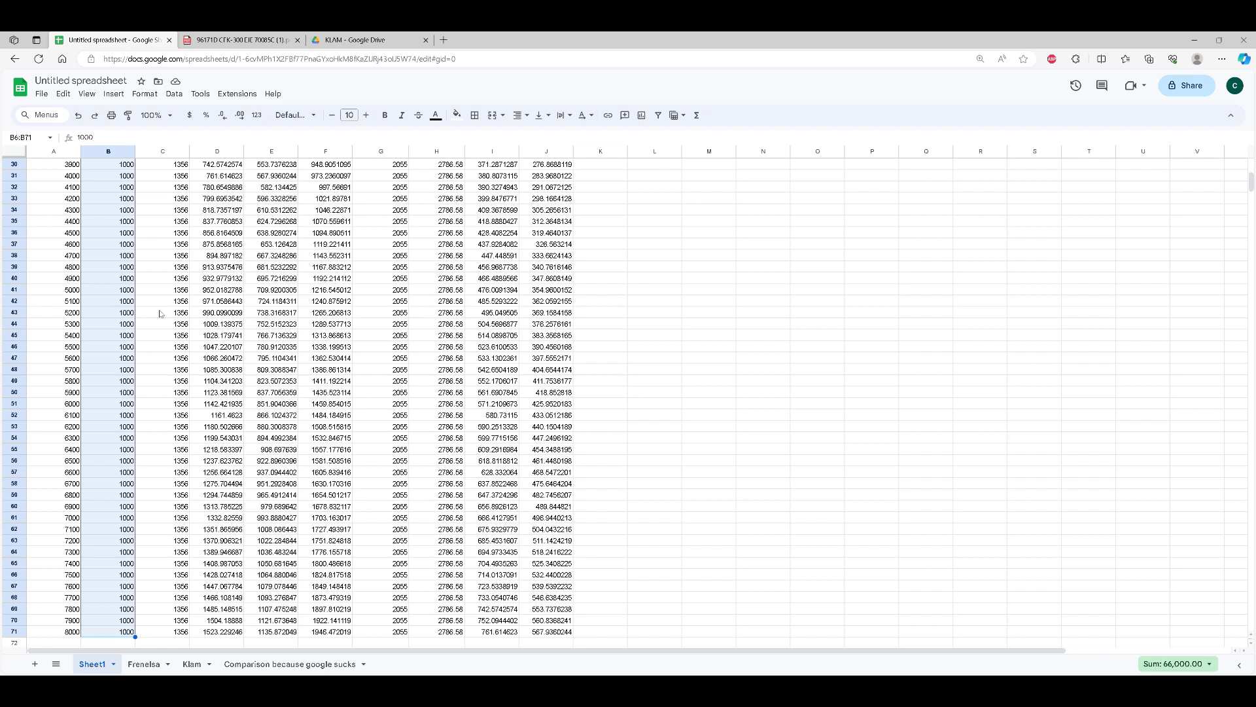
{"action": "scroll", "scroll_direction": "down", "scroll_amount": 3}
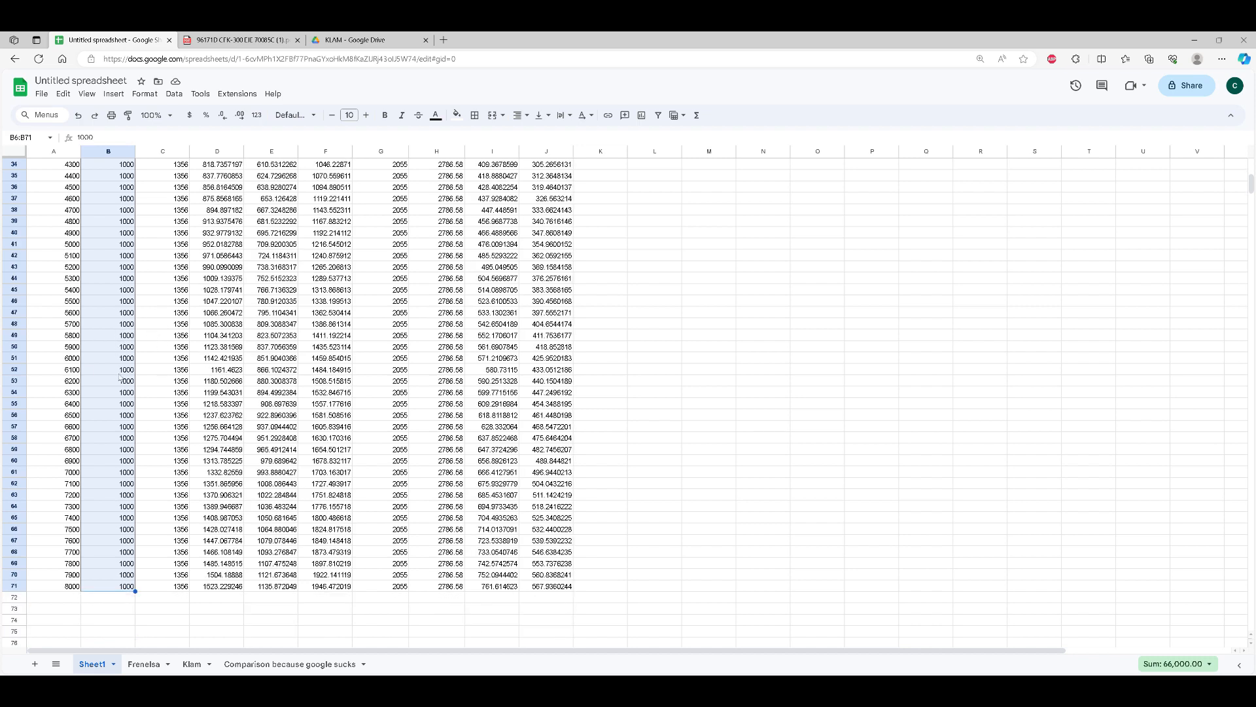
{"action": "mouse_move", "coordinate": [103, 297]}
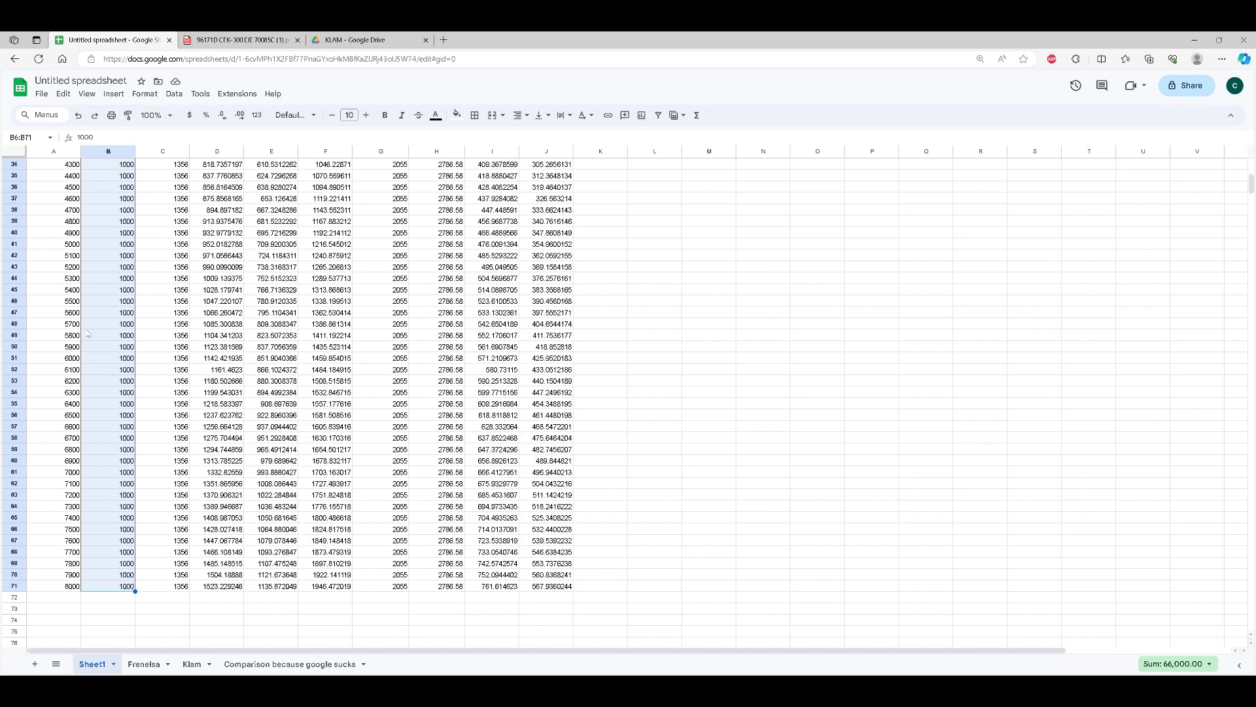
{"action": "scroll", "scroll_direction": "up", "scroll_amount": 3}
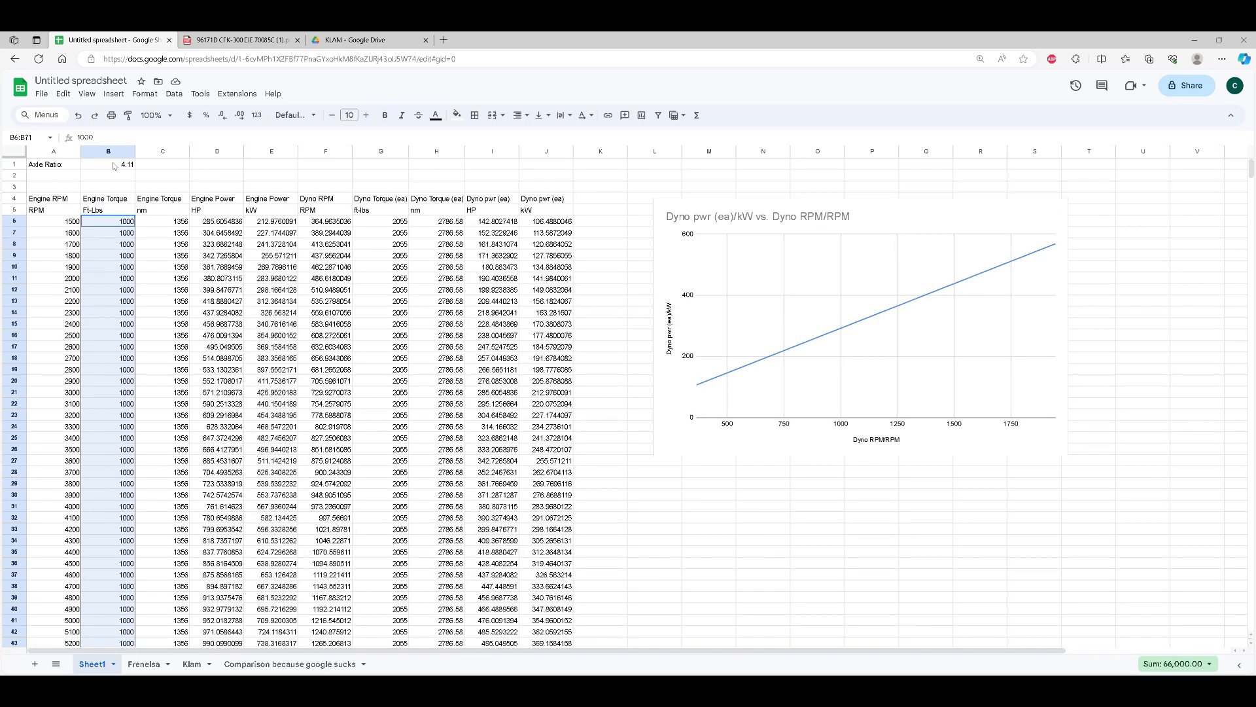
Step: Check the Comparison chart, then set Sheet1's axle ratio in B1 to 3.73
{"action": "left_click", "coordinate": [108, 164]}
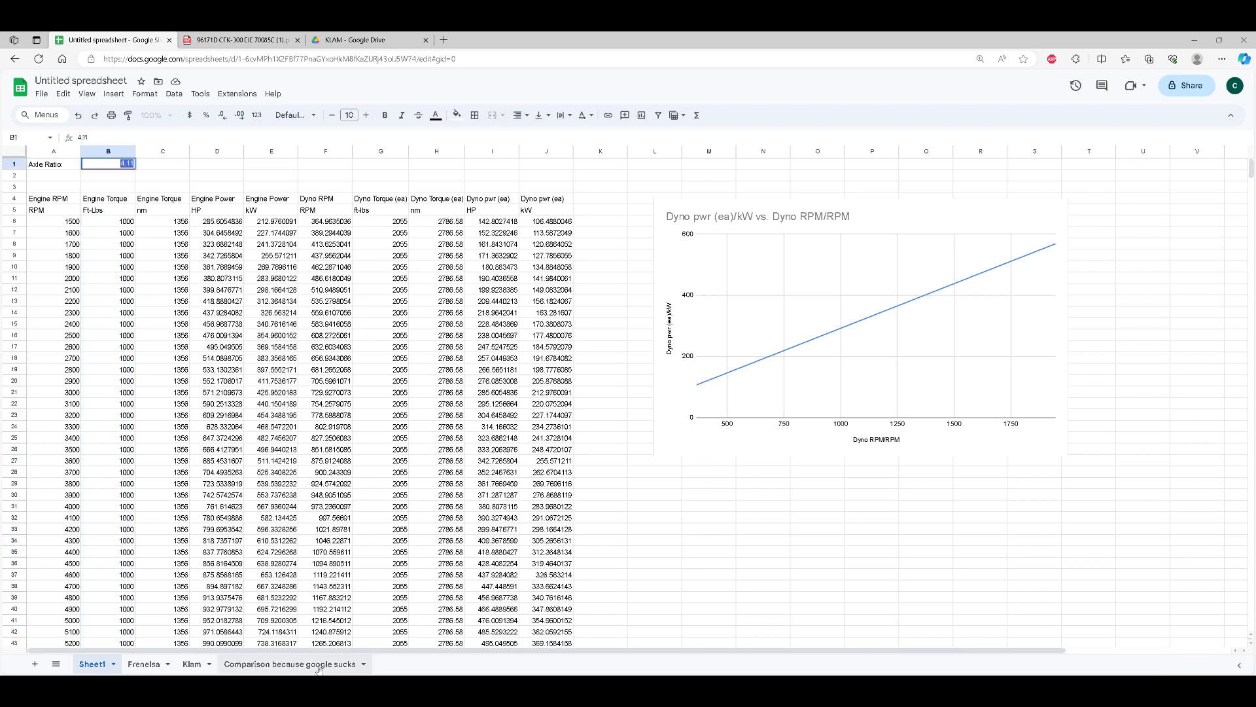
{"action": "left_click", "coordinate": [293, 663]}
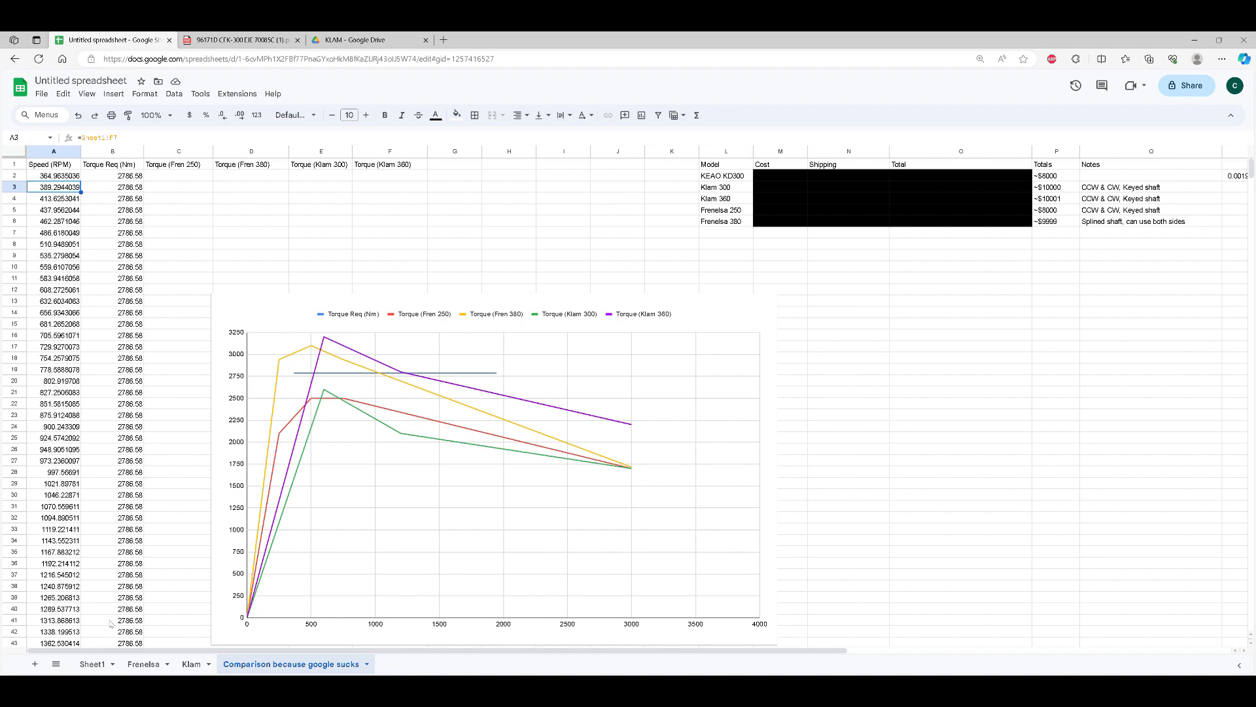
{"action": "left_click", "coordinate": [91, 663]}
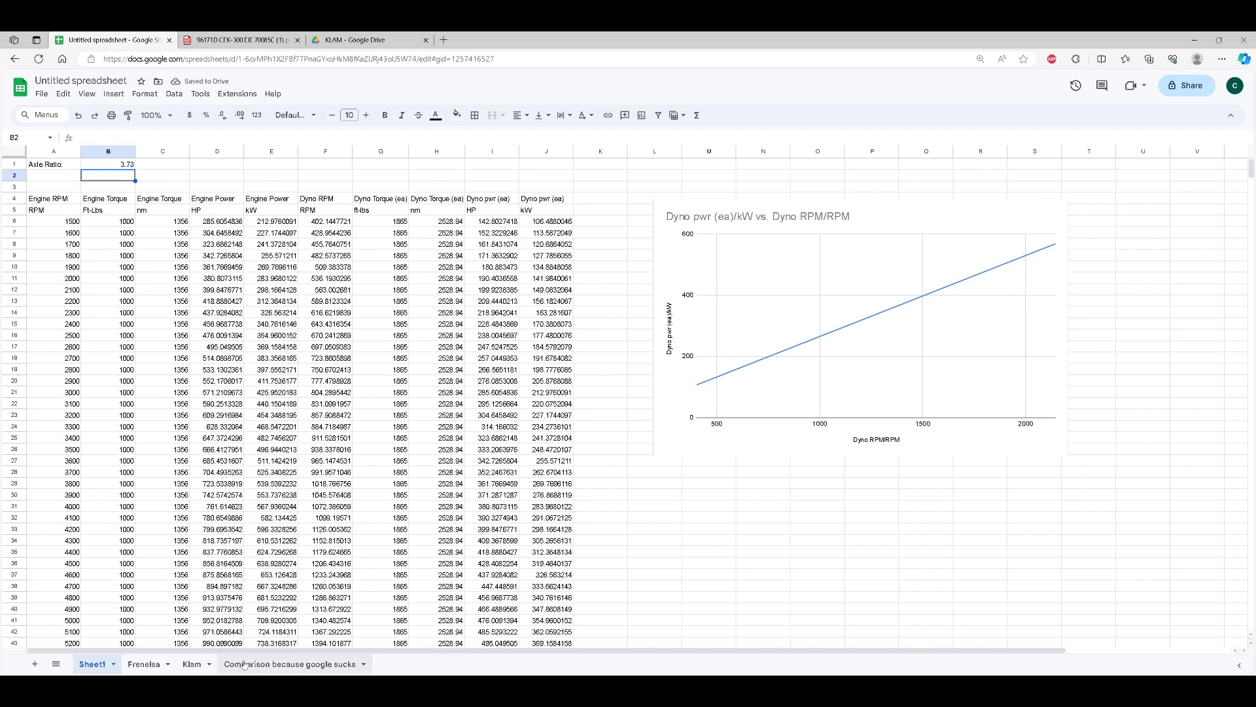
Step: Check the Comparison chart again and raise Sheet1's axle ratio in B1 to 5.11
{"action": "left_click", "coordinate": [291, 663]}
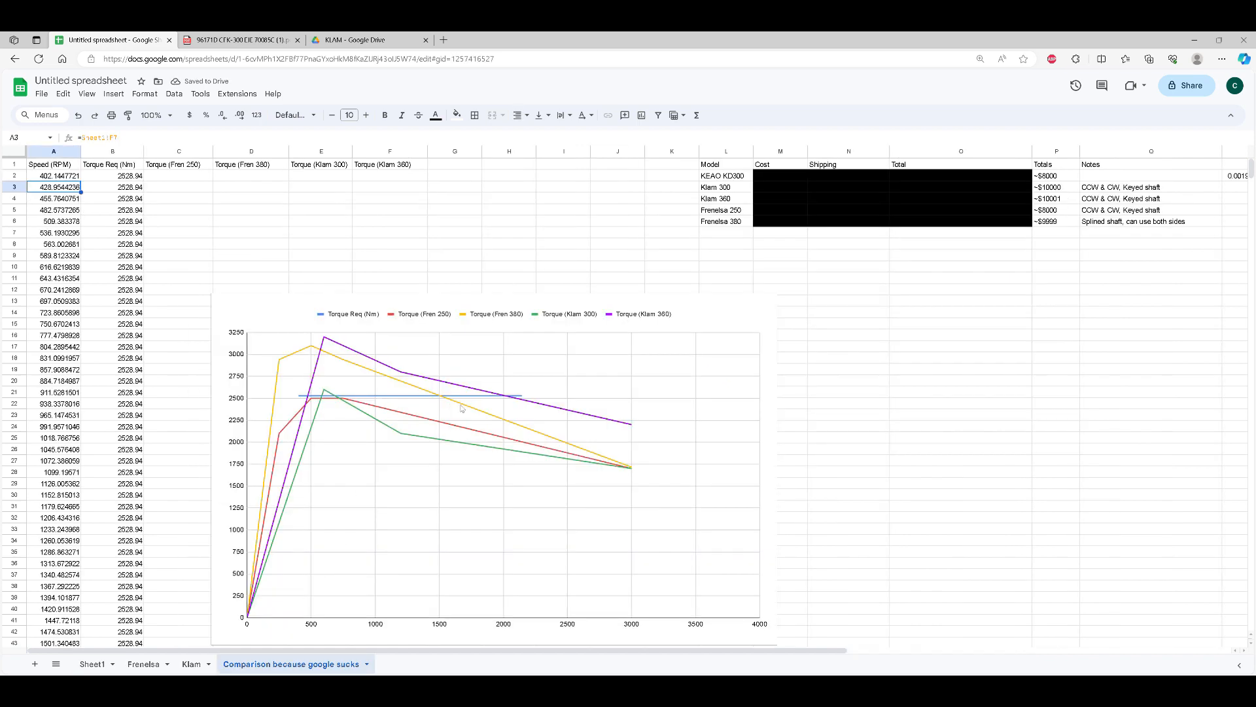
{"action": "mouse_move", "coordinate": [446, 388]}
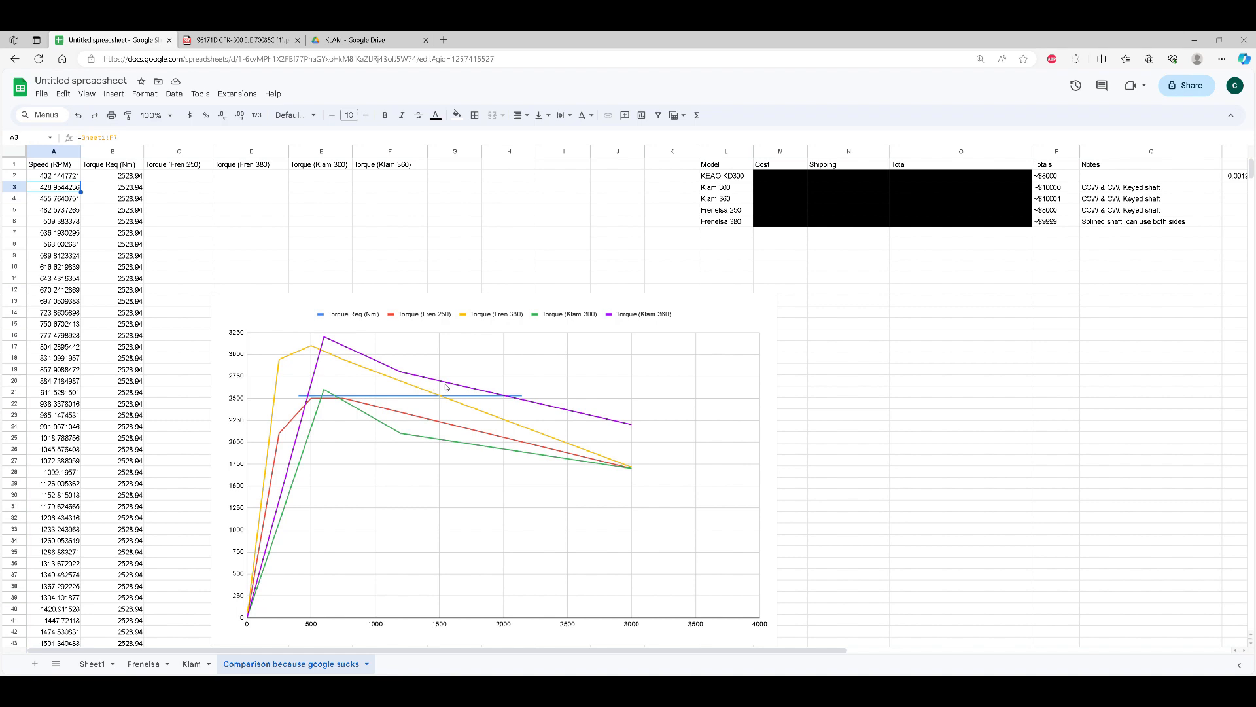
{"action": "left_click", "coordinate": [92, 664]}
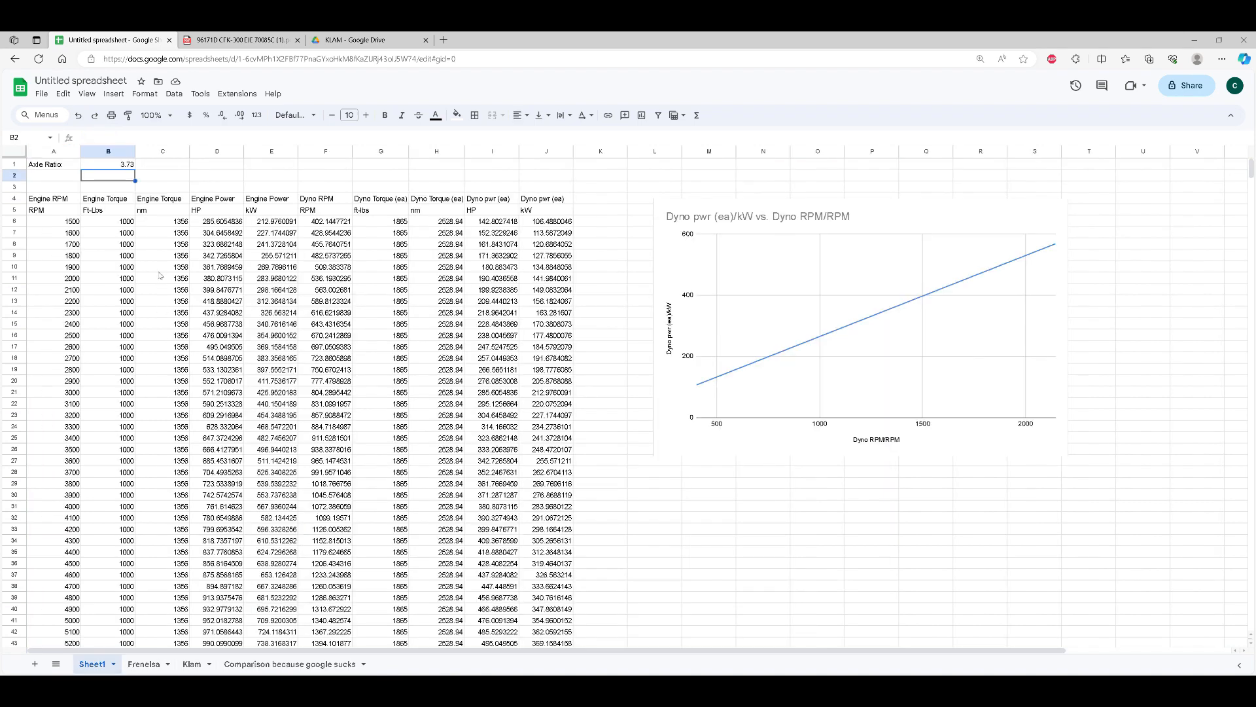
{"action": "left_click", "coordinate": [109, 165]}
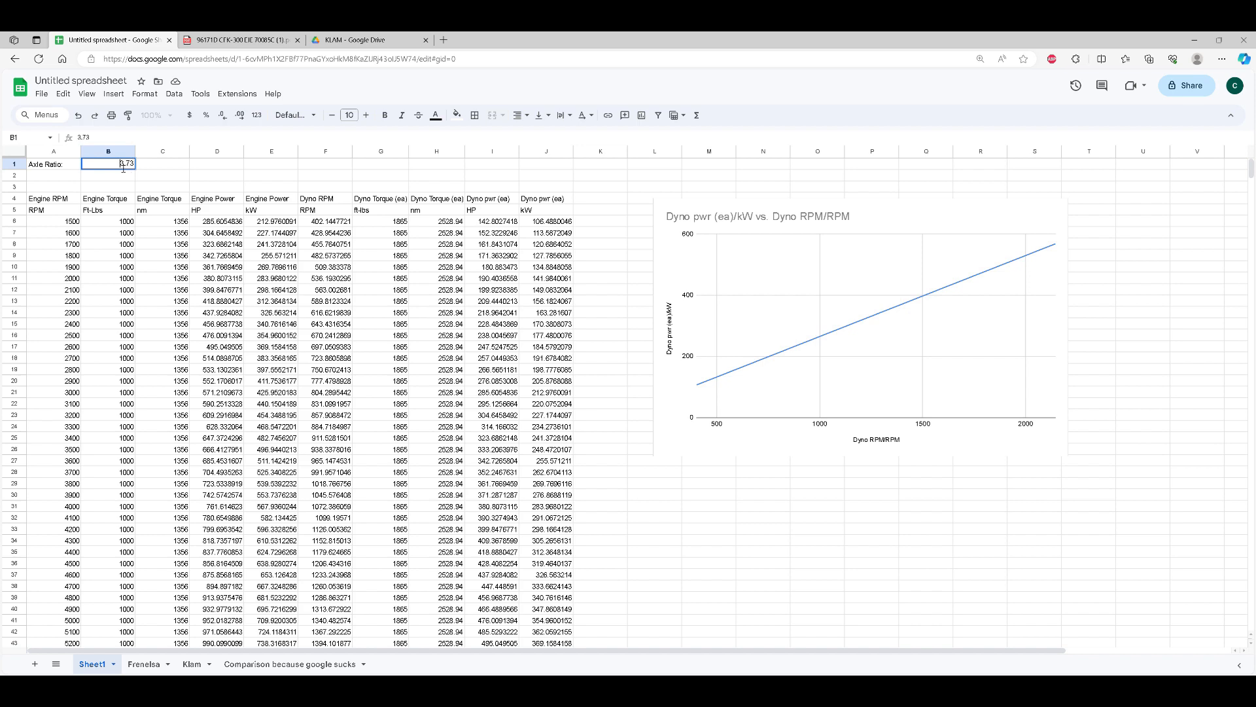
{"action": "type", "text": "5.11"}
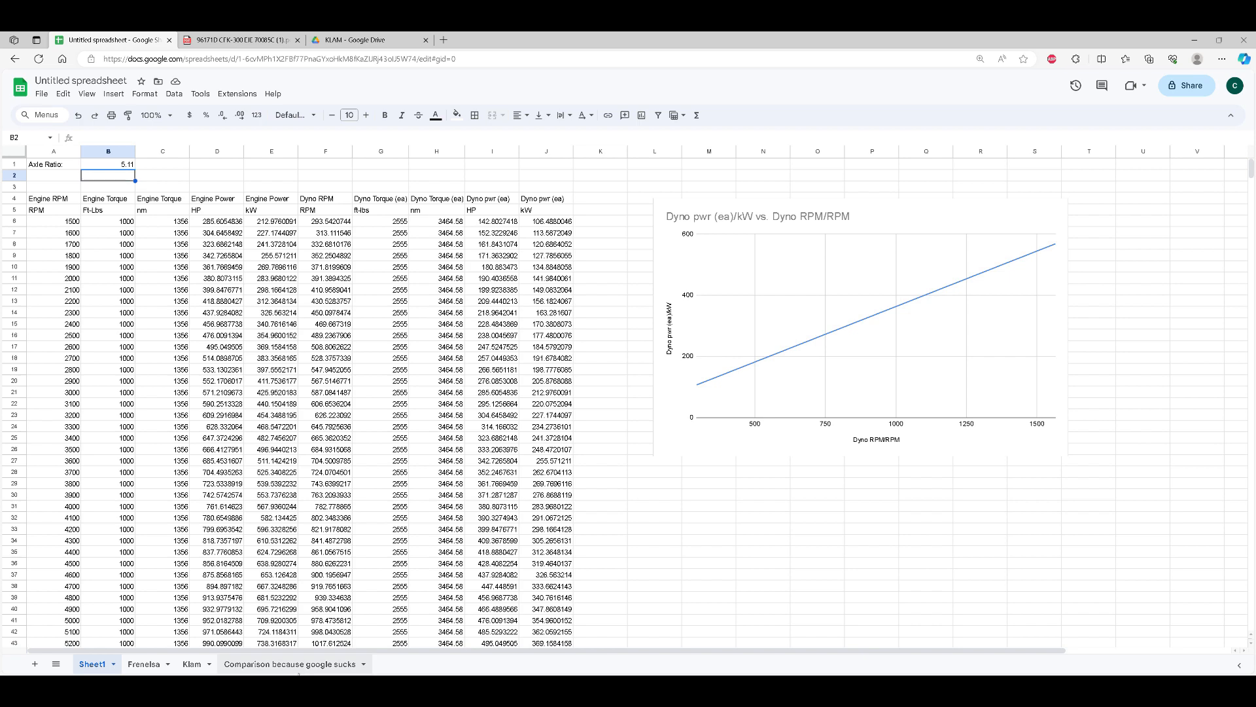
{"action": "left_click", "coordinate": [291, 663]}
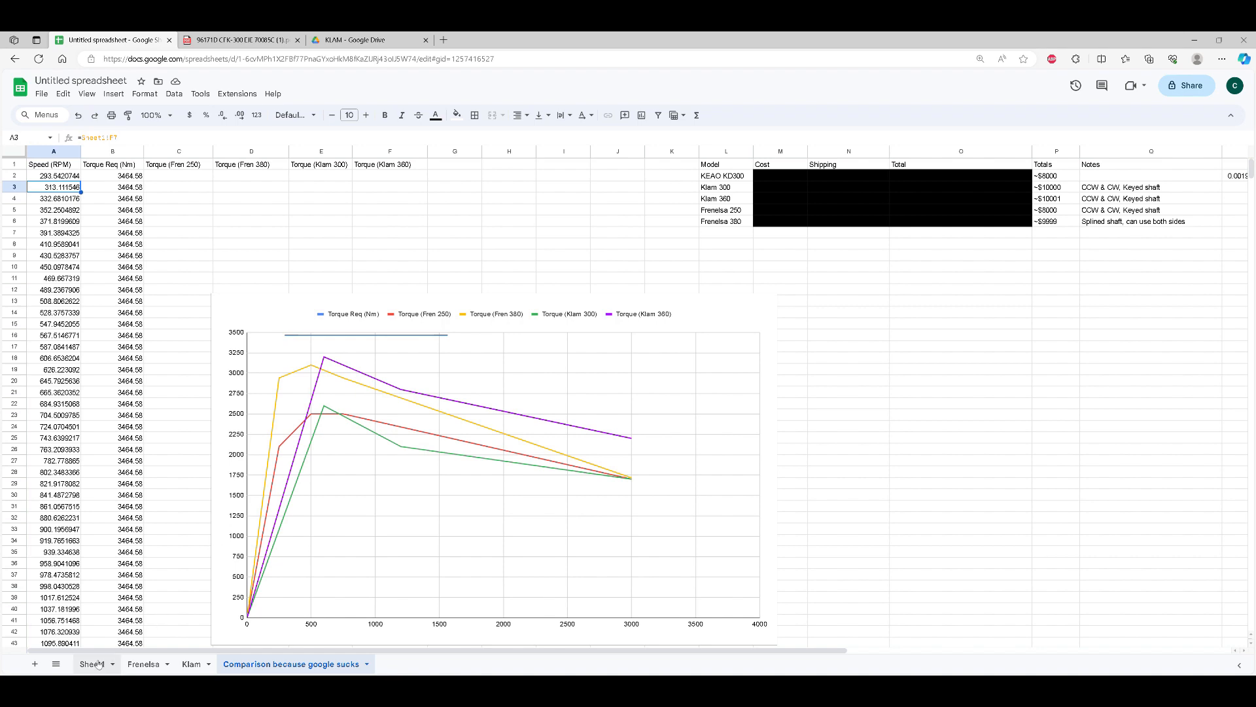
{"action": "left_click", "coordinate": [90, 664]}
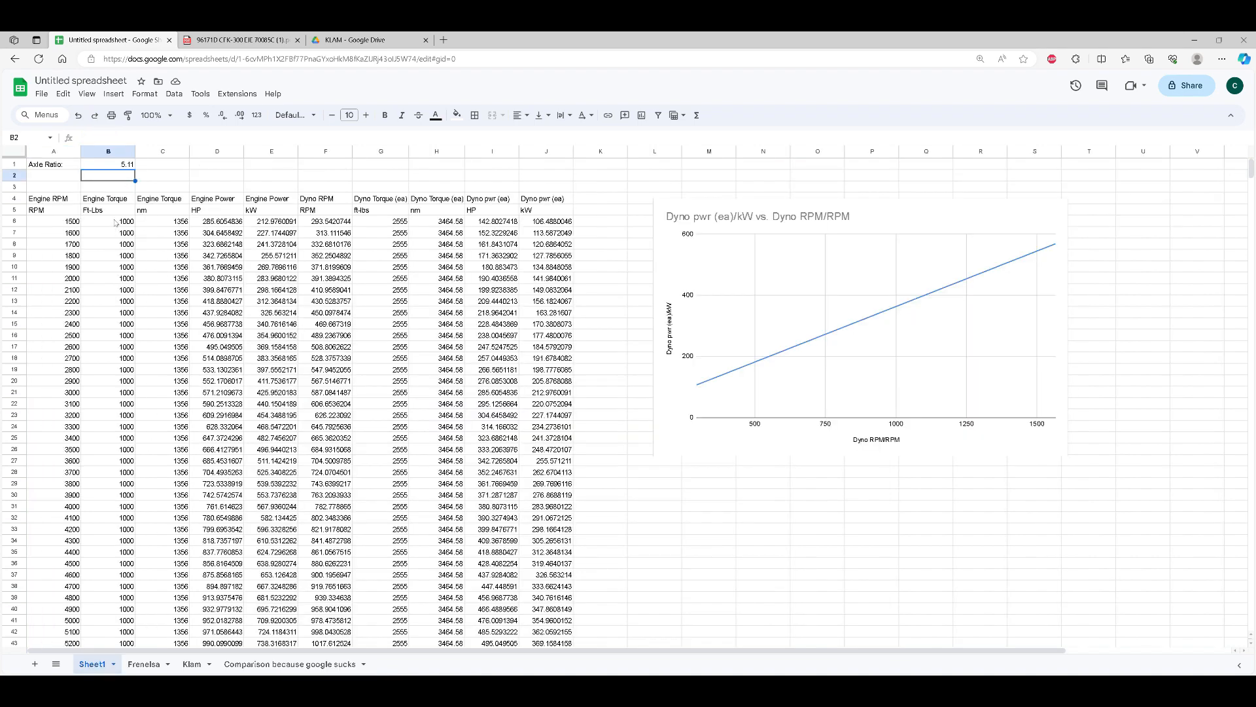
Step: Fill 800 ft-lb down the Engine Torque column B5:B71 and check the bottom rows
{"action": "left_click", "coordinate": [109, 221]}
{"action": "type", "text": "800"}
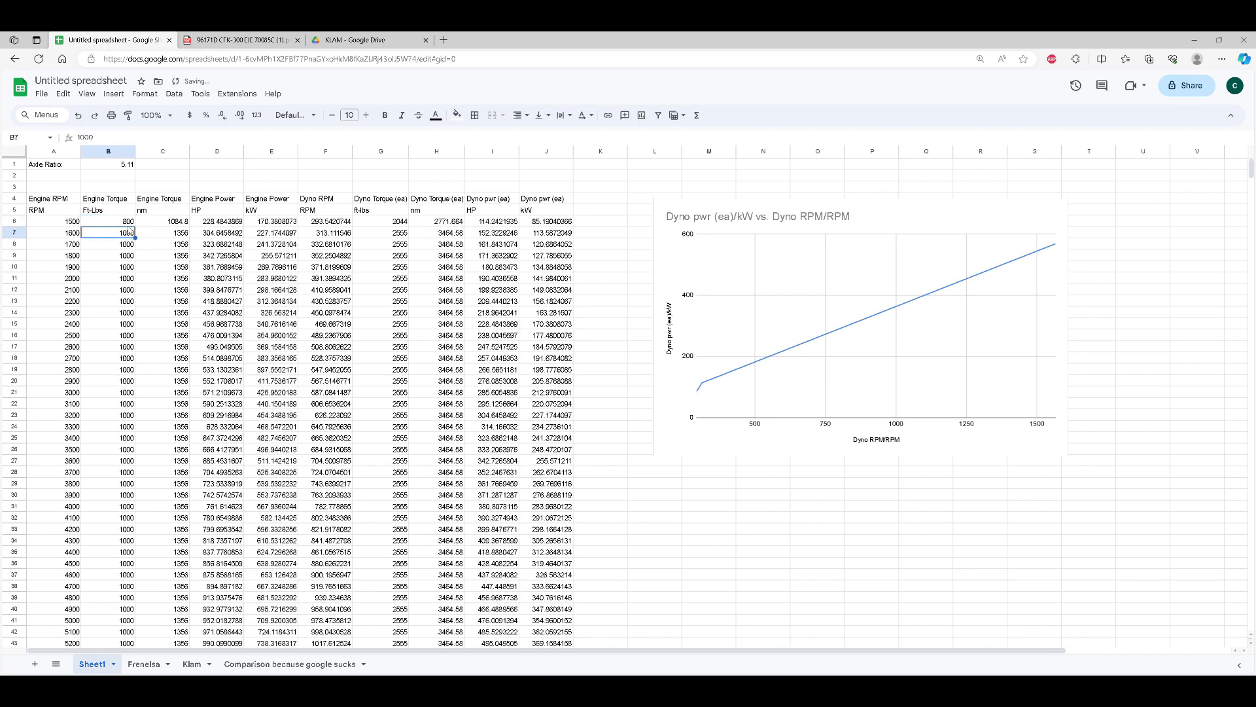
{"action": "left_click", "coordinate": [109, 220]}
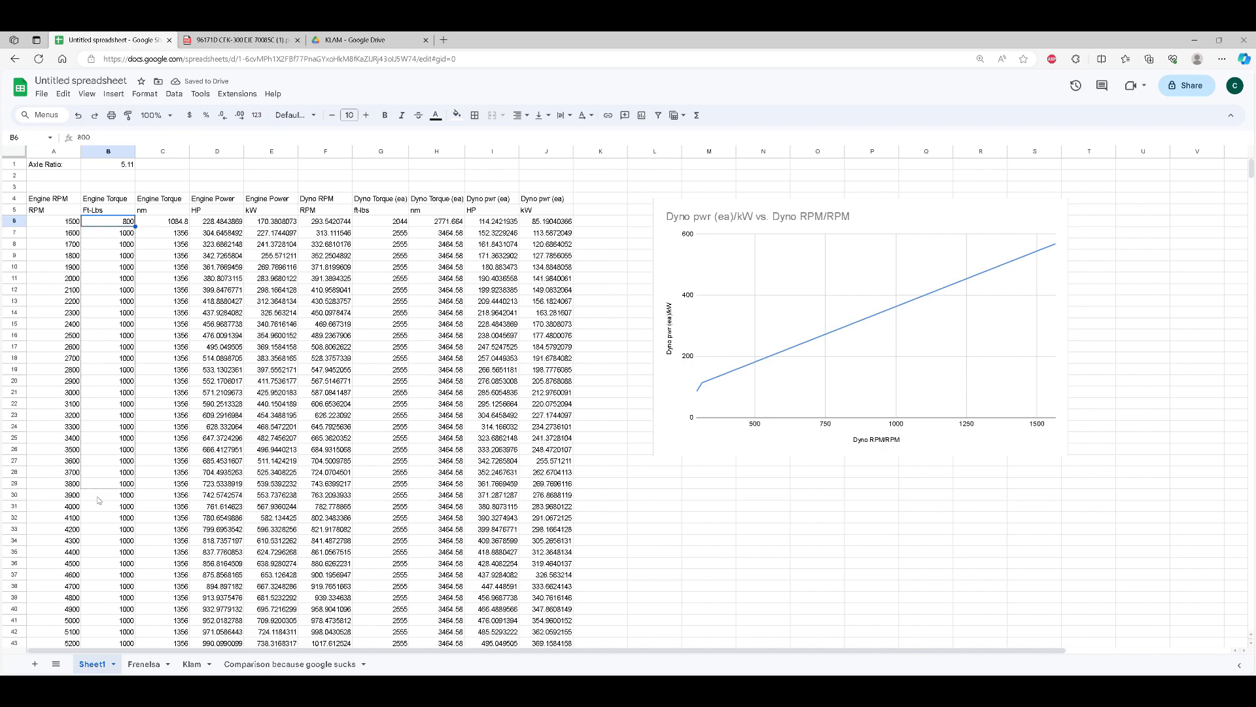
{"action": "scroll", "scroll_direction": "down", "scroll_amount": 3}
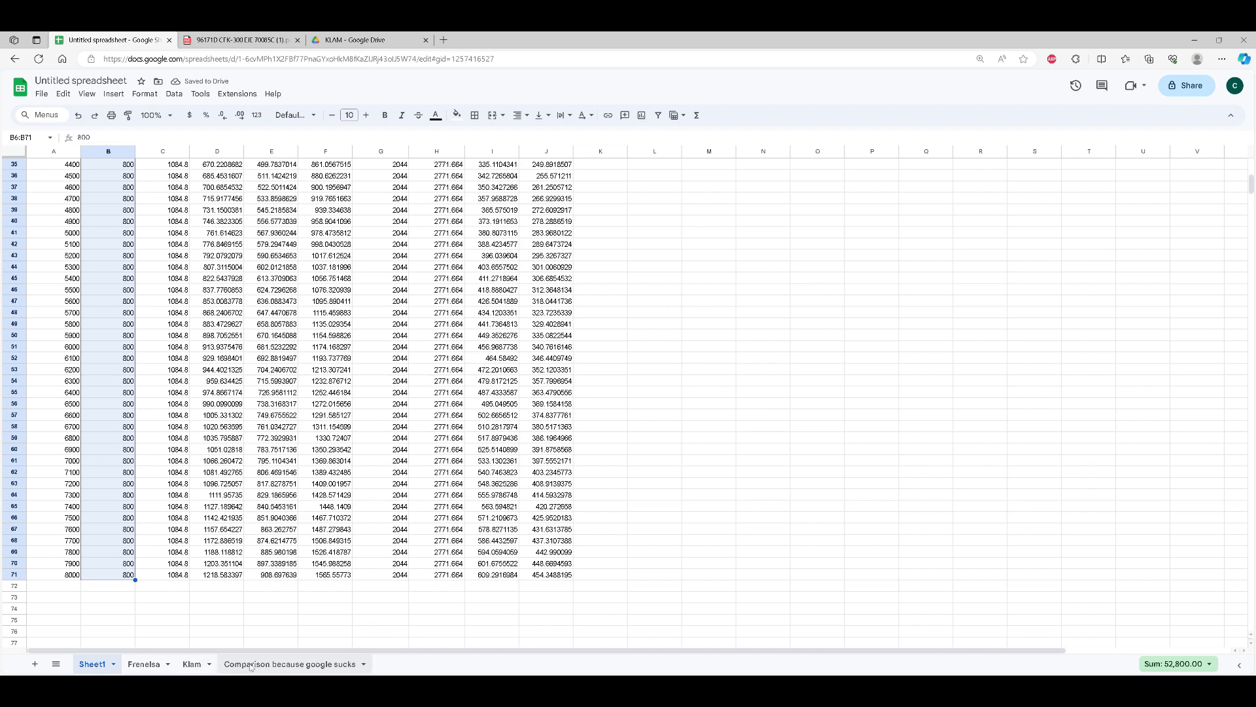
Step: View the Comparison sheet's 2771.66 Nm required-torque line against the Klam 360 and Frenelsa 380 curves
{"action": "left_click", "coordinate": [290, 664]}
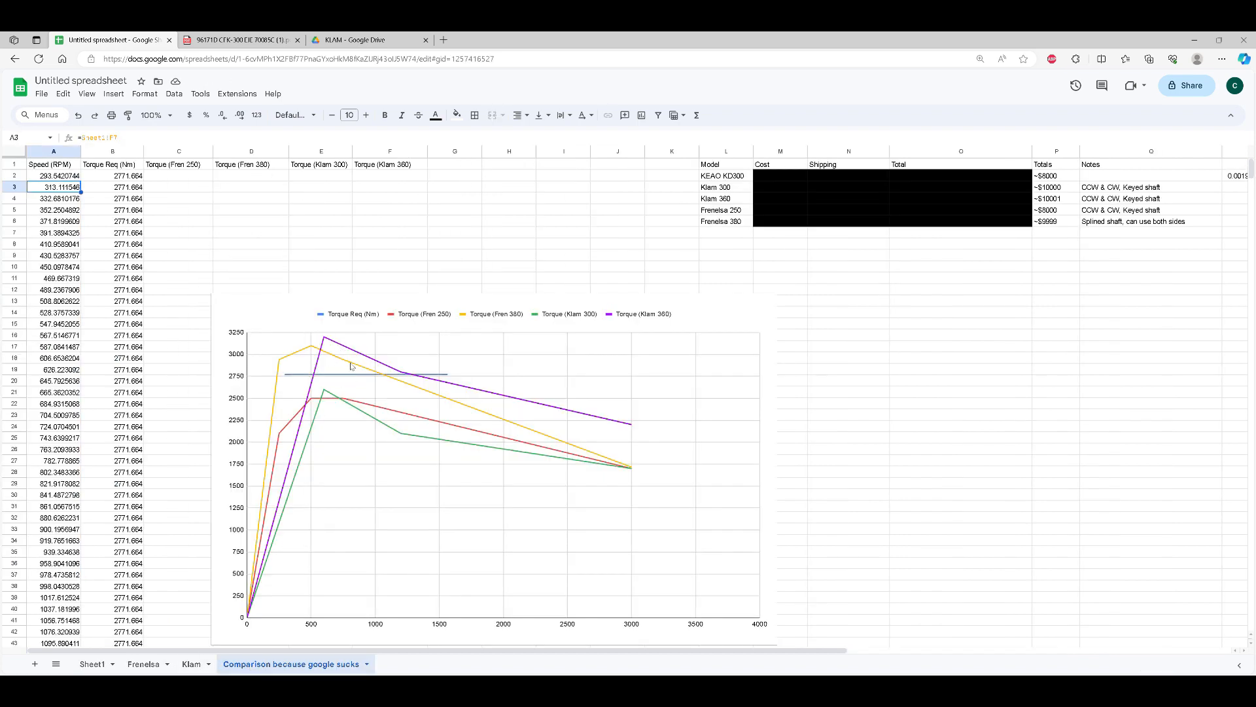
{"action": "mouse_move", "coordinate": [332, 355]}
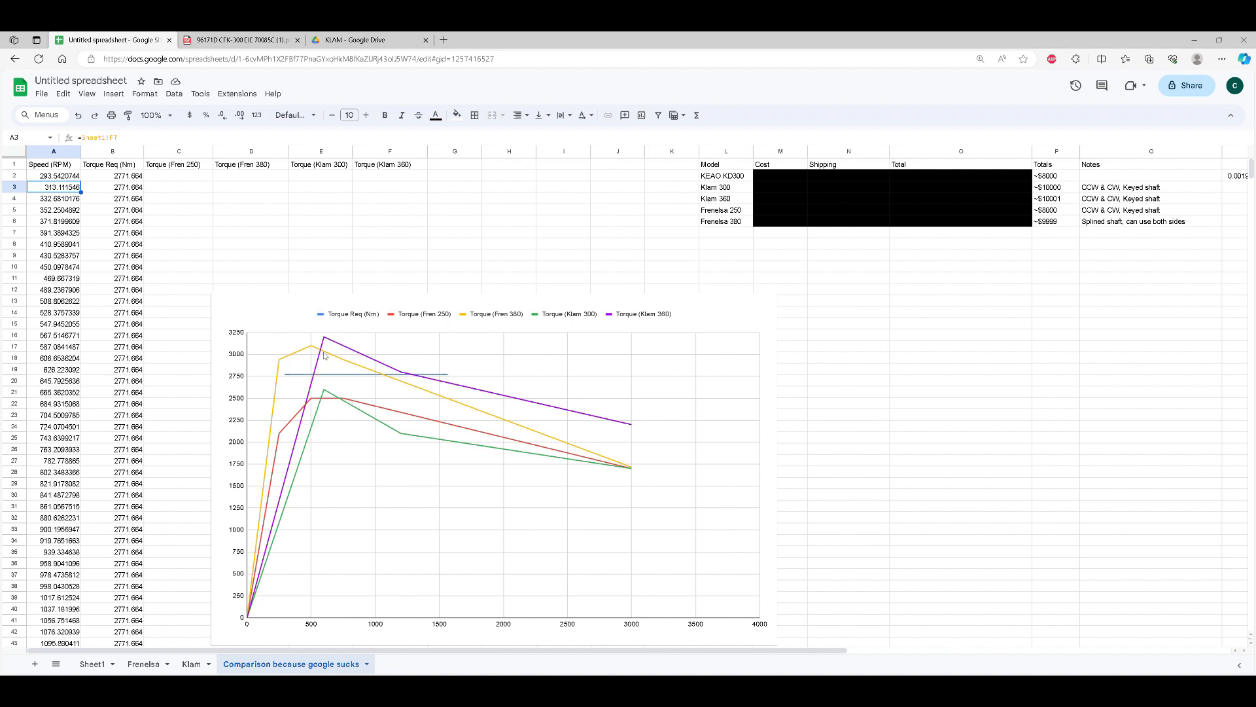
{"action": "mouse_move", "coordinate": [321, 369]}
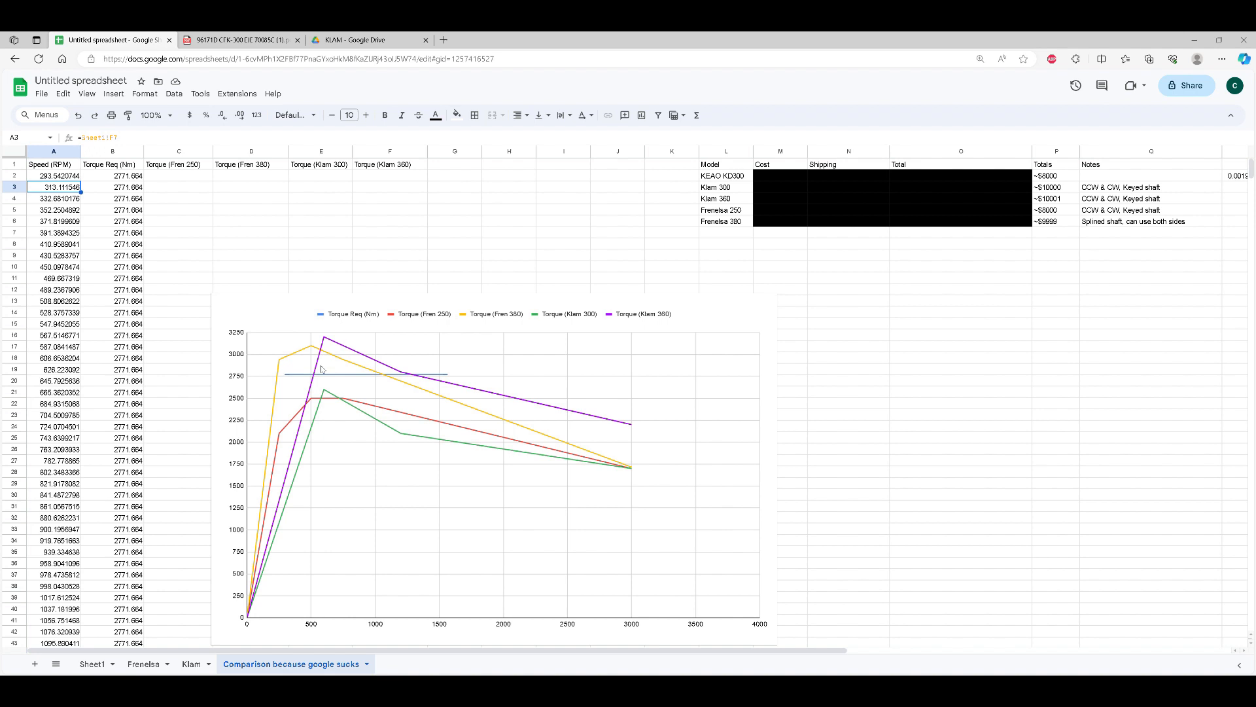
{"action": "mouse_move", "coordinate": [290, 377]}
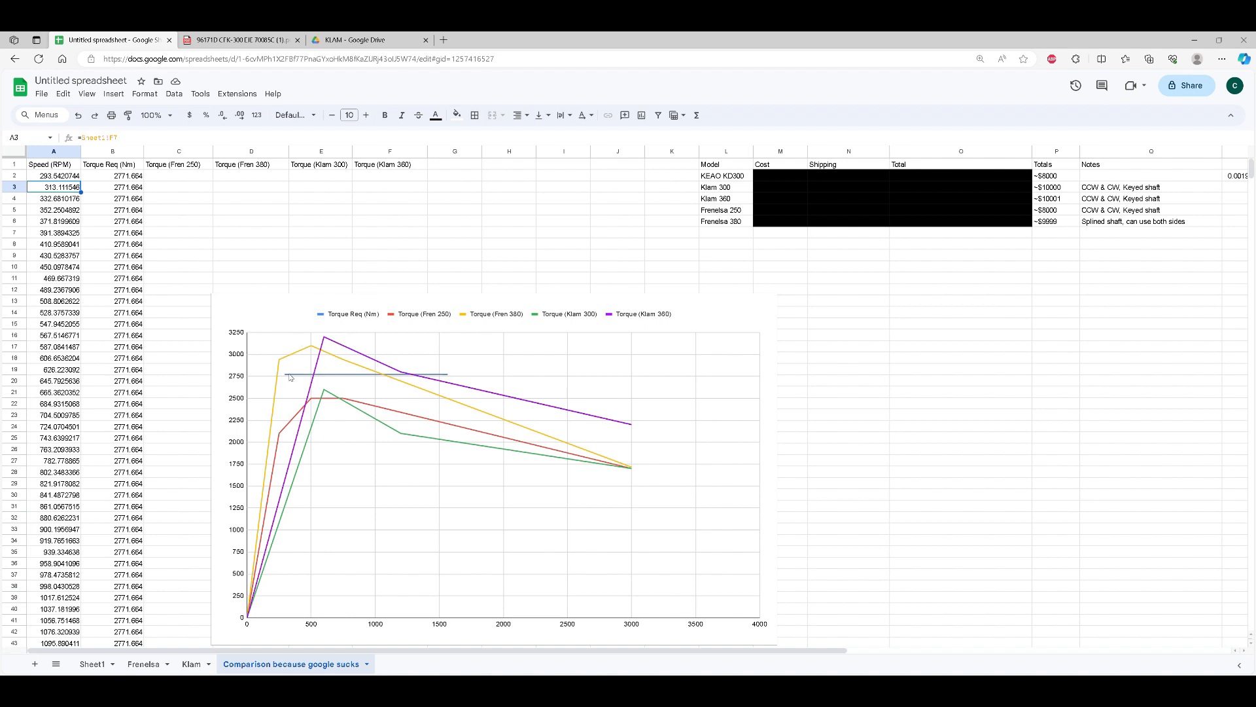
{"action": "mouse_move", "coordinate": [335, 411]}
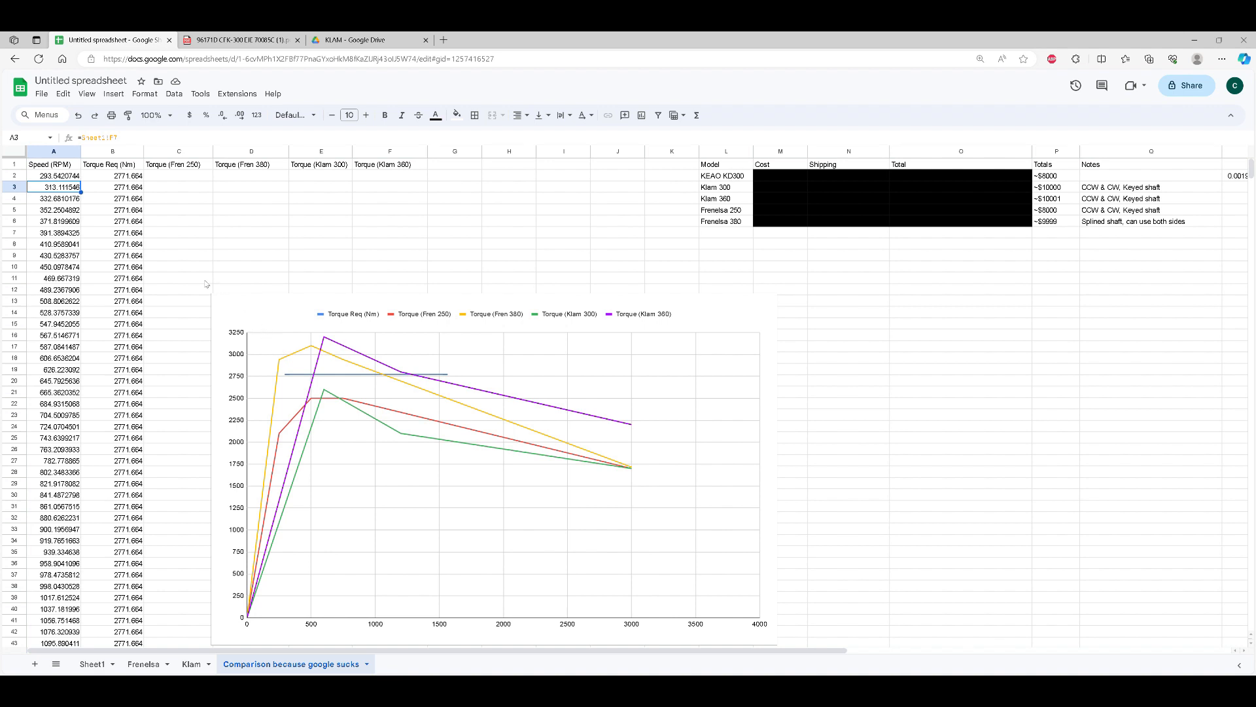
{"action": "mouse_move", "coordinate": [302, 382]}
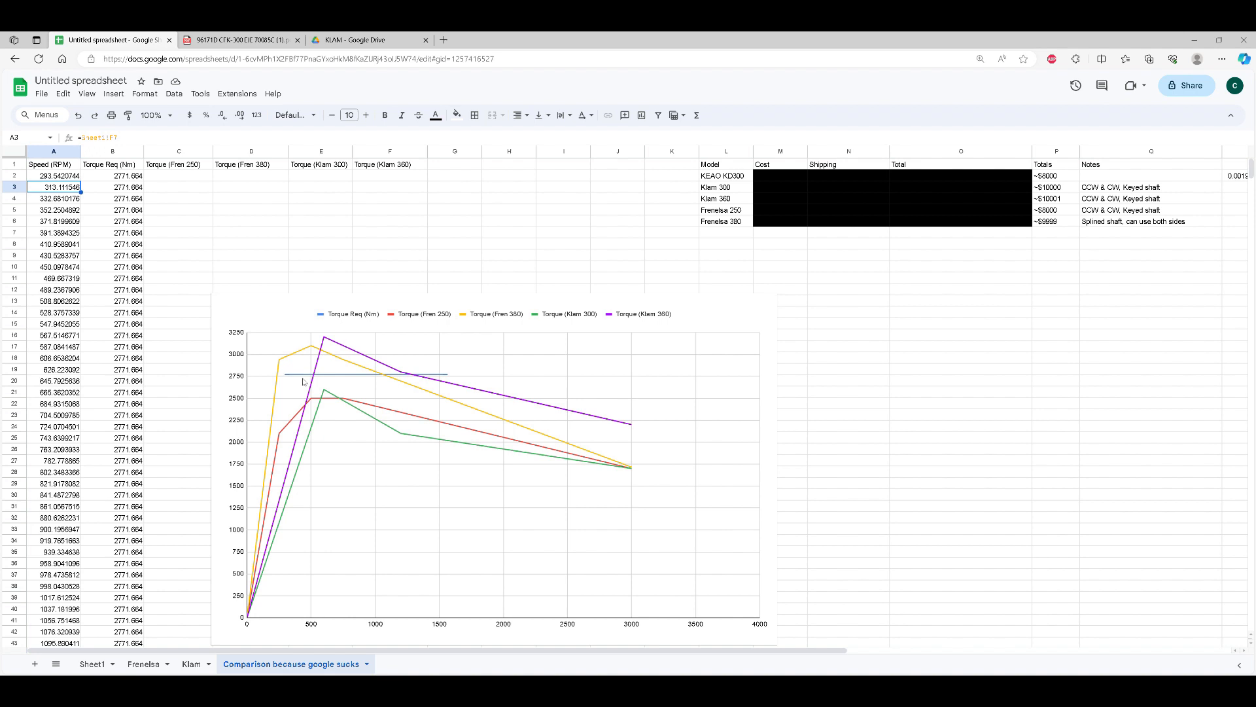
{"action": "mouse_move", "coordinate": [361, 379]}
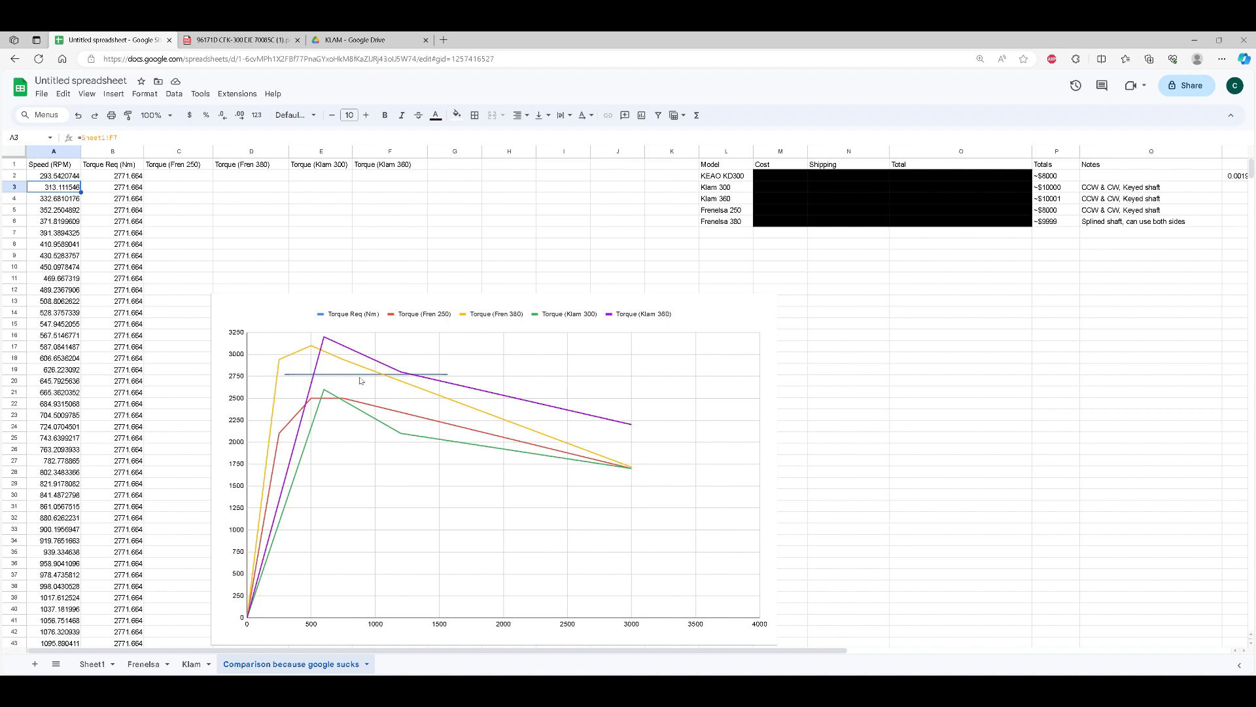
{"action": "mouse_move", "coordinate": [341, 365]}
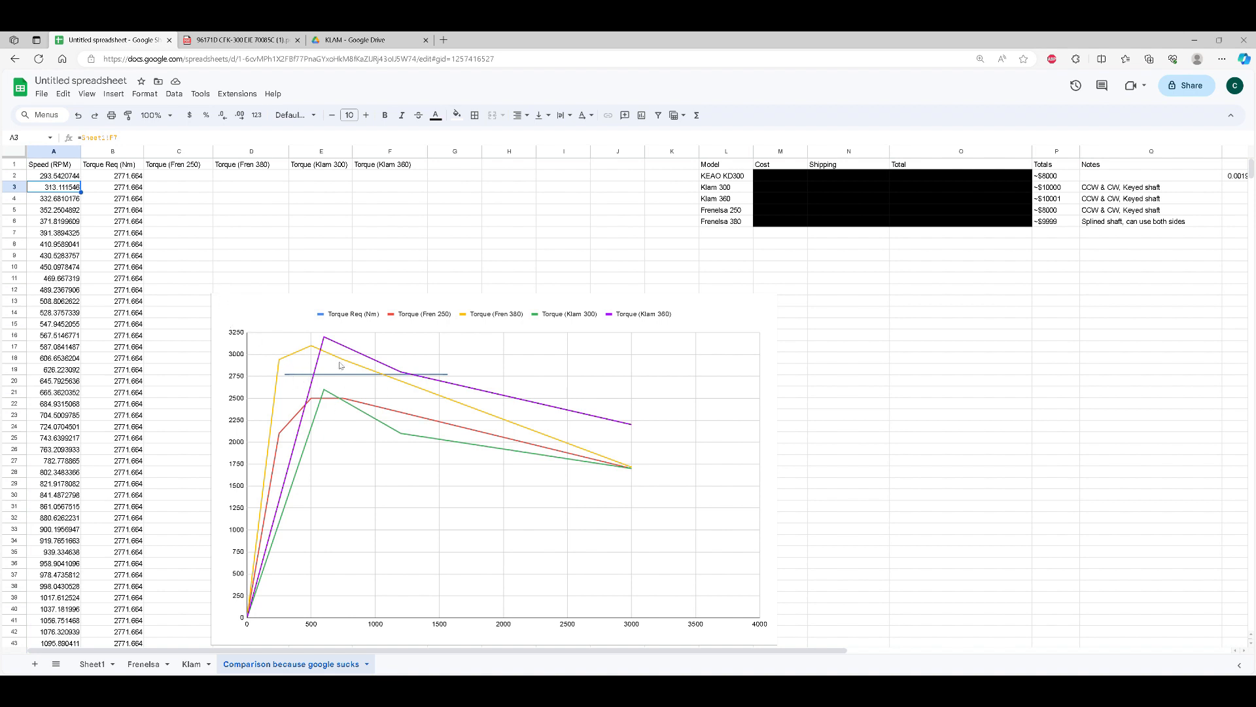
{"action": "mouse_move", "coordinate": [303, 331]}
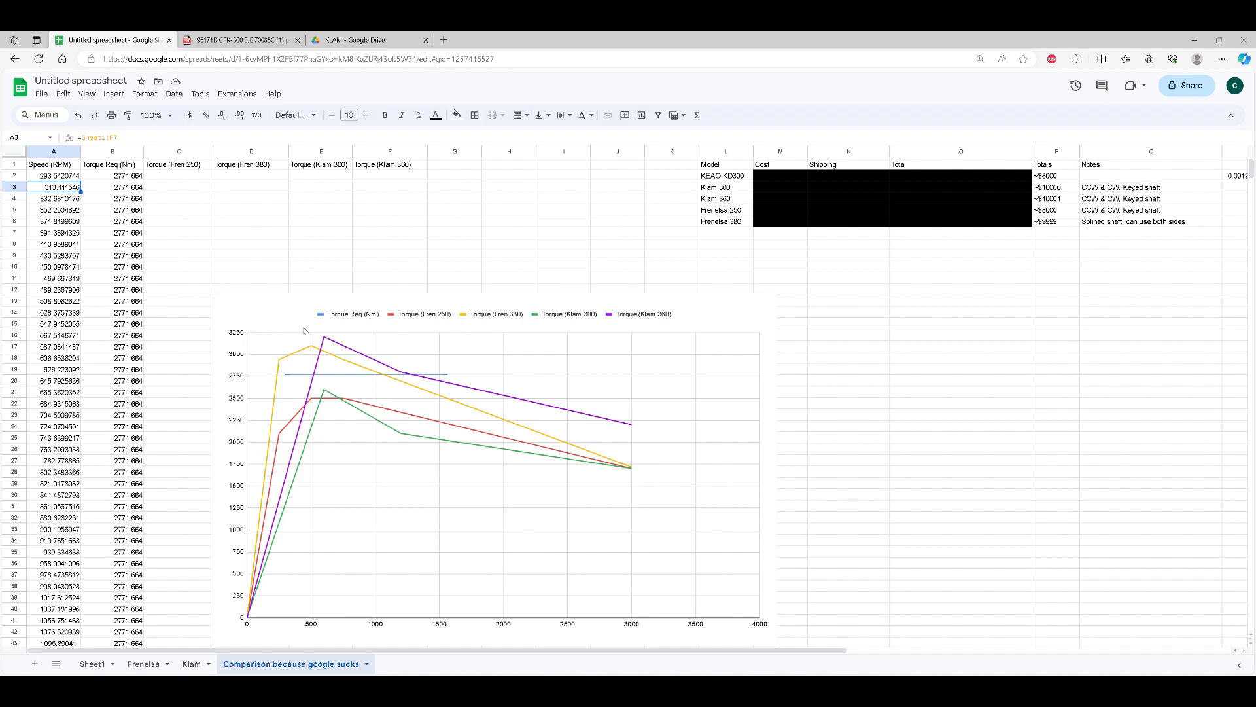
{"action": "mouse_move", "coordinate": [462, 267]}
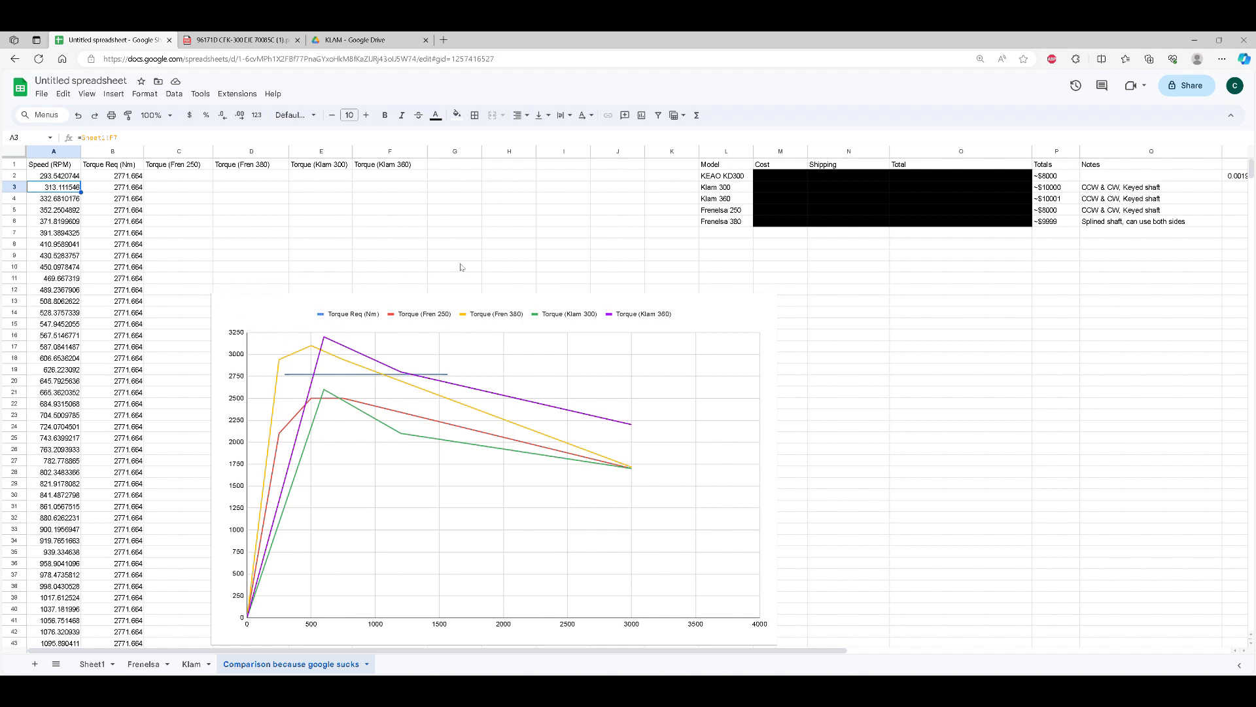
{"action": "mouse_move", "coordinate": [143, 331]}
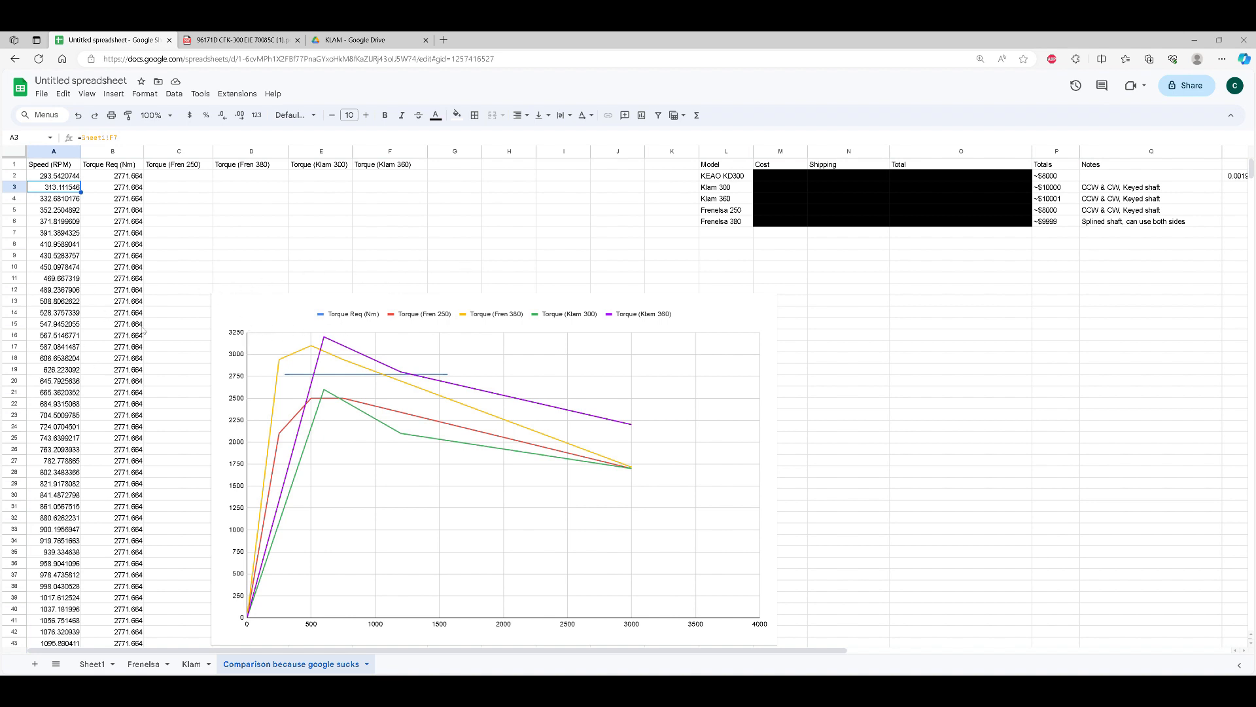
{"action": "mouse_move", "coordinate": [262, 276]}
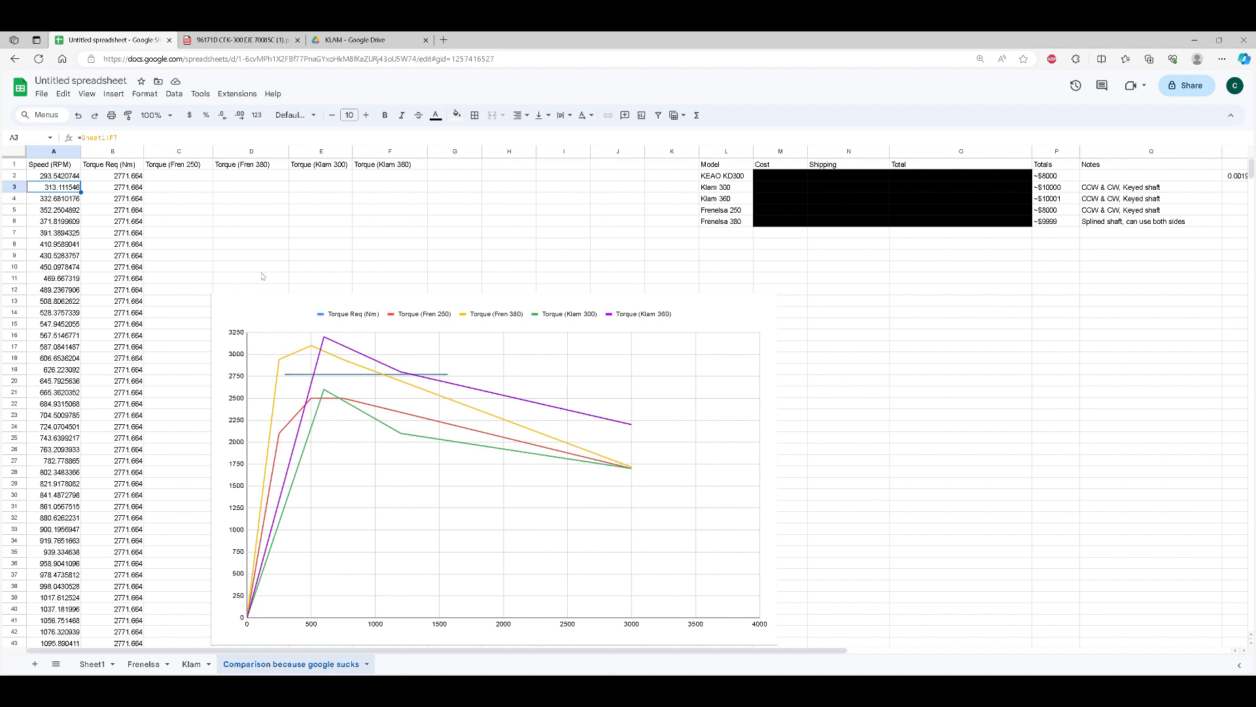
{"action": "mouse_move", "coordinate": [309, 276]}
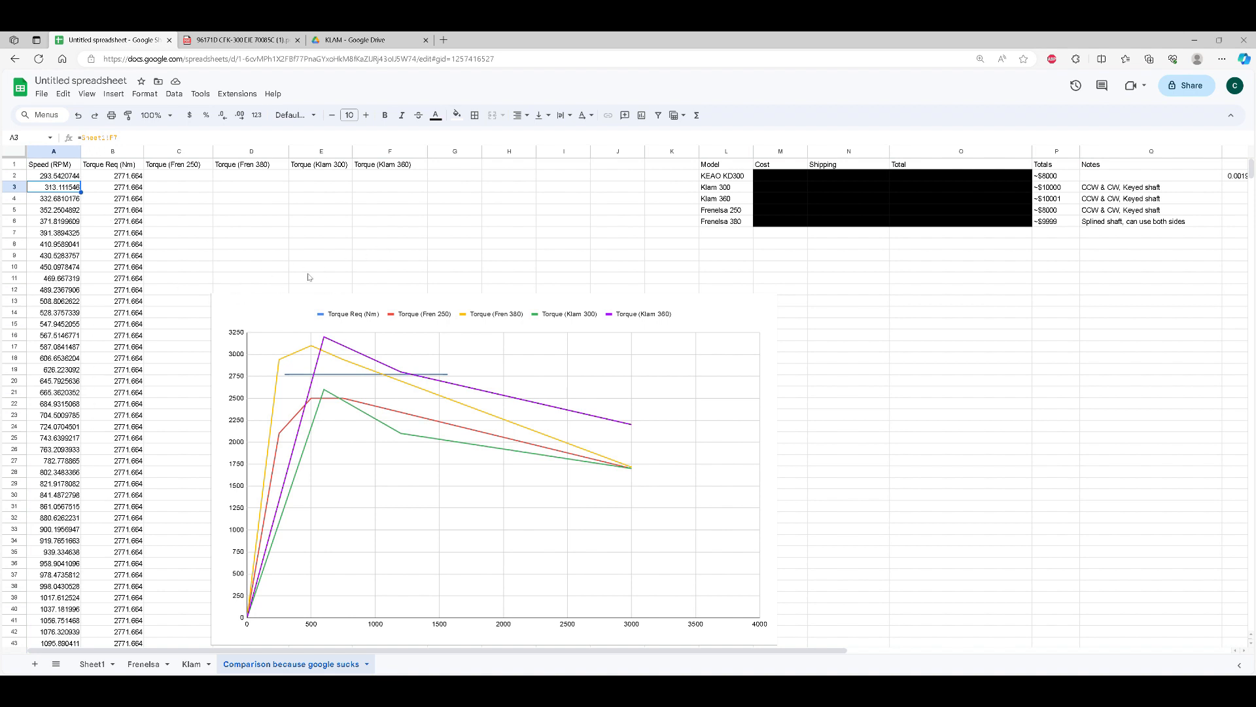
{"action": "mouse_move", "coordinate": [423, 382]}
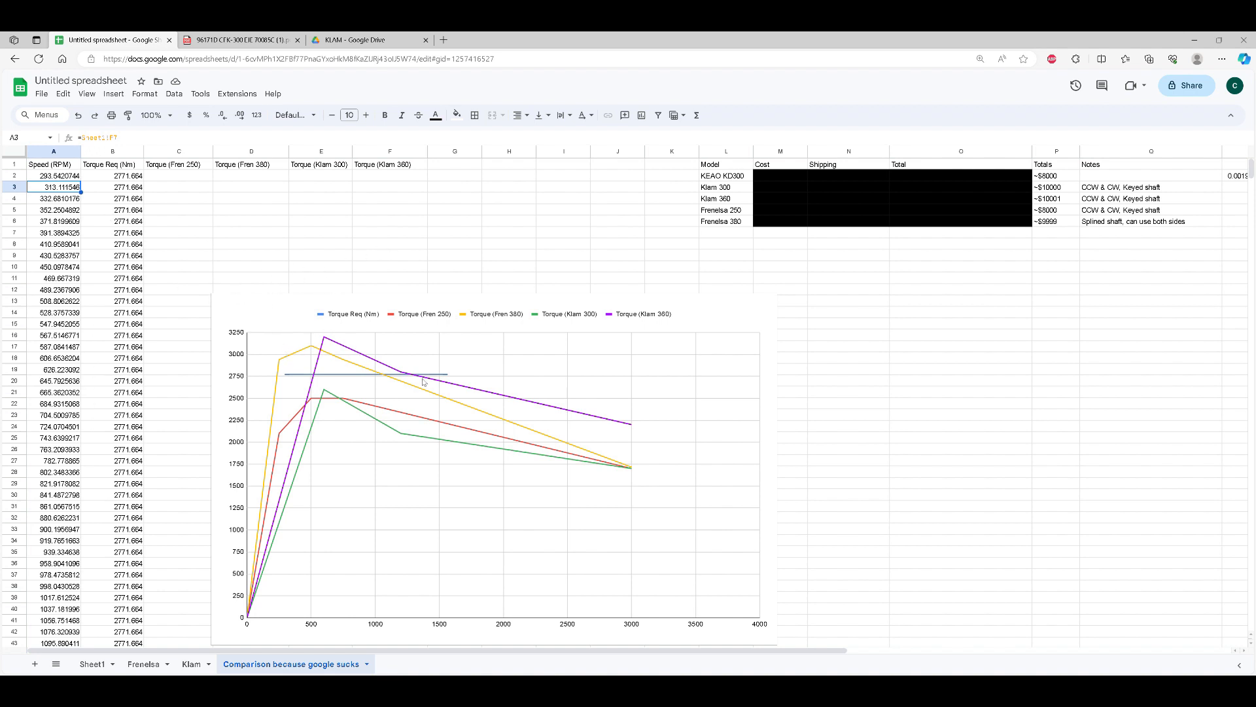
{"action": "mouse_move", "coordinate": [259, 287]}
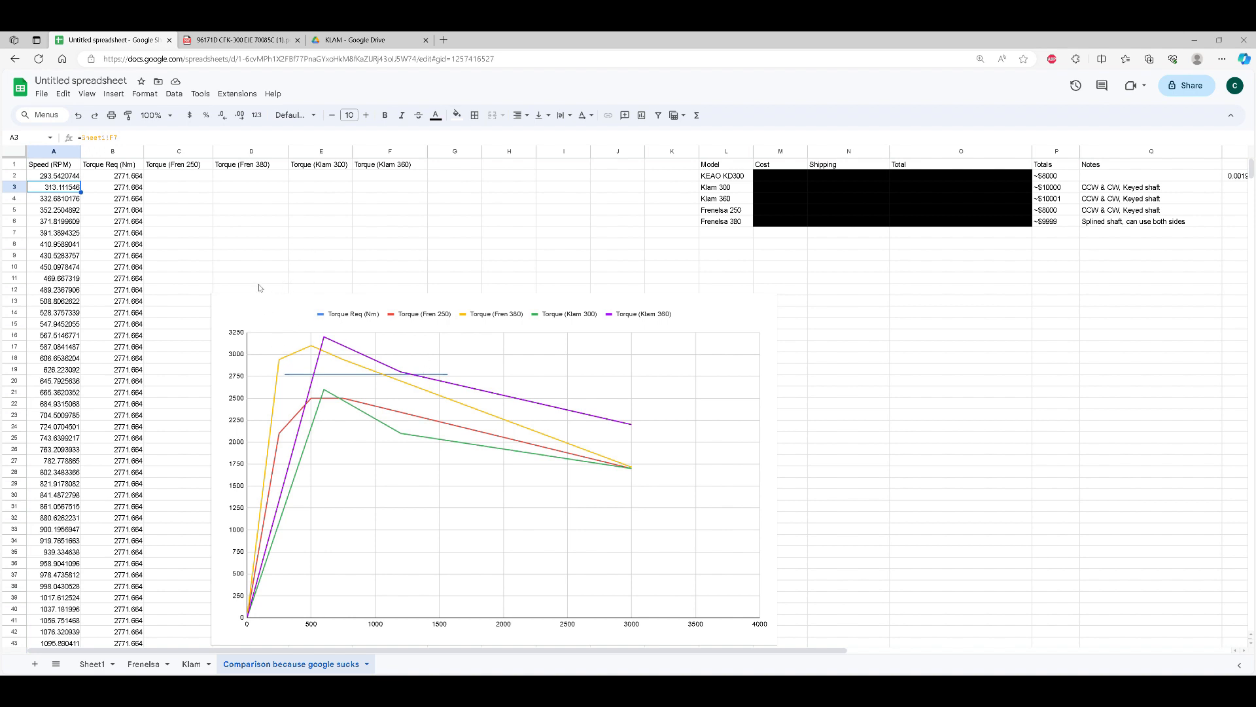
{"action": "mouse_move", "coordinate": [377, 342]}
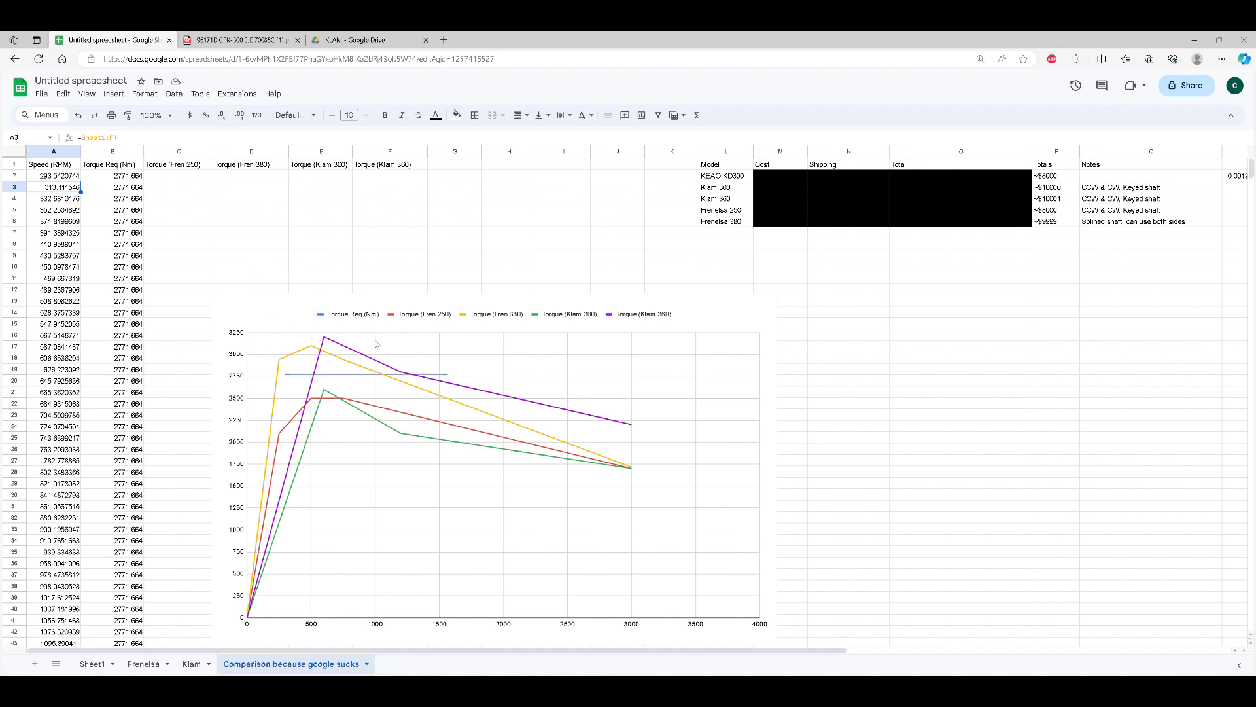
{"action": "mouse_move", "coordinate": [212, 348]}
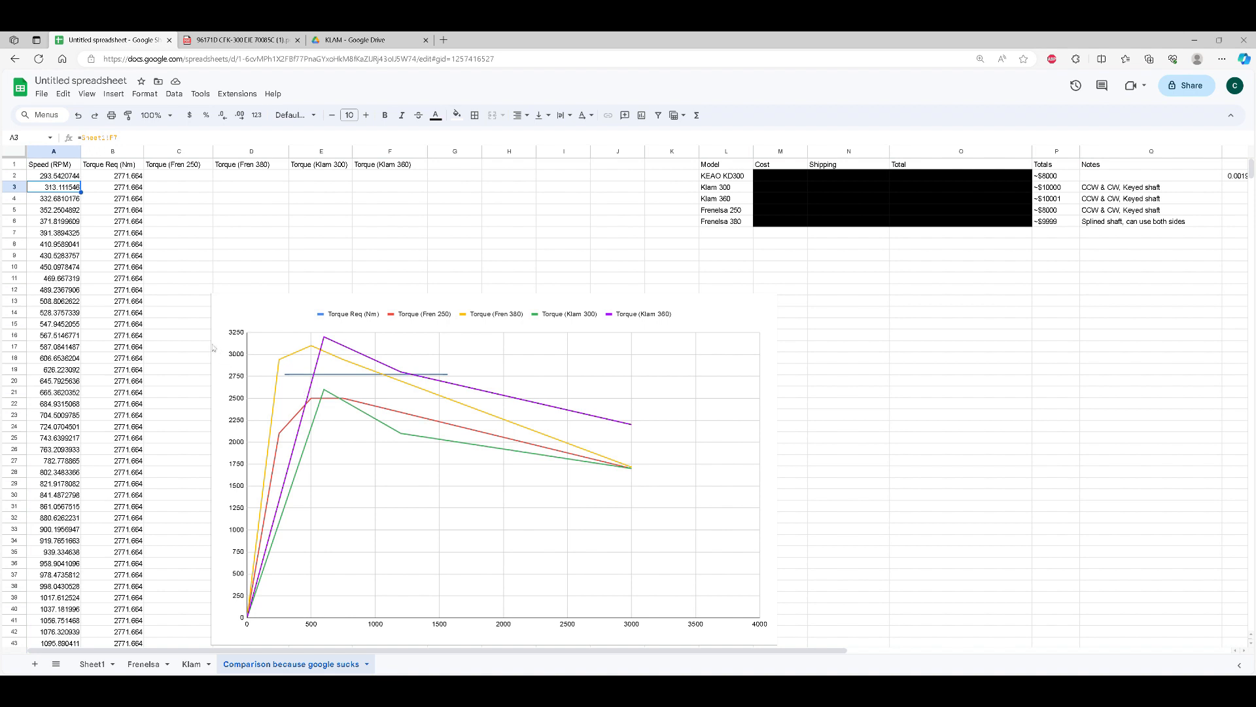
{"action": "mouse_move", "coordinate": [346, 394]}
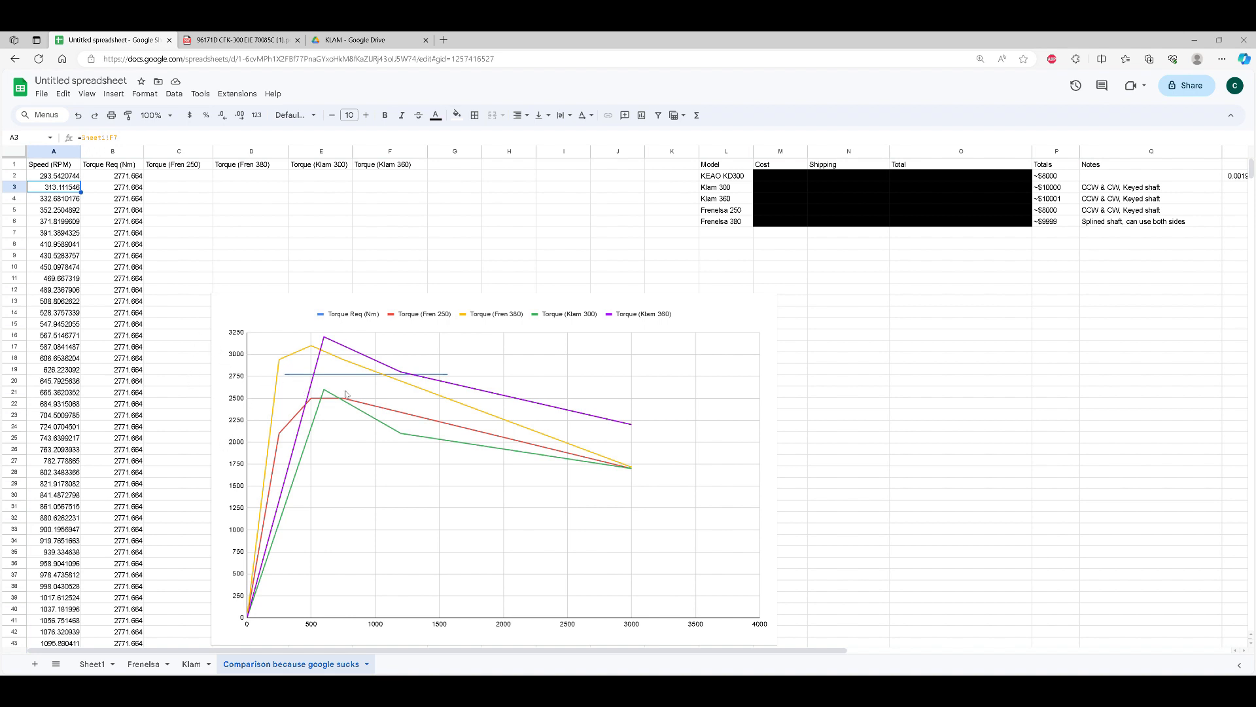
{"action": "mouse_move", "coordinate": [302, 339]}
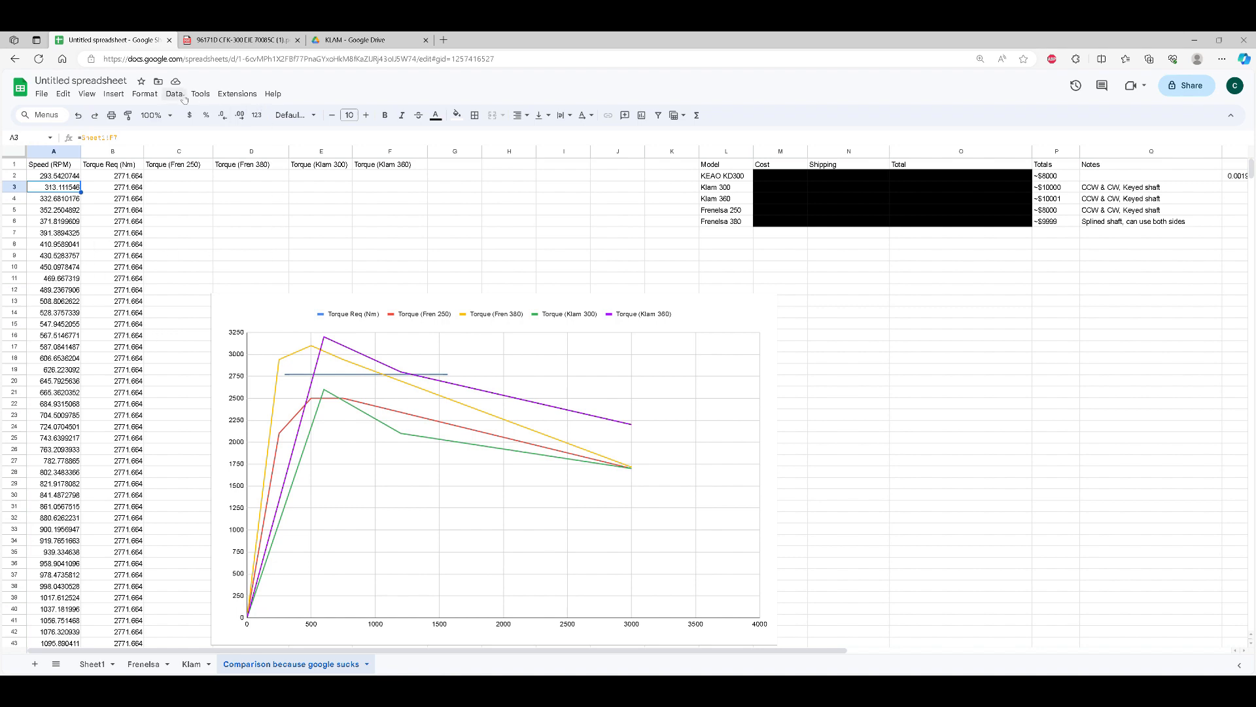
{"action": "mouse_move", "coordinate": [326, 351]}
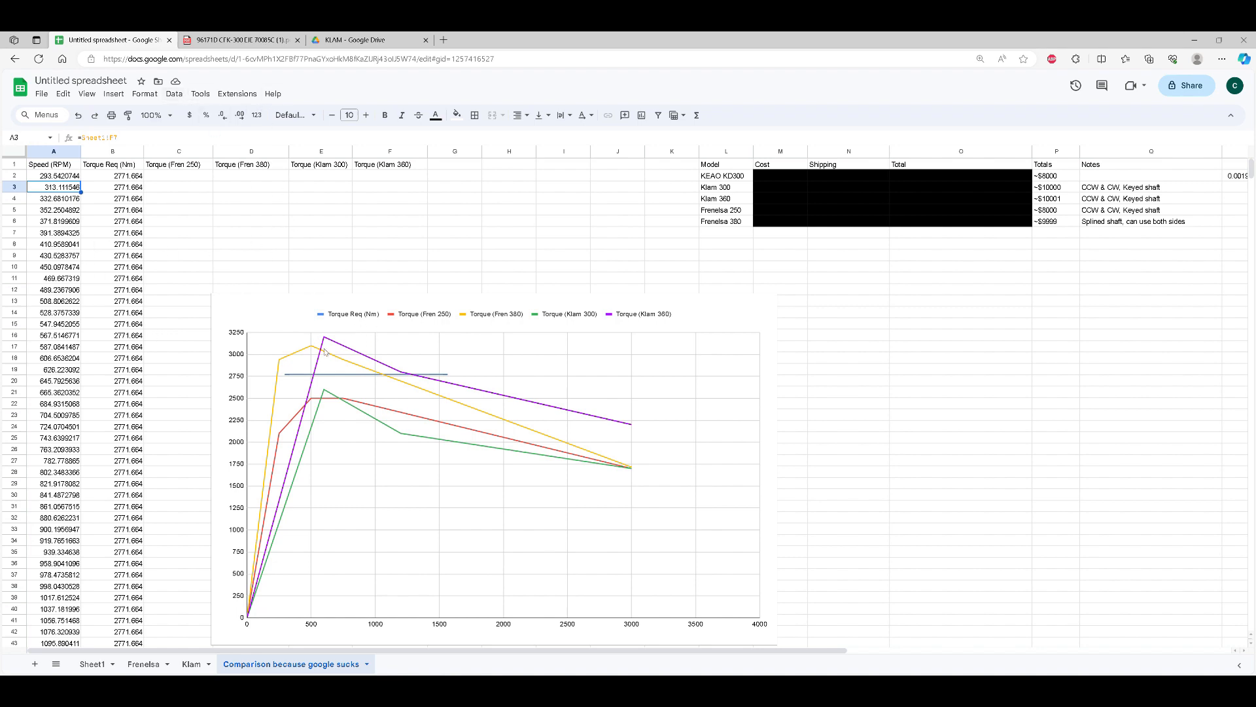
Step: Scroll through the Sheet1 torque table, then return to the Comparison sheet now at 2229.26 Nm
{"action": "left_click", "coordinate": [92, 663]}
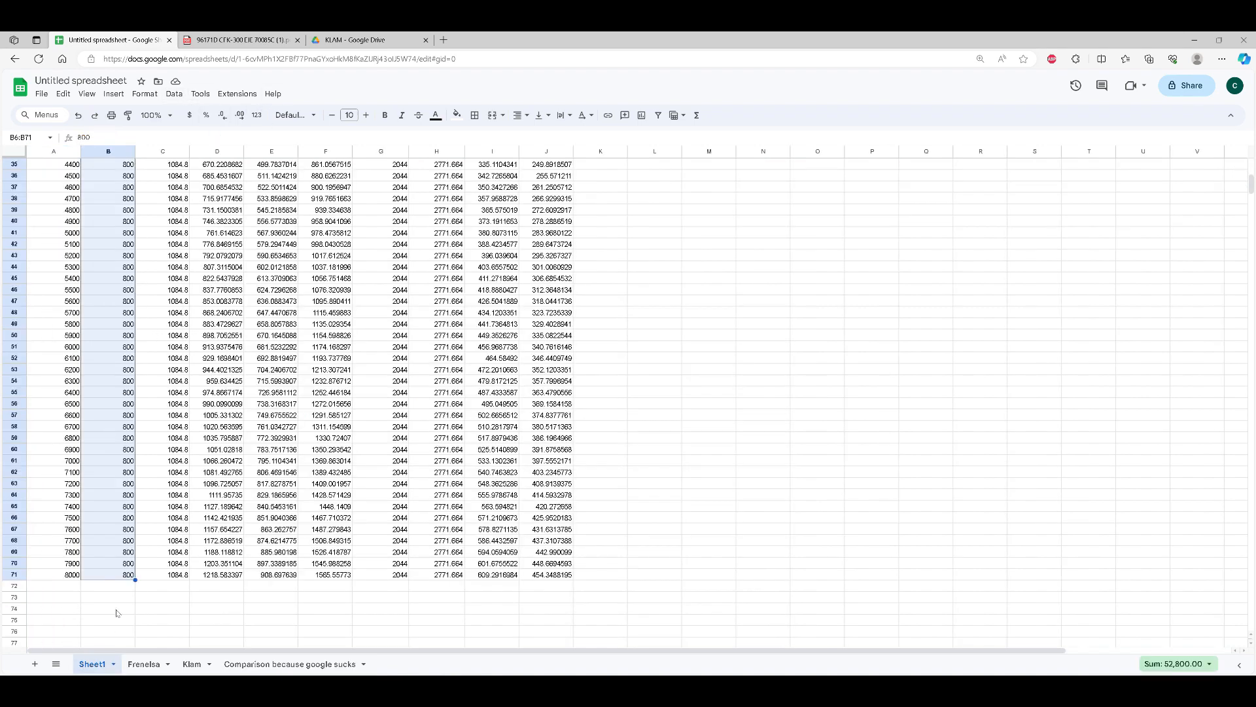
{"action": "scroll", "scroll_direction": "up", "scroll_amount": 3}
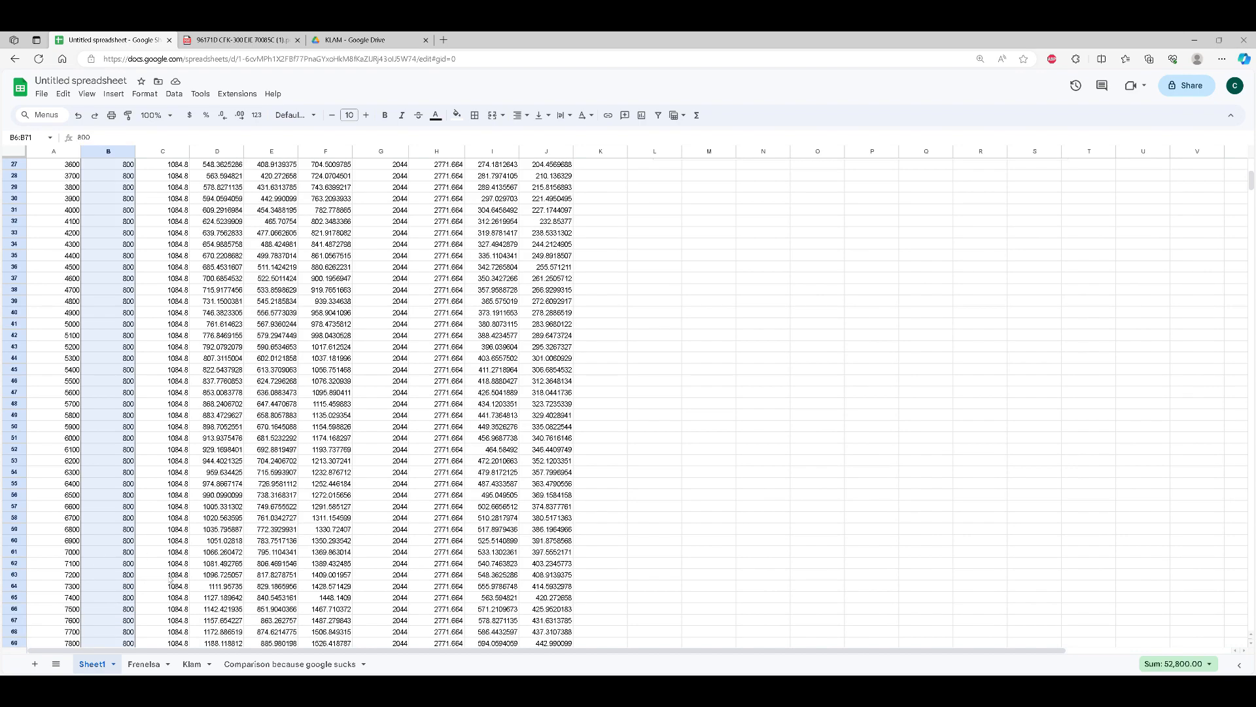
{"action": "scroll", "scroll_direction": "up", "scroll_amount": 3}
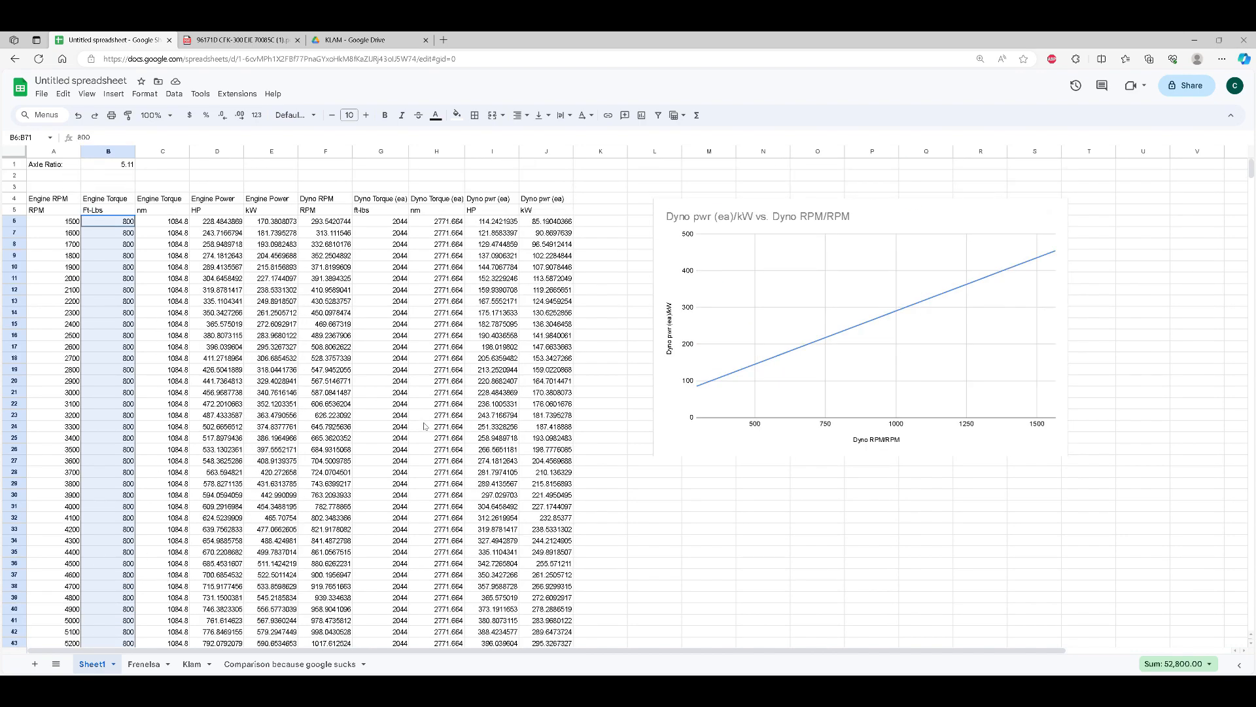
{"action": "scroll", "scroll_direction": "down", "scroll_amount": 3}
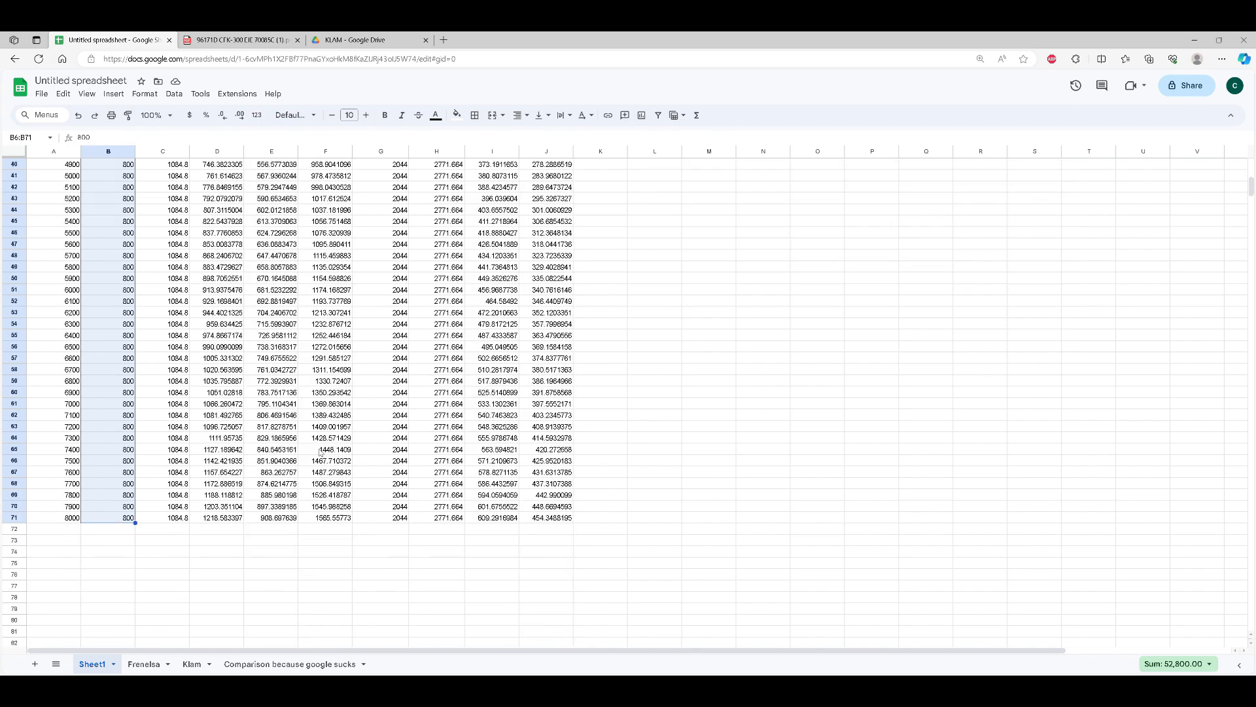
{"action": "mouse_move", "coordinate": [309, 447]}
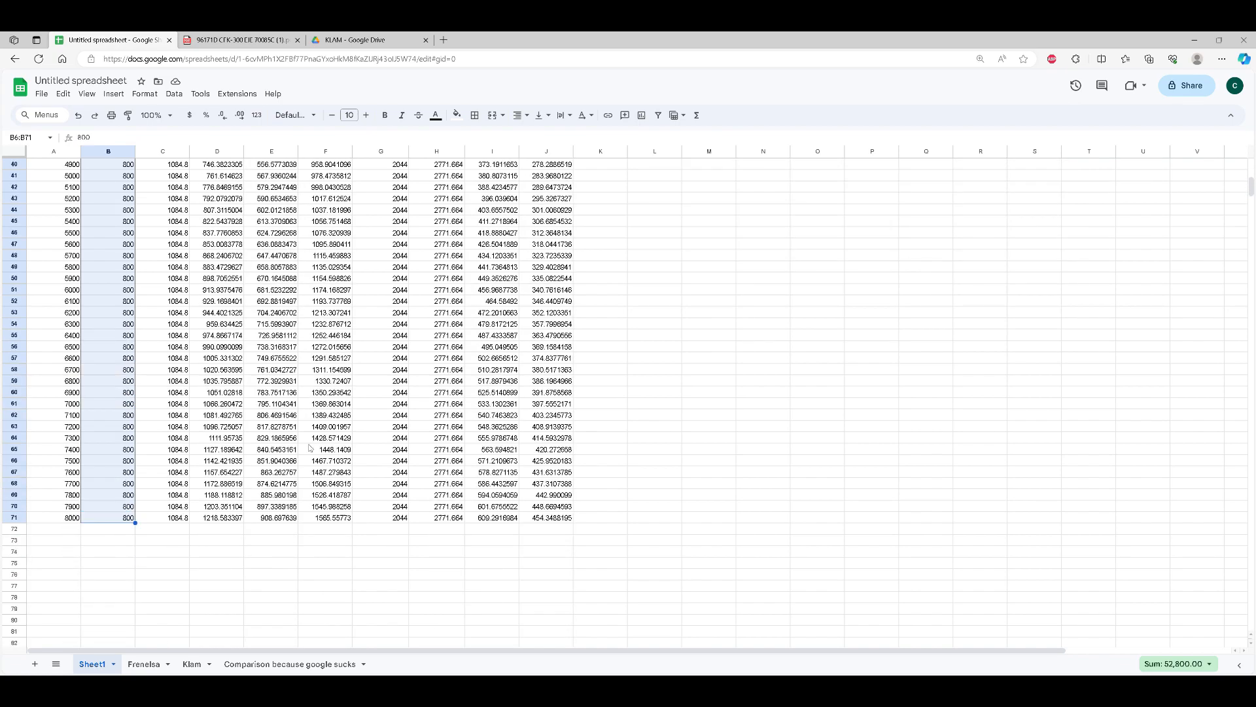
{"action": "scroll", "scroll_direction": "up", "scroll_amount": 3}
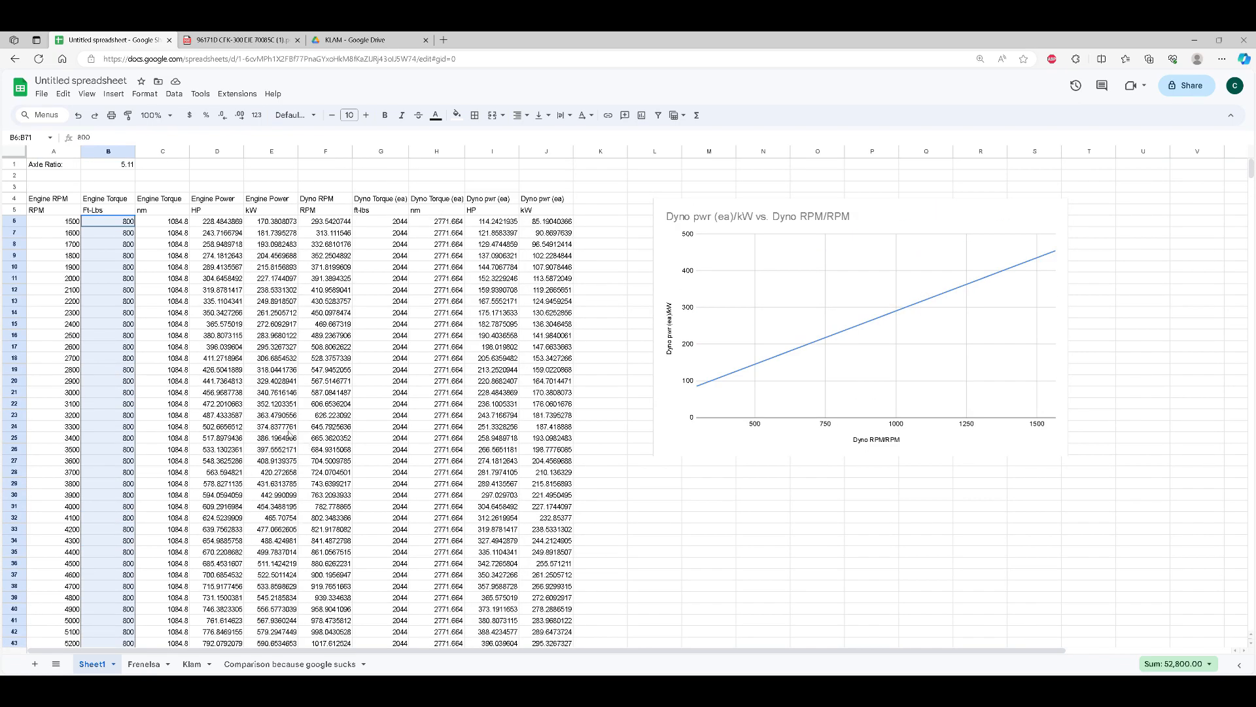
{"action": "left_click", "coordinate": [291, 664]}
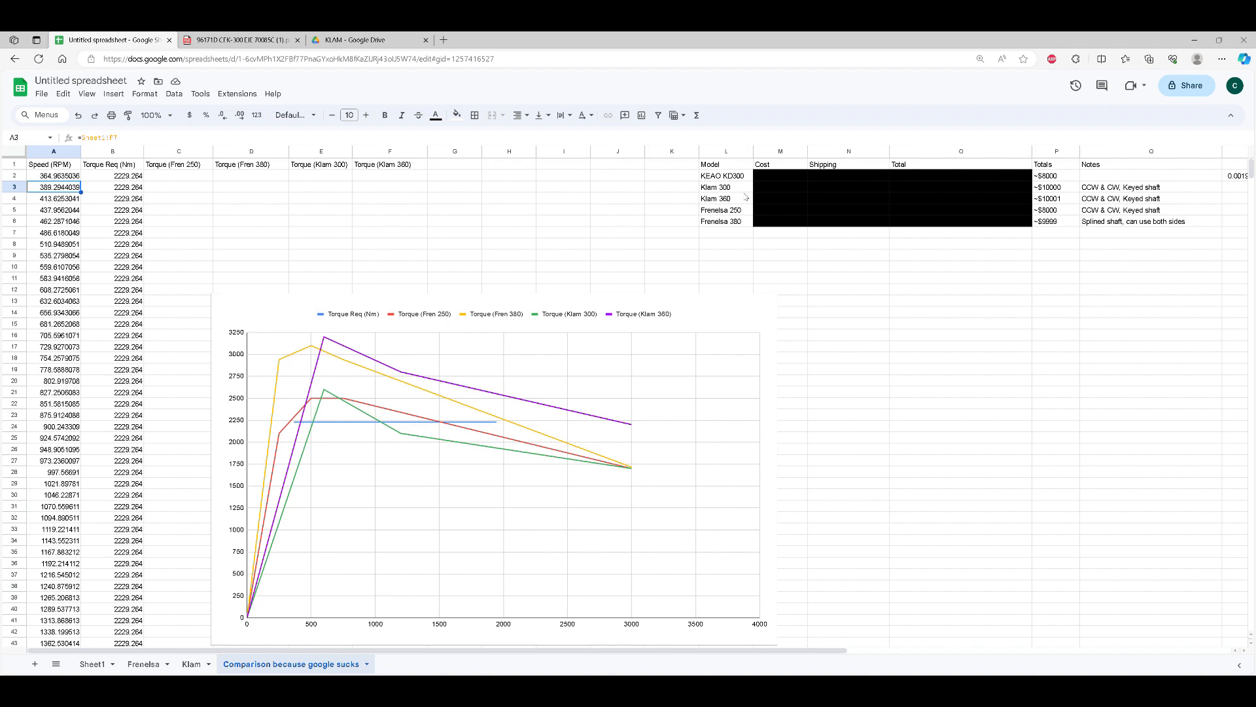
{"action": "mouse_move", "coordinate": [456, 395]}
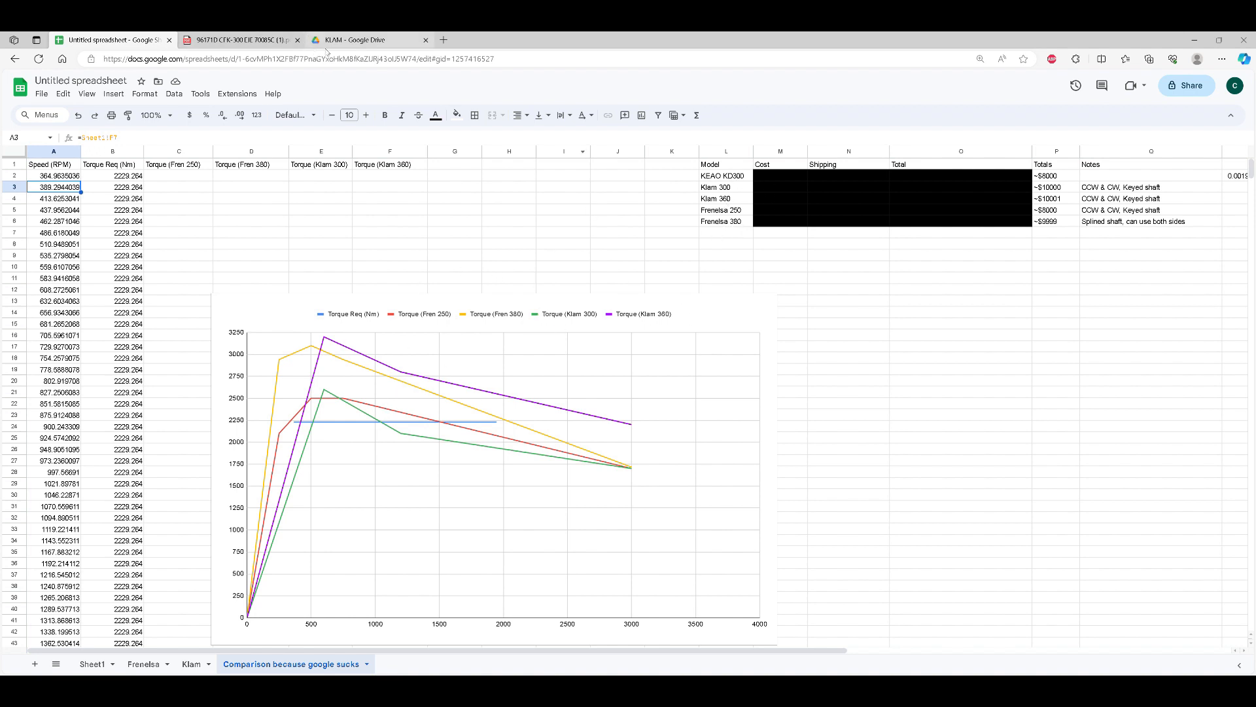
{"action": "mouse_move", "coordinate": [748, 252]}
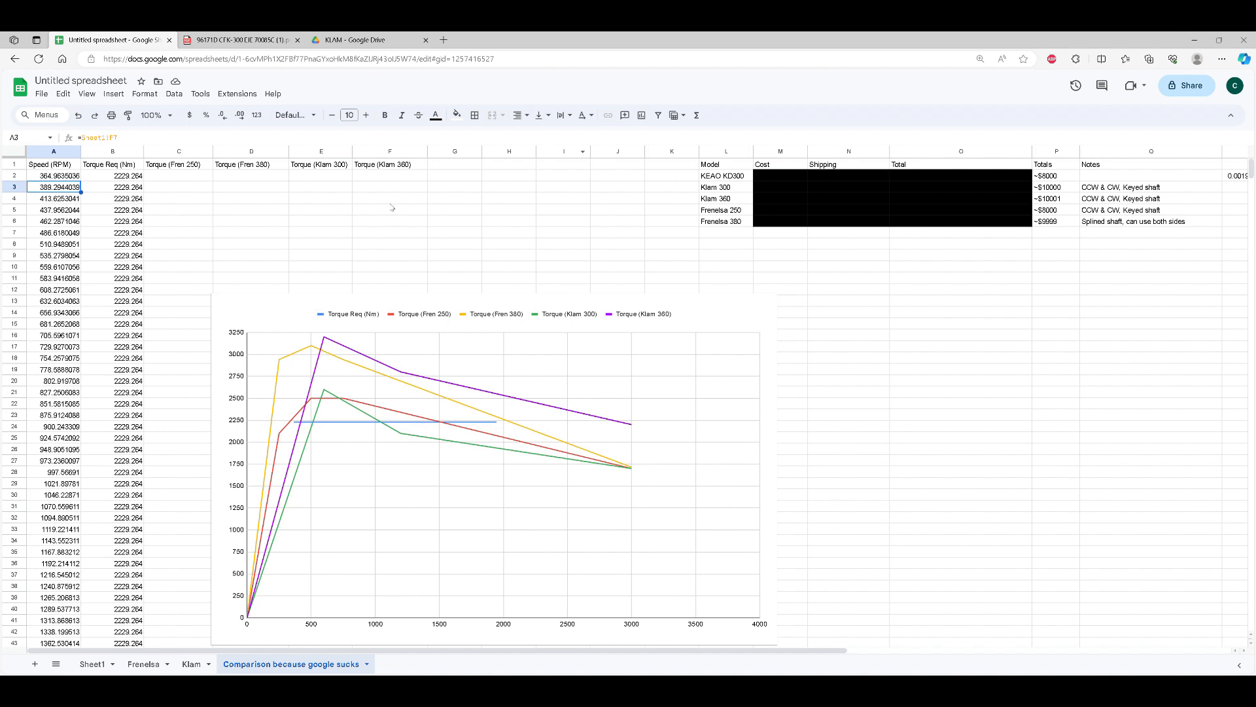
{"action": "mouse_move", "coordinate": [833, 232]}
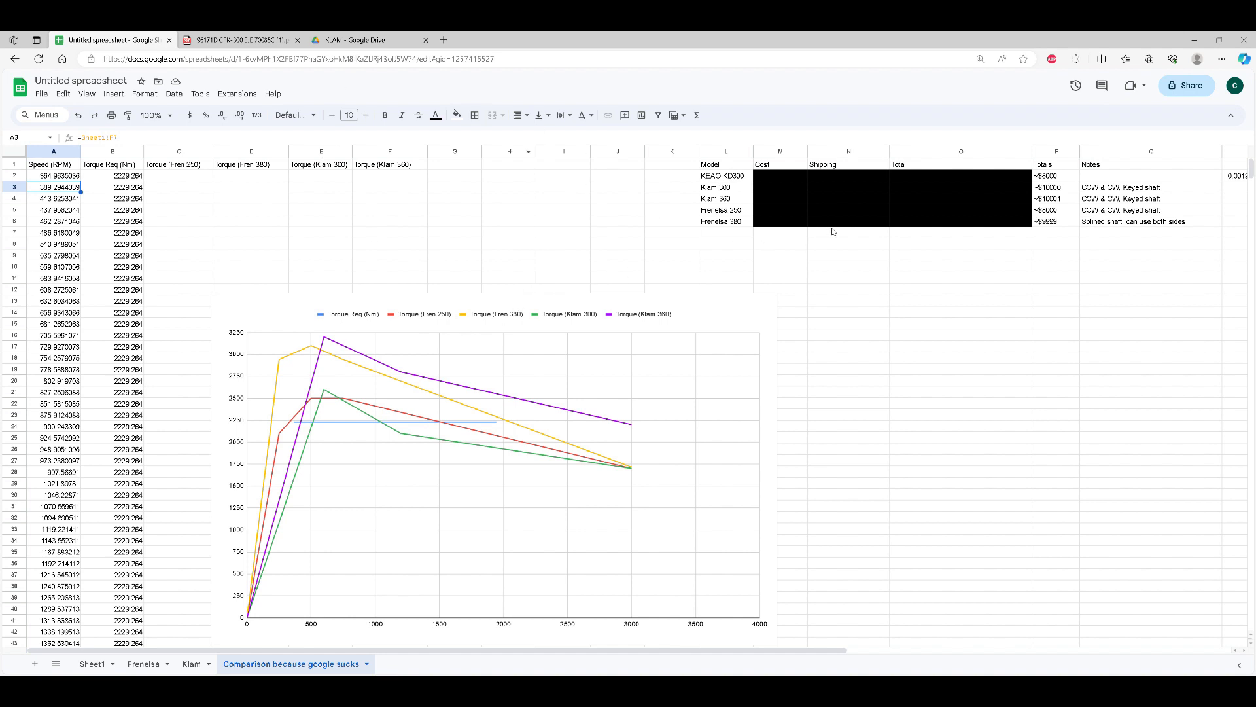
{"action": "mouse_move", "coordinate": [784, 173]}
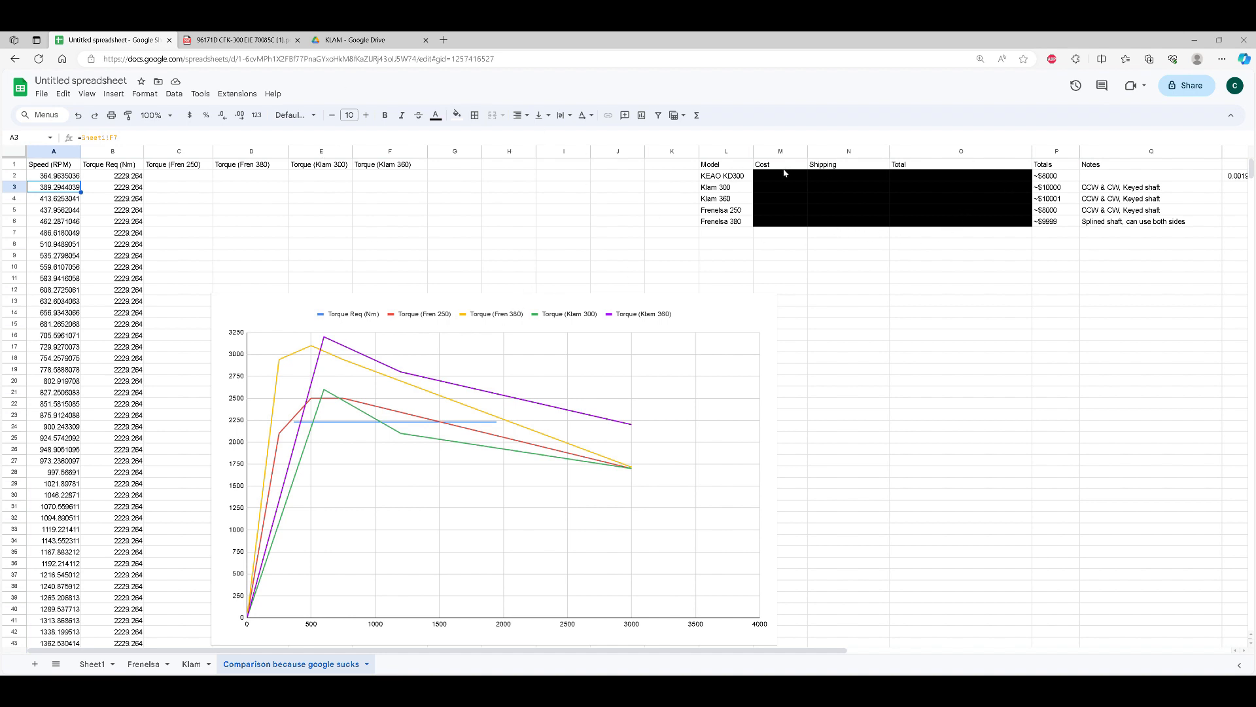
{"action": "mouse_move", "coordinate": [754, 241]}
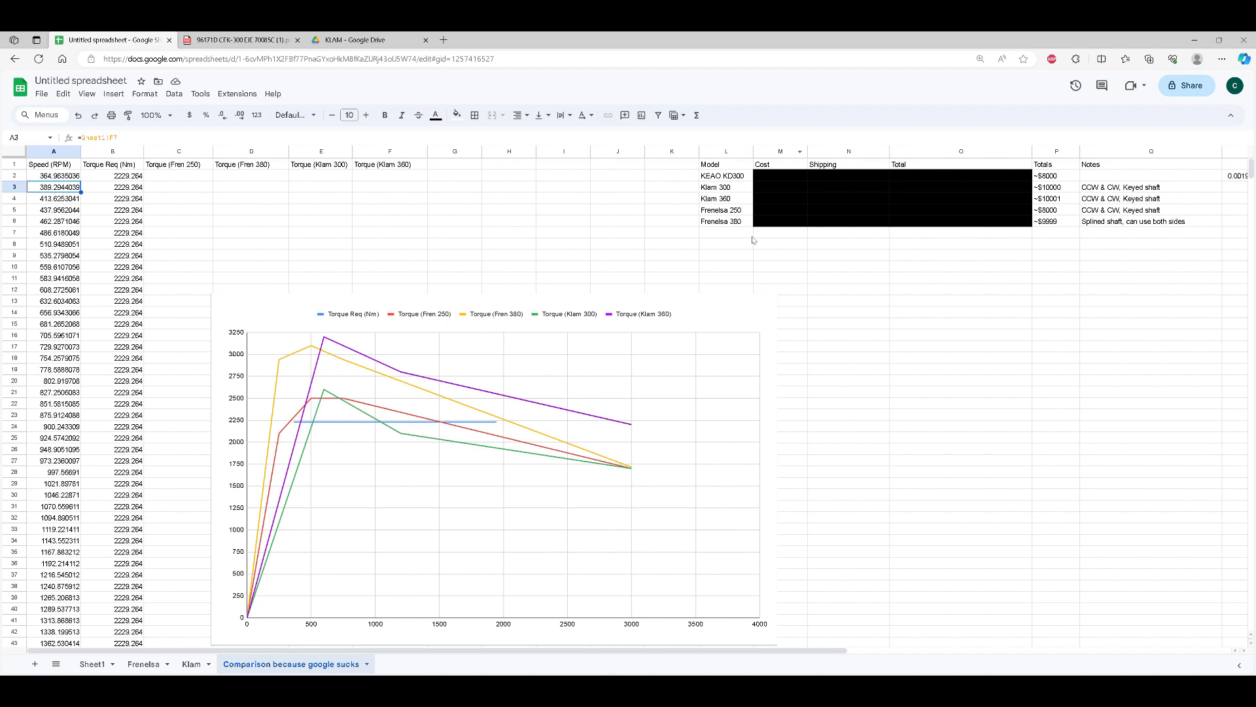
{"action": "mouse_move", "coordinate": [1068, 196]}
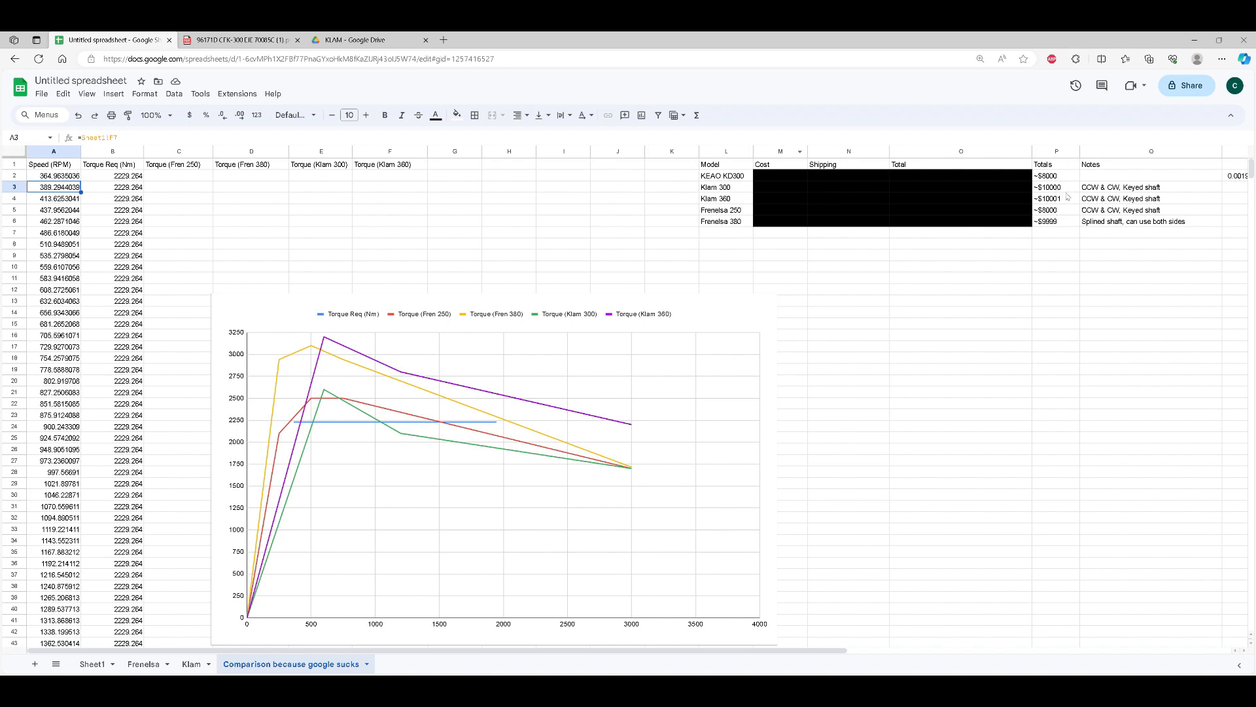
{"action": "mouse_move", "coordinate": [1048, 233]}
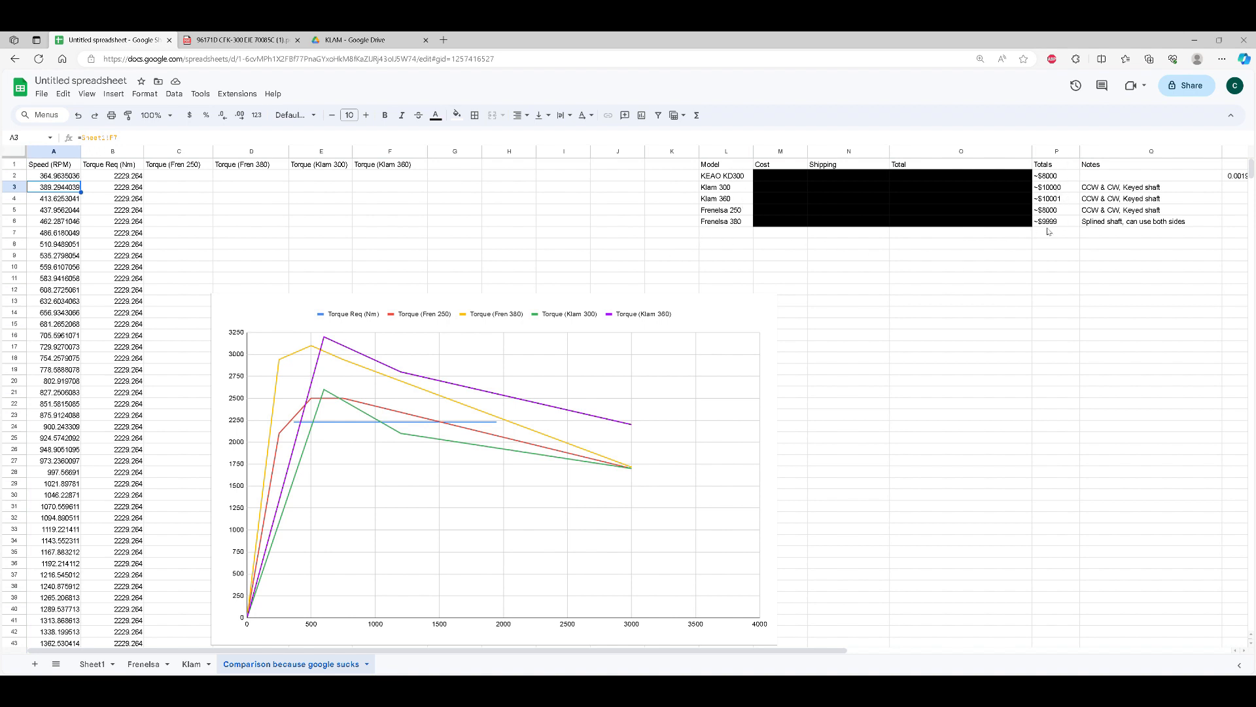
{"action": "mouse_move", "coordinate": [1062, 202]}
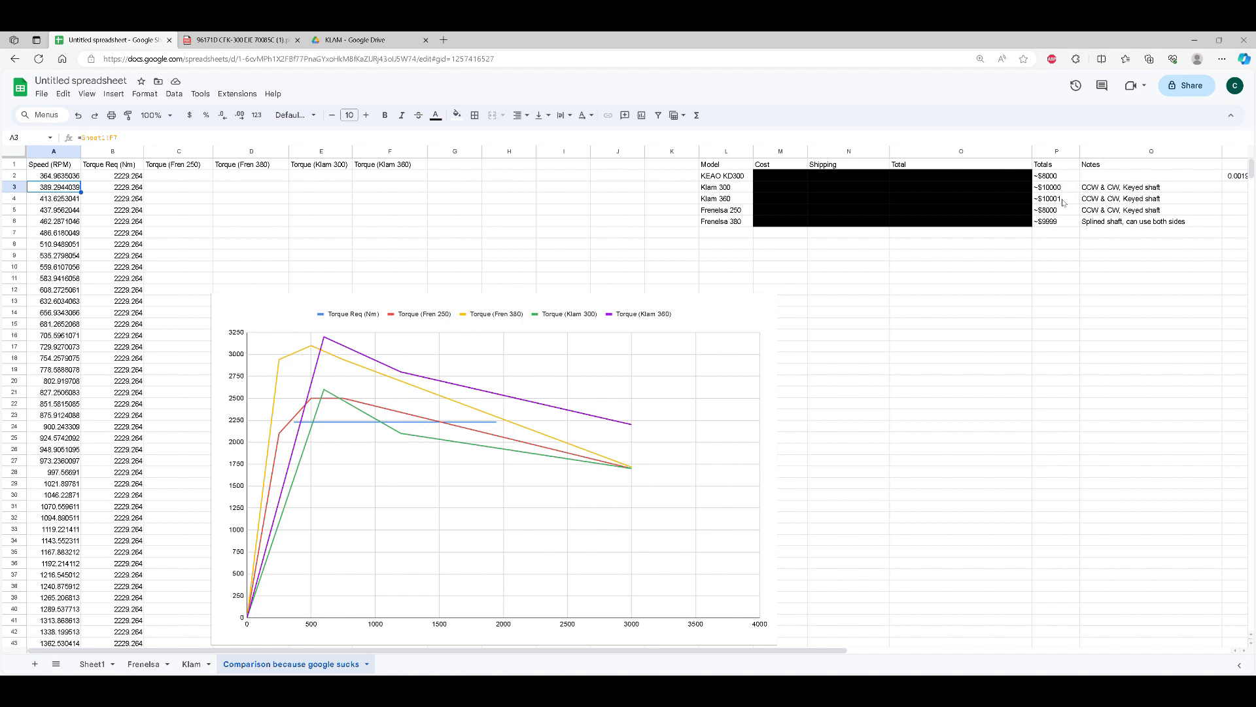
{"action": "mouse_move", "coordinate": [759, 233]}
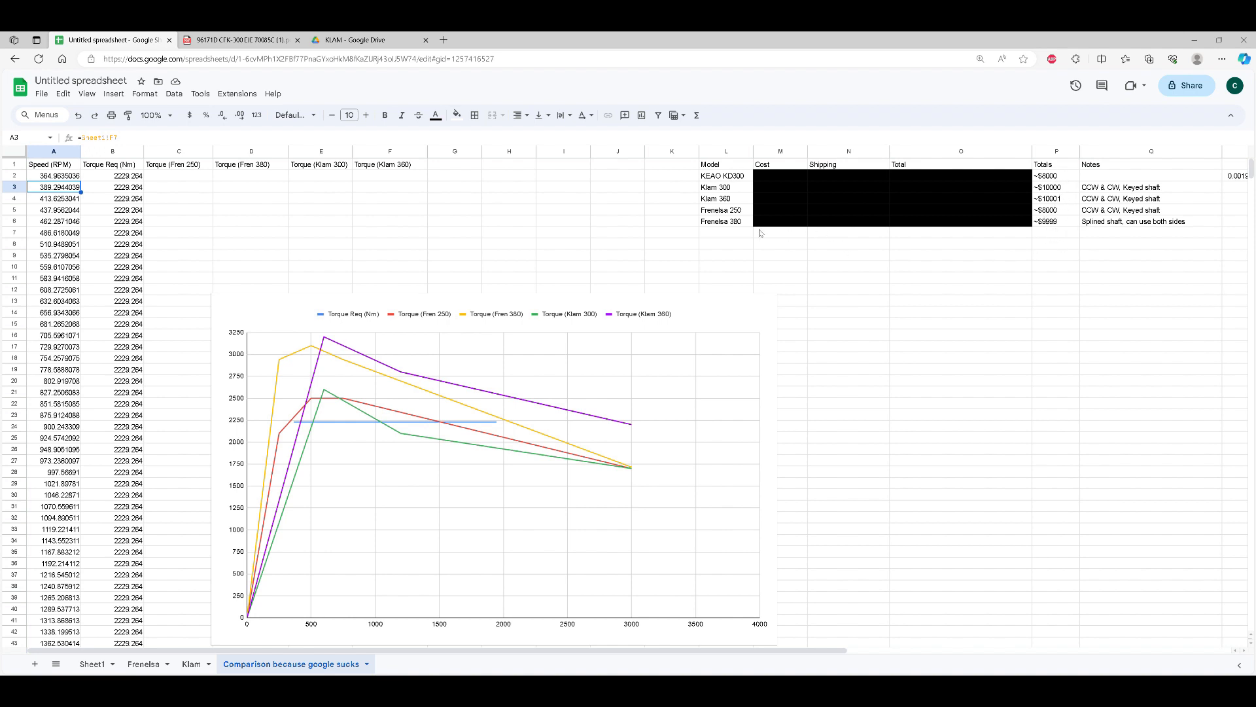
{"action": "mouse_move", "coordinate": [734, 206]}
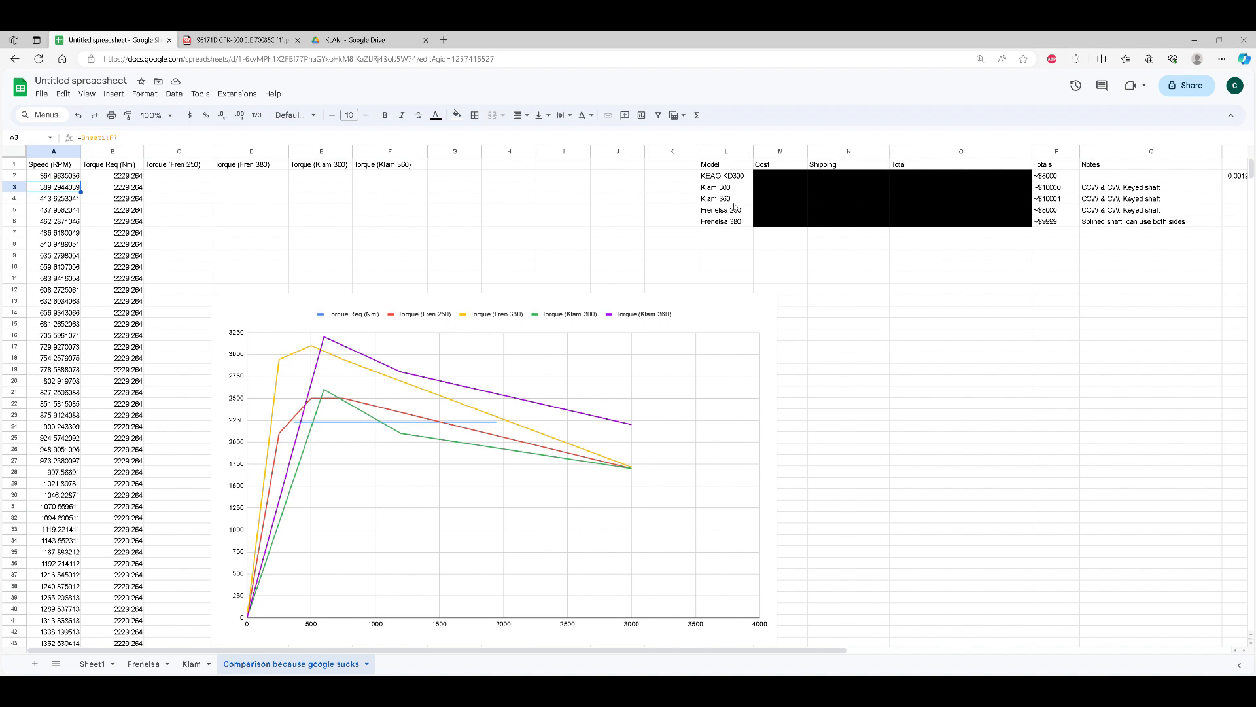
{"action": "mouse_move", "coordinate": [744, 227]}
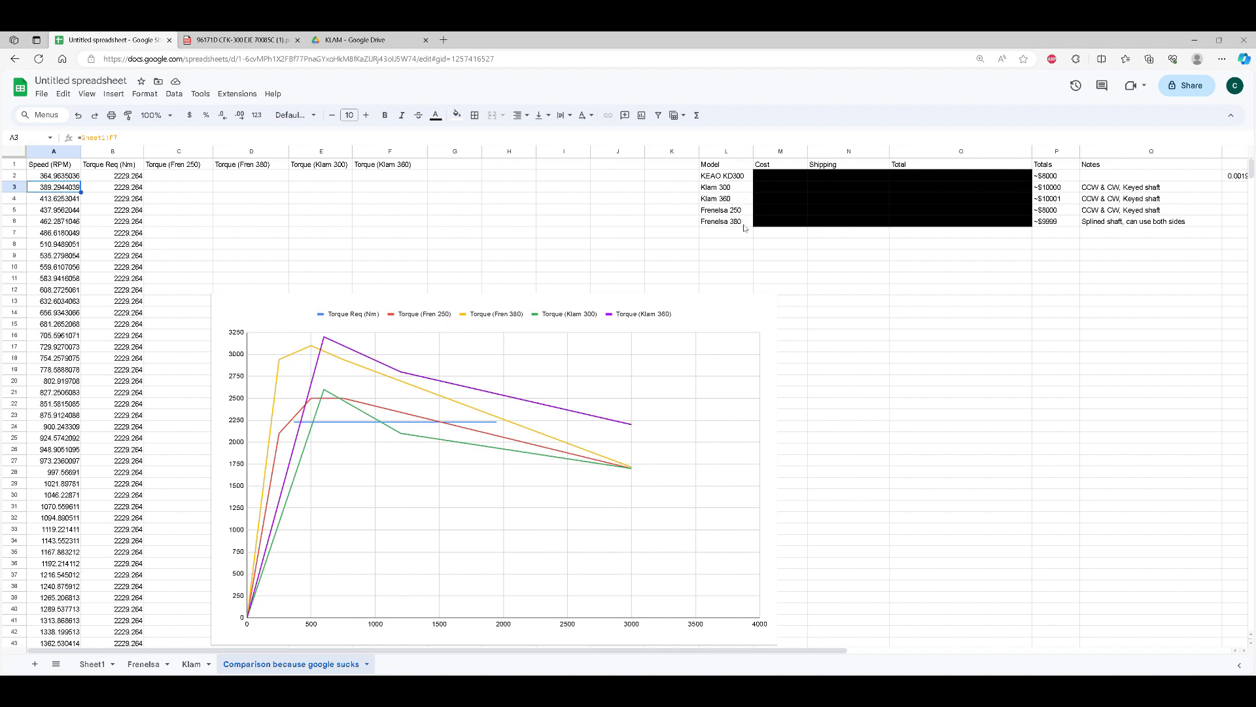
{"action": "mouse_move", "coordinate": [768, 233]}
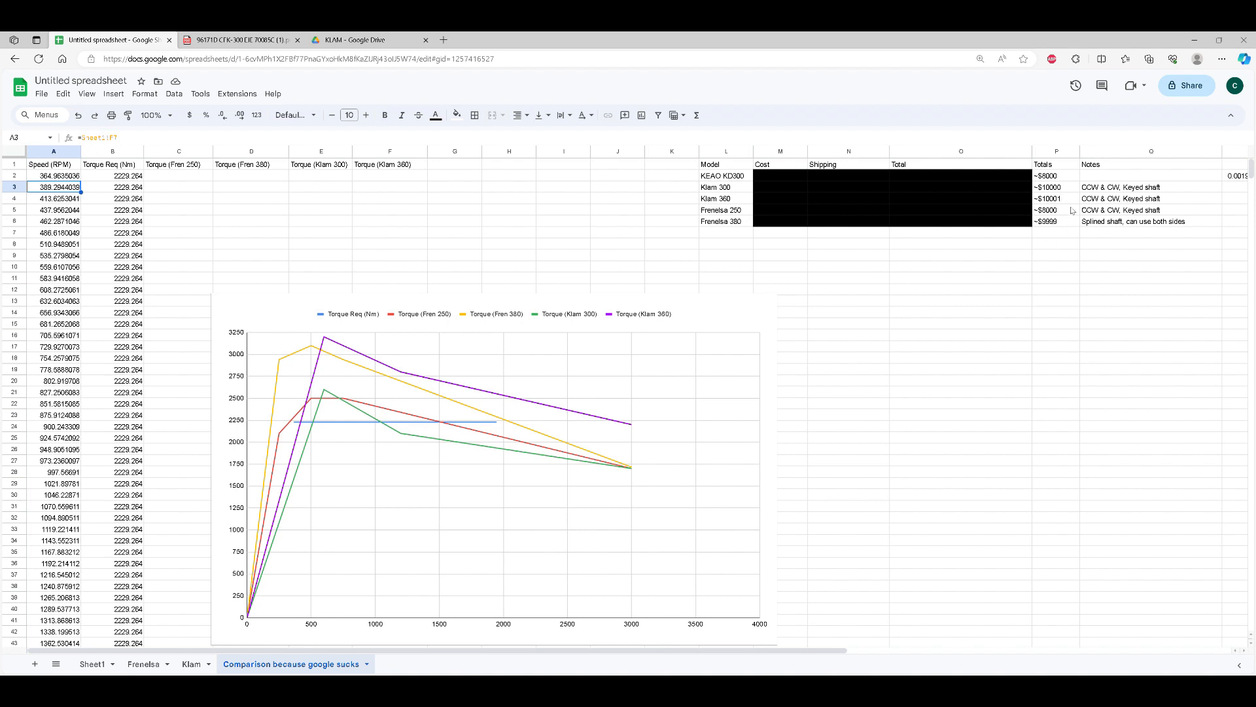
{"action": "mouse_move", "coordinate": [1072, 211]}
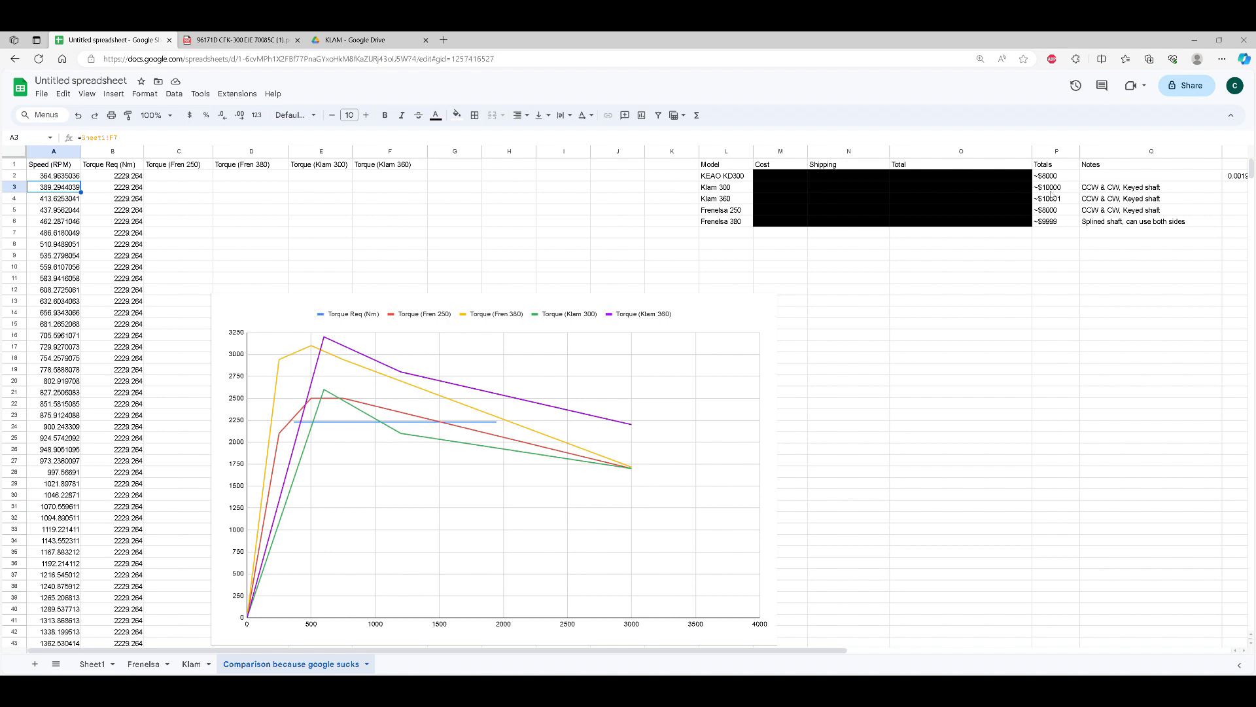
{"action": "mouse_move", "coordinate": [947, 216]}
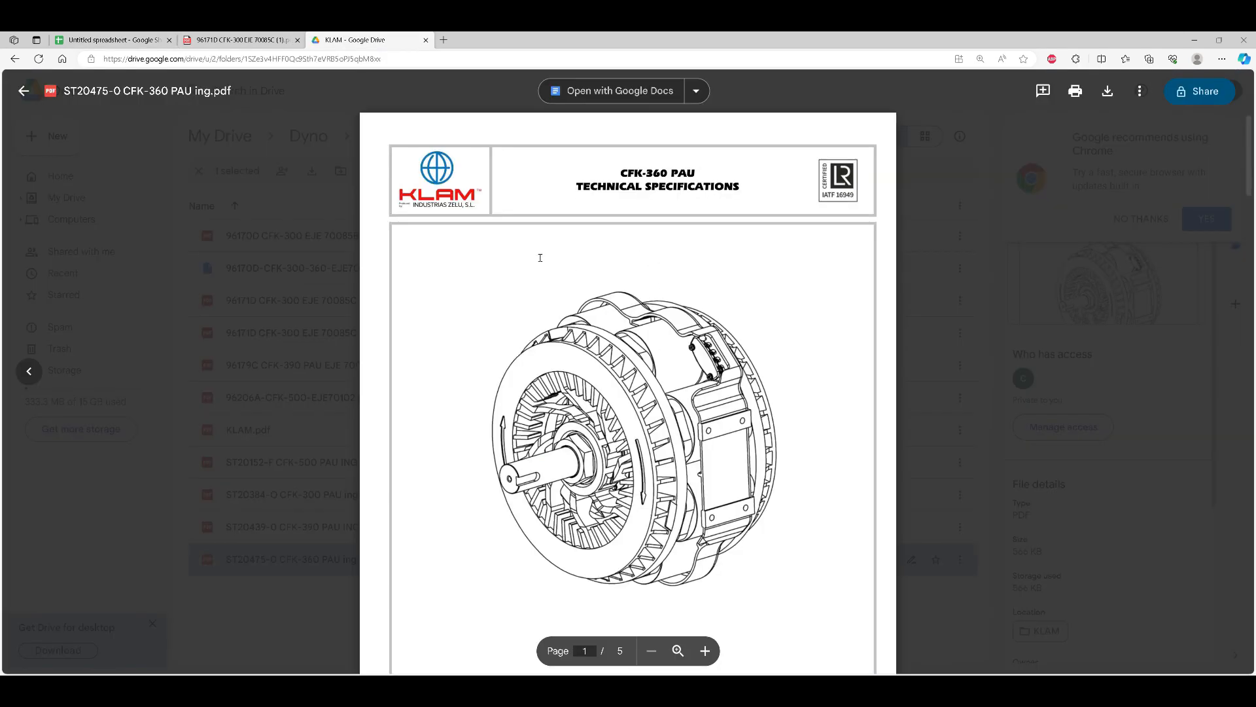
Step: Page down through the CFK-360 PAU specifications in the Drive PDF preview
{"action": "scroll", "scroll_direction": "down", "scroll_amount": 3}
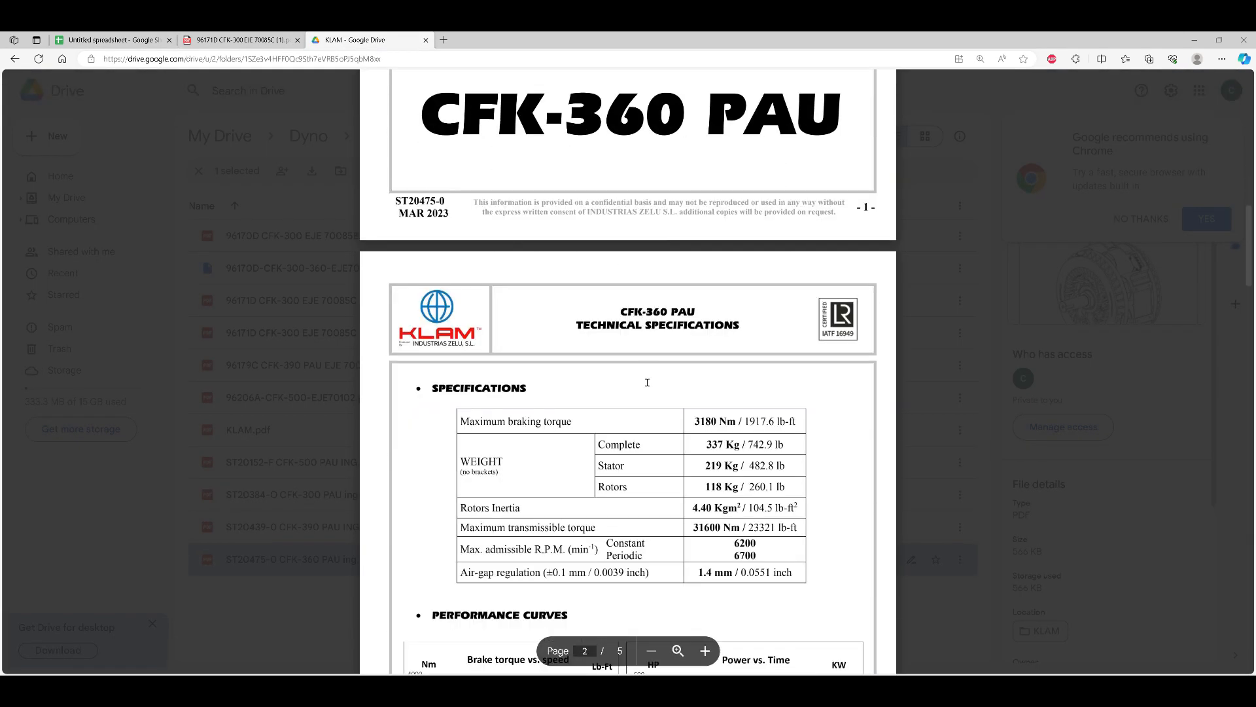
{"action": "scroll", "scroll_direction": "down", "scroll_amount": 3}
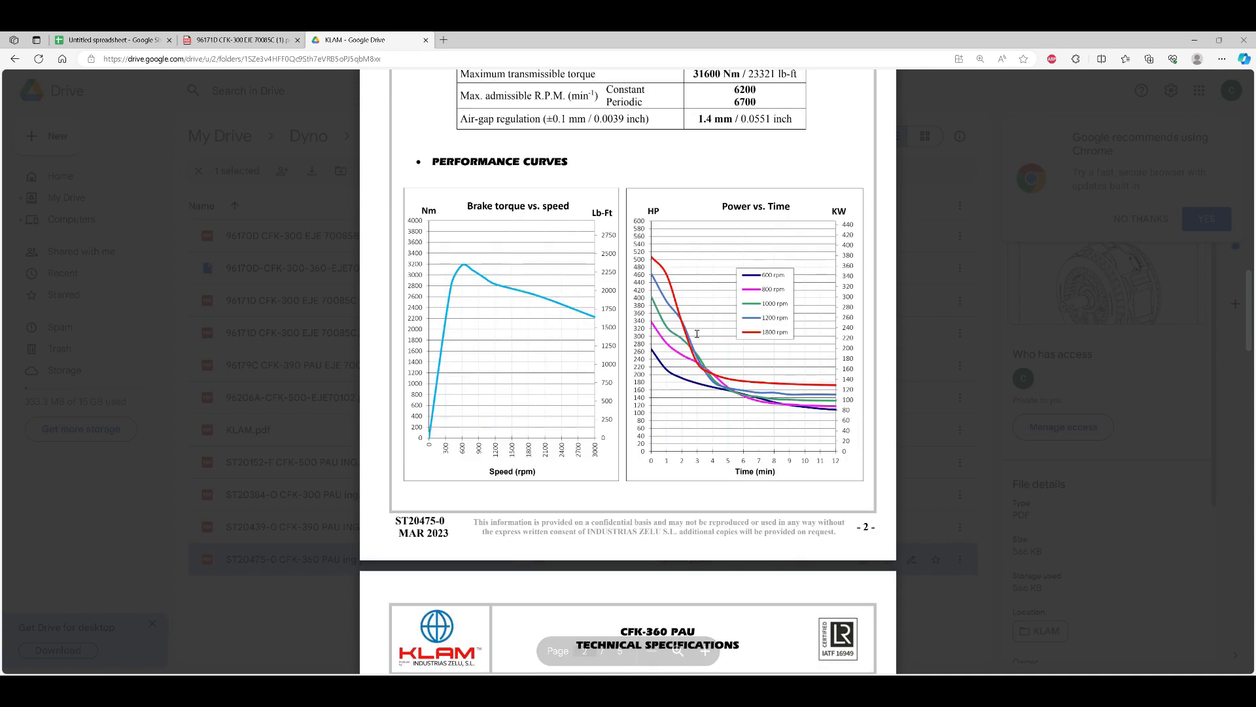
{"action": "scroll", "scroll_direction": "up", "scroll_amount": 3}
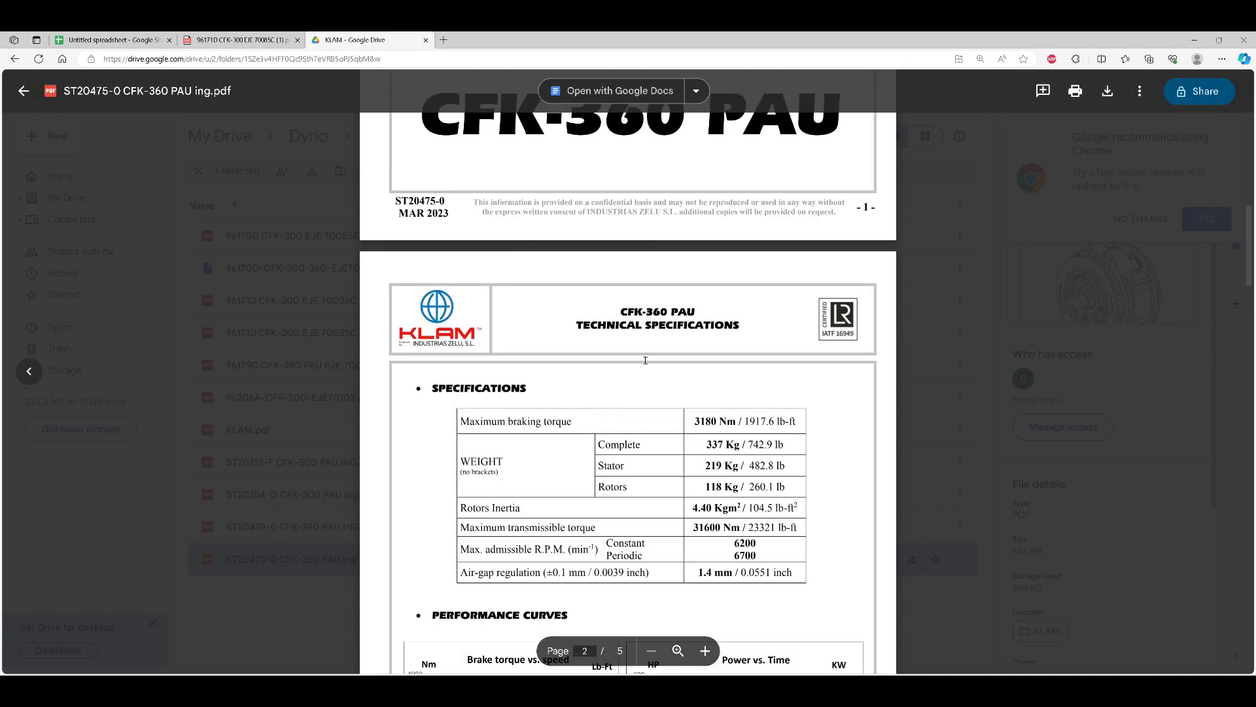
{"action": "scroll", "scroll_direction": "down", "scroll_amount": 3}
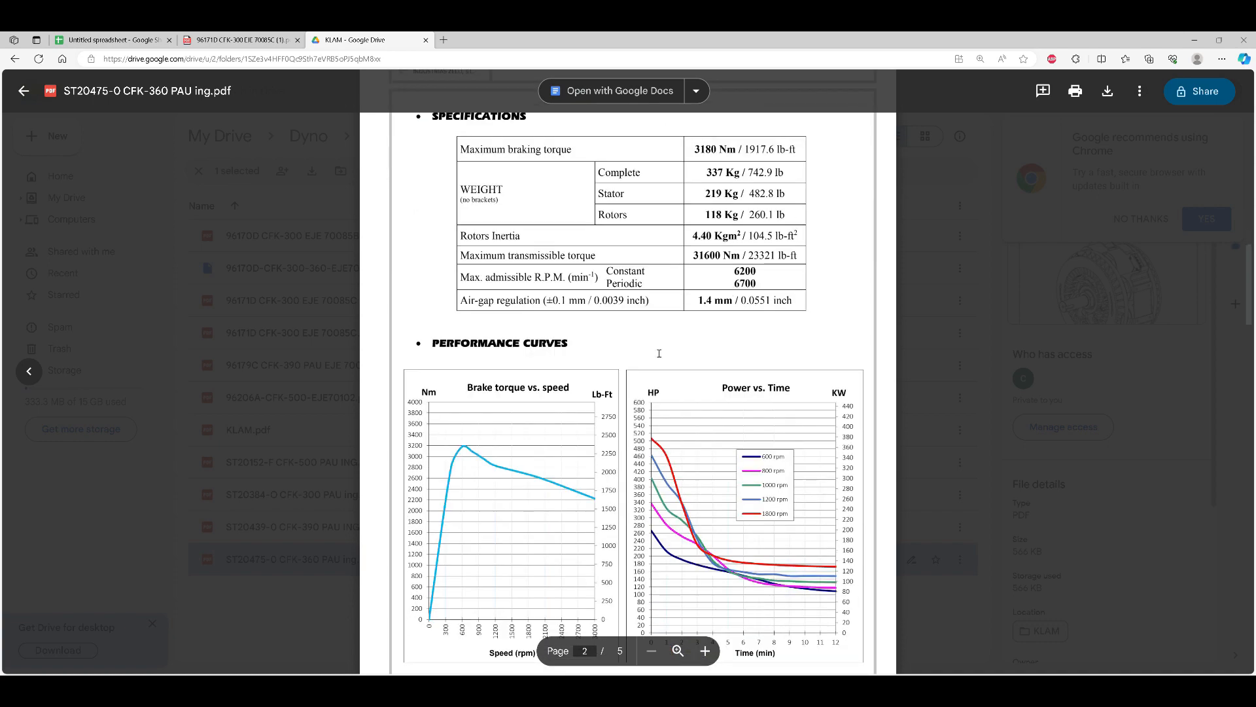
{"action": "scroll", "scroll_direction": "down", "scroll_amount": 3}
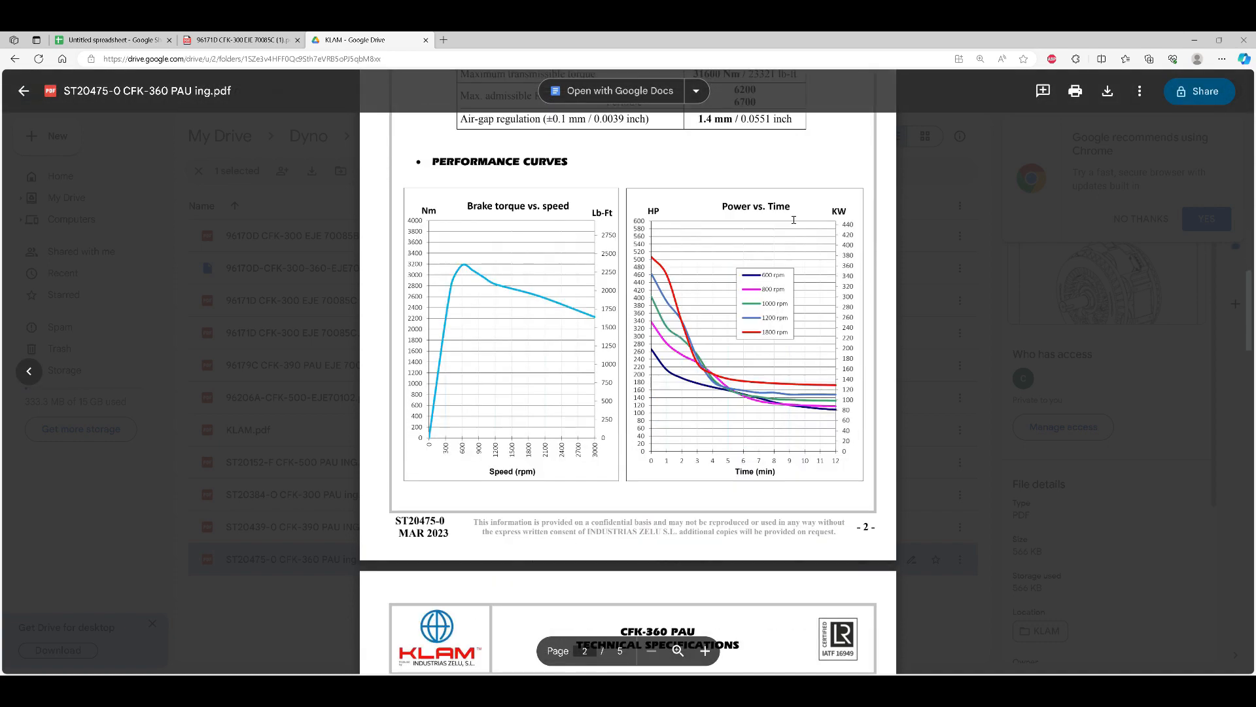
{"action": "scroll", "scroll_direction": "down", "scroll_amount": 3}
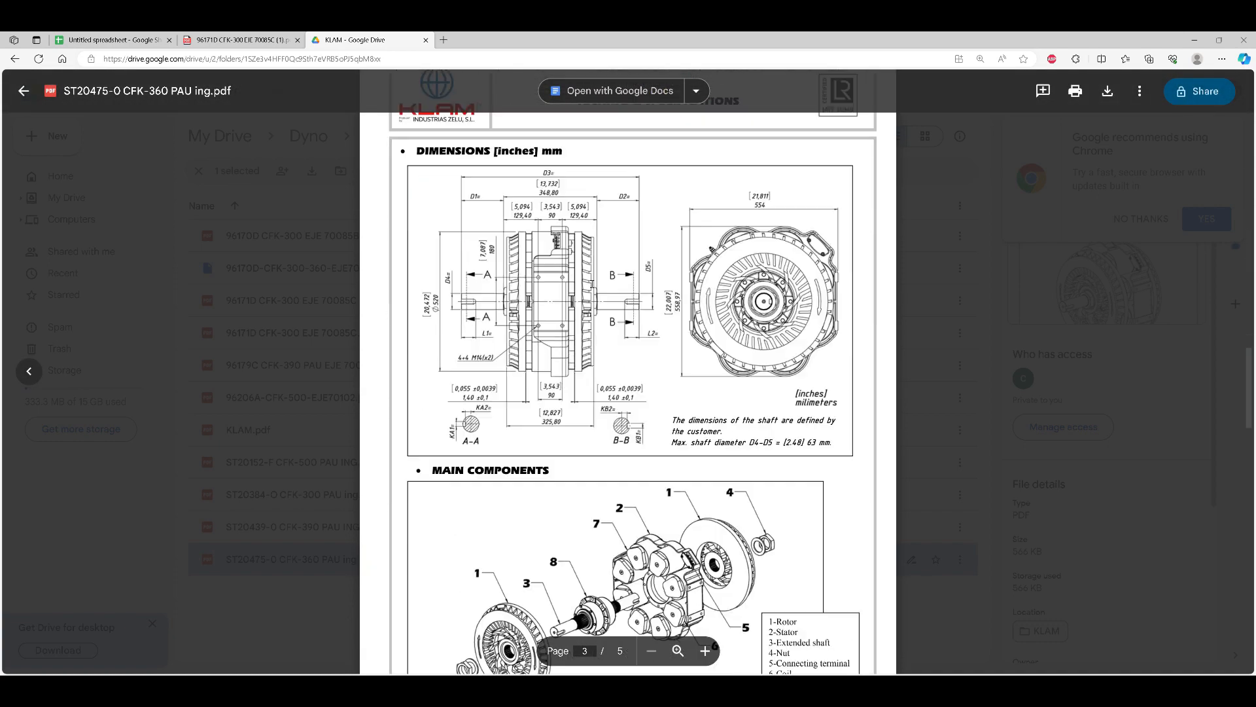
{"action": "scroll", "scroll_direction": "down", "scroll_amount": 3}
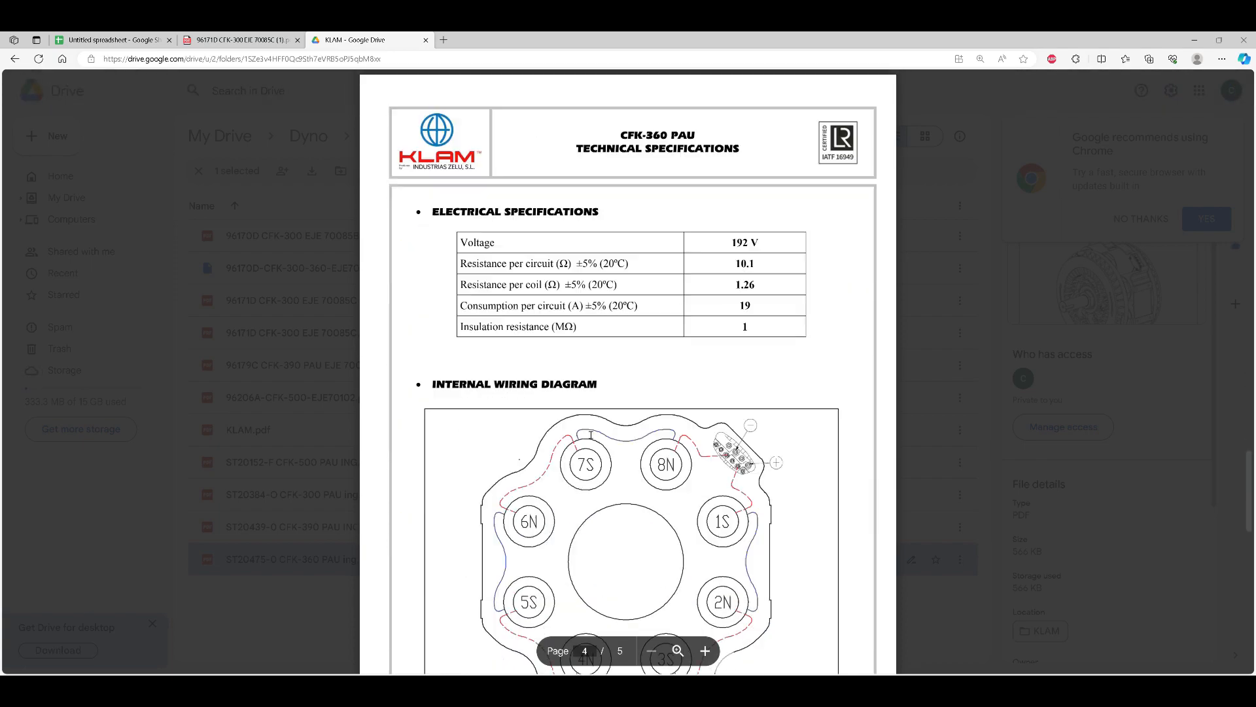
{"action": "scroll", "scroll_direction": "down", "scroll_amount": 3}
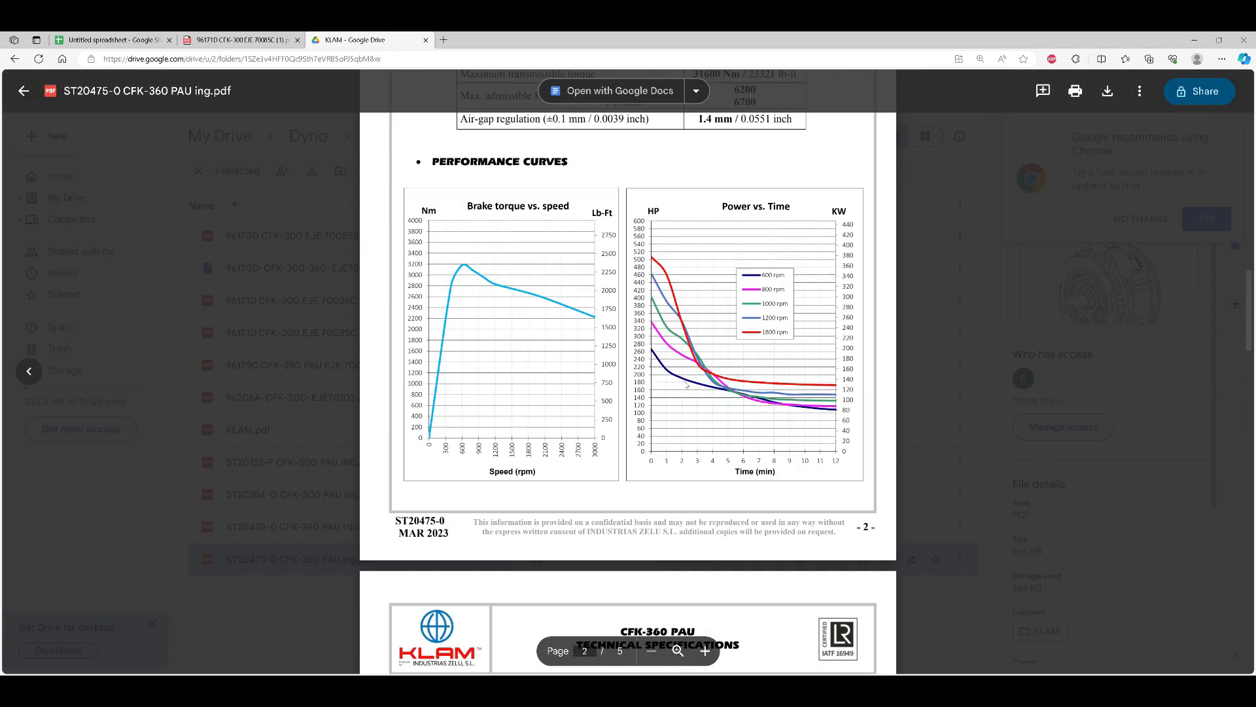
{"action": "scroll", "scroll_direction": "up", "scroll_amount": 3}
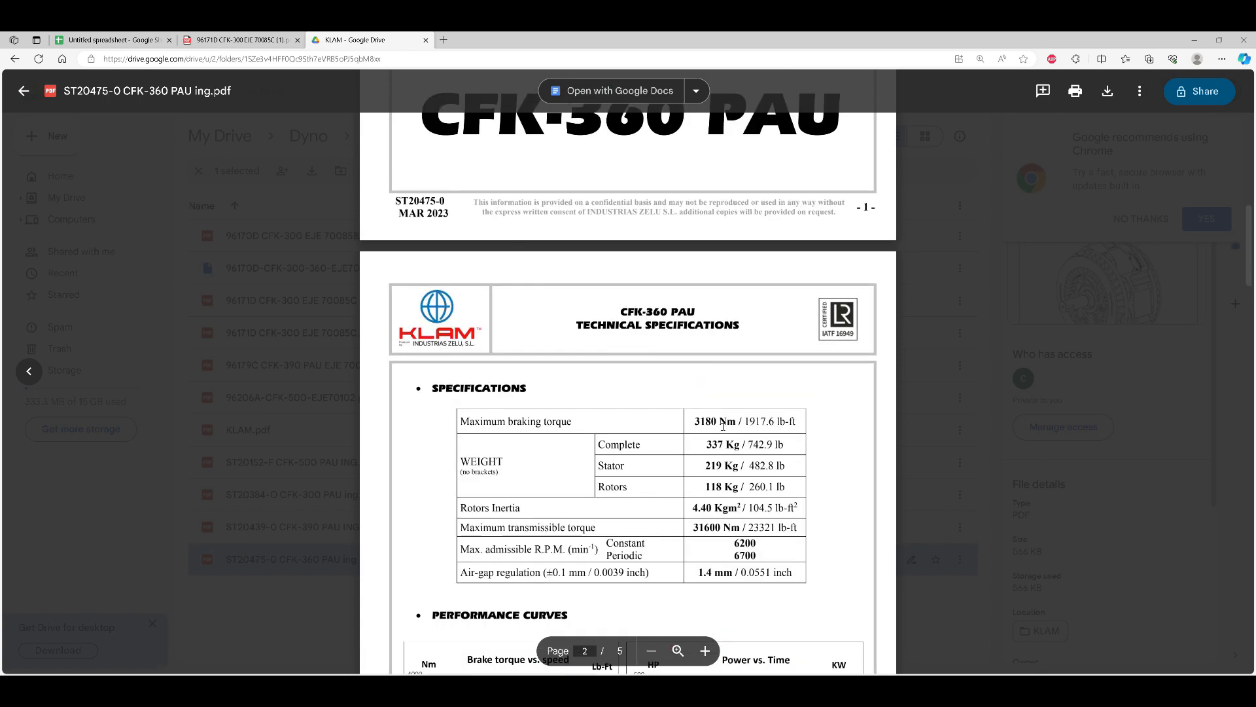
{"action": "scroll", "scroll_direction": "down", "scroll_amount": 3}
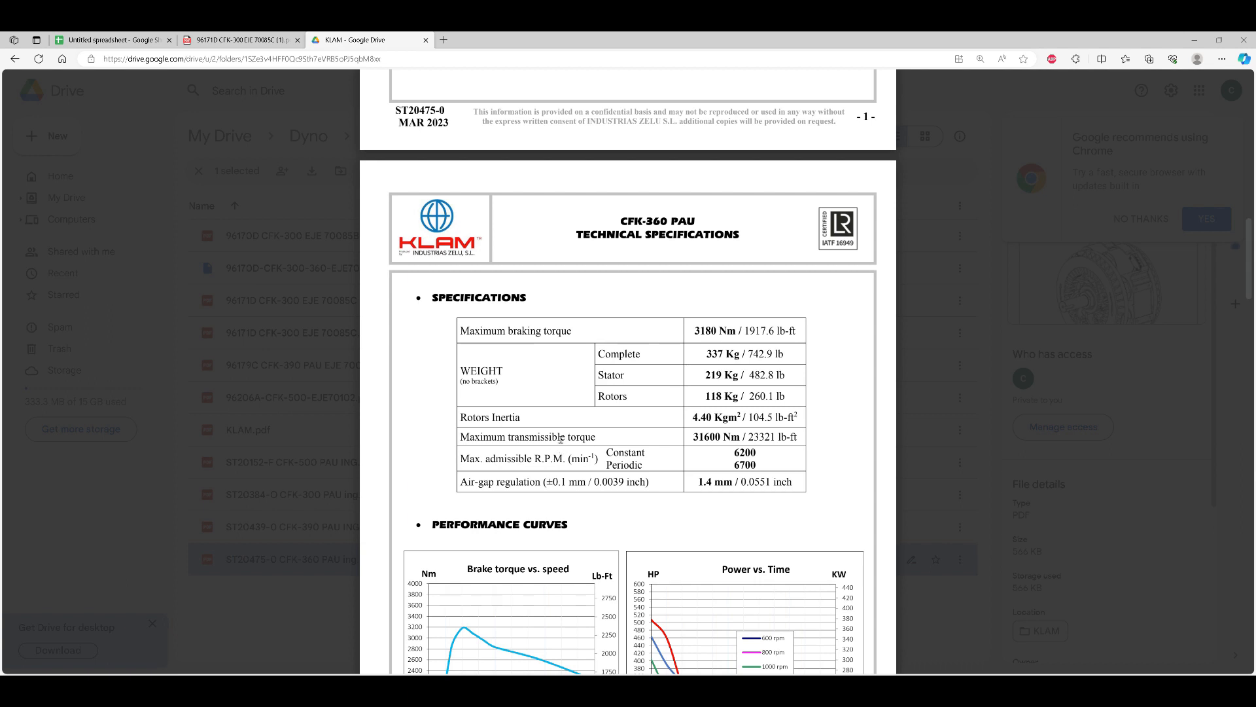
{"action": "mouse_move", "coordinate": [705, 463]}
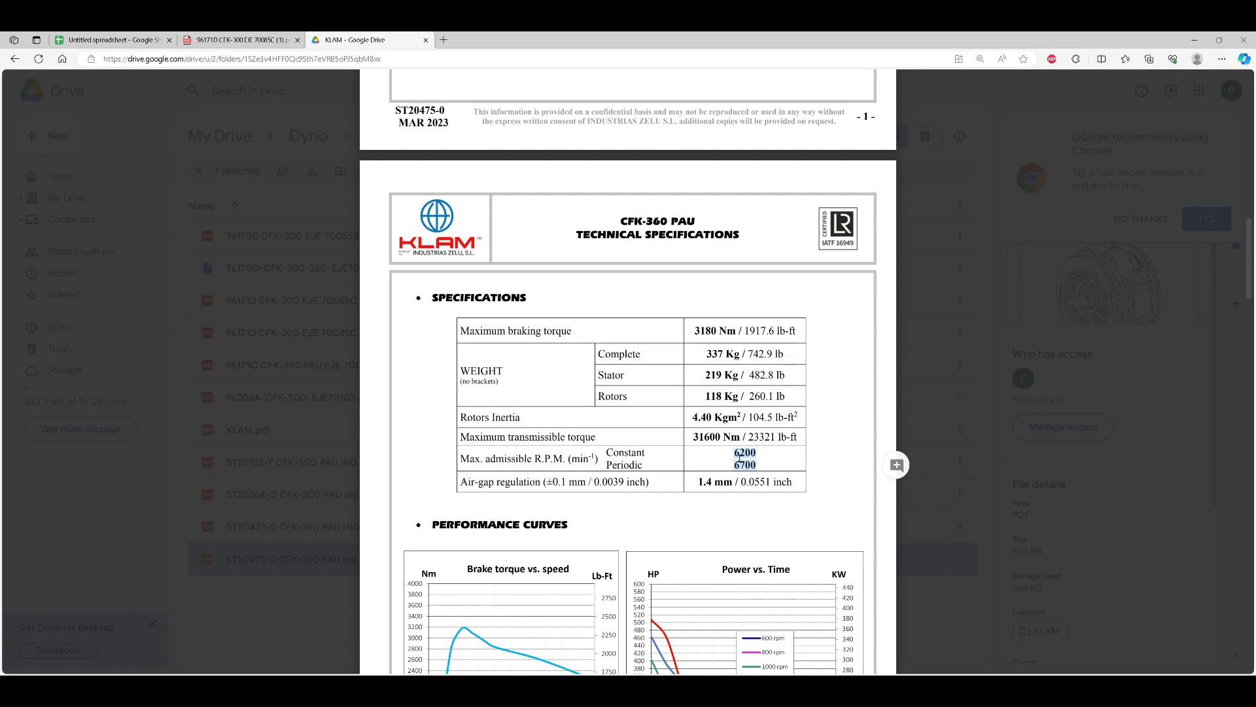
Step: Review the CFK-360 PAU dimensions, glance at the CFK-300 drawing, and return to the Comparison sheet
{"action": "scroll", "scroll_direction": "up", "scroll_amount": 3}
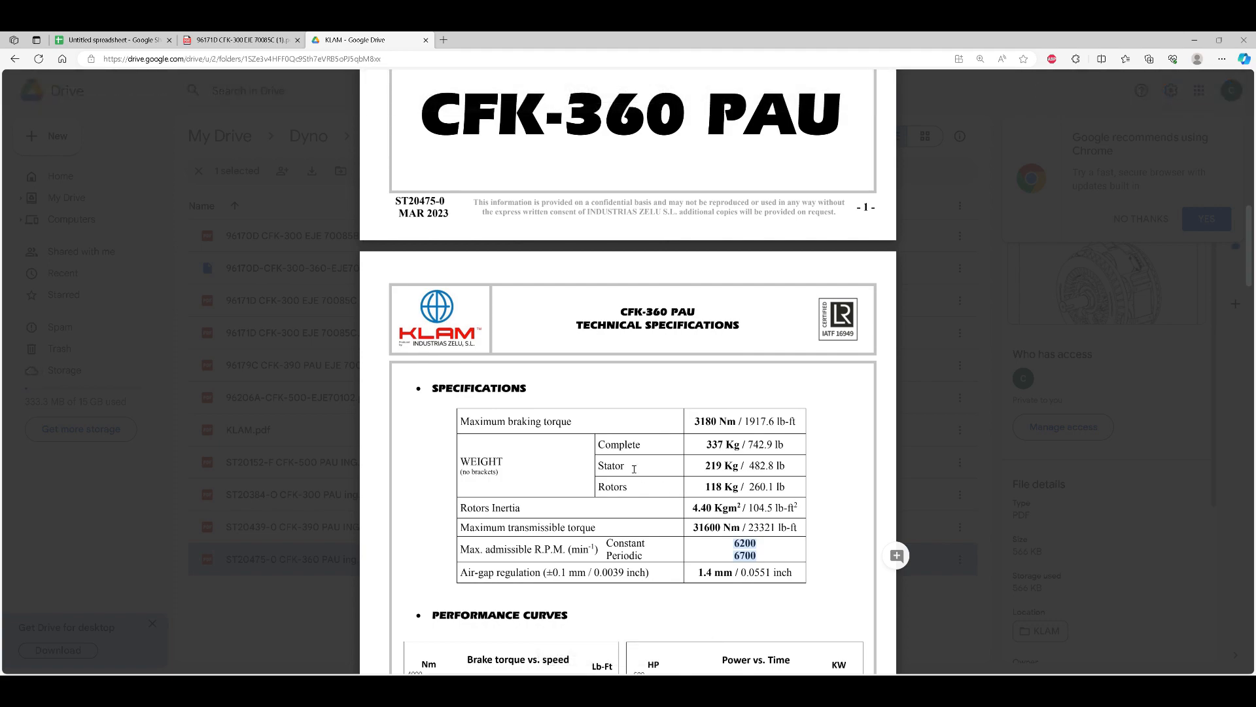
{"action": "scroll", "scroll_direction": "down", "scroll_amount": 3}
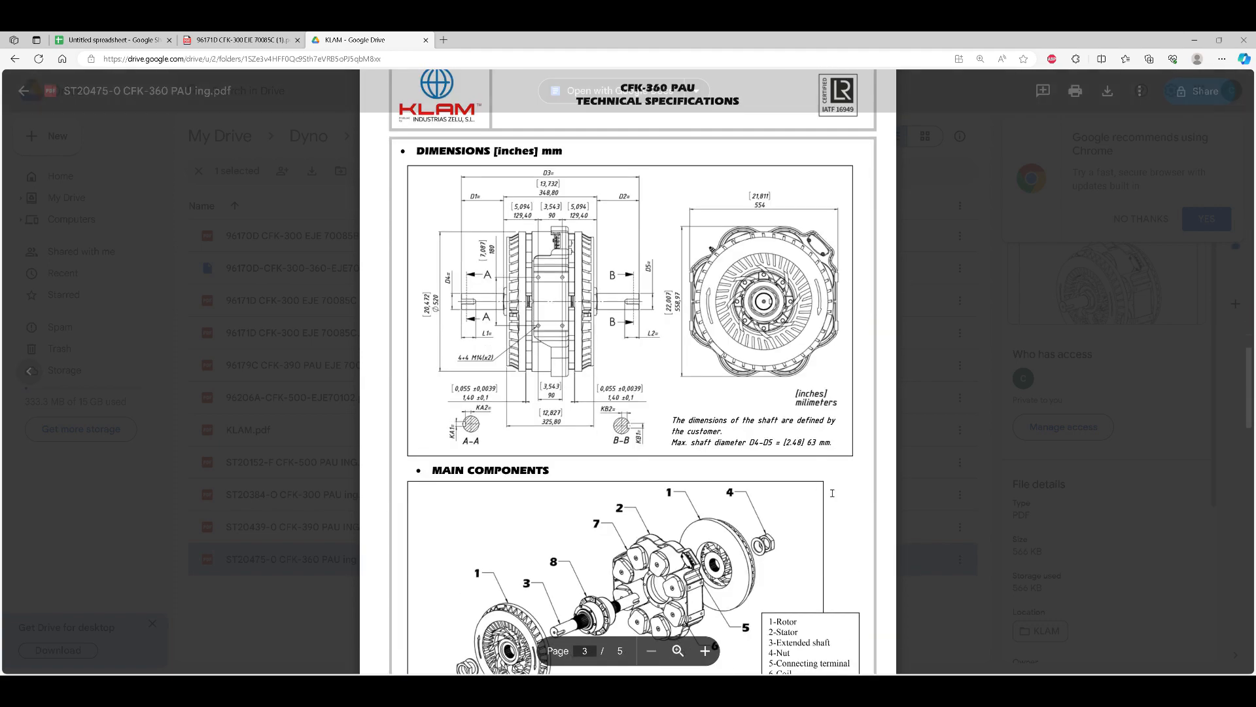
{"action": "scroll", "scroll_direction": "down", "scroll_amount": 3}
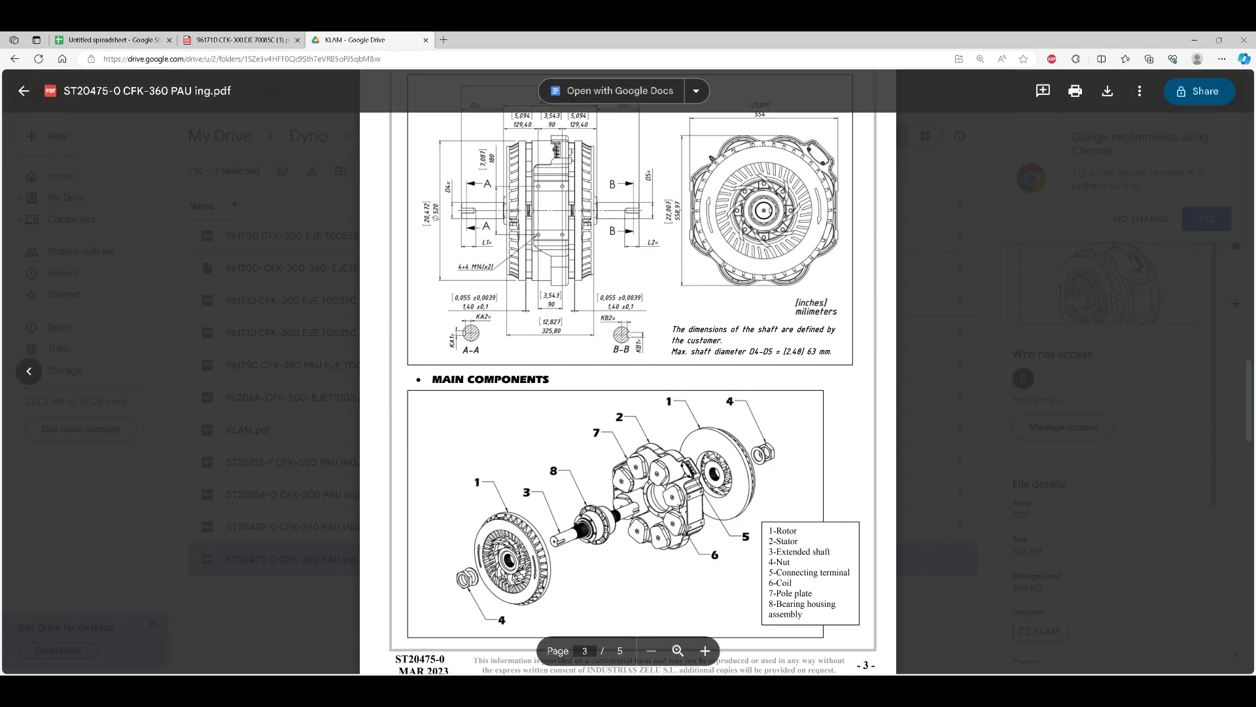
{"action": "scroll", "scroll_direction": "up", "scroll_amount": 3}
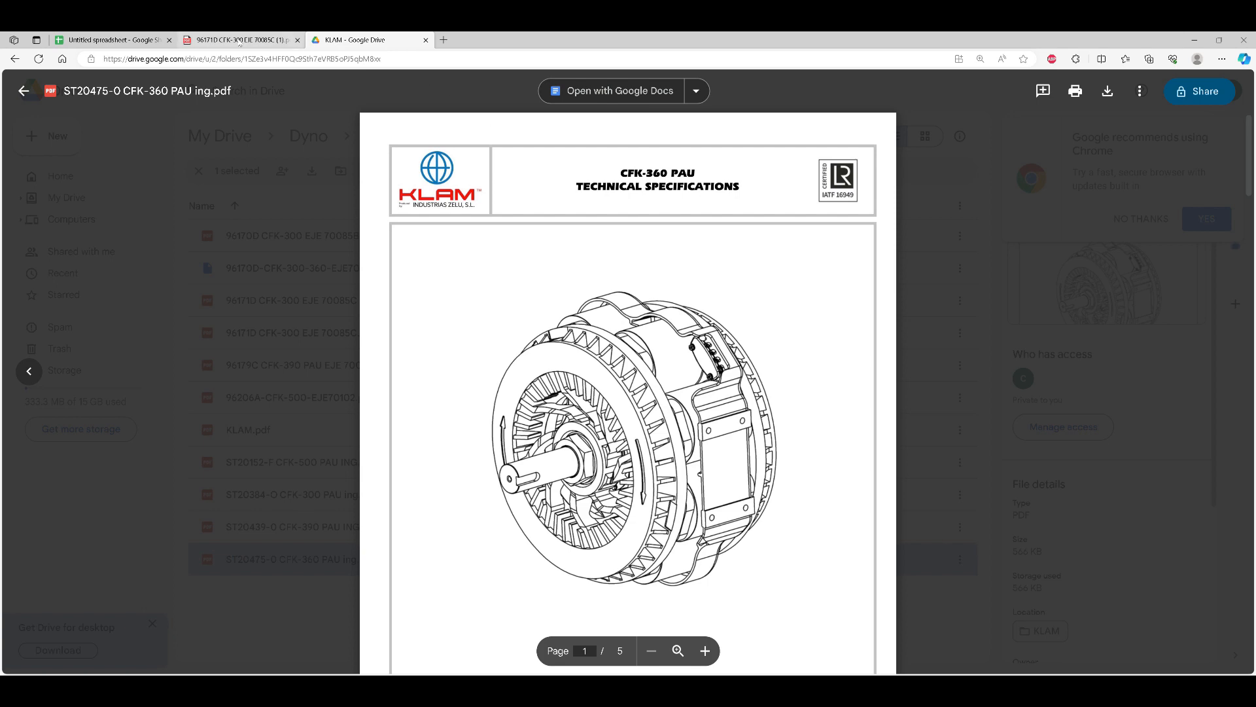
{"action": "left_click", "coordinate": [234, 41]}
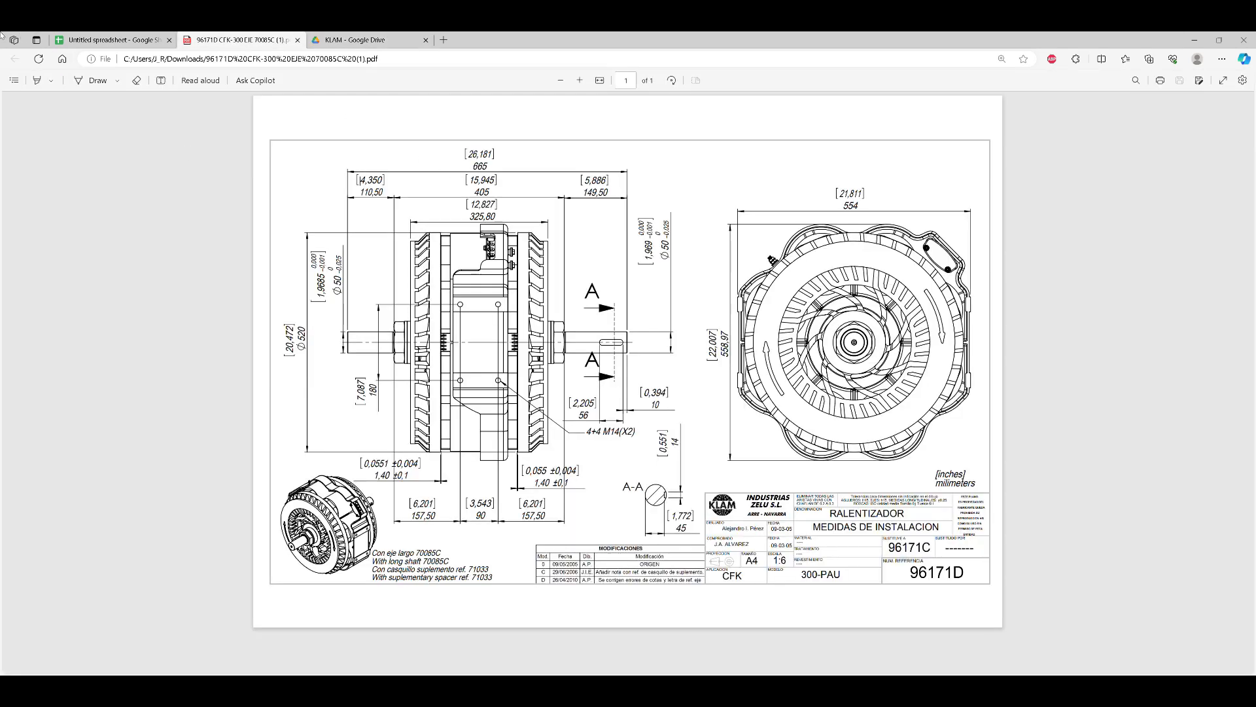
{"action": "left_click", "coordinate": [113, 39]}
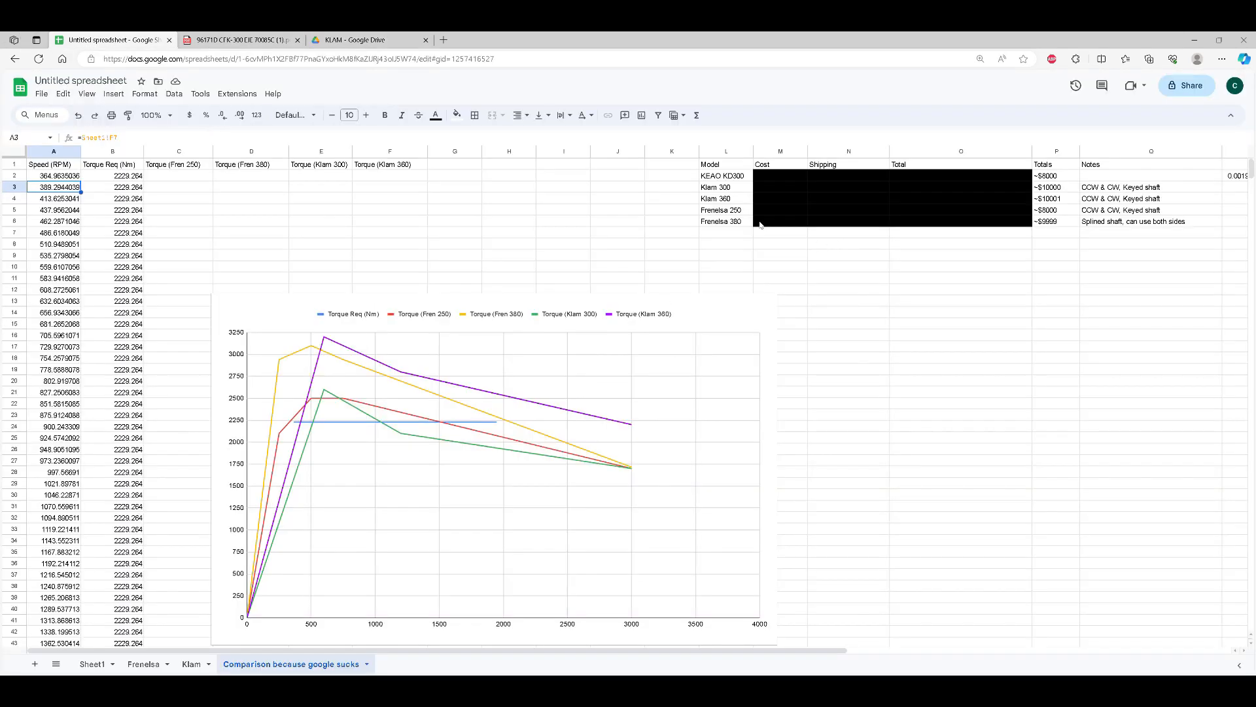
{"action": "mouse_move", "coordinate": [723, 239]}
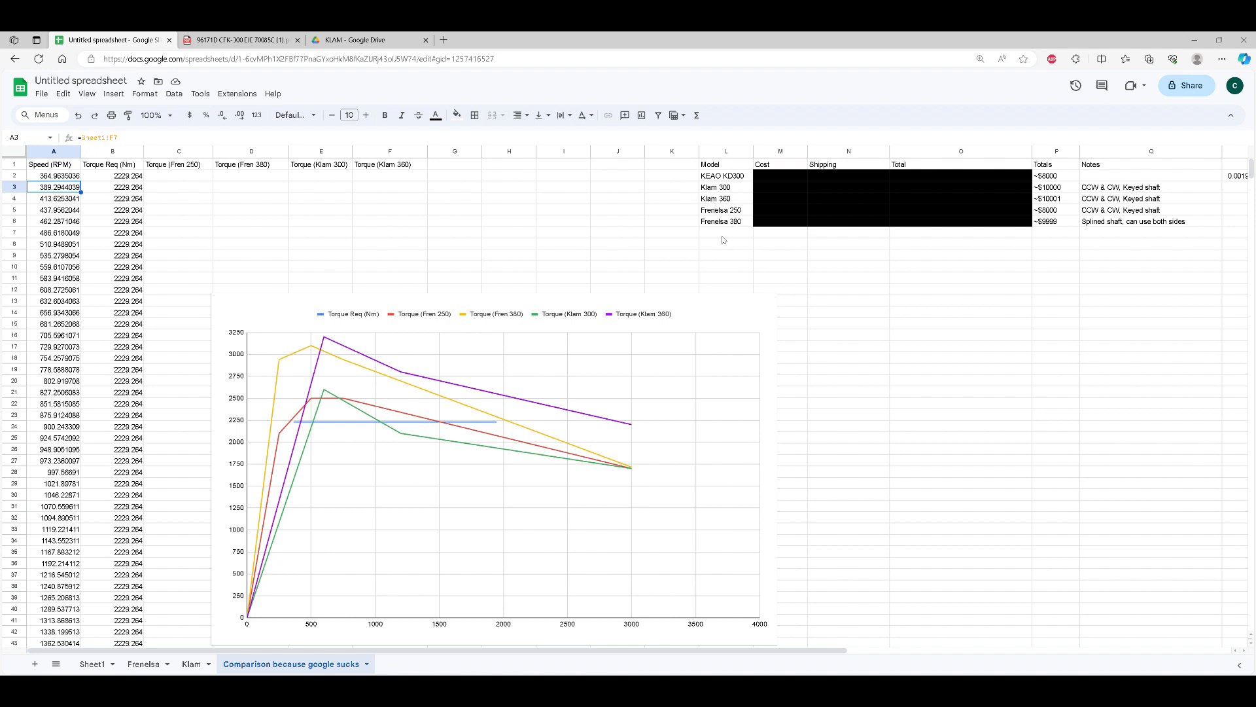
{"action": "mouse_move", "coordinate": [758, 254]}
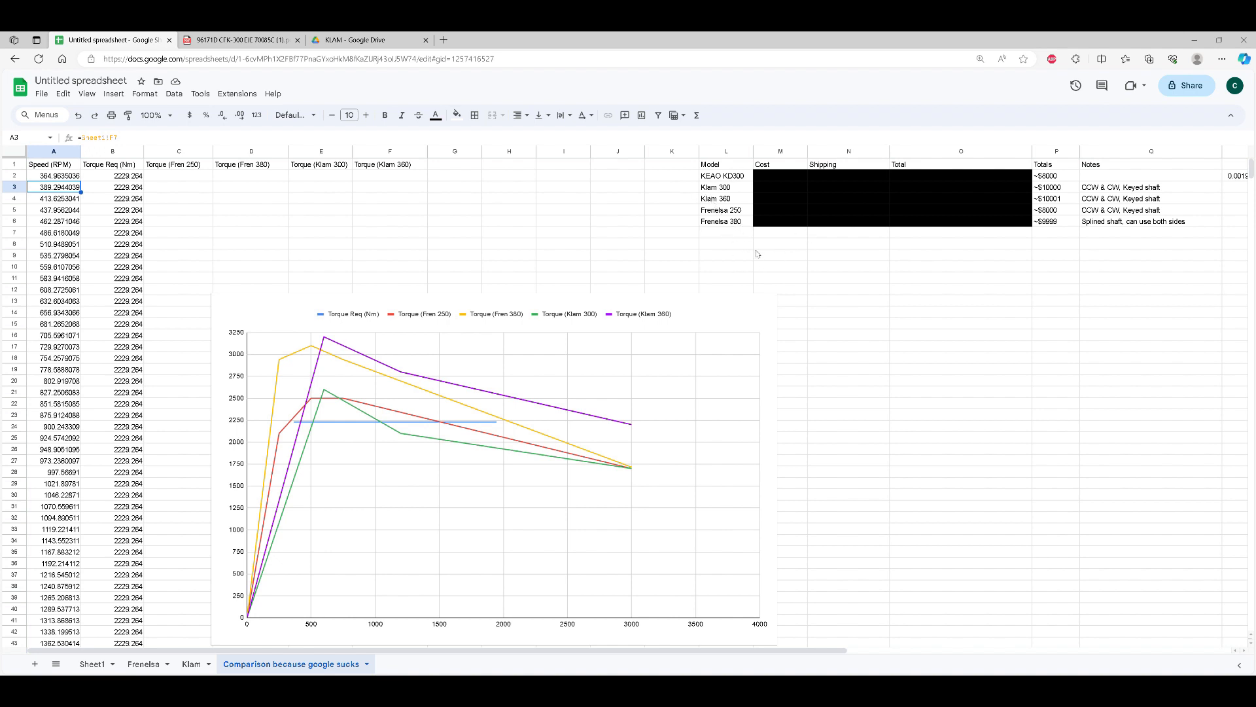
{"action": "mouse_move", "coordinate": [1071, 212]}
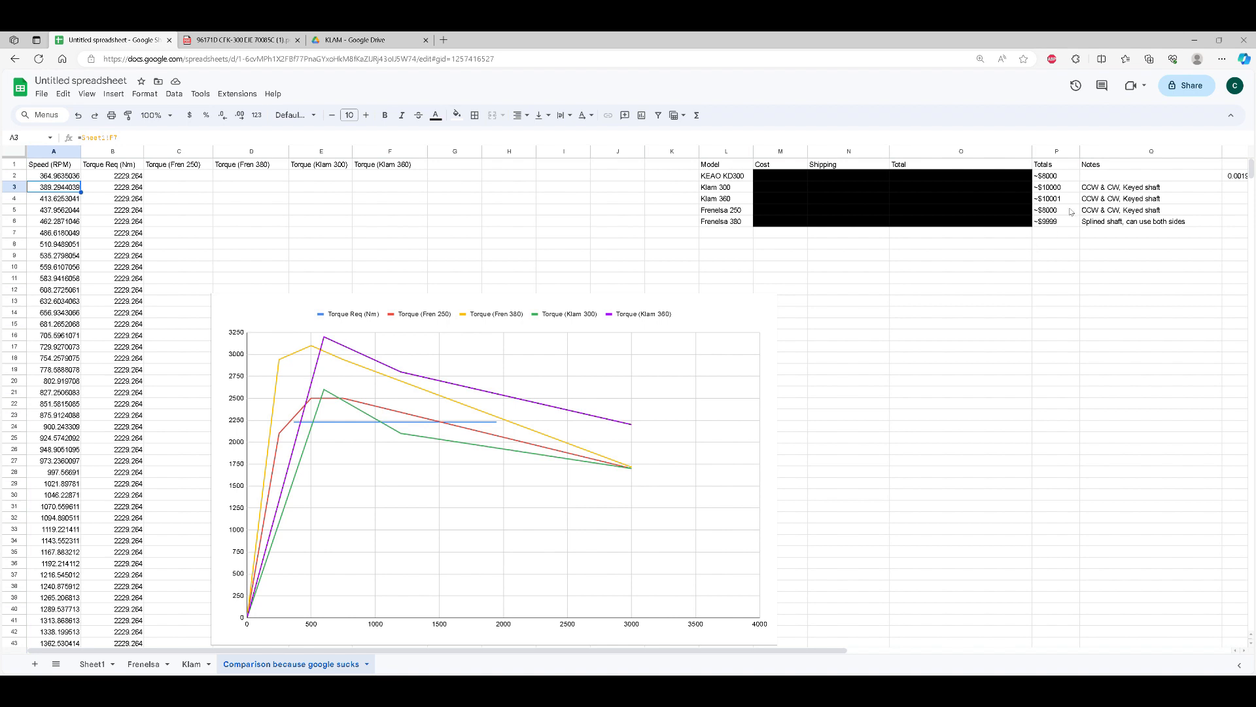
{"action": "mouse_move", "coordinate": [1013, 218]}
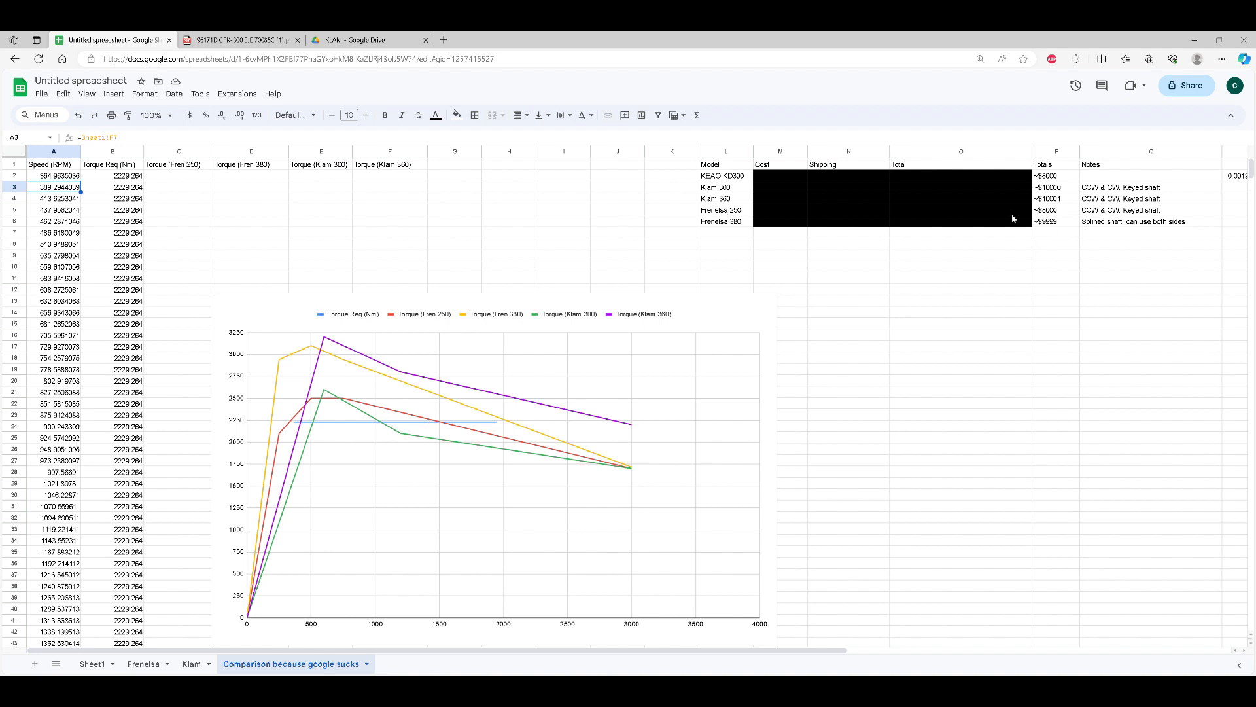
{"action": "mouse_move", "coordinate": [1065, 219]}
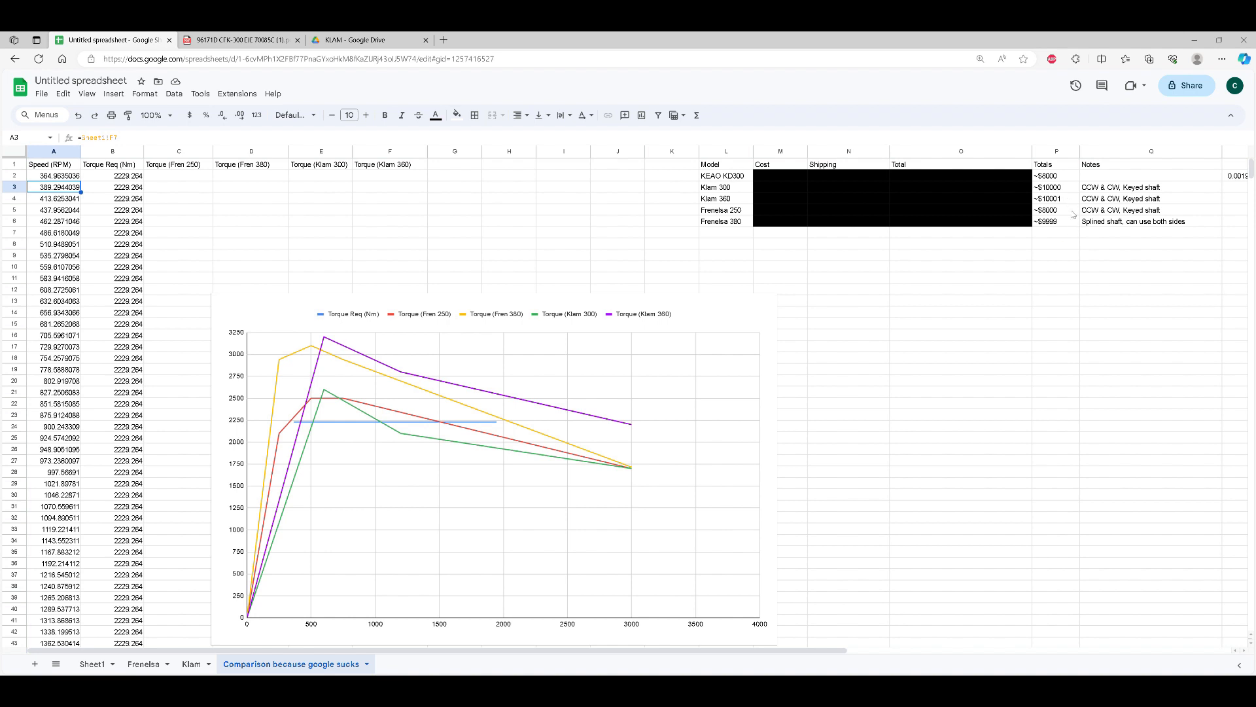
{"action": "mouse_move", "coordinate": [1066, 191]}
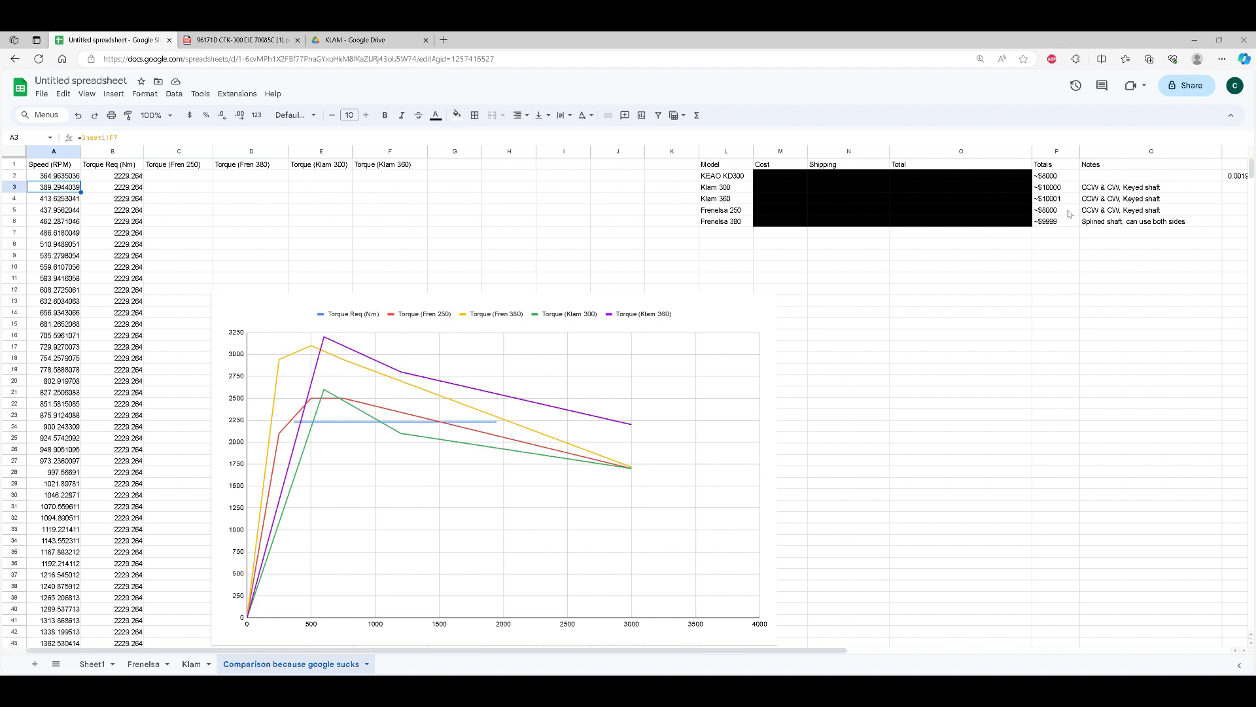
{"action": "mouse_move", "coordinate": [810, 248]}
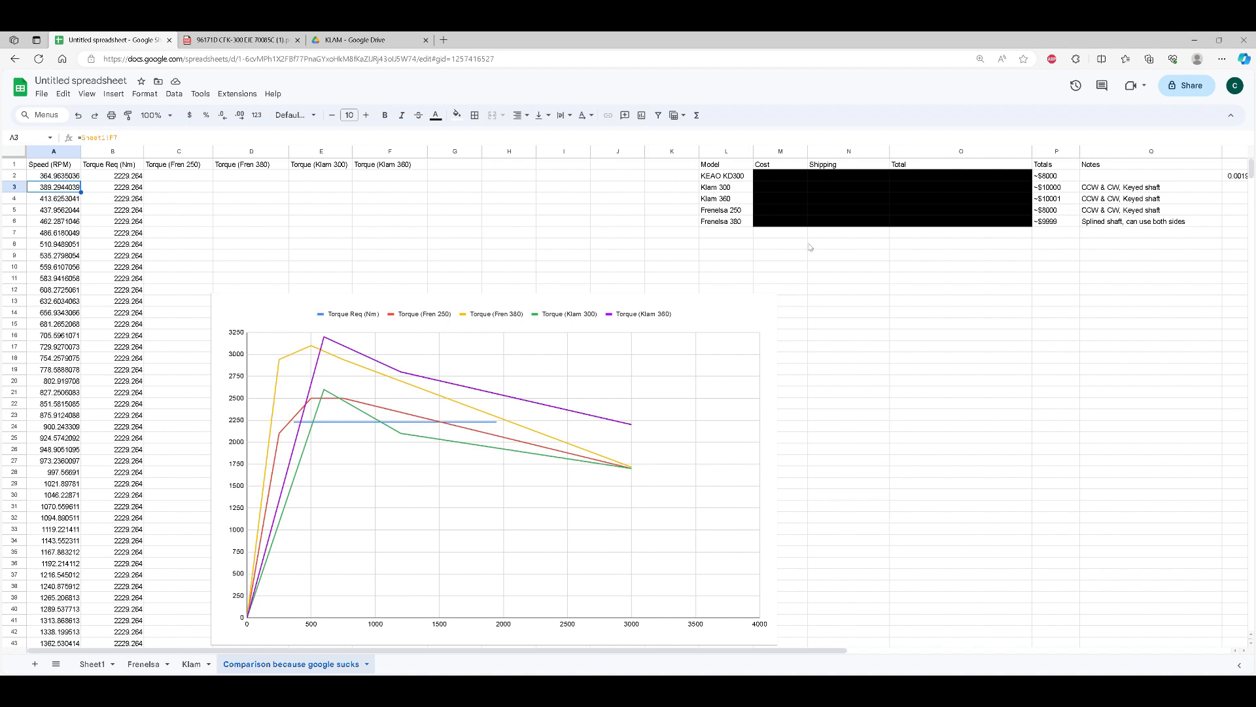
{"action": "mouse_move", "coordinate": [1065, 199]}
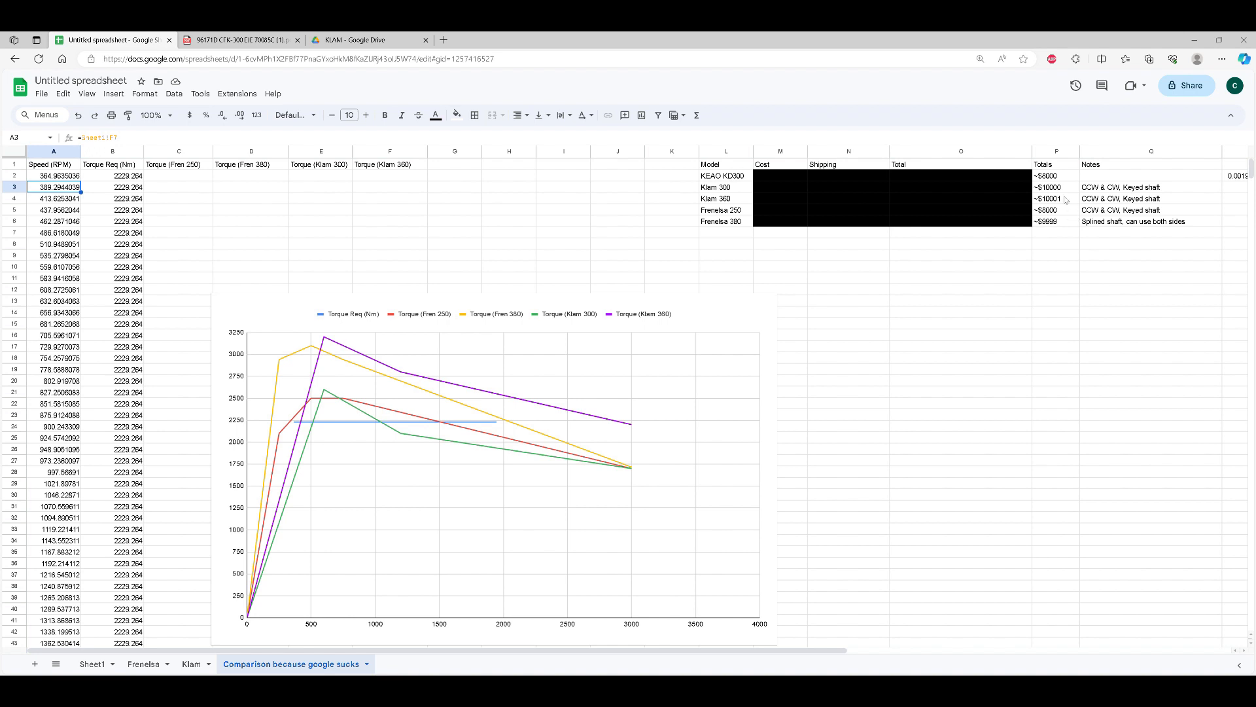
{"action": "mouse_move", "coordinate": [863, 195]}
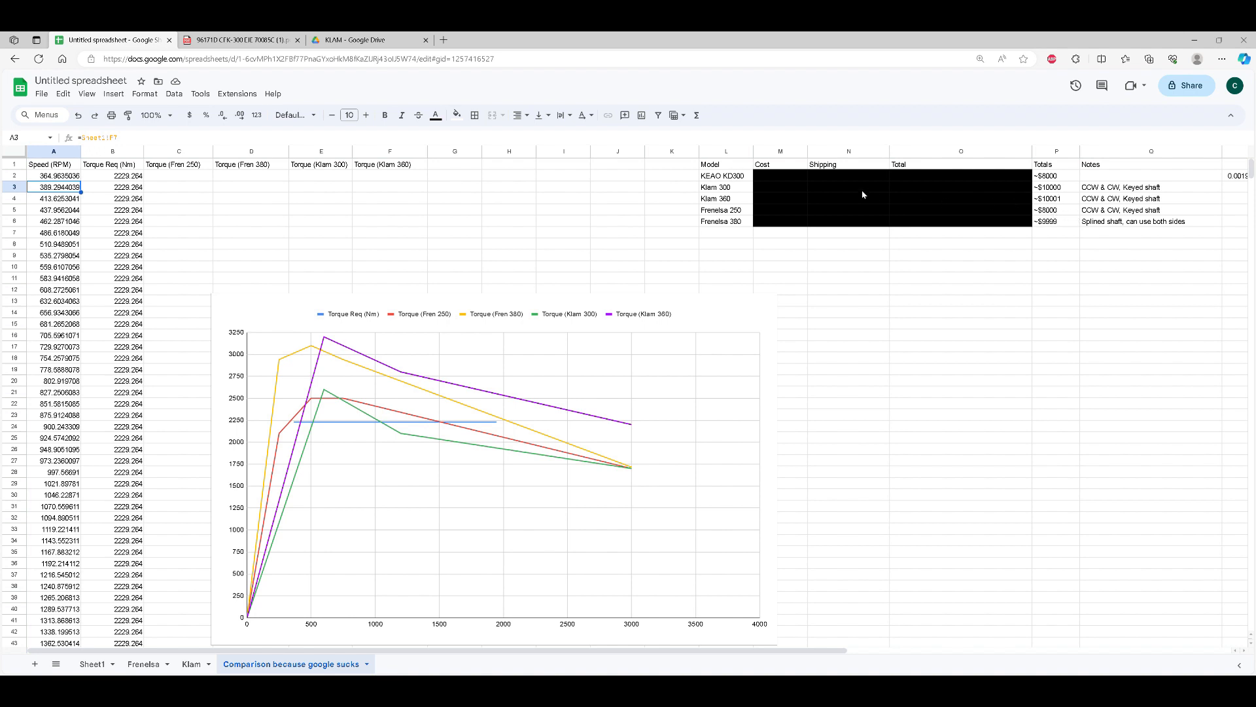
{"action": "mouse_move", "coordinate": [710, 323]}
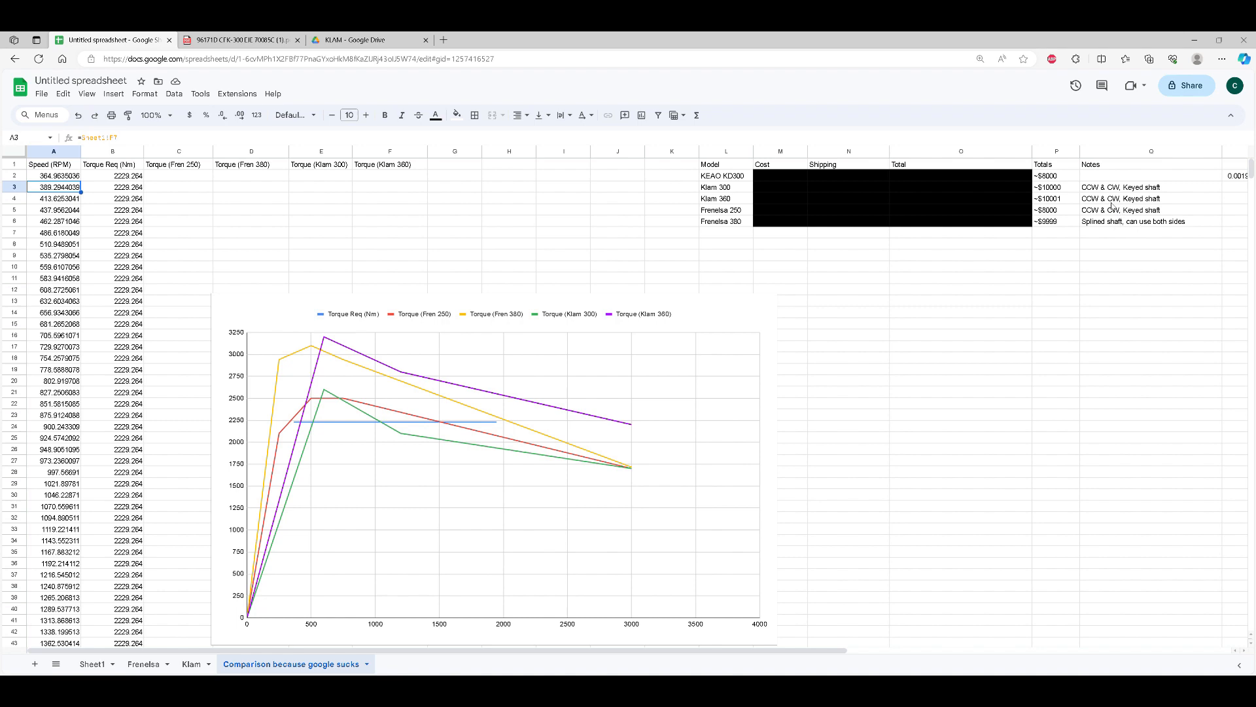
Step: Switch from the Comparison sheet to the KLAM CFK-300 installation drawing PDF
{"action": "left_click", "coordinate": [236, 39]}
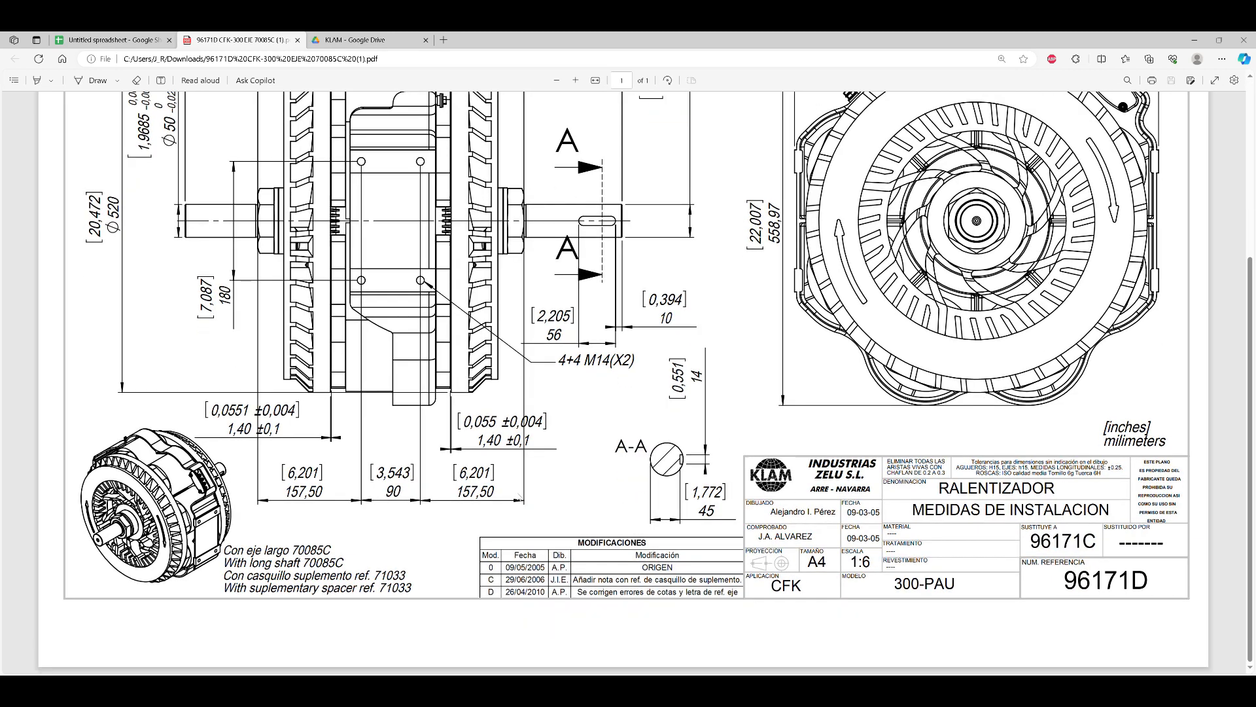
{"action": "scroll", "scroll_direction": "up", "scroll_amount": 3}
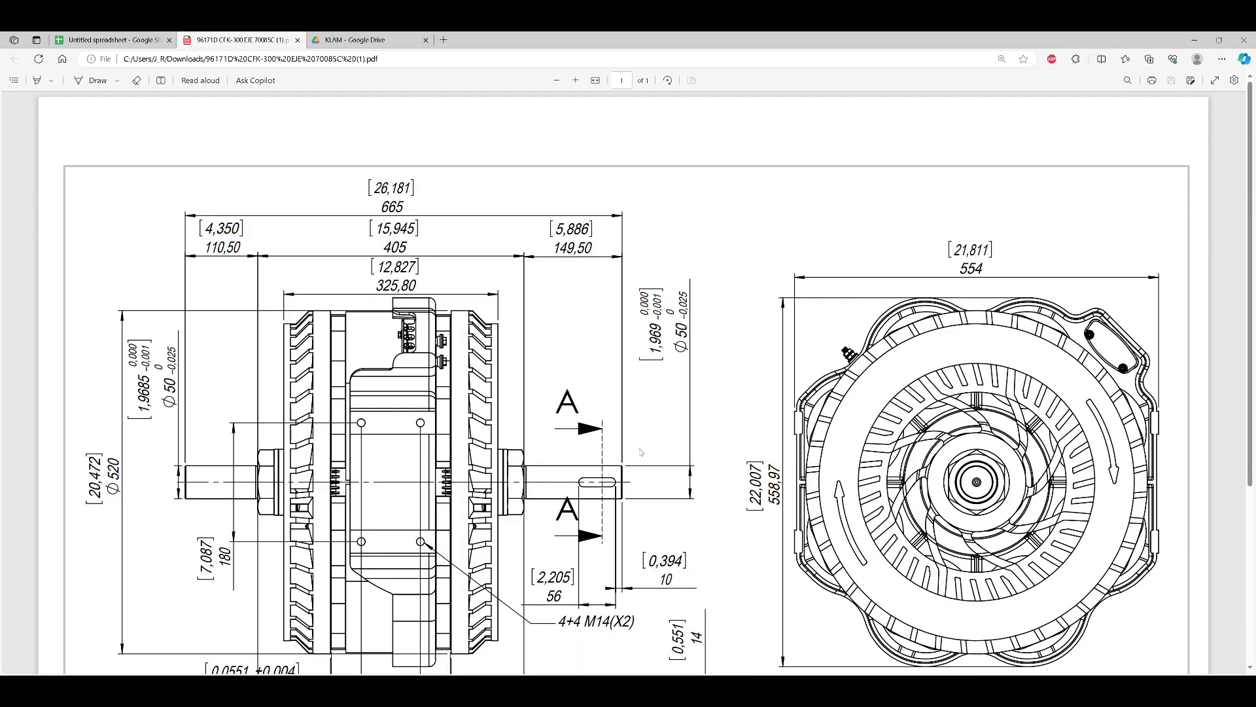
{"action": "mouse_move", "coordinate": [708, 348]}
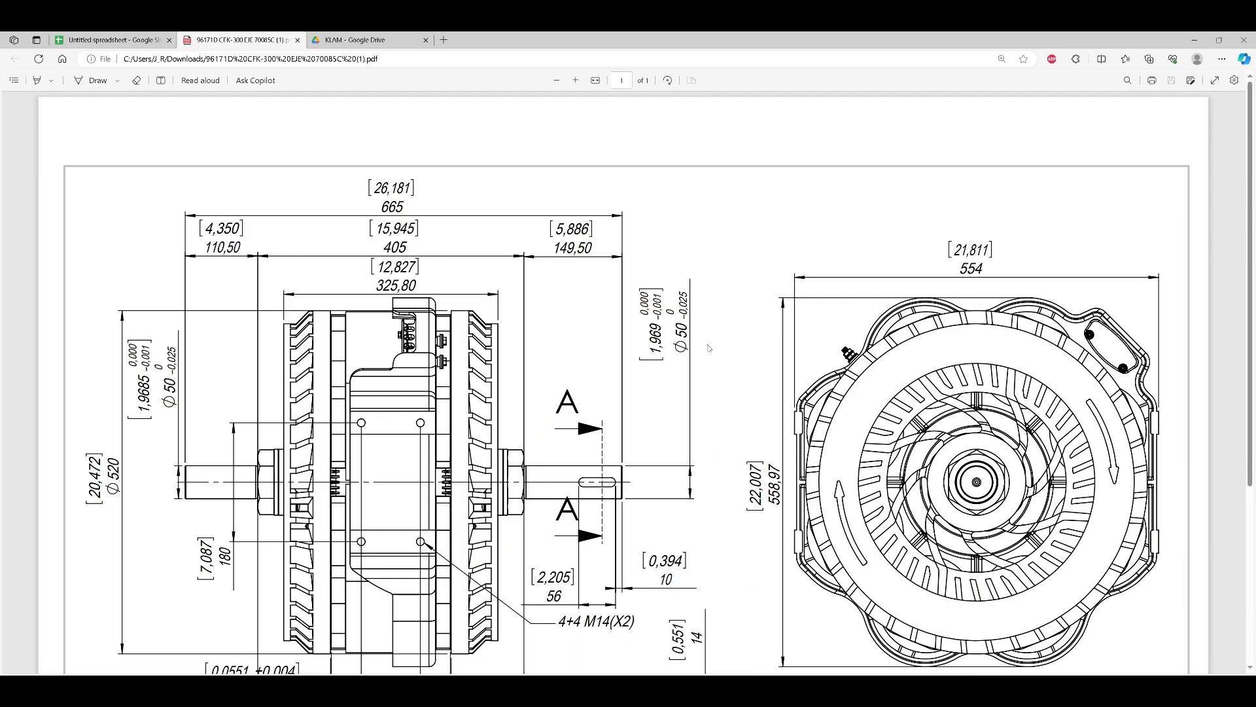
{"action": "scroll", "scroll_direction": "down", "scroll_amount": 3}
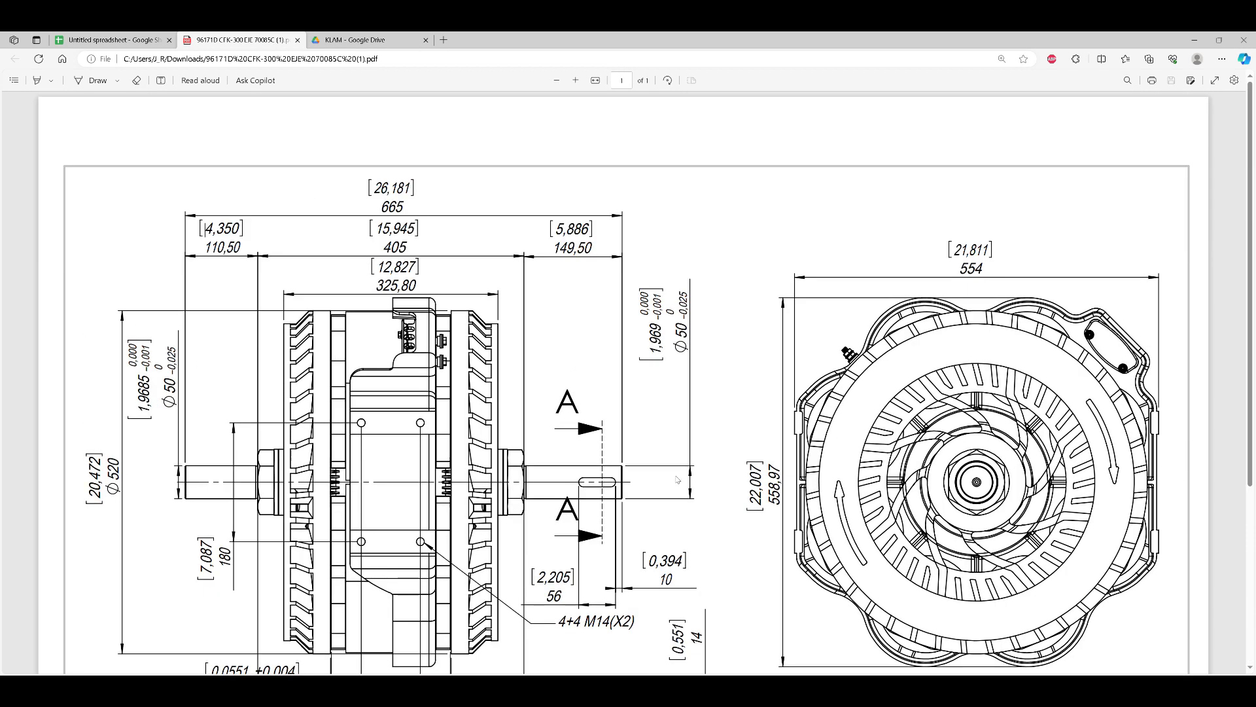
{"action": "mouse_move", "coordinate": [666, 379]}
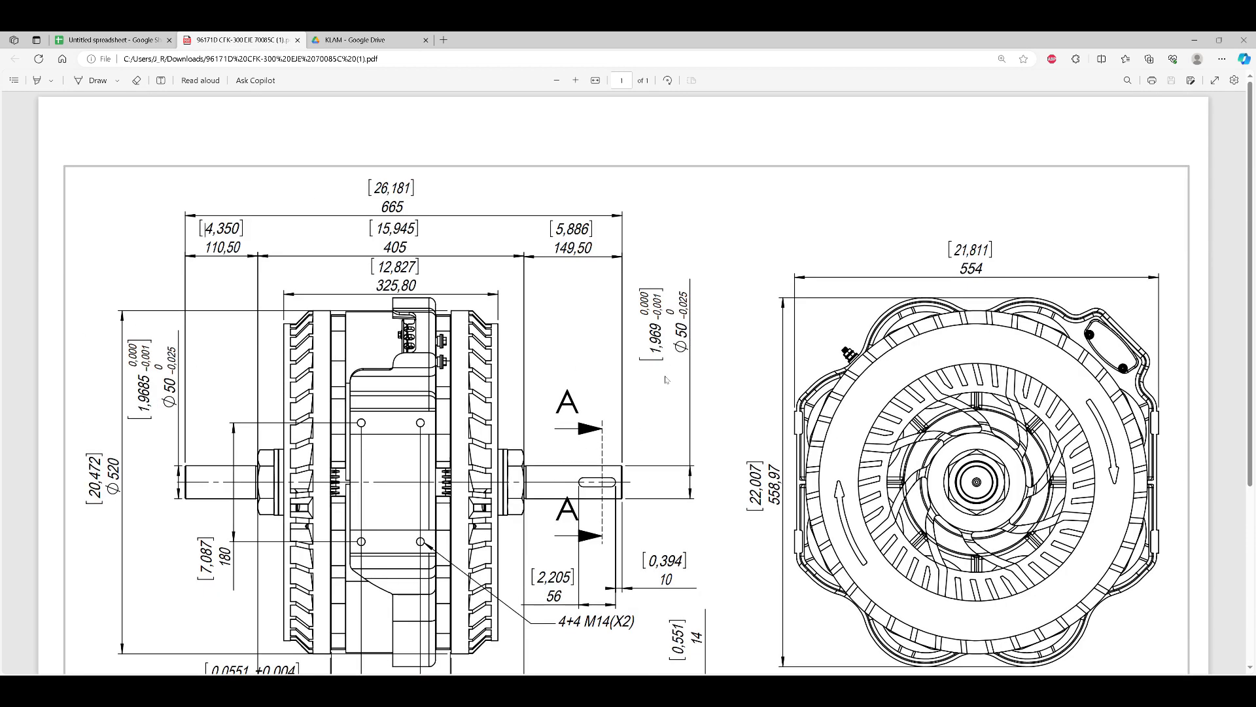
{"action": "scroll", "scroll_direction": "down", "scroll_amount": 3}
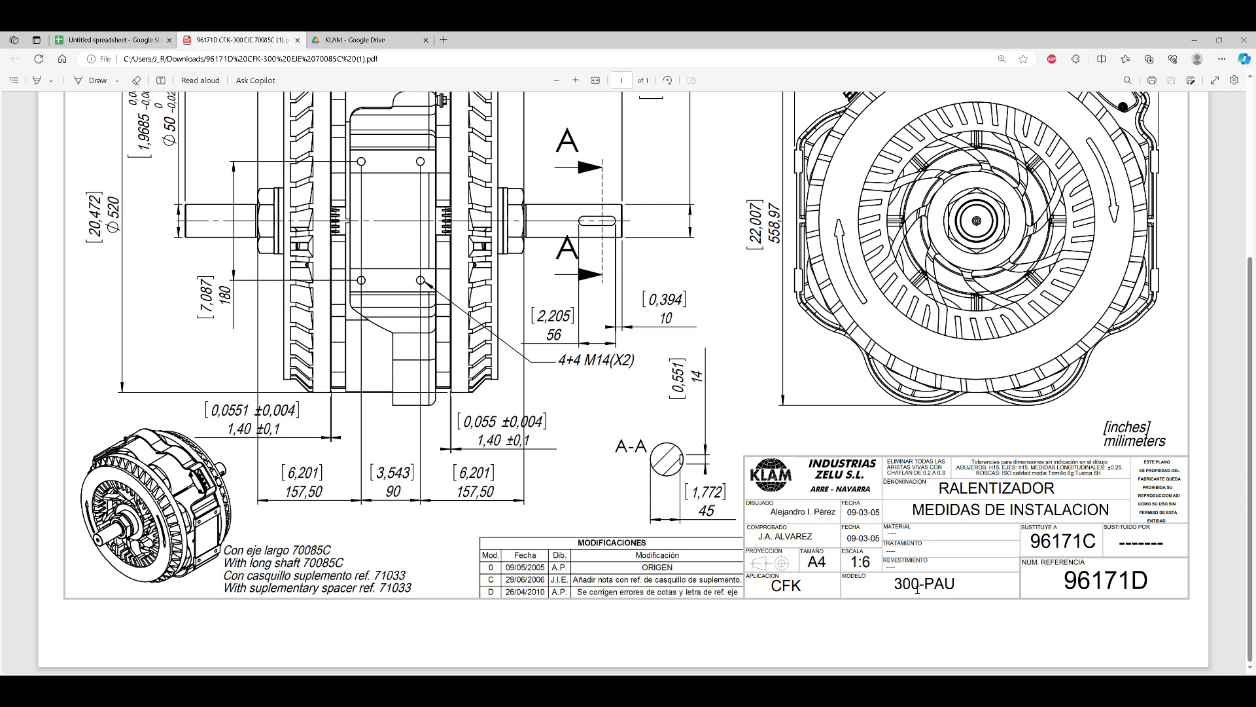
{"action": "mouse_move", "coordinate": [900, 502]}
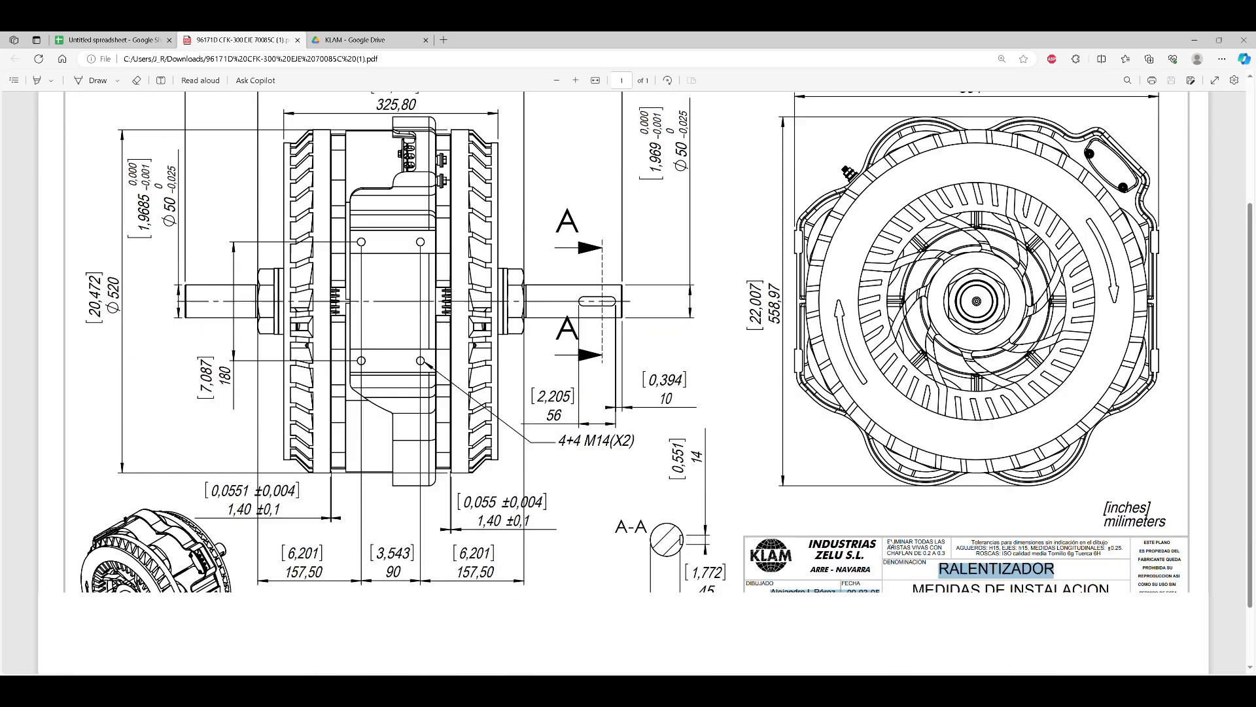
{"action": "scroll", "scroll_direction": "down", "scroll_amount": 3}
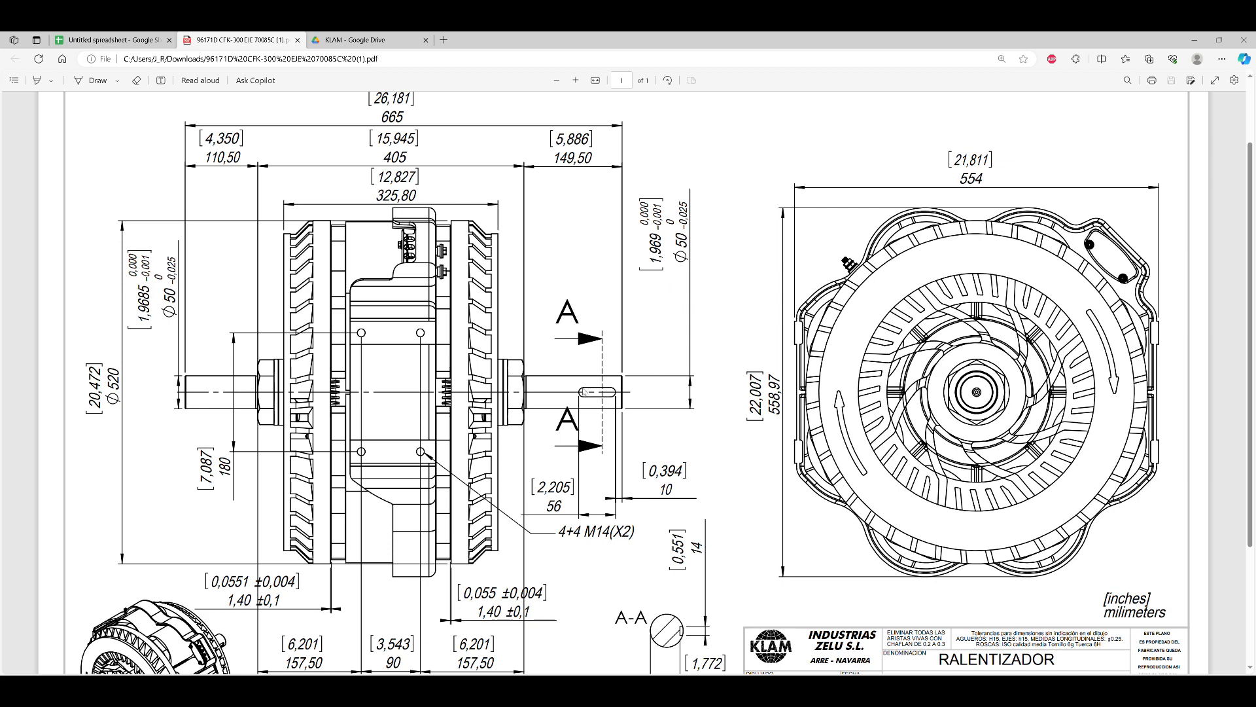
{"action": "scroll", "scroll_direction": "down", "scroll_amount": 3}
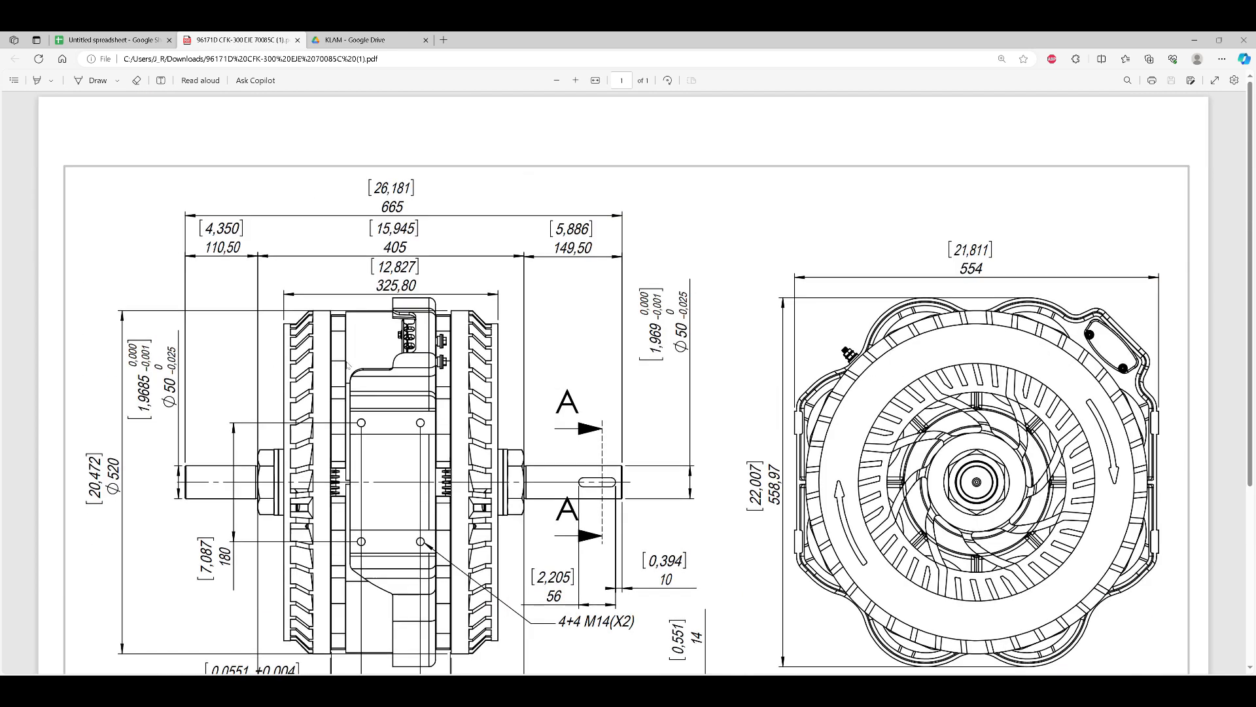
{"action": "scroll", "scroll_direction": "down", "scroll_amount": 3}
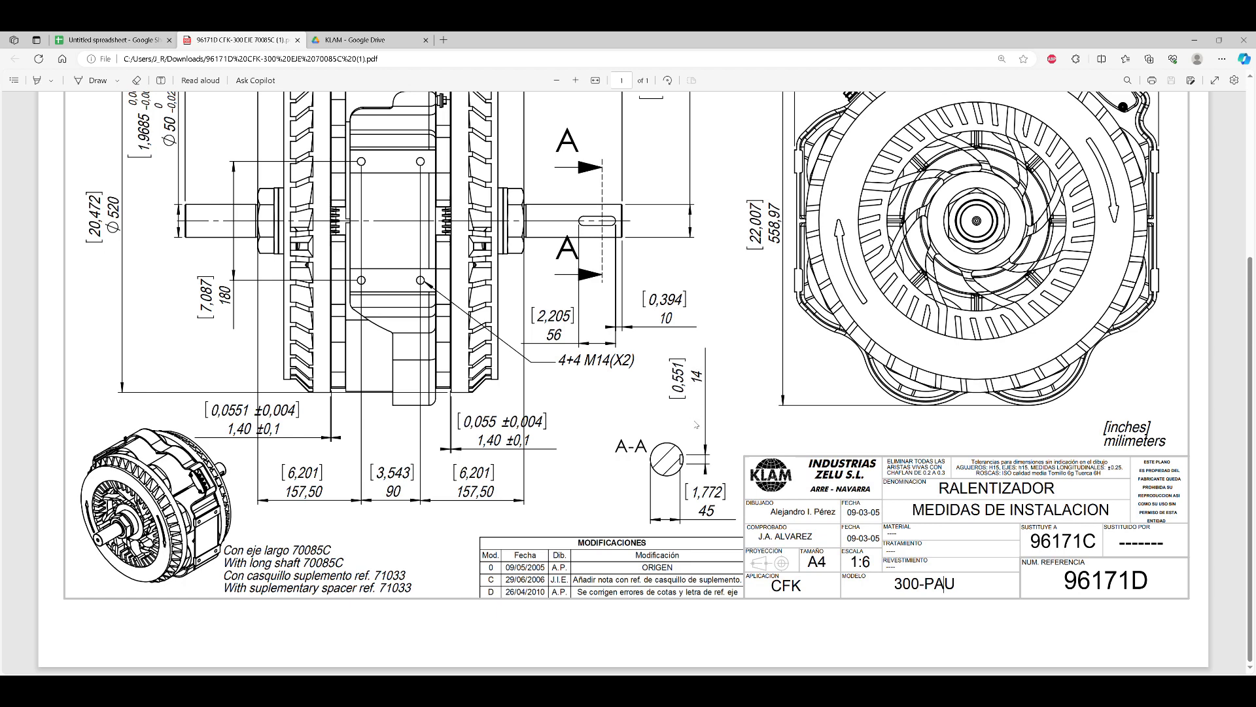
{"action": "mouse_move", "coordinate": [656, 407]}
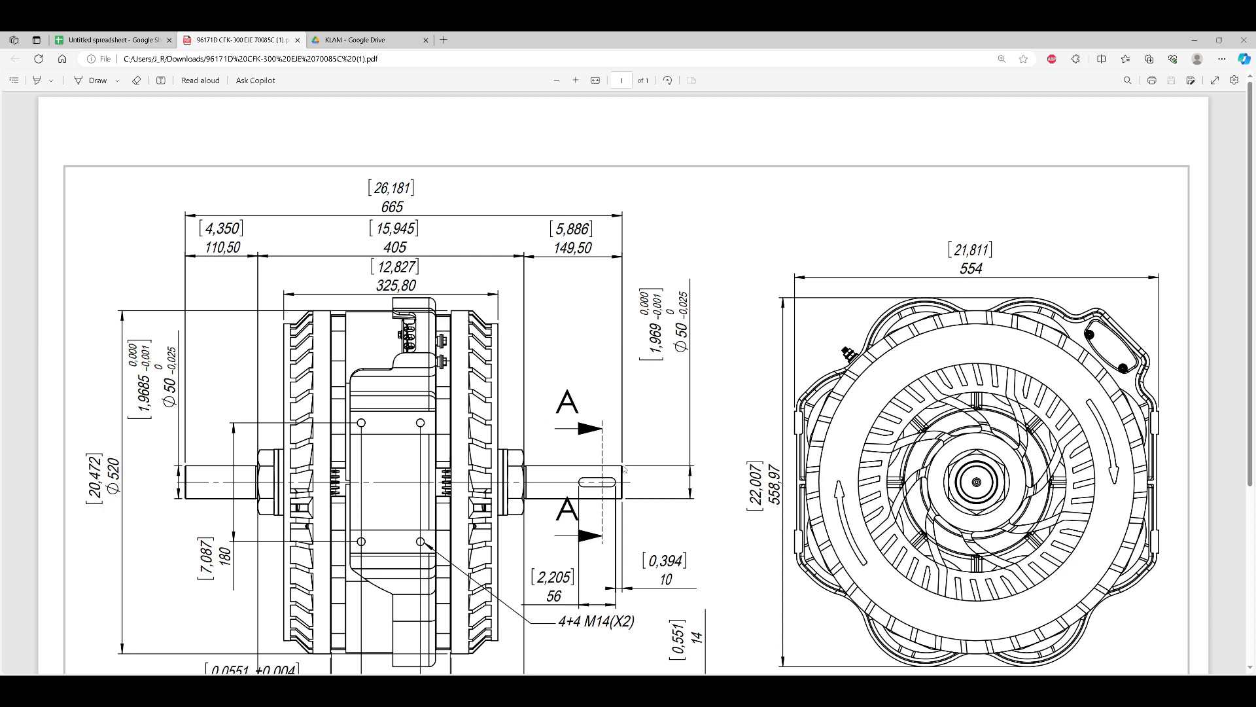
{"action": "scroll", "scroll_direction": "down", "scroll_amount": 3}
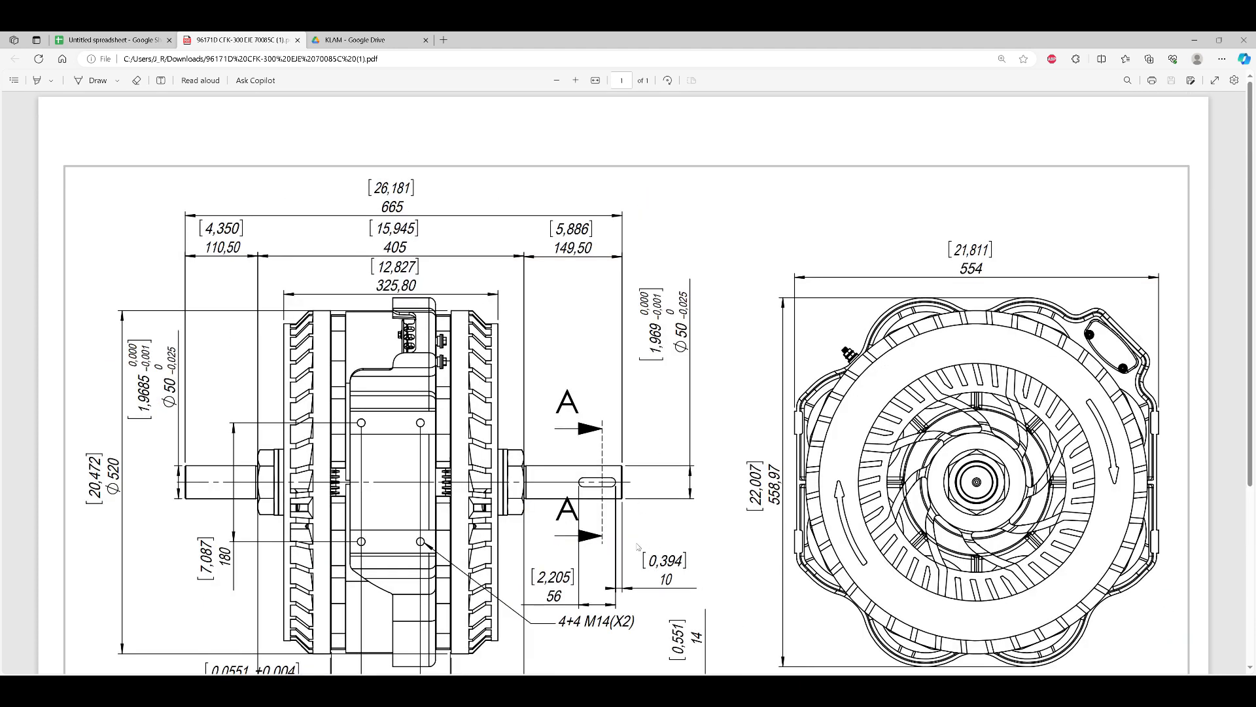
{"action": "scroll", "scroll_direction": "down", "scroll_amount": 3}
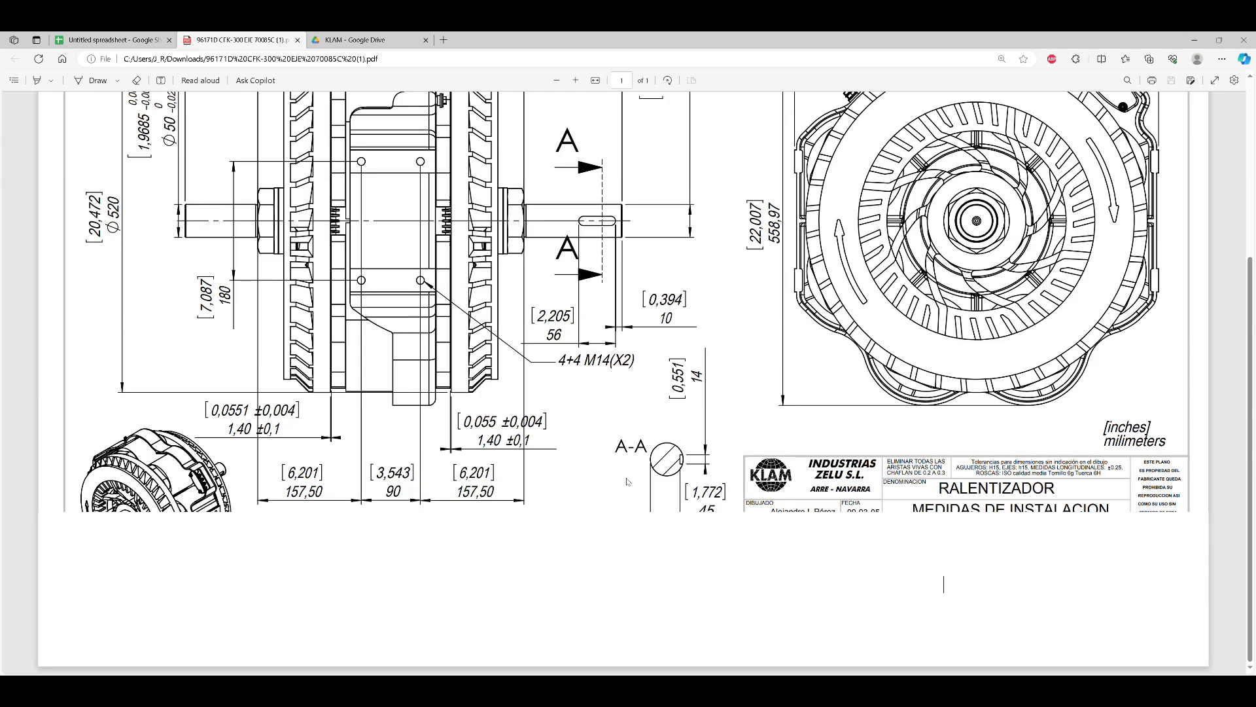
{"action": "scroll", "scroll_direction": "down", "scroll_amount": 3}
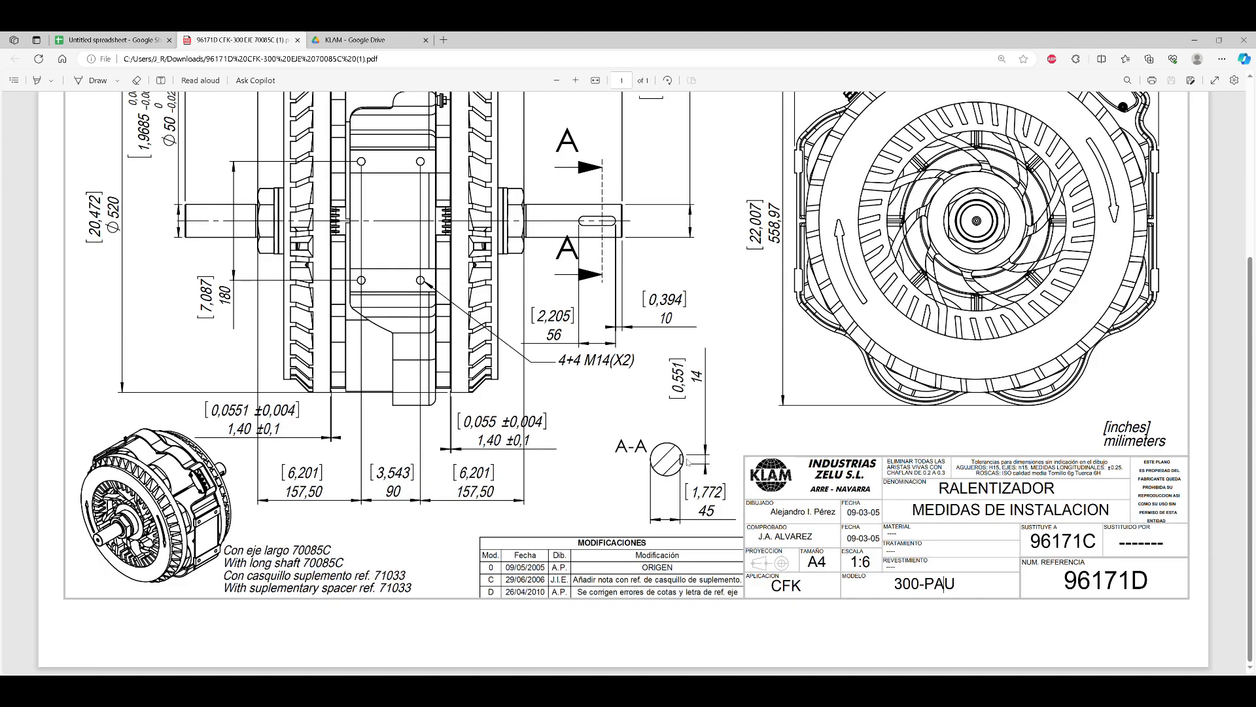
{"action": "mouse_move", "coordinate": [794, 361]}
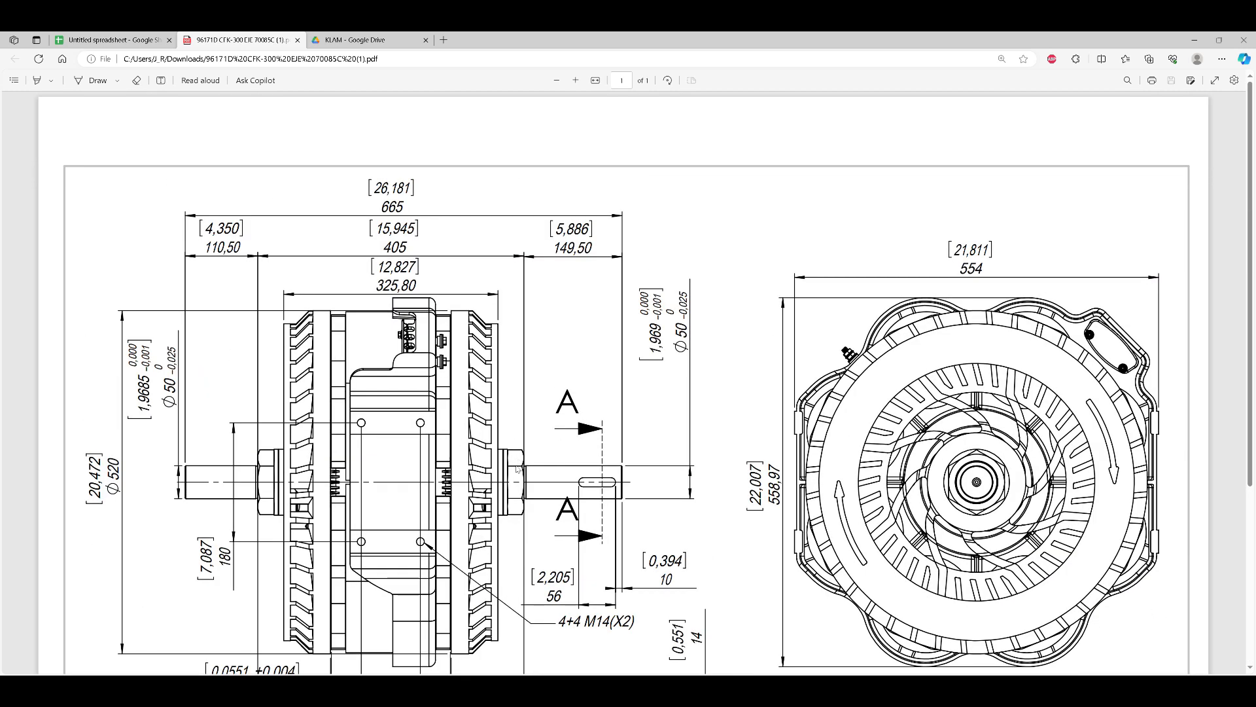
{"action": "mouse_move", "coordinate": [649, 423]}
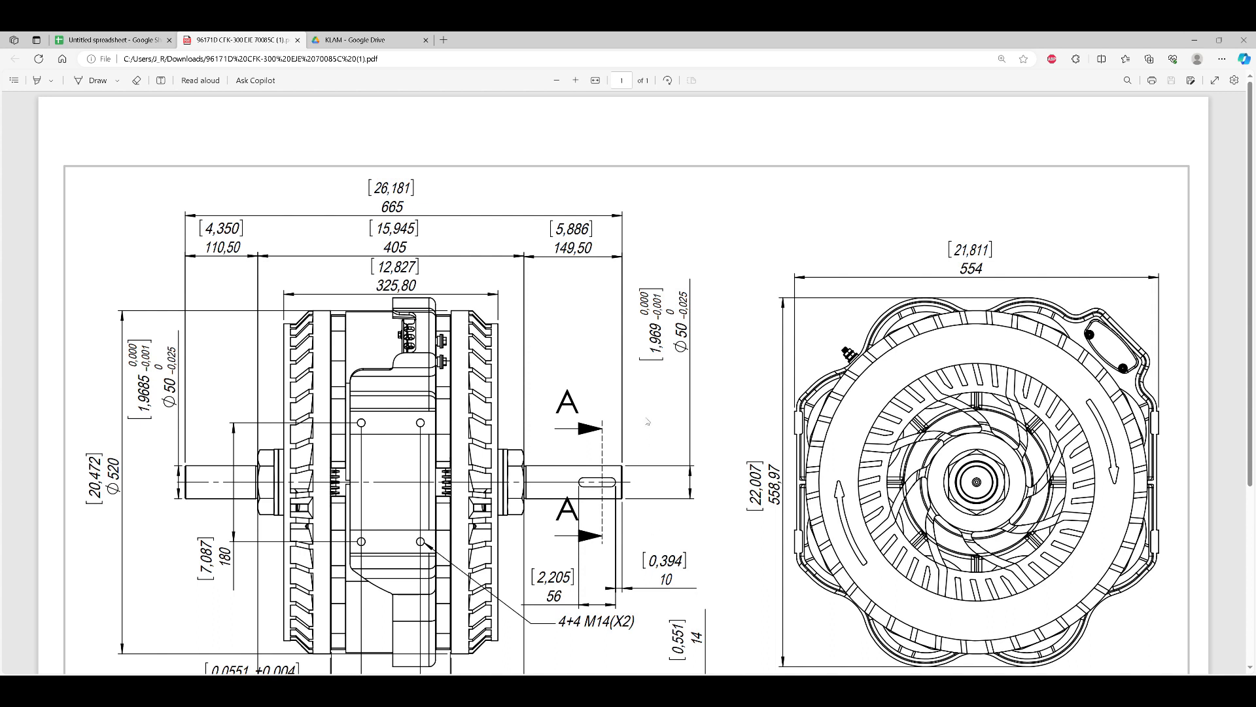
{"action": "mouse_move", "coordinate": [662, 472]}
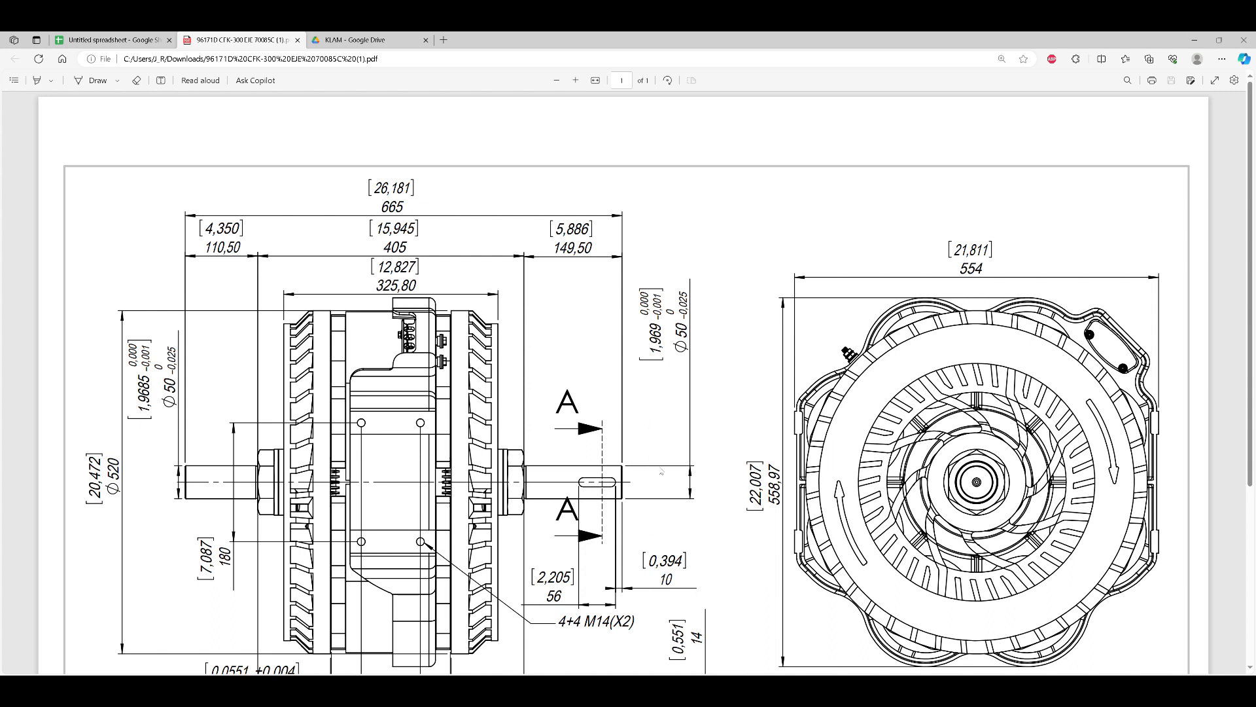
{"action": "mouse_move", "coordinate": [641, 483]}
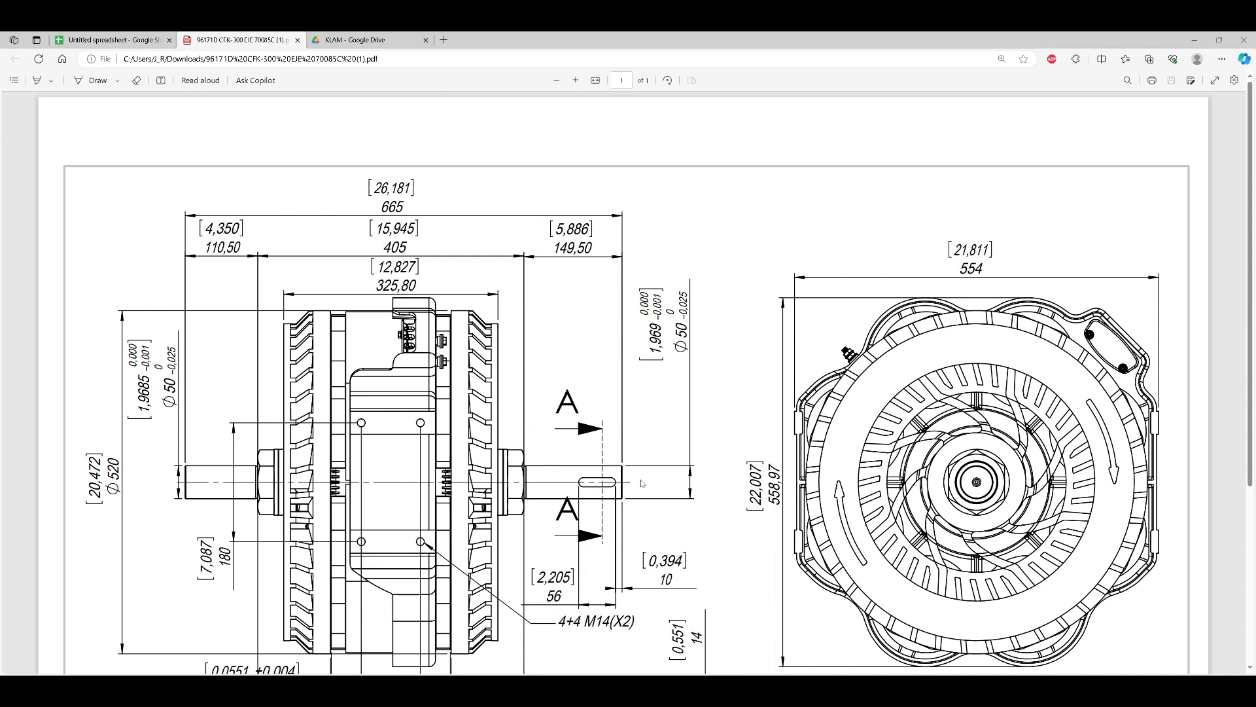
{"action": "scroll", "scroll_direction": "down", "scroll_amount": 3}
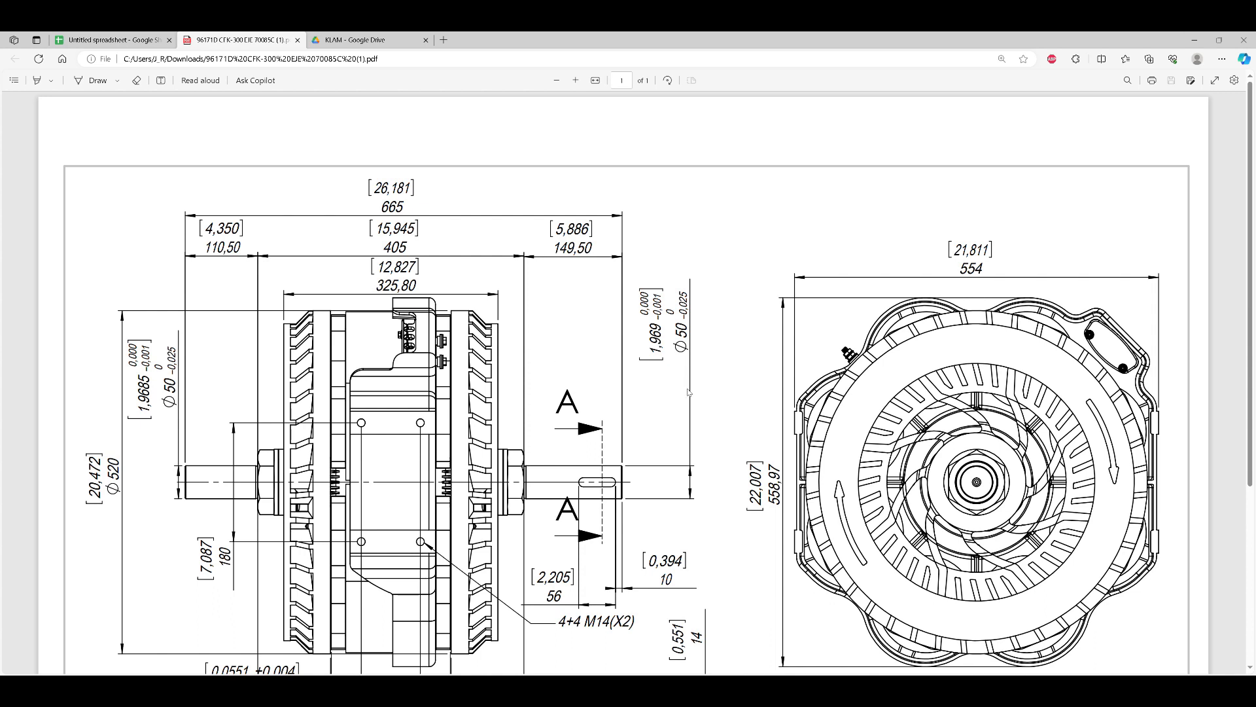
{"action": "mouse_move", "coordinate": [678, 472]}
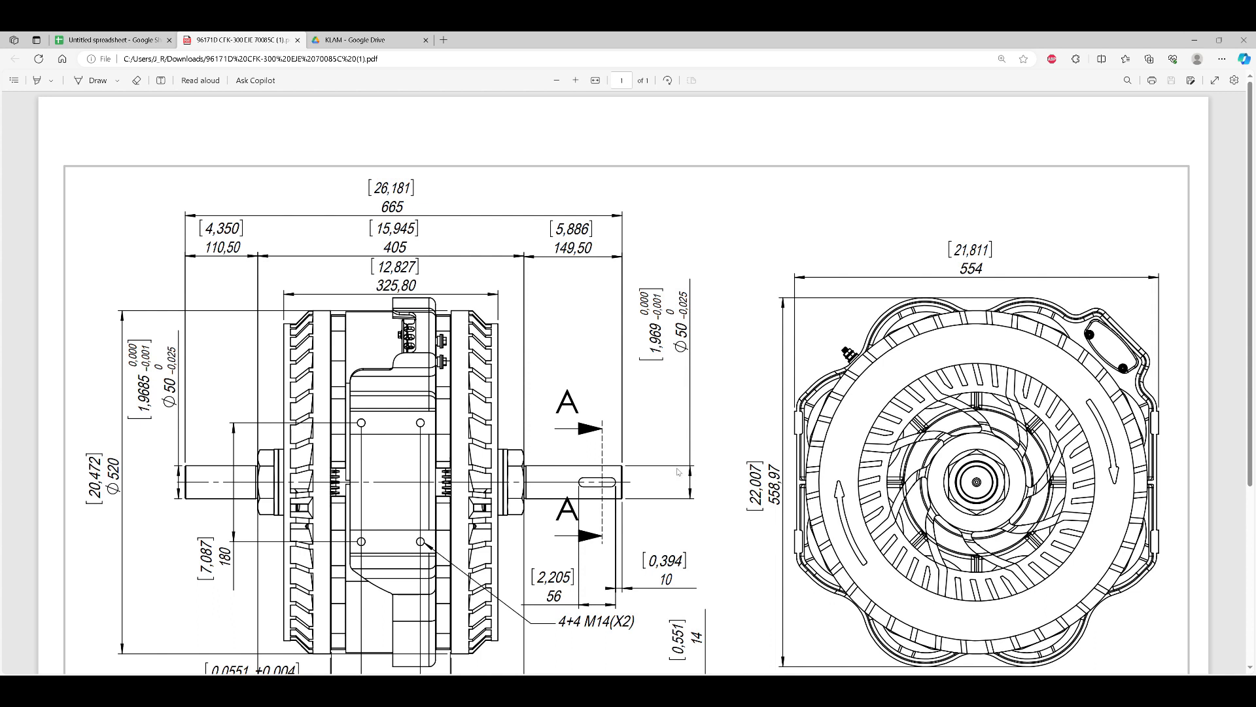
{"action": "mouse_move", "coordinate": [659, 441]}
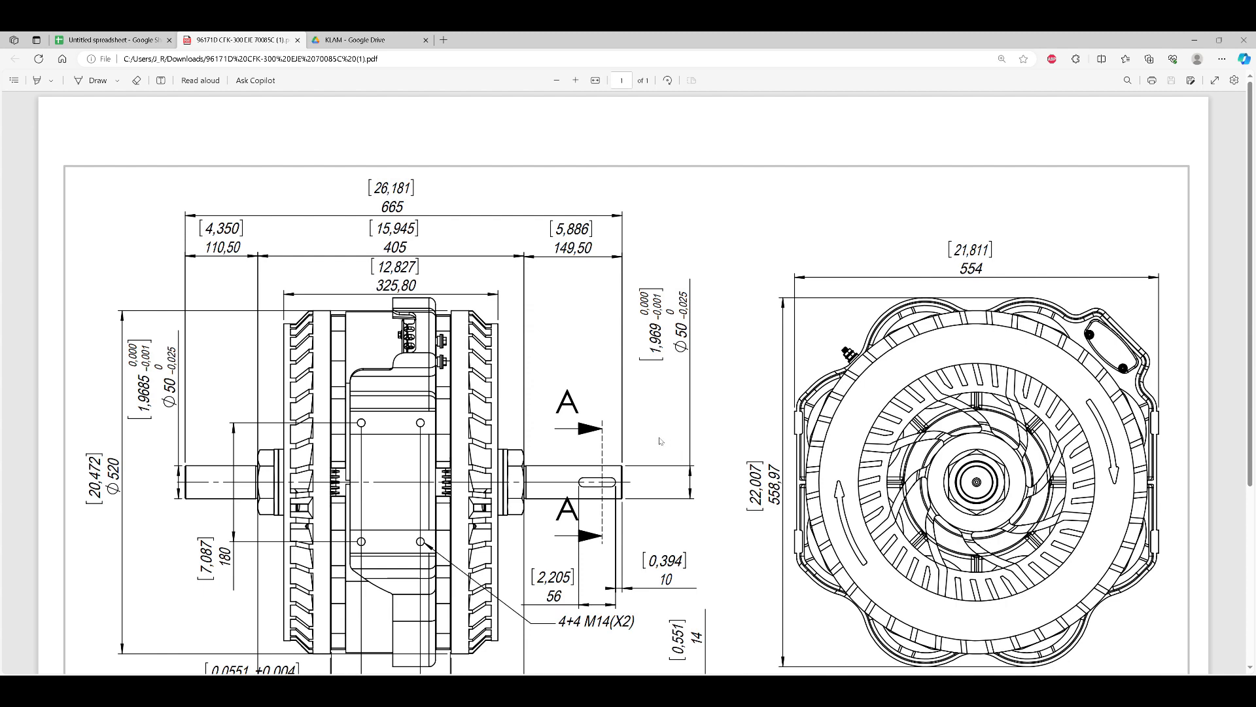
{"action": "scroll", "scroll_direction": "down", "scroll_amount": 3}
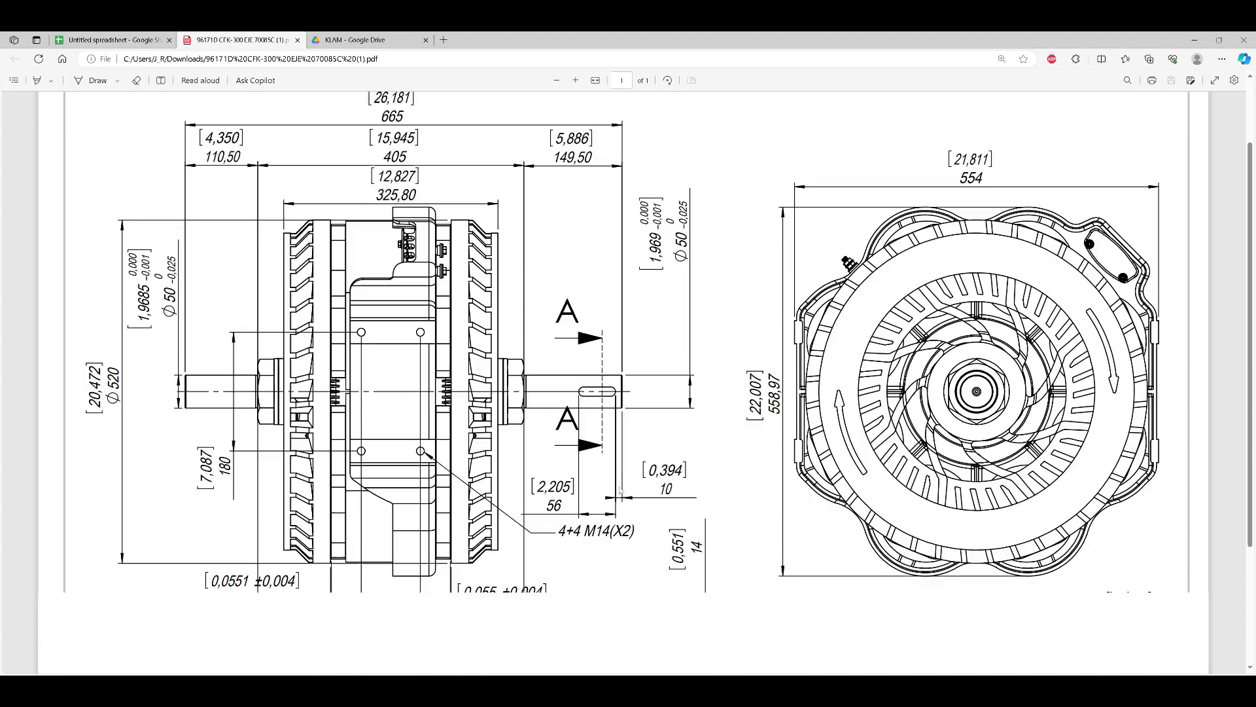
{"action": "scroll", "scroll_direction": "down", "scroll_amount": 3}
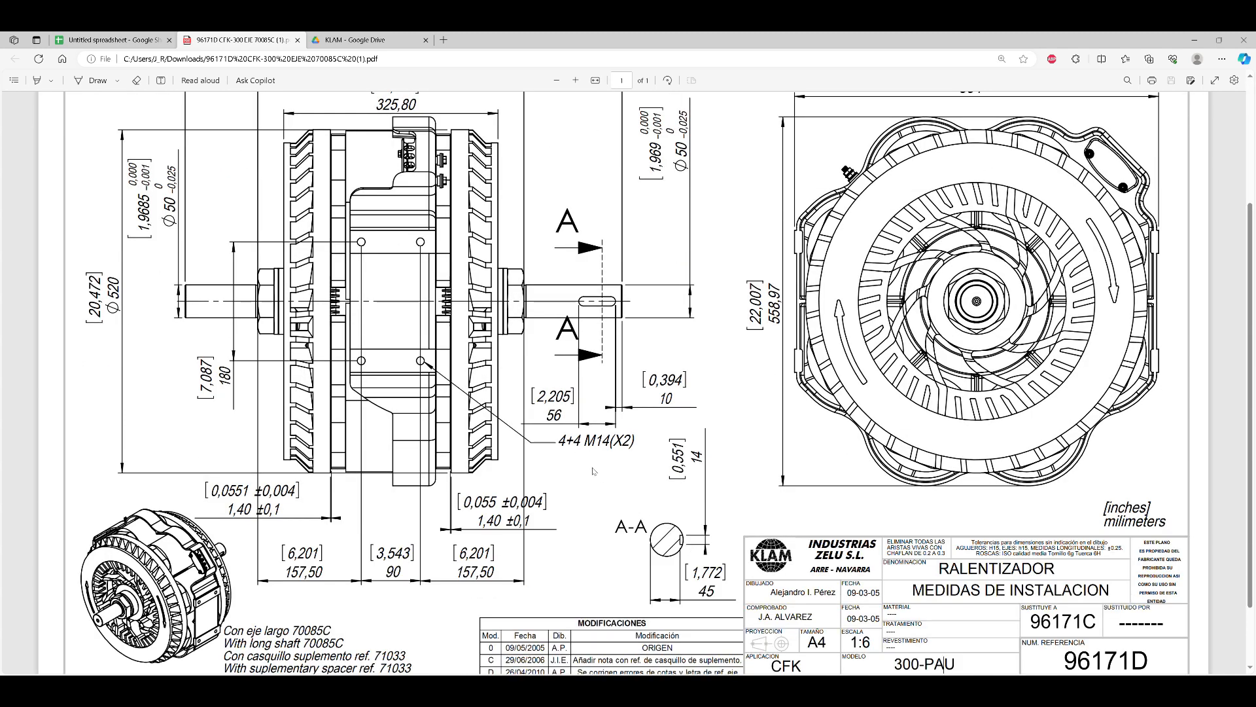
{"action": "mouse_move", "coordinate": [694, 608]}
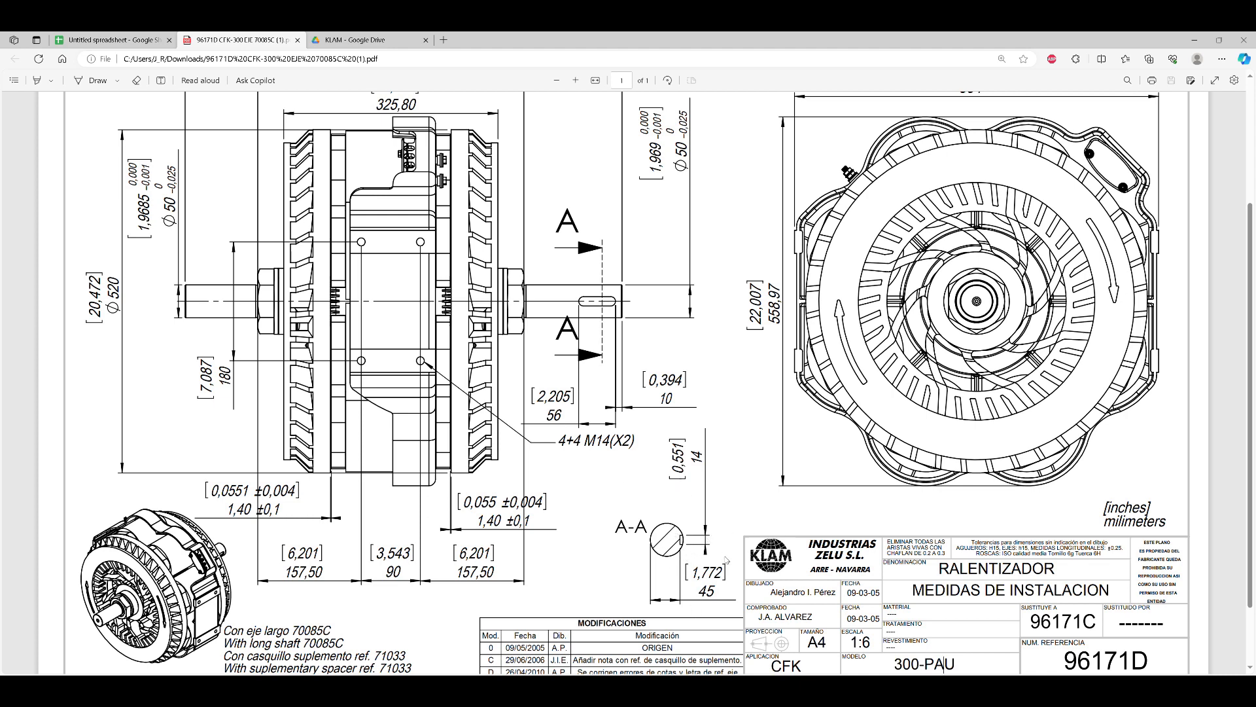
{"action": "mouse_move", "coordinate": [672, 491]}
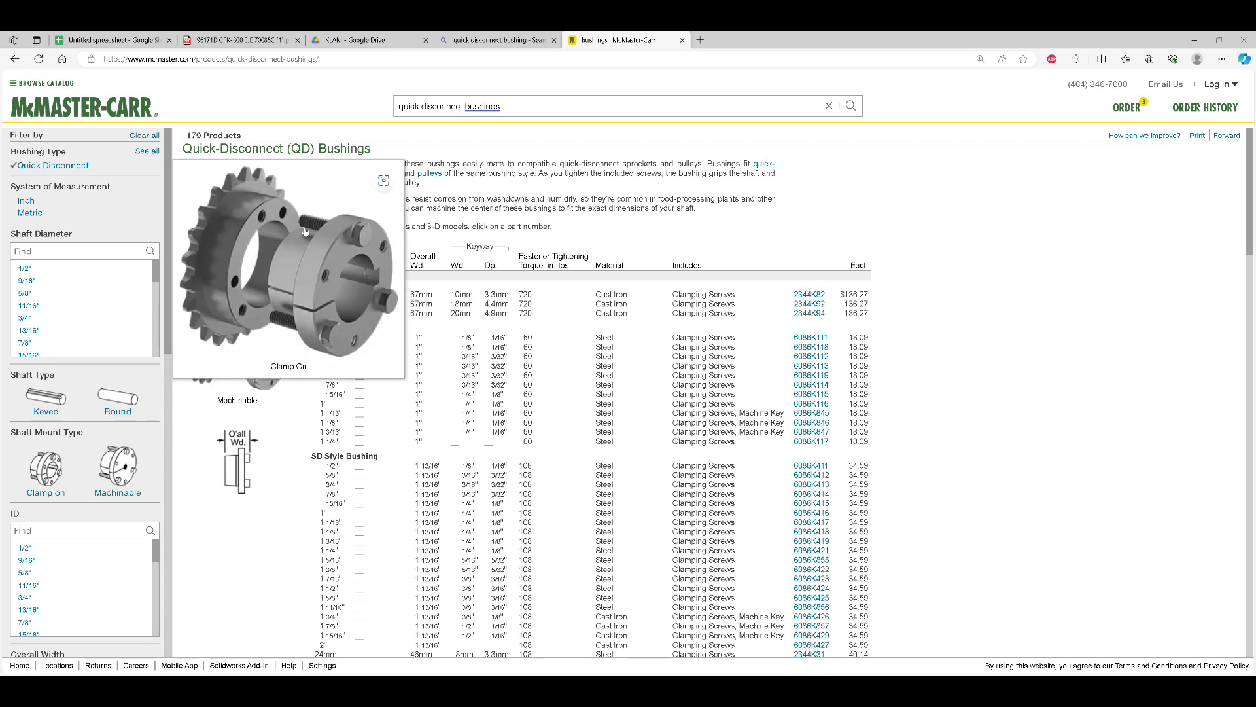
{"action": "mouse_move", "coordinate": [341, 318]}
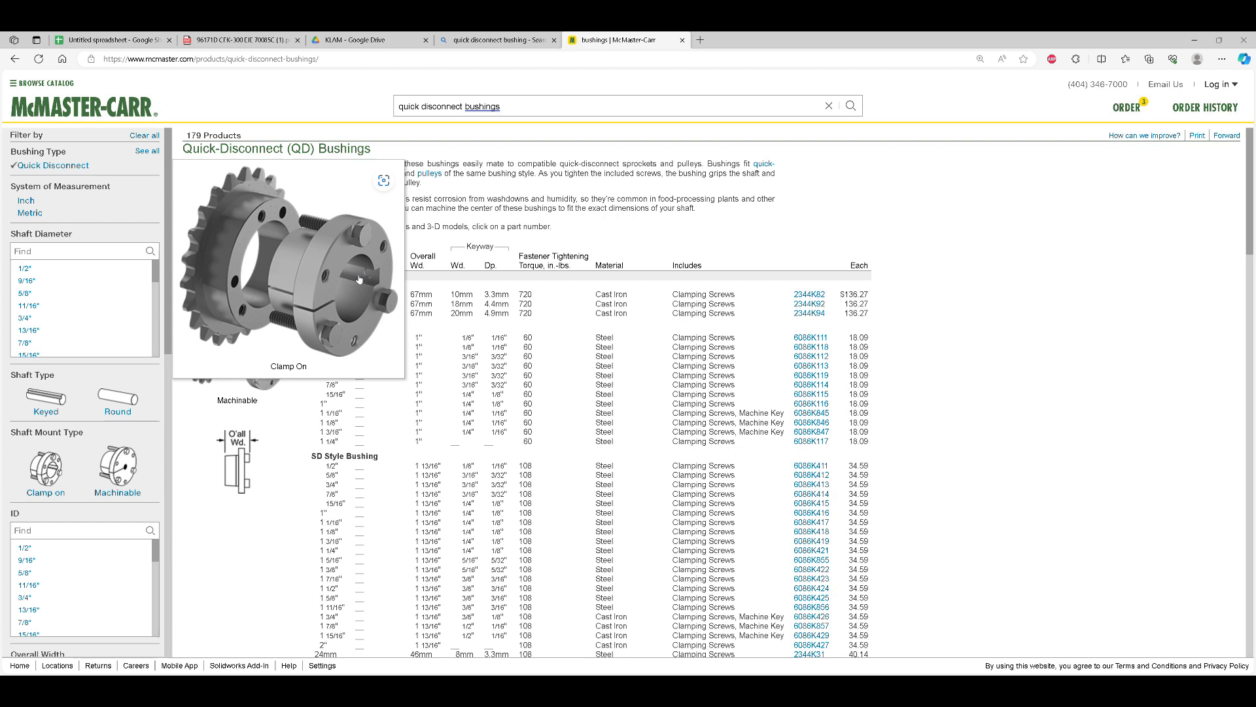
{"action": "mouse_move", "coordinate": [308, 306]}
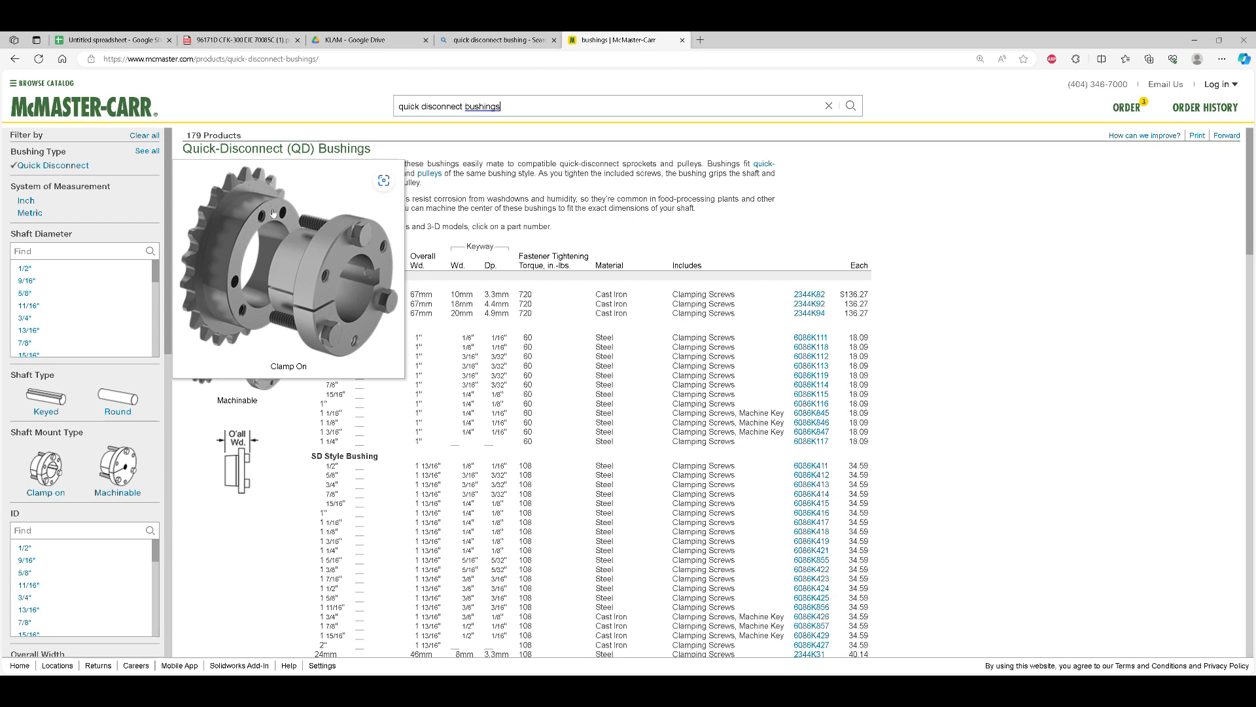
{"action": "mouse_move", "coordinate": [218, 209]}
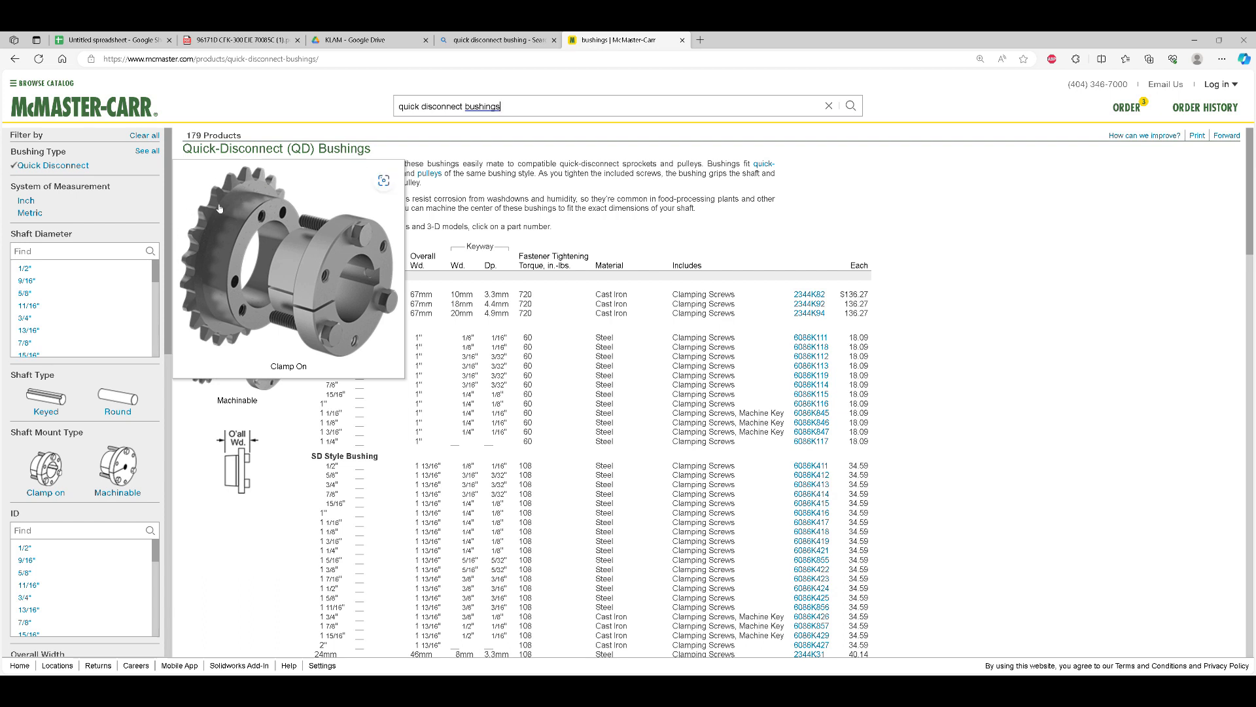
{"action": "mouse_move", "coordinate": [263, 166]}
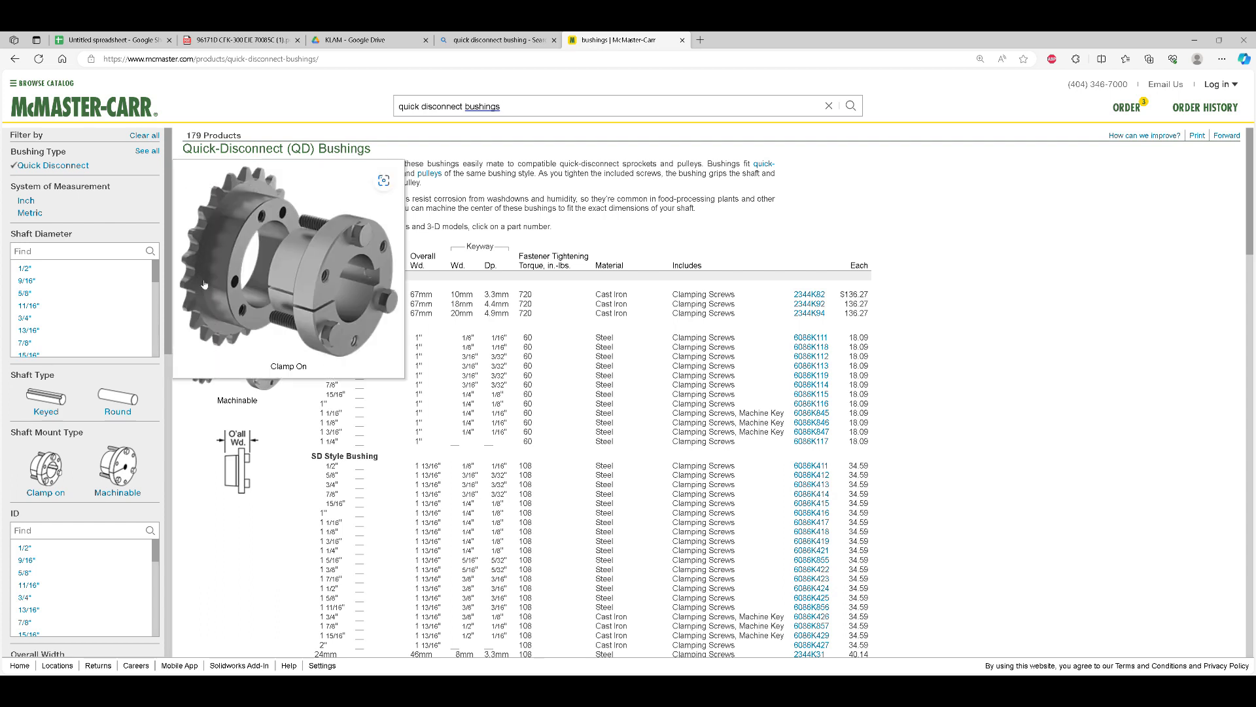
{"action": "mouse_move", "coordinate": [306, 245]}
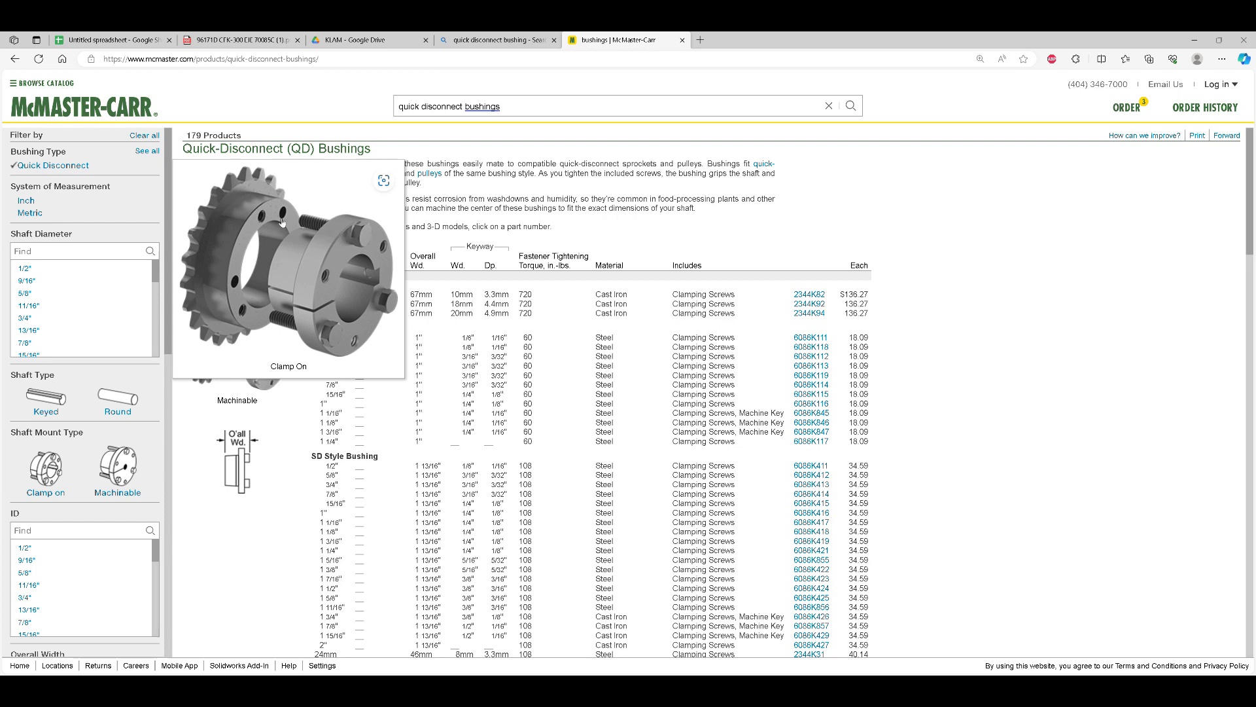
{"action": "mouse_move", "coordinate": [272, 250]}
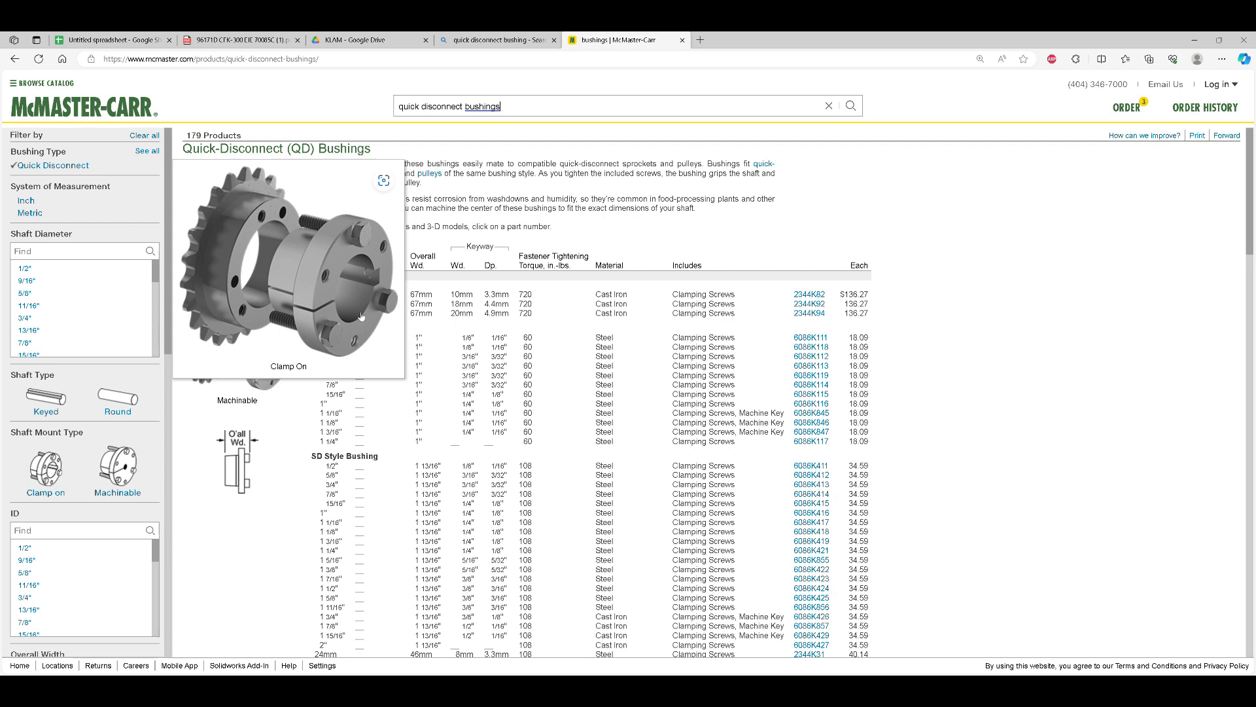
{"action": "mouse_move", "coordinate": [356, 261]}
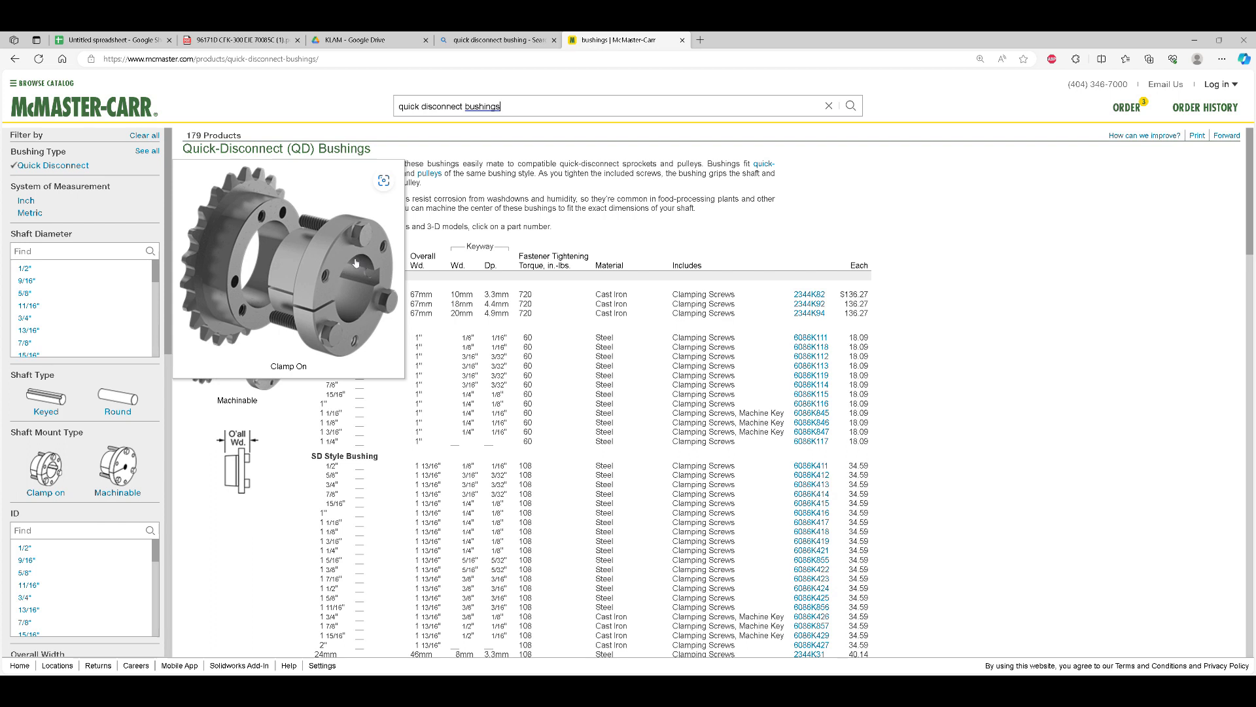
{"action": "mouse_move", "coordinate": [348, 276]}
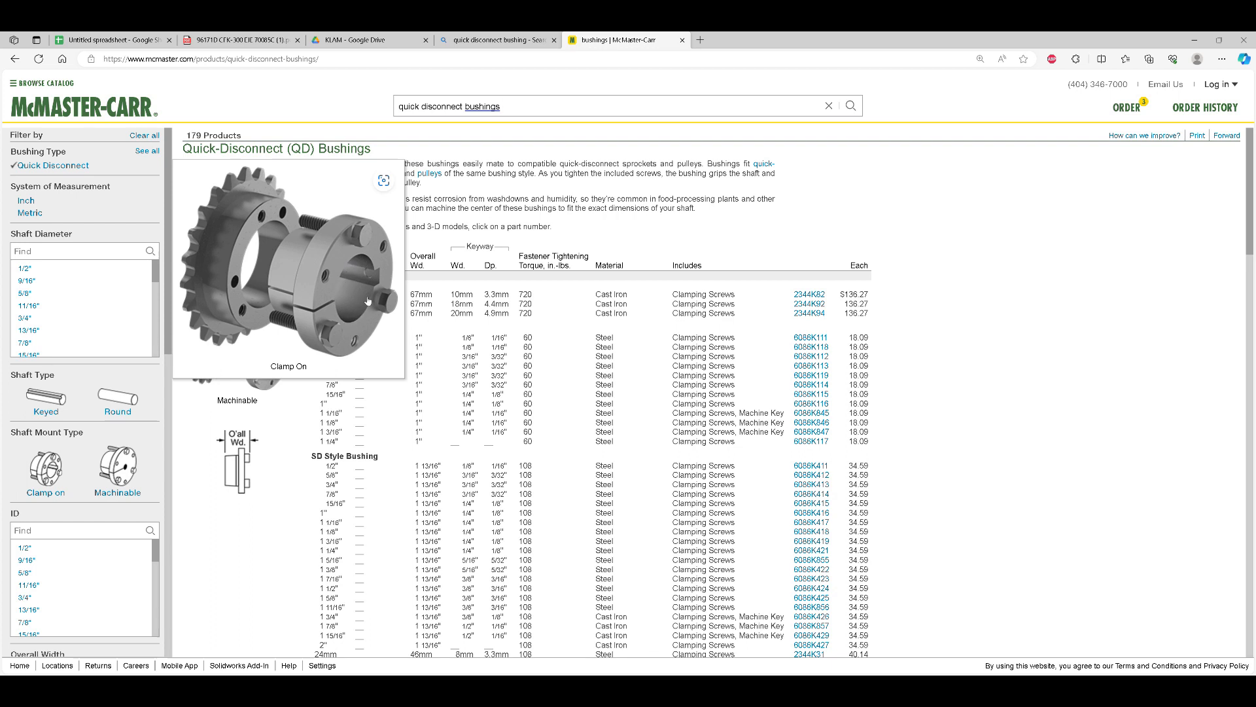
{"action": "mouse_move", "coordinate": [361, 263]}
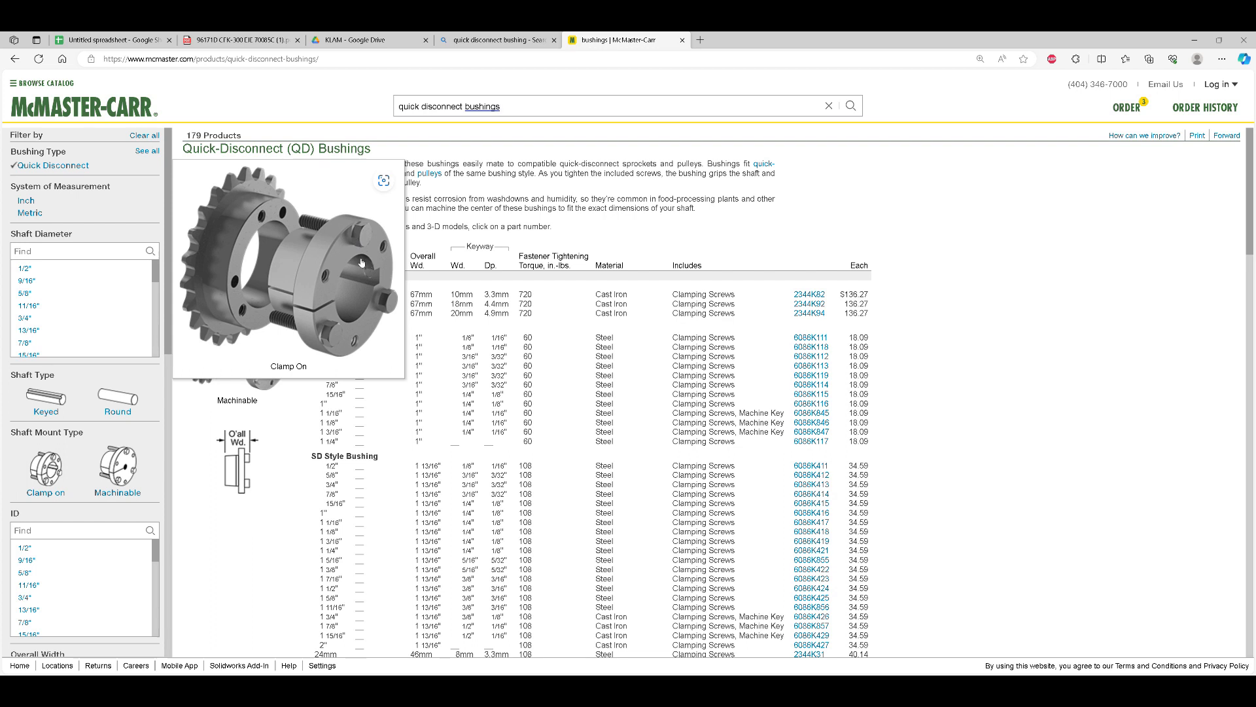
{"action": "mouse_move", "coordinate": [288, 242]}
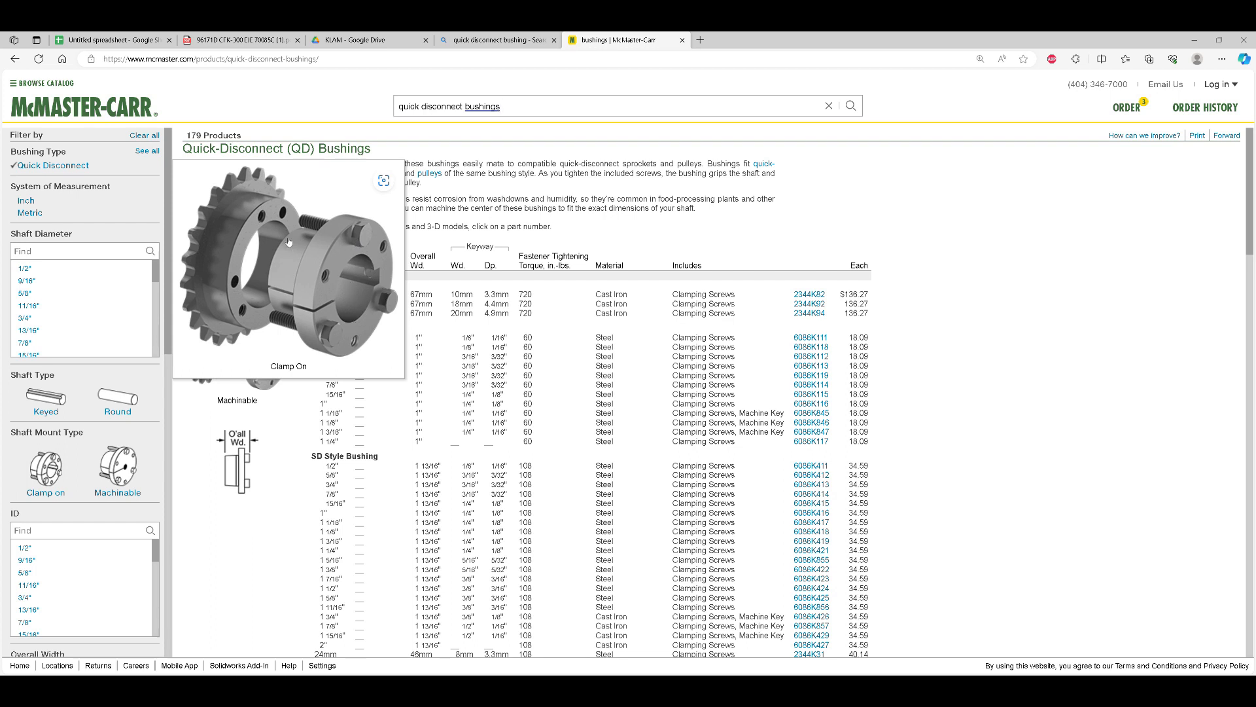
{"action": "mouse_move", "coordinate": [303, 298]}
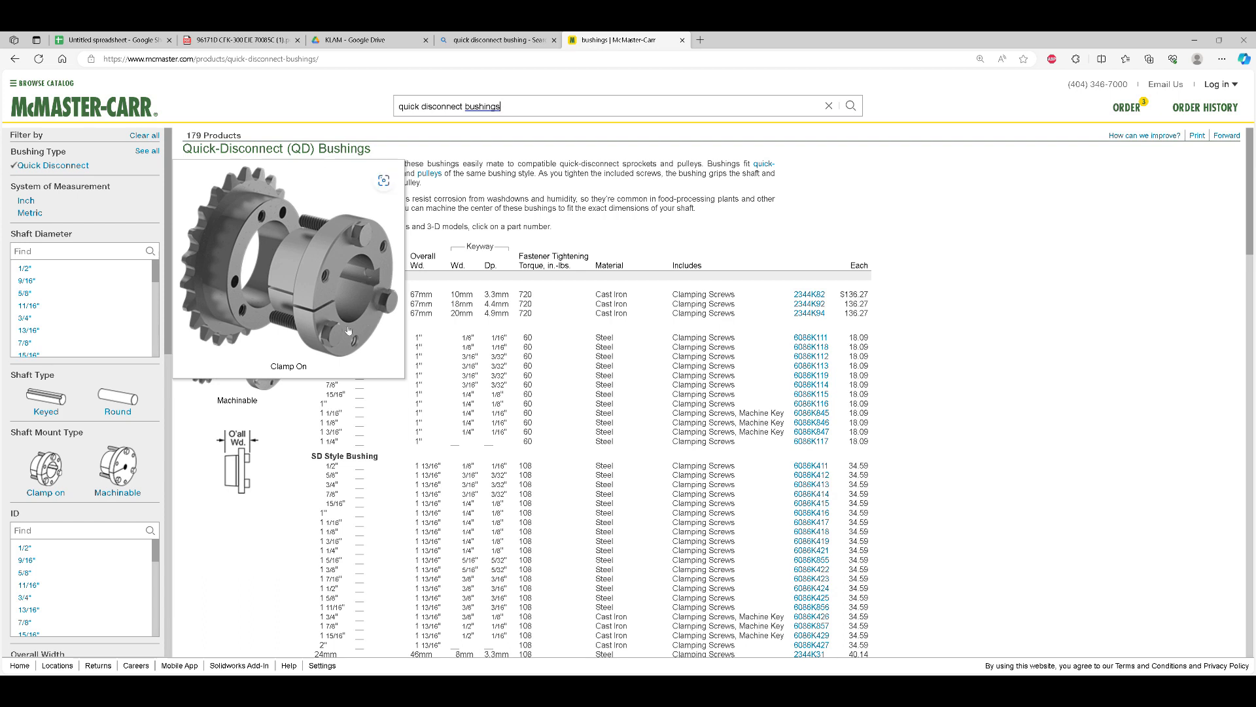
{"action": "mouse_move", "coordinate": [332, 276]}
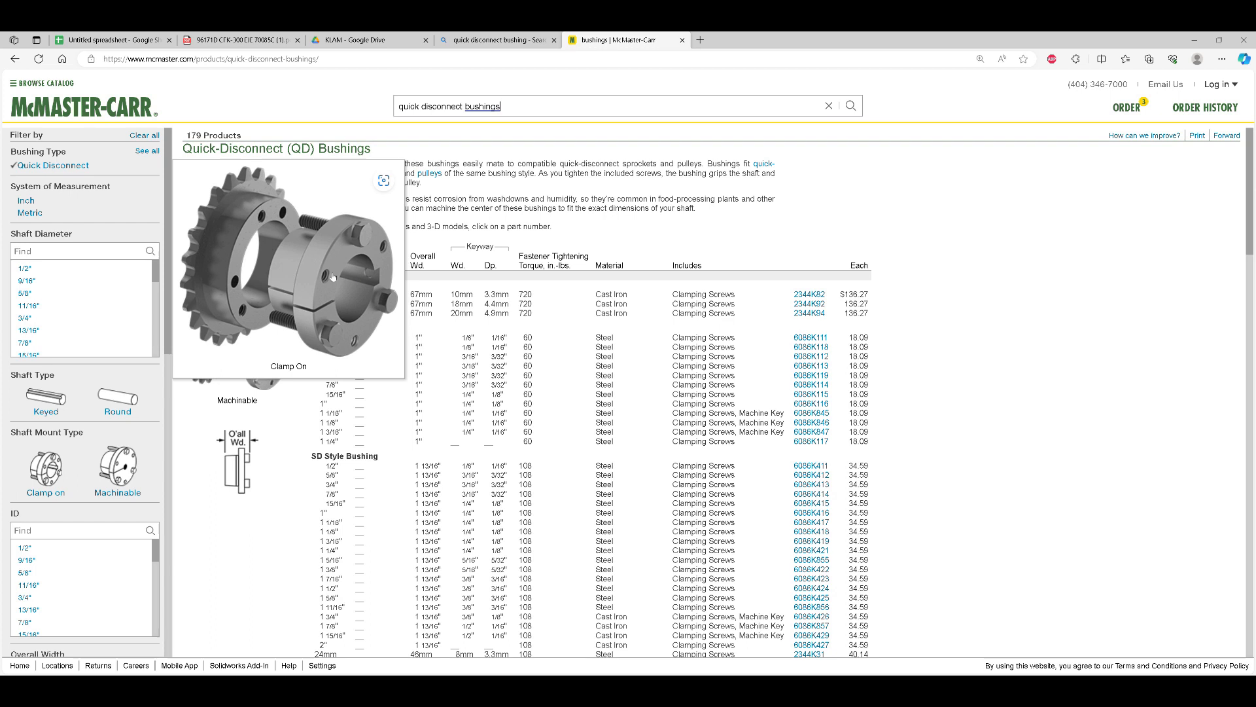
{"action": "mouse_move", "coordinate": [350, 209]}
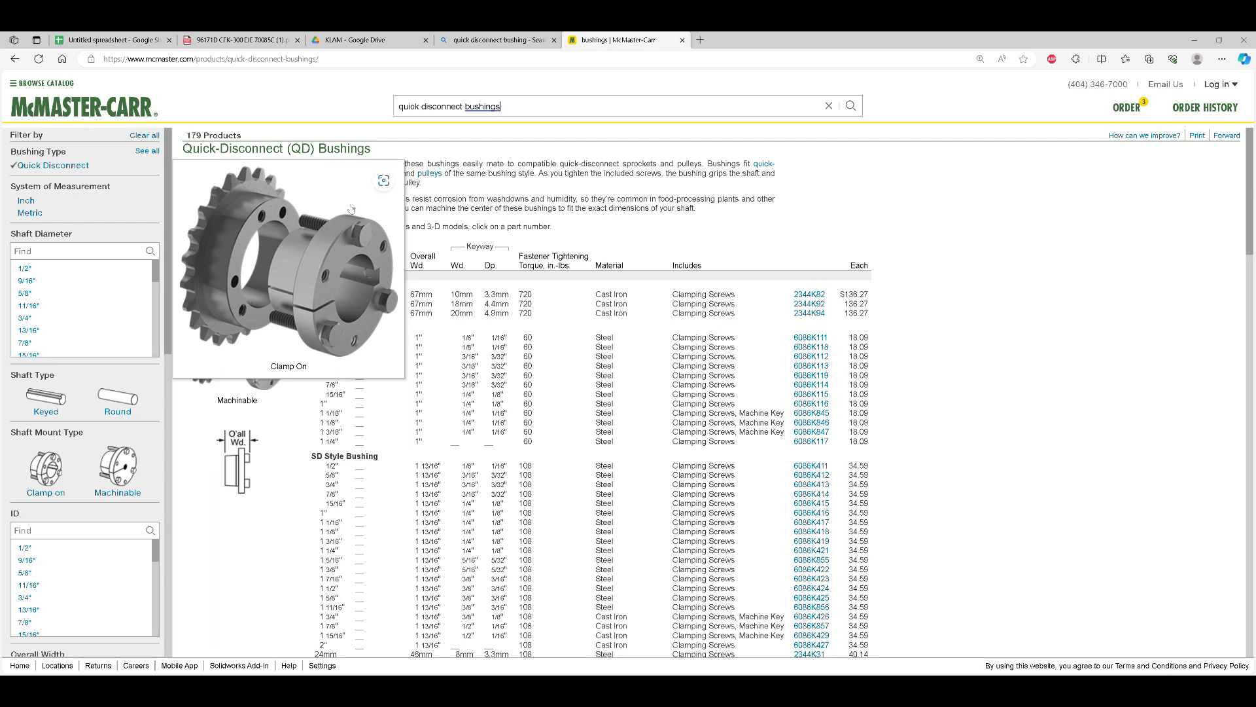
{"action": "mouse_move", "coordinate": [362, 261]}
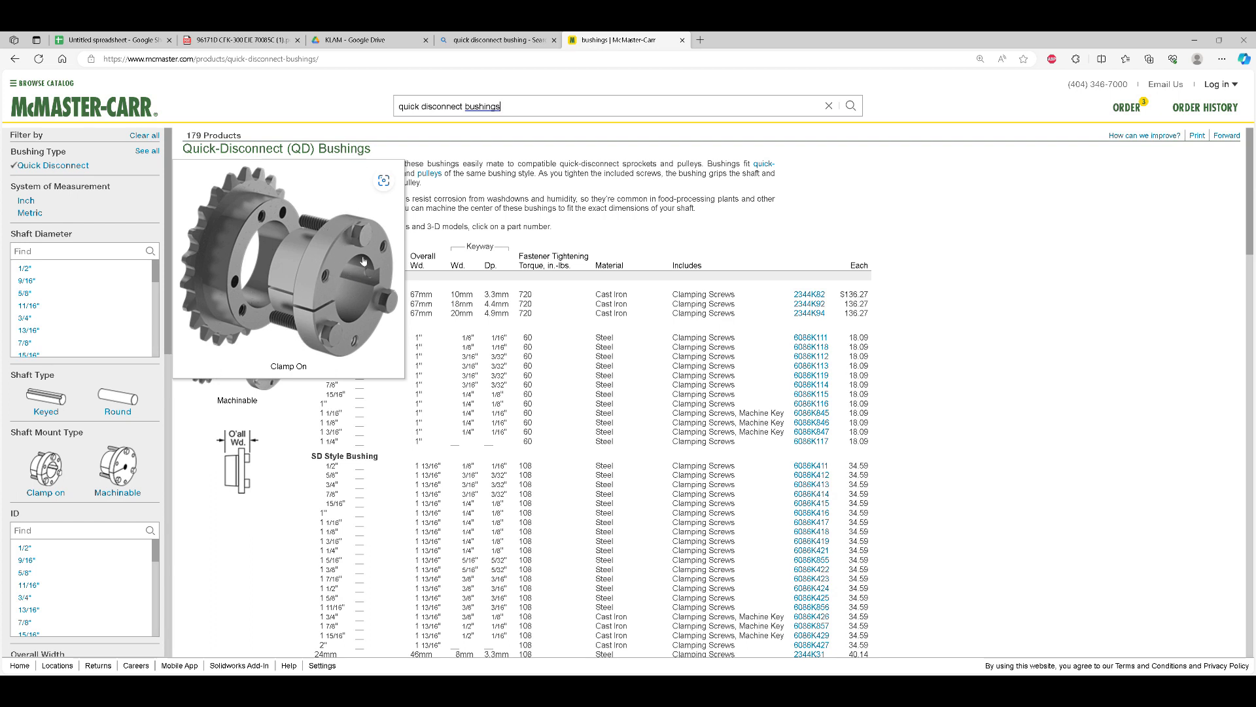
{"action": "mouse_move", "coordinate": [369, 280]}
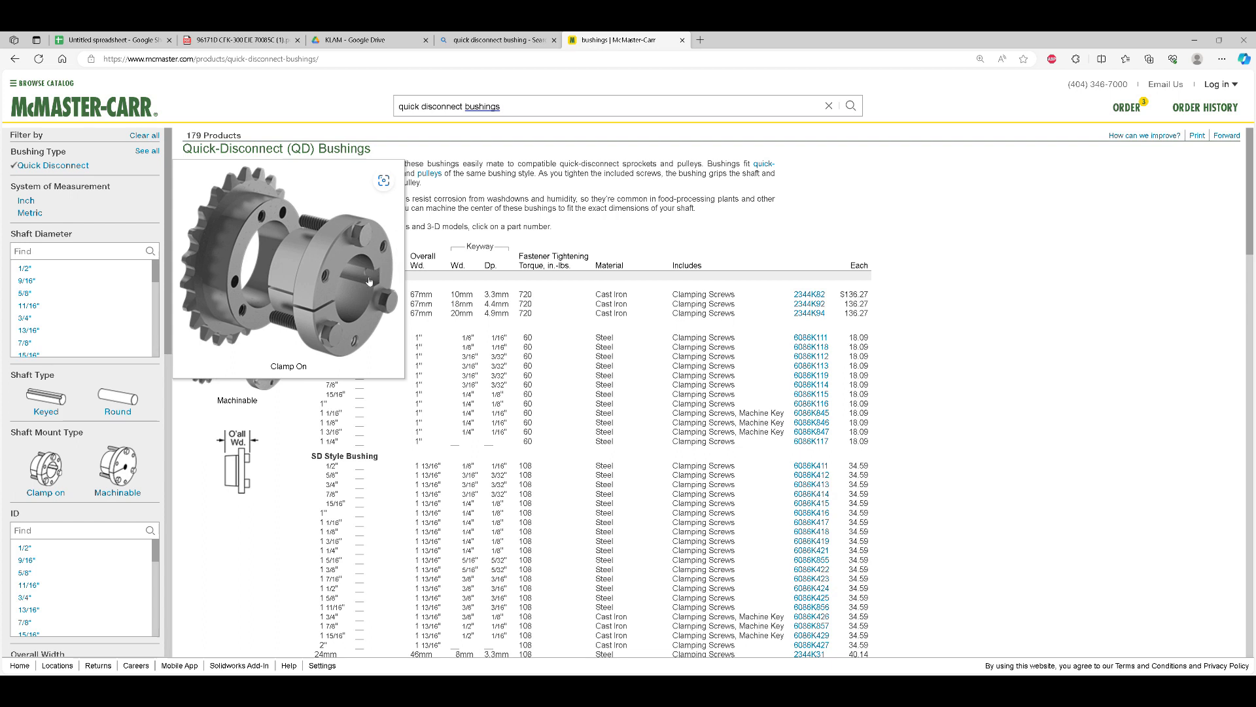
{"action": "mouse_move", "coordinate": [345, 336]}
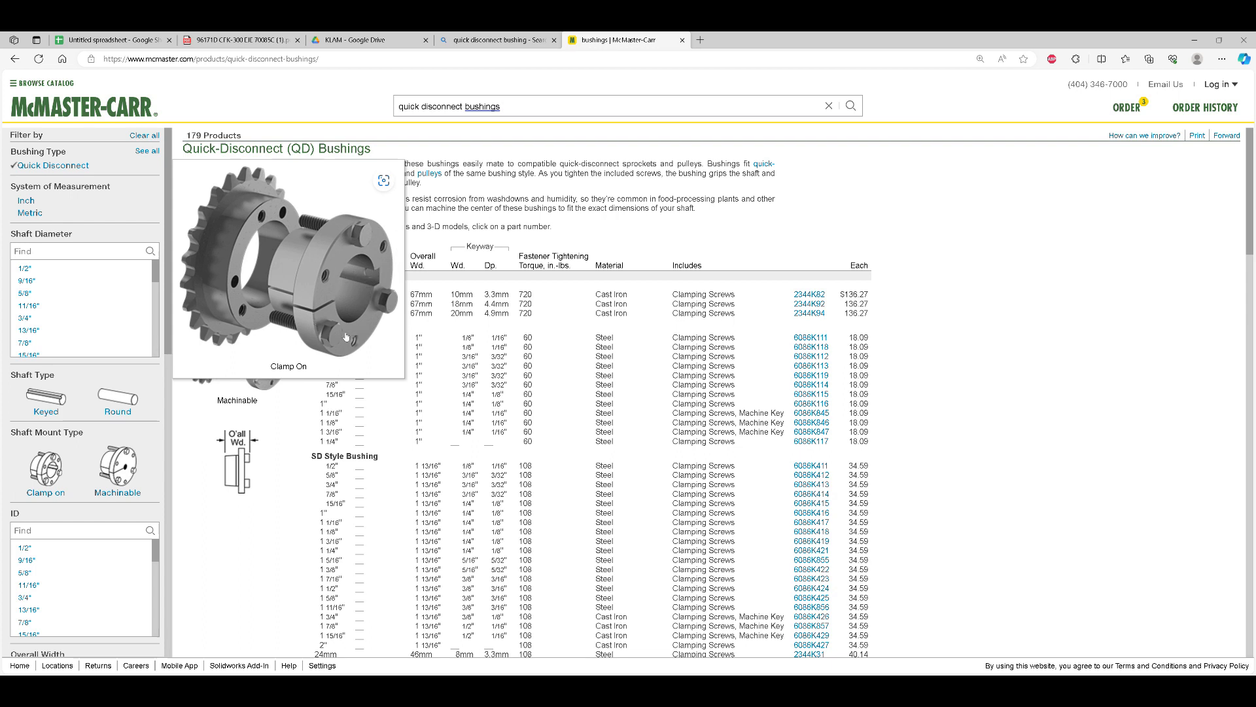
{"action": "mouse_move", "coordinate": [280, 250]}
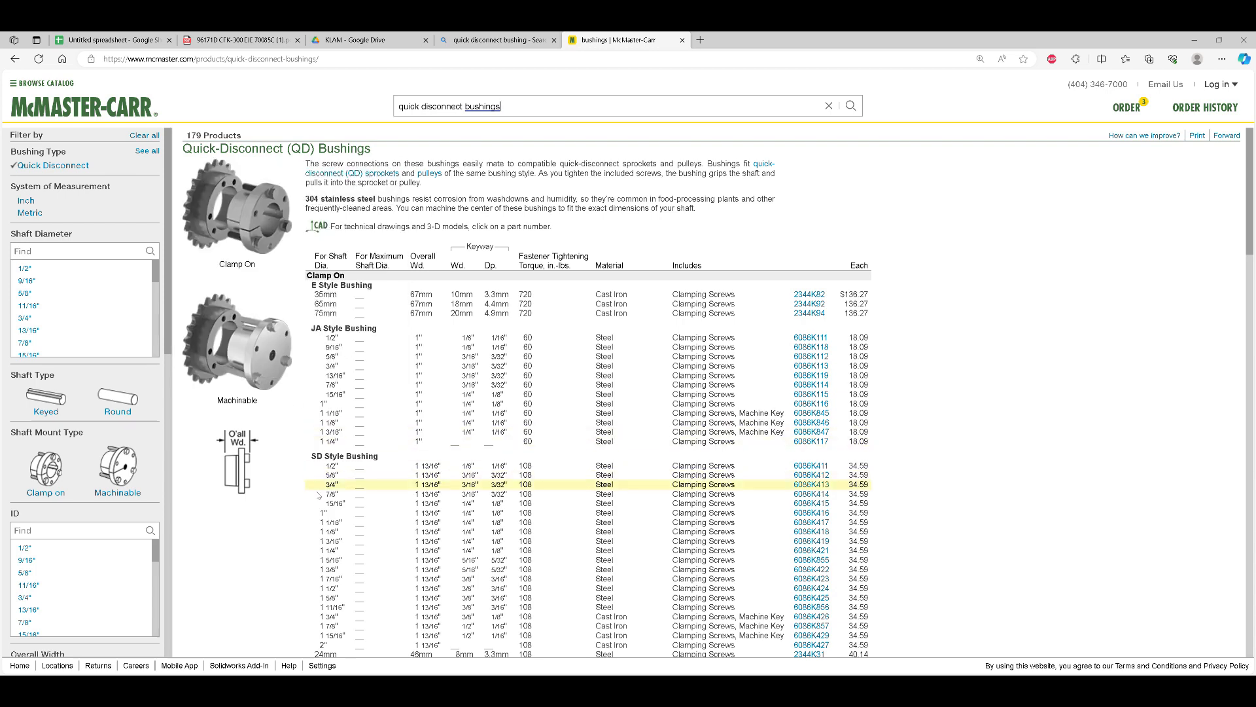
Step: Browse McMaster-Carr's QD bushing sizes and prices, then return to the CFK-300 installation drawing
{"action": "scroll", "scroll_direction": "down", "scroll_amount": 3}
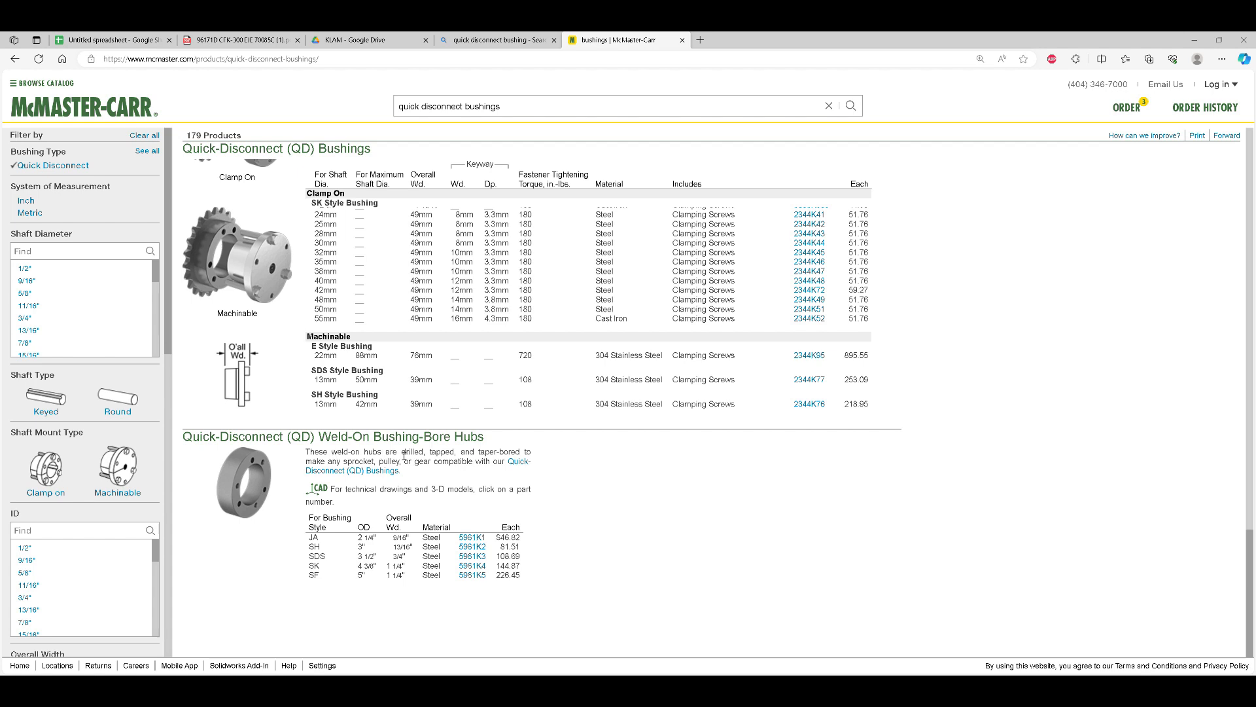
{"action": "mouse_move", "coordinate": [237, 531]}
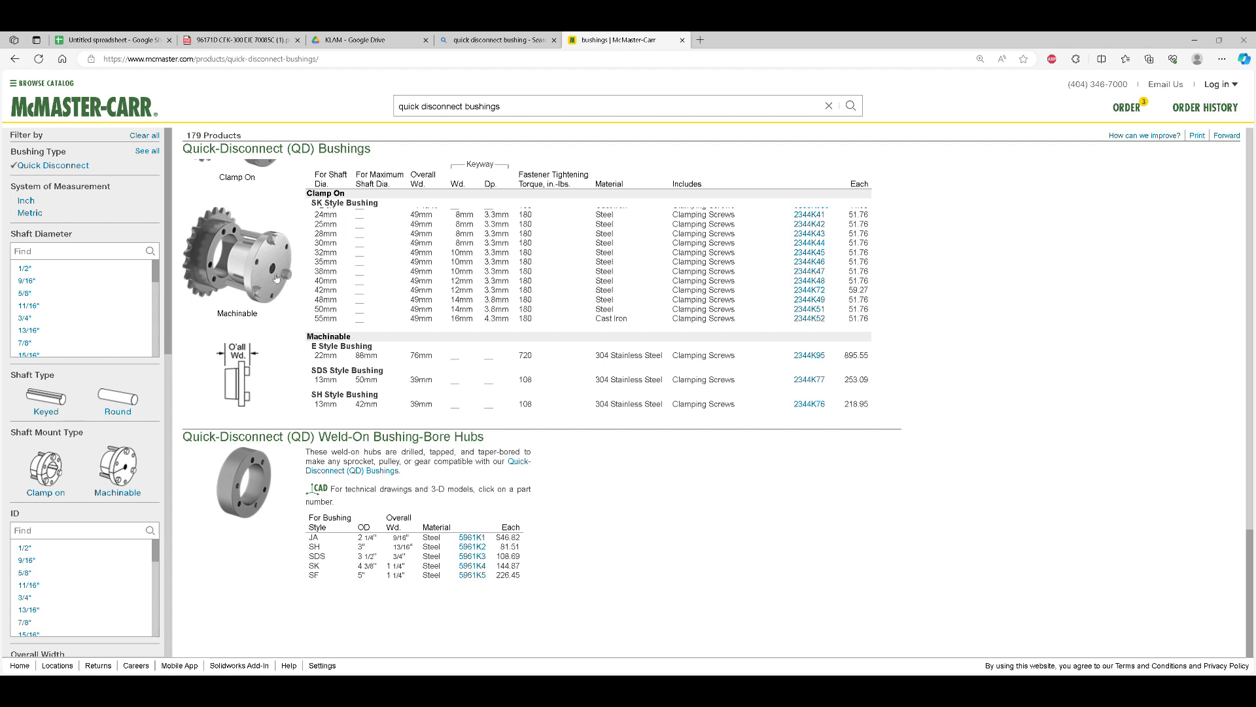
{"action": "mouse_move", "coordinate": [252, 503]}
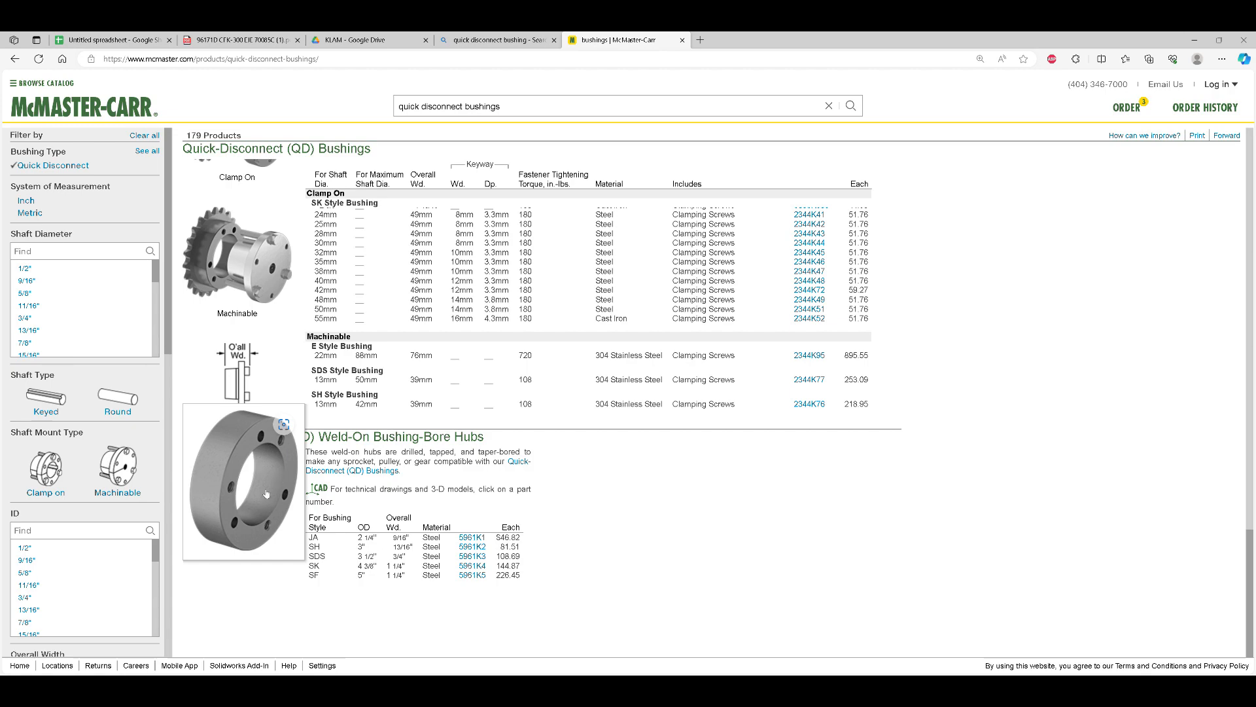
{"action": "scroll", "scroll_direction": "down", "scroll_amount": 3}
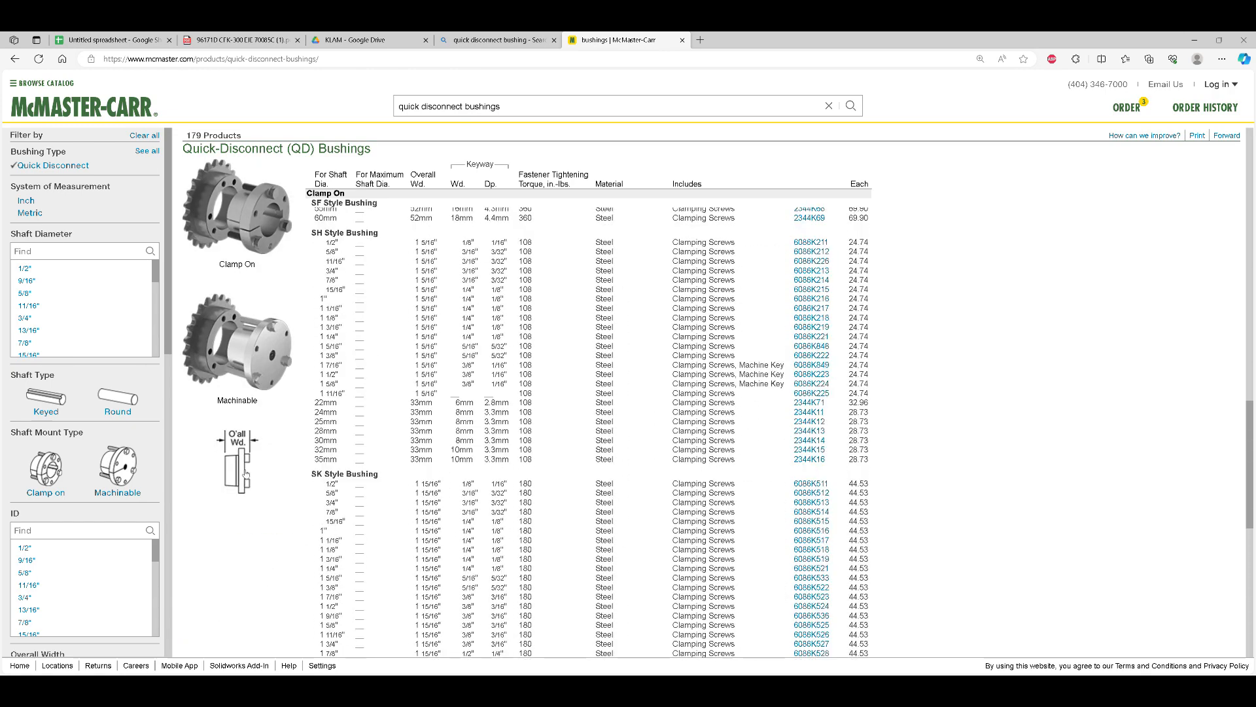
{"action": "scroll", "scroll_direction": "up", "scroll_amount": 3}
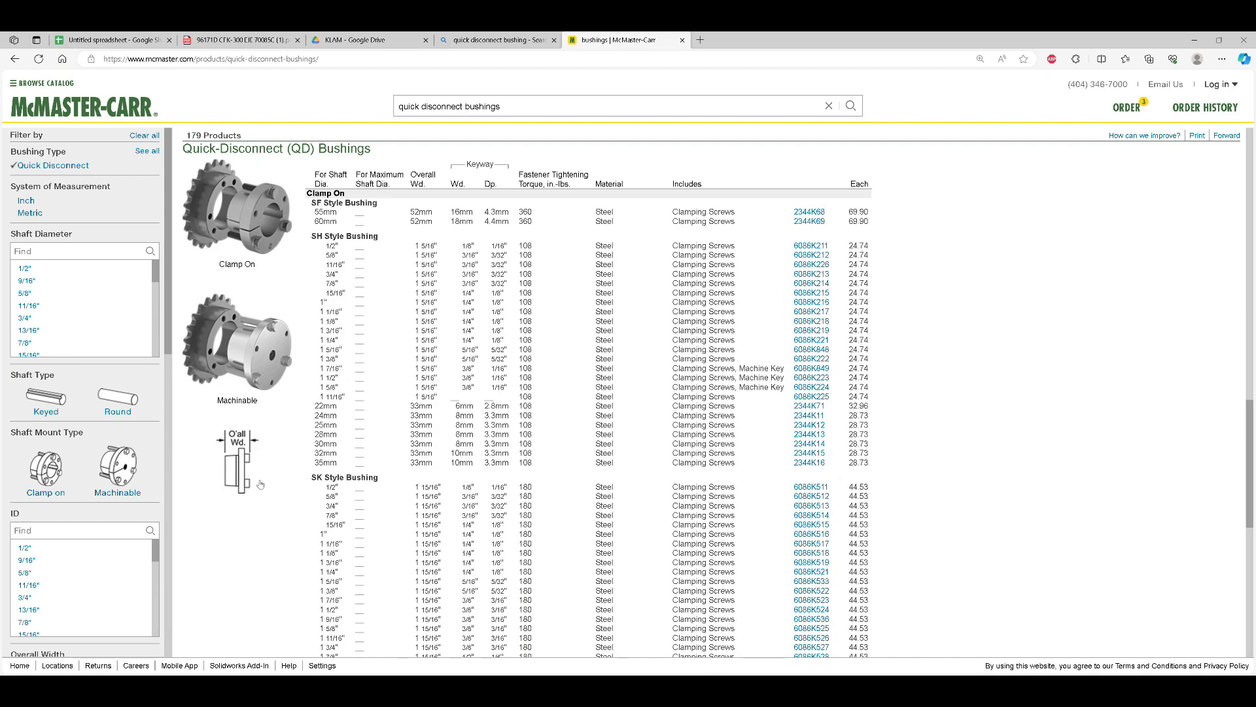
{"action": "scroll", "scroll_direction": "down", "scroll_amount": 3}
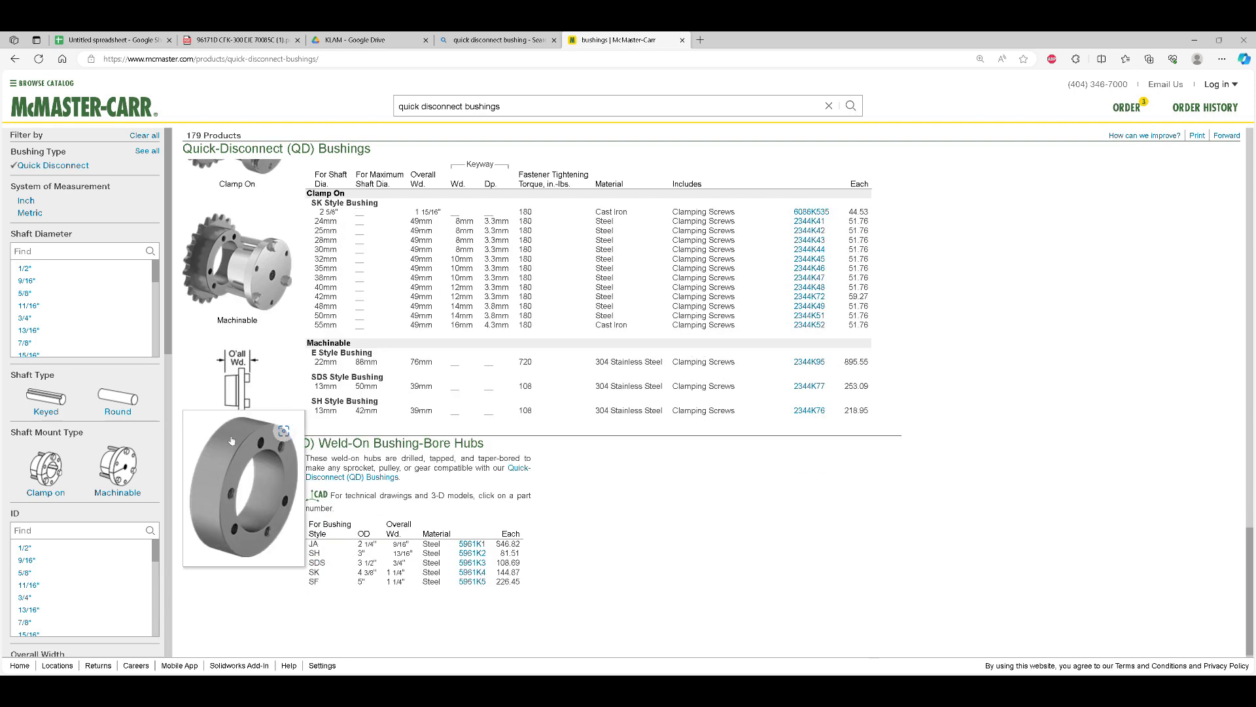
{"action": "mouse_move", "coordinate": [245, 488]}
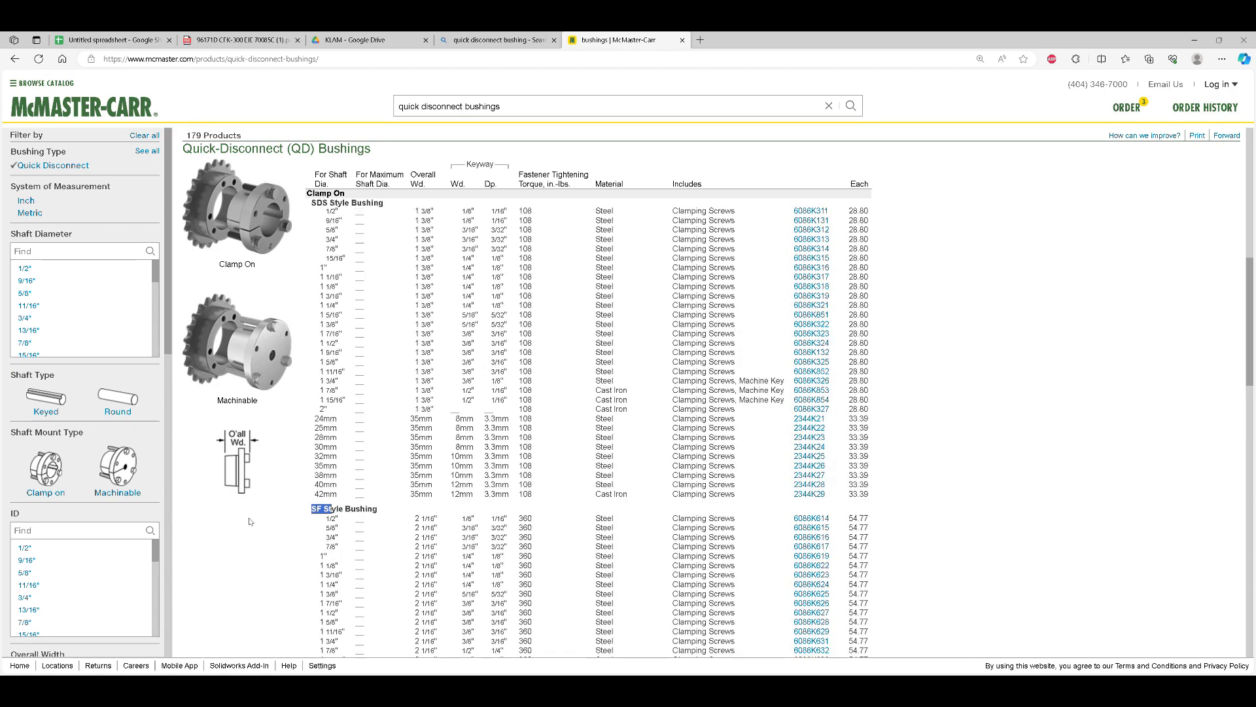
{"action": "scroll", "scroll_direction": "up", "scroll_amount": 3}
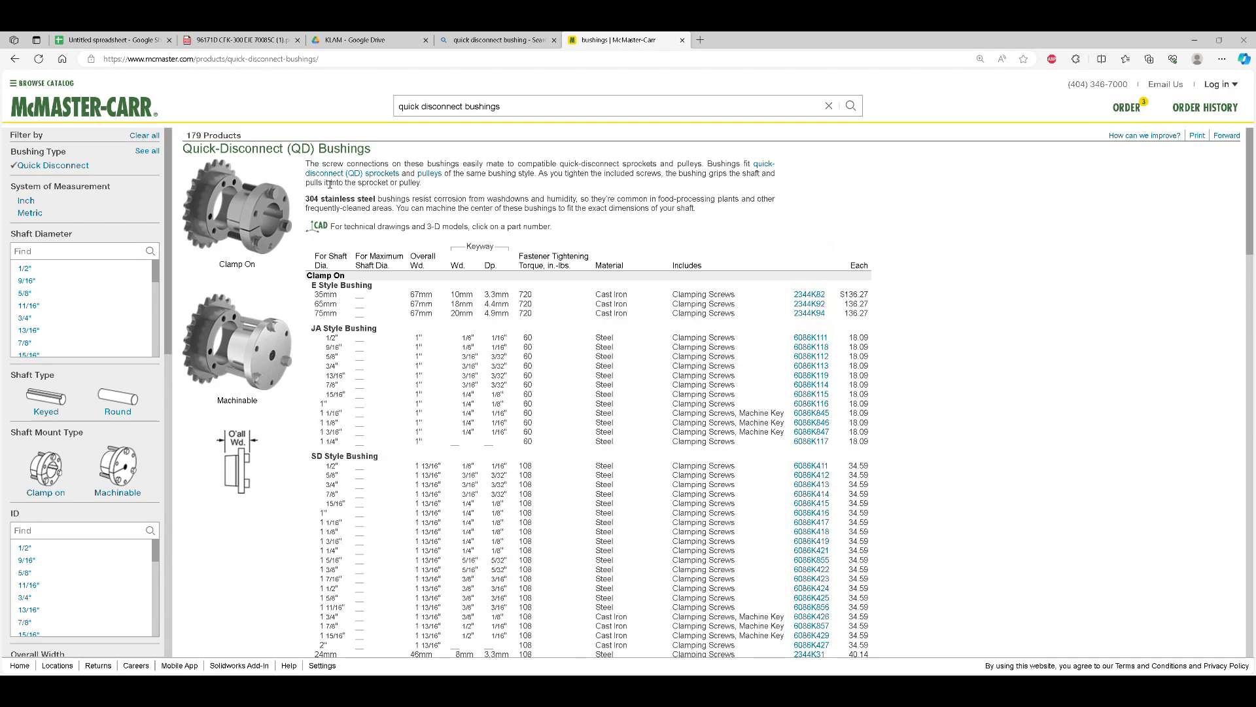
{"action": "mouse_move", "coordinate": [561, 48]}
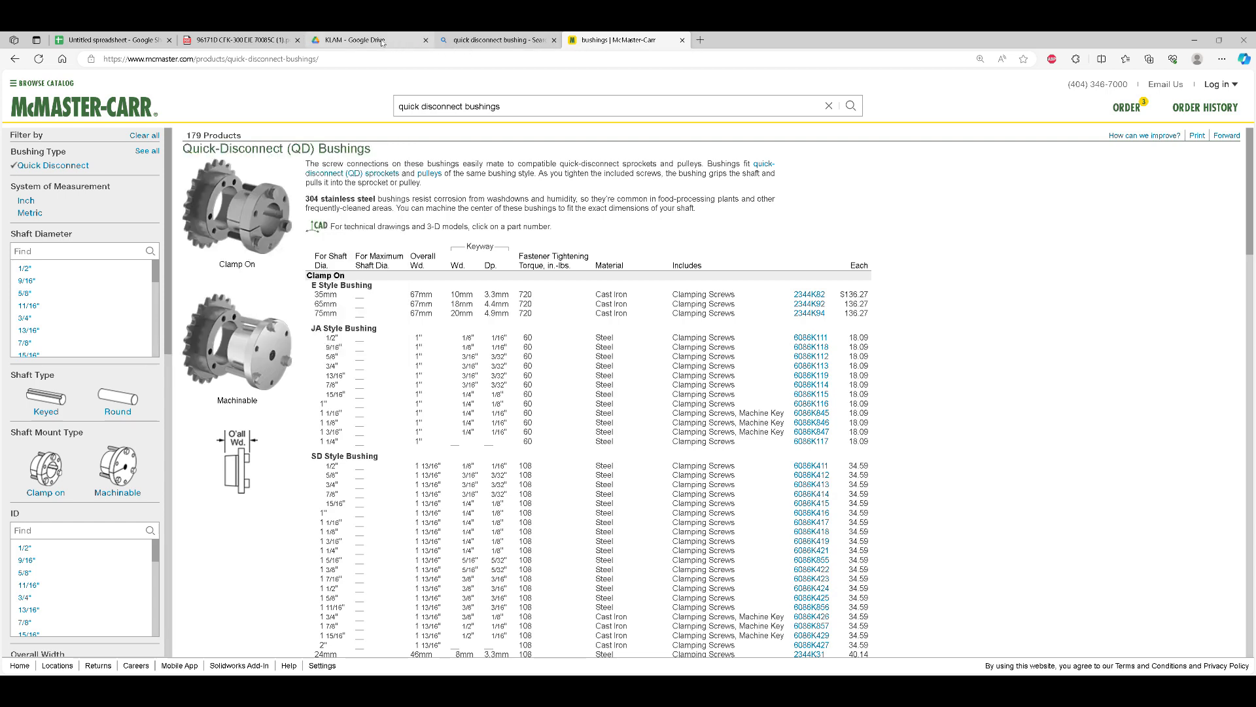
{"action": "left_click", "coordinate": [234, 41]}
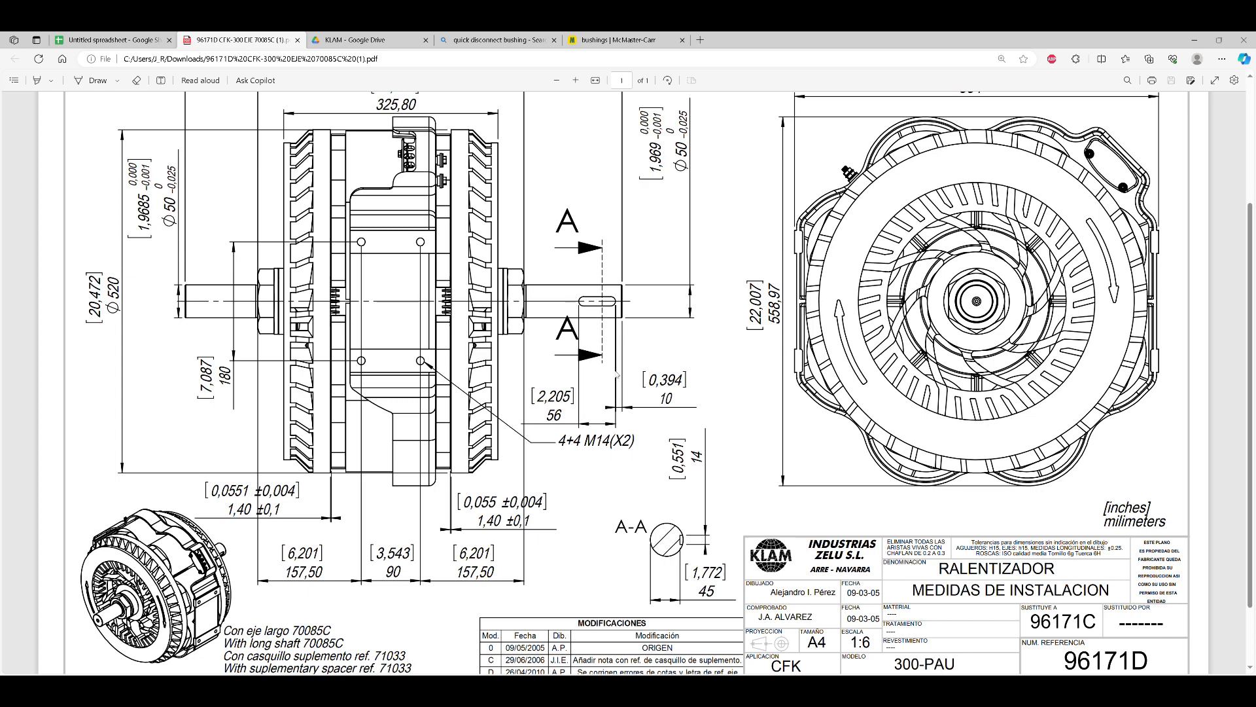
Step: Read through the CFK-360 PAU specifications in the KLAM Drive folder preview
{"action": "left_click", "coordinate": [368, 40]}
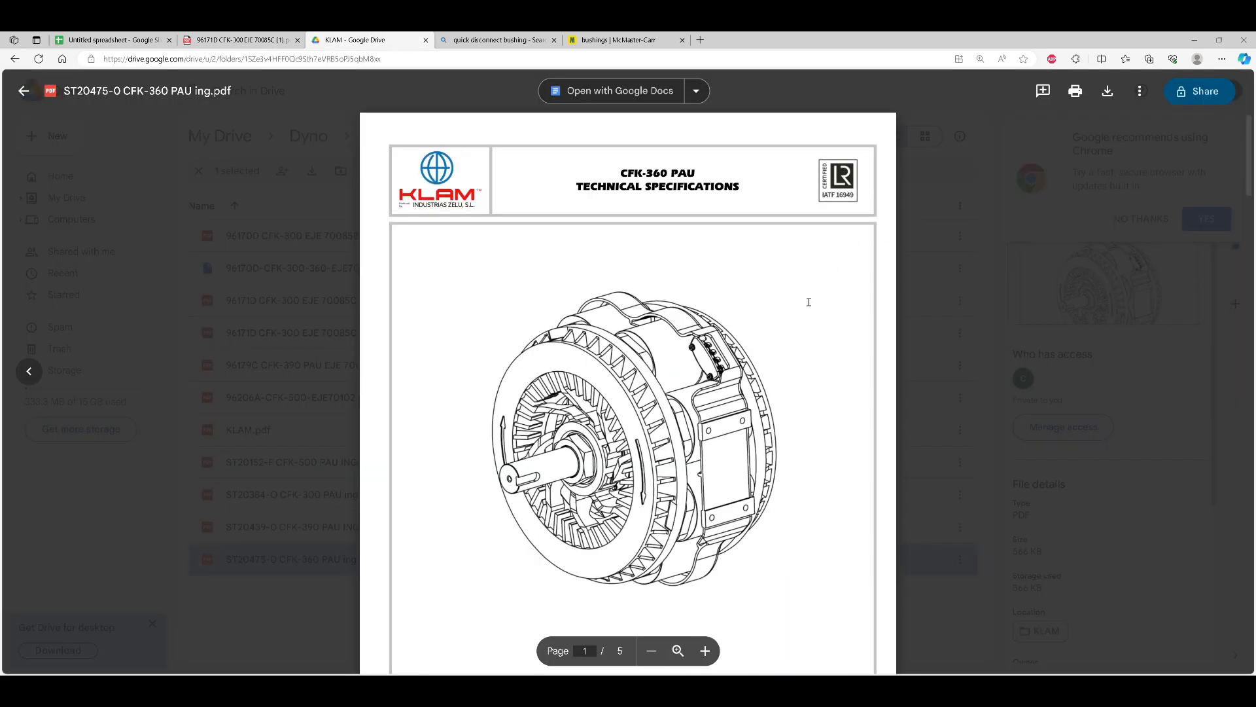
{"action": "scroll", "scroll_direction": "down", "scroll_amount": 3}
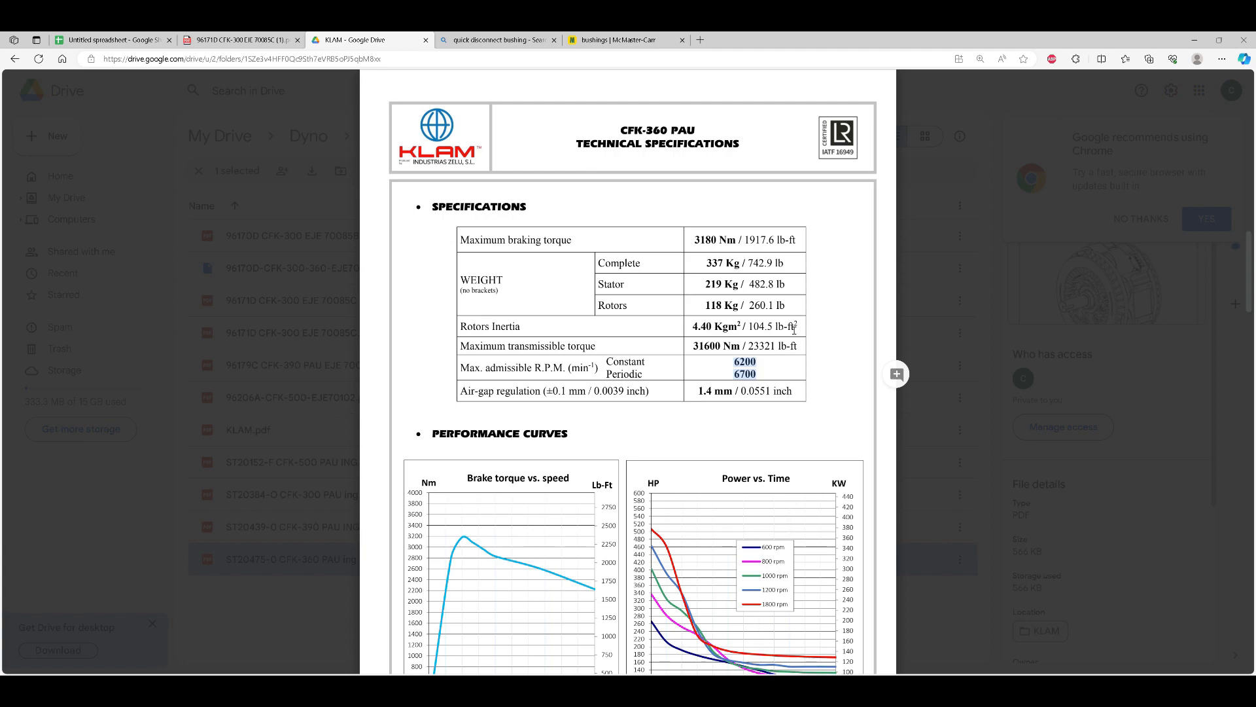
{"action": "scroll", "scroll_direction": "down", "scroll_amount": 3}
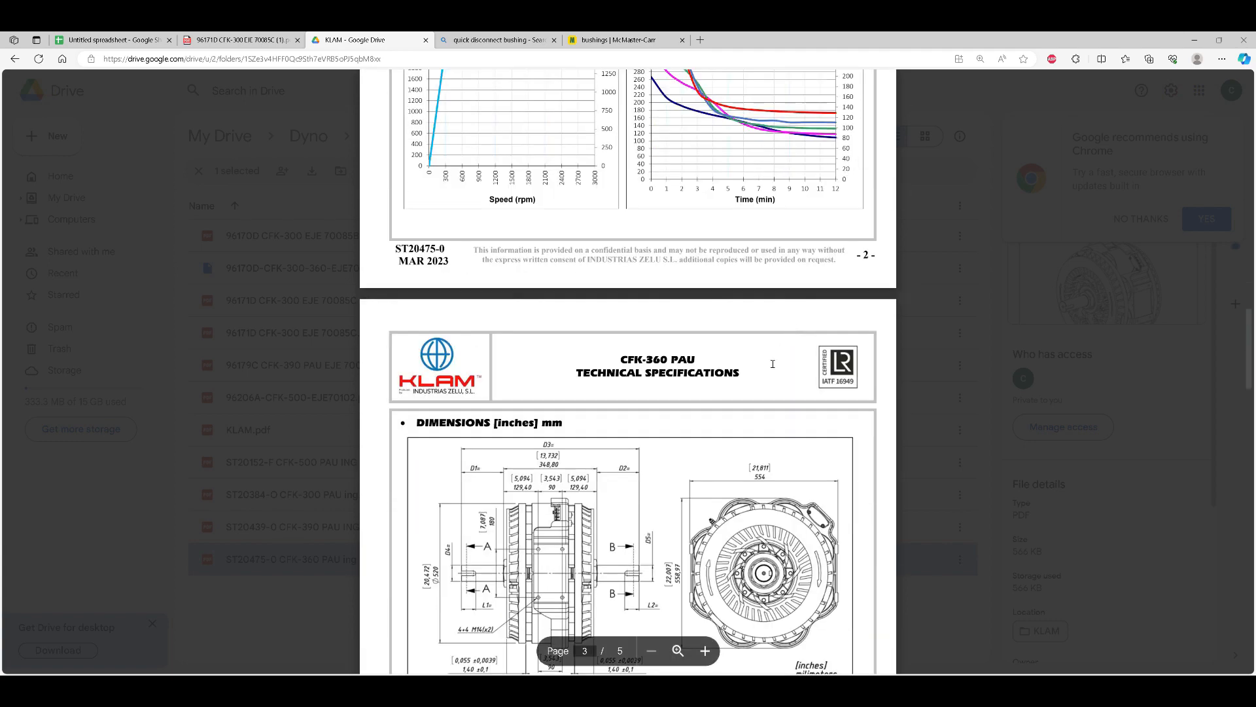
{"action": "scroll", "scroll_direction": "down", "scroll_amount": 3}
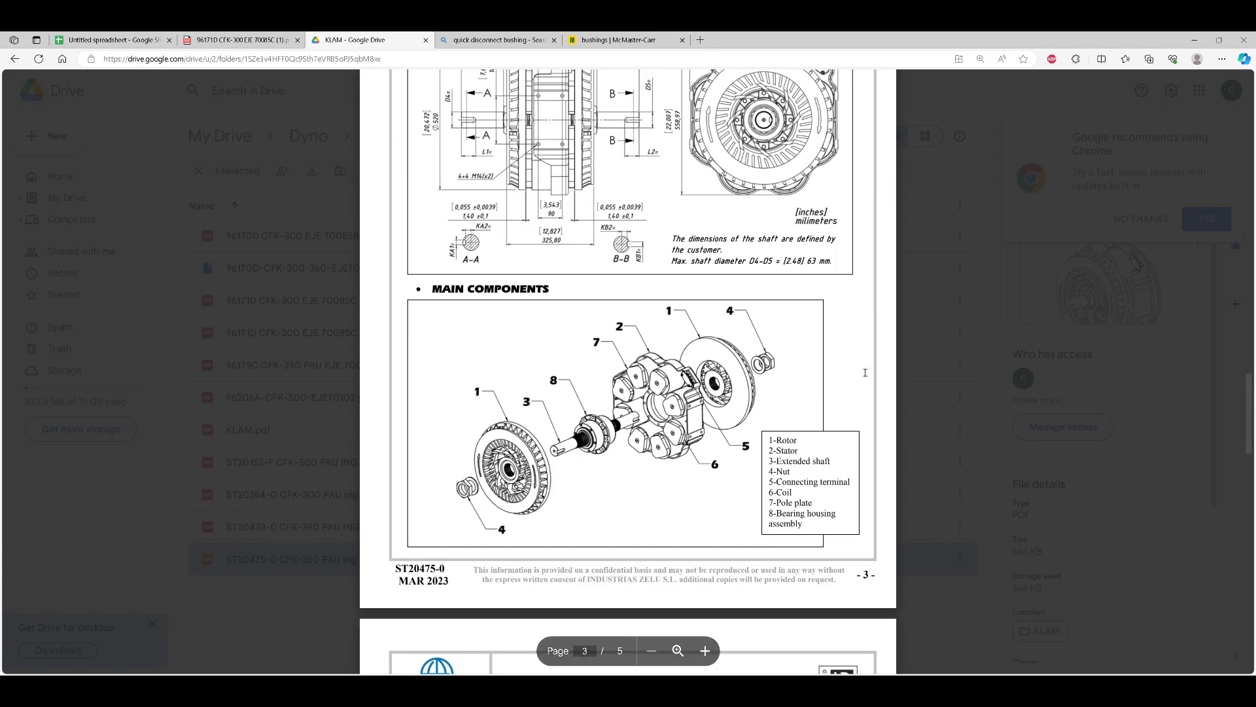
{"action": "scroll", "scroll_direction": "down", "scroll_amount": 3}
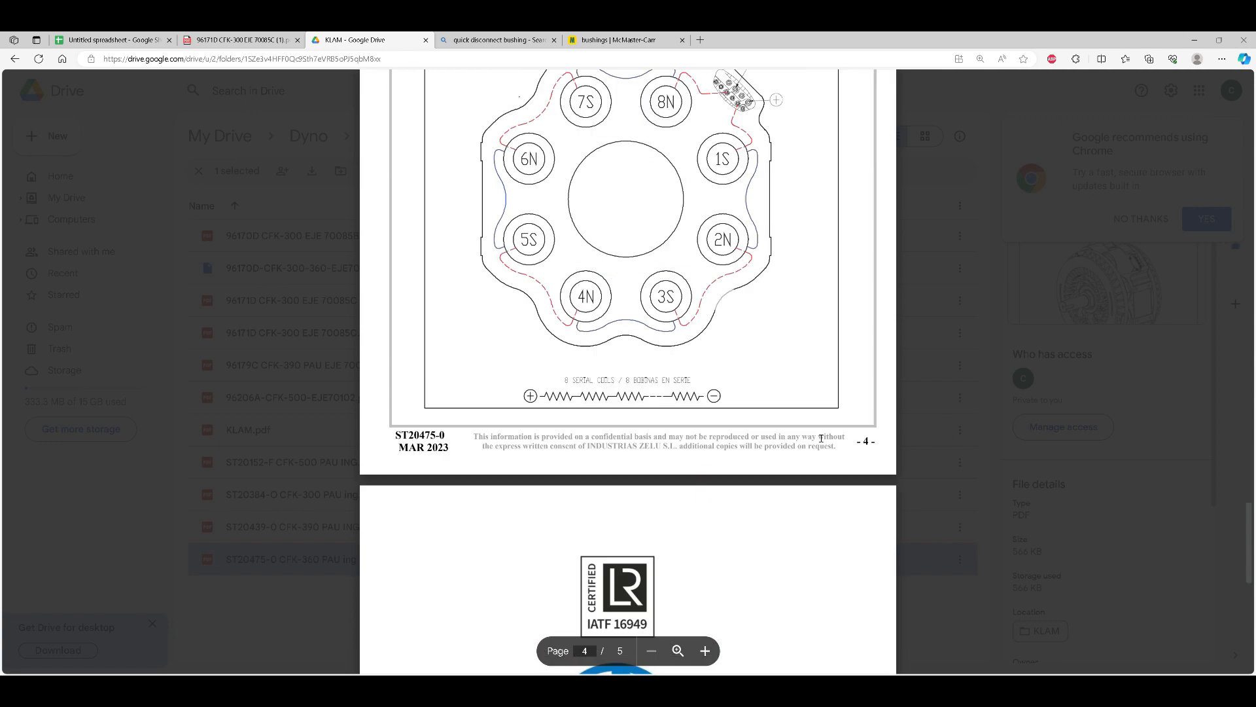
{"action": "scroll", "scroll_direction": "down", "scroll_amount": 3}
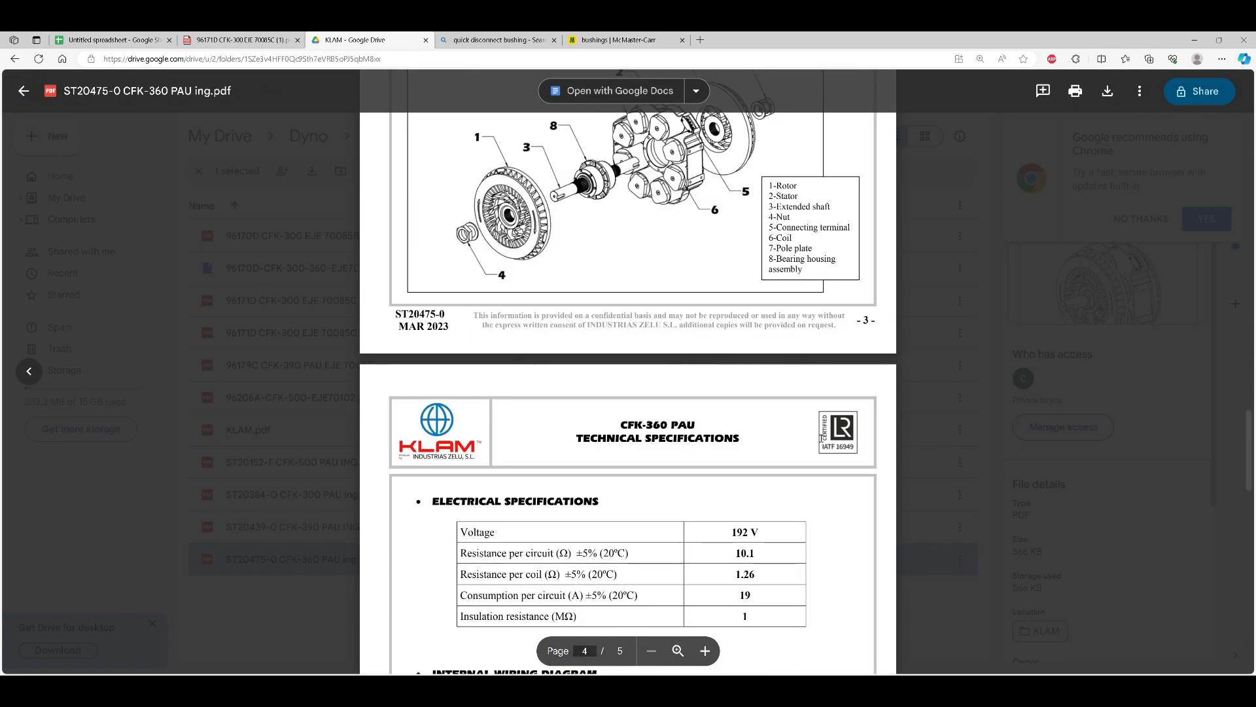
{"action": "scroll", "scroll_direction": "up", "scroll_amount": 3}
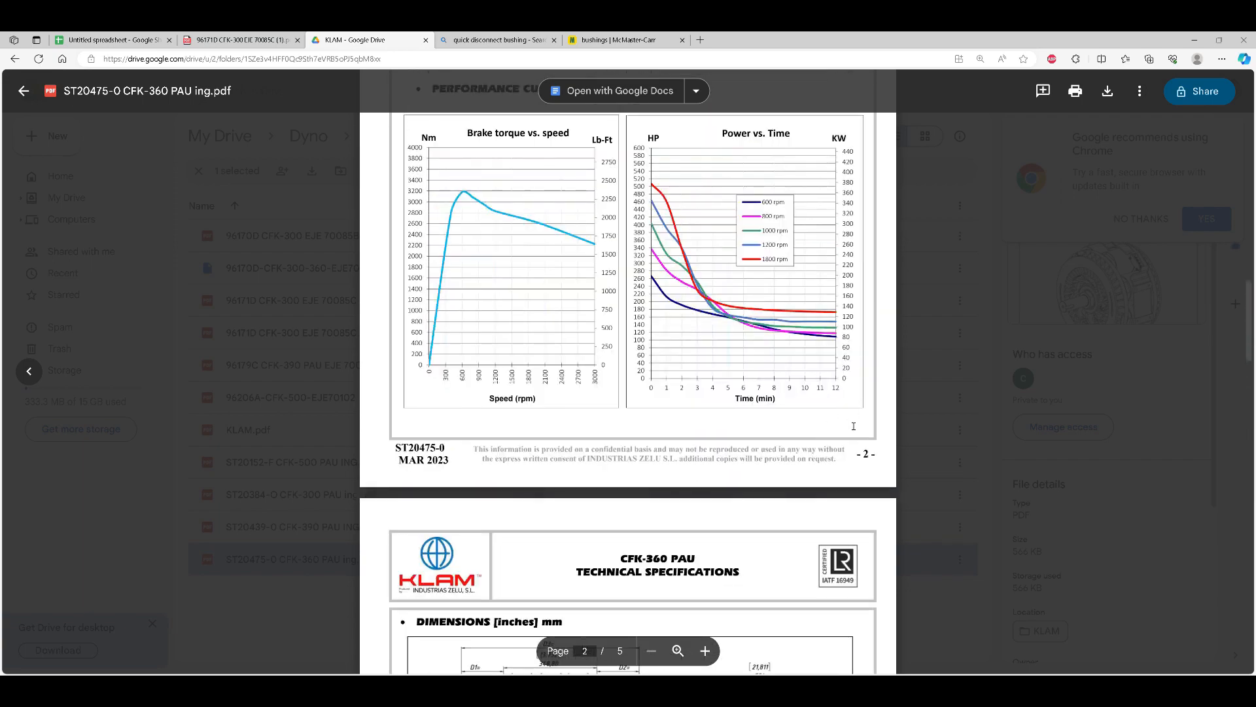
{"action": "scroll", "scroll_direction": "down", "scroll_amount": 3}
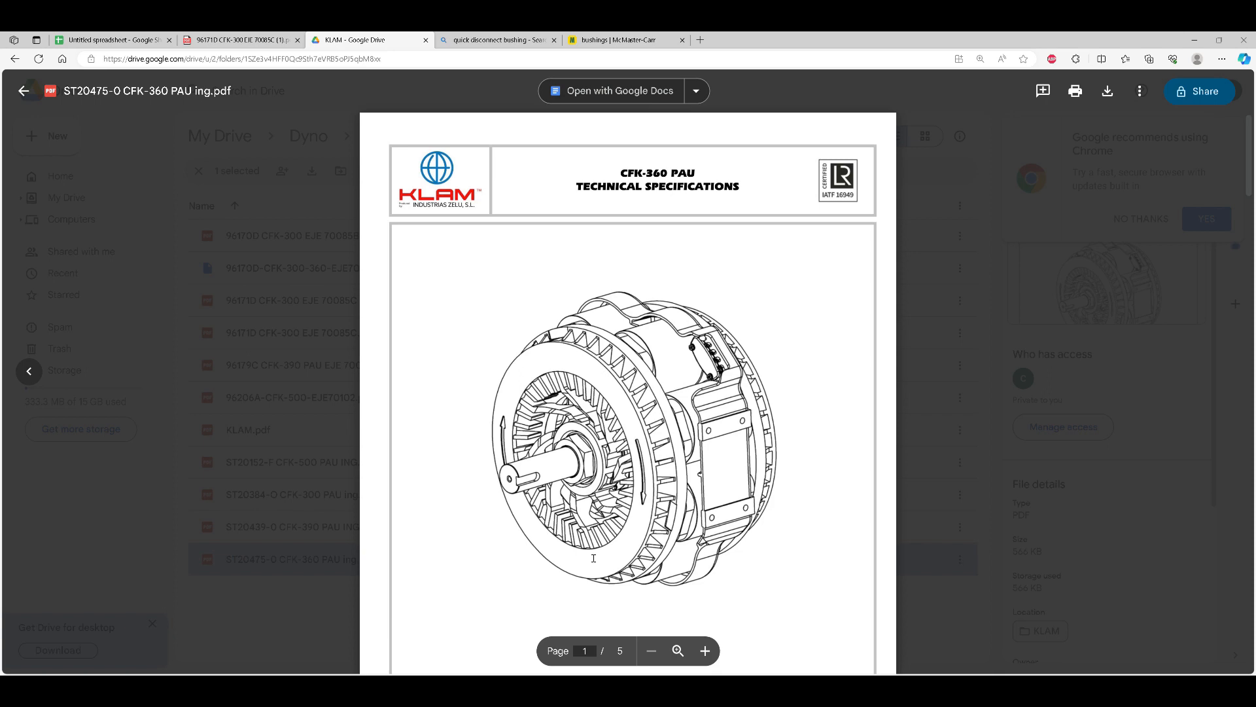
{"action": "mouse_move", "coordinate": [890, 292]}
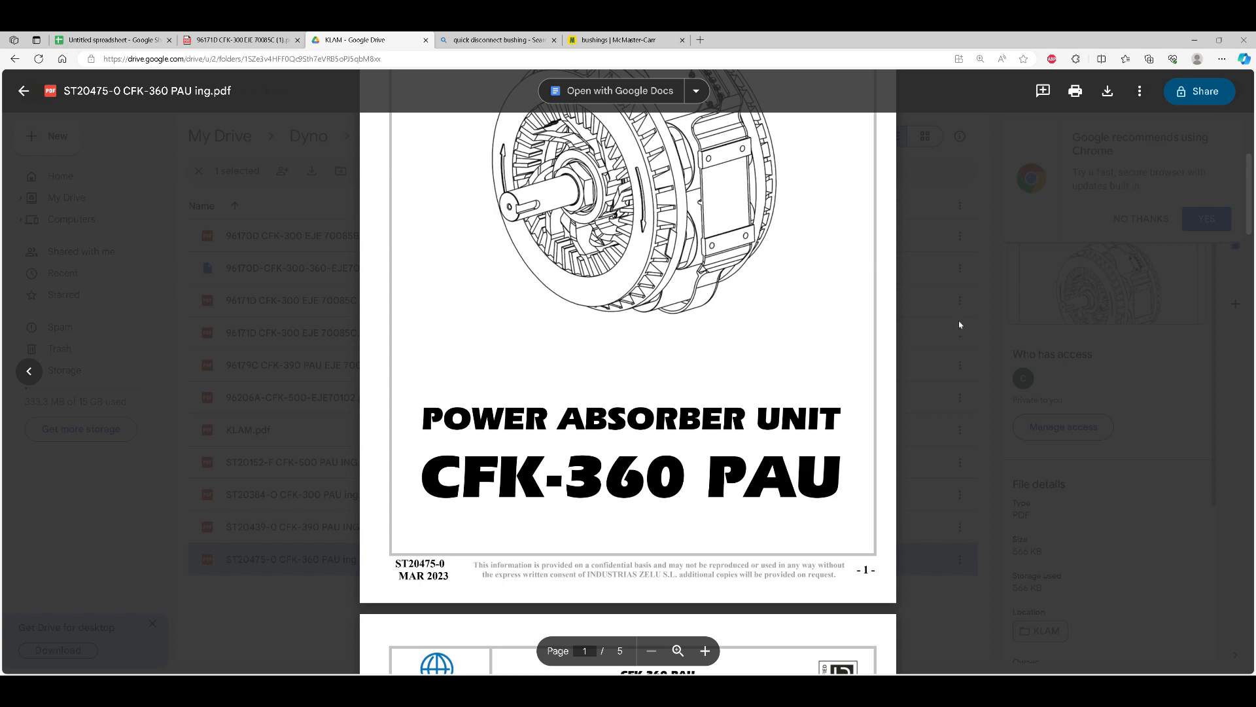
{"action": "mouse_move", "coordinate": [727, 396]}
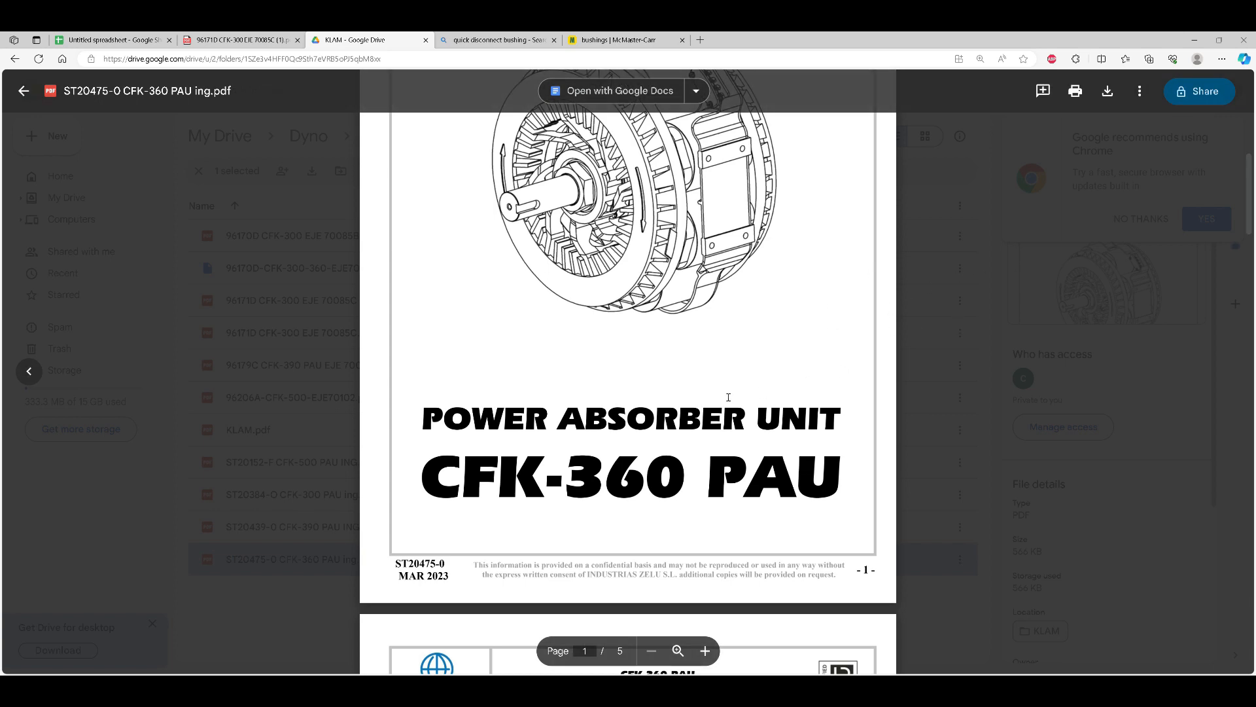
Step: Close the CFK-360 PAU preview and return to the torque comparison spreadsheet
{"action": "scroll", "scroll_direction": "down", "scroll_amount": 3}
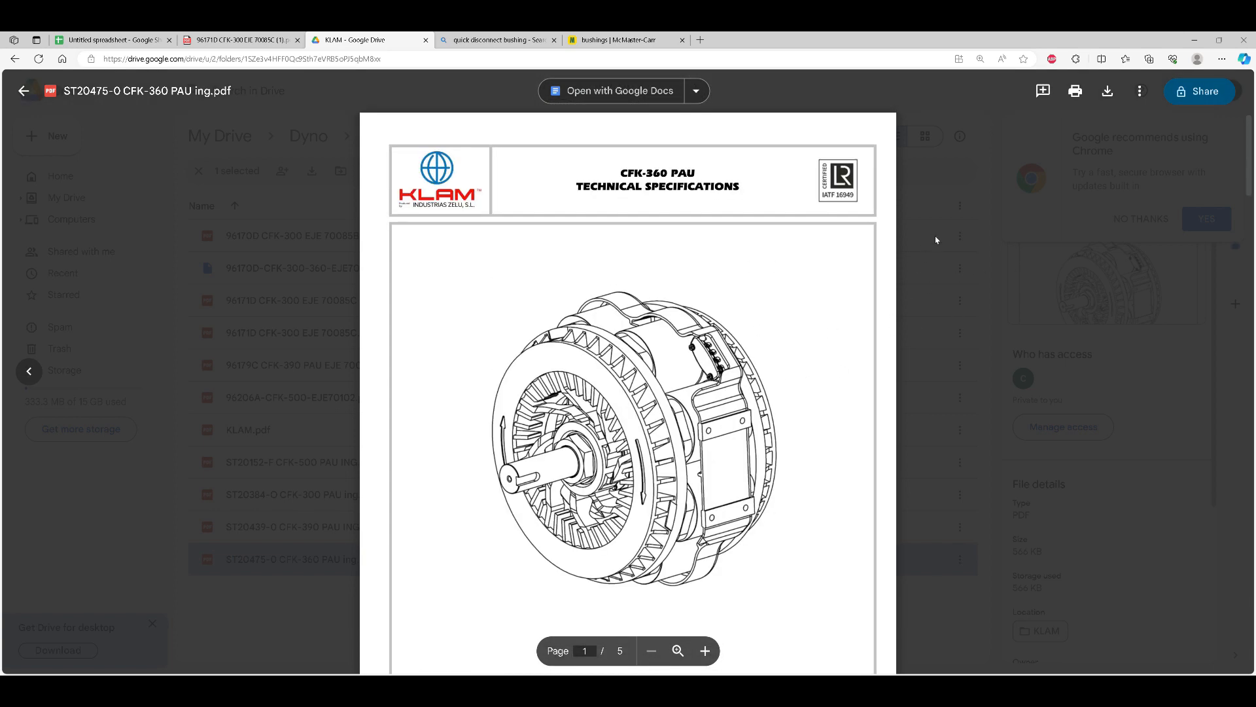
{"action": "left_click", "coordinate": [23, 91]}
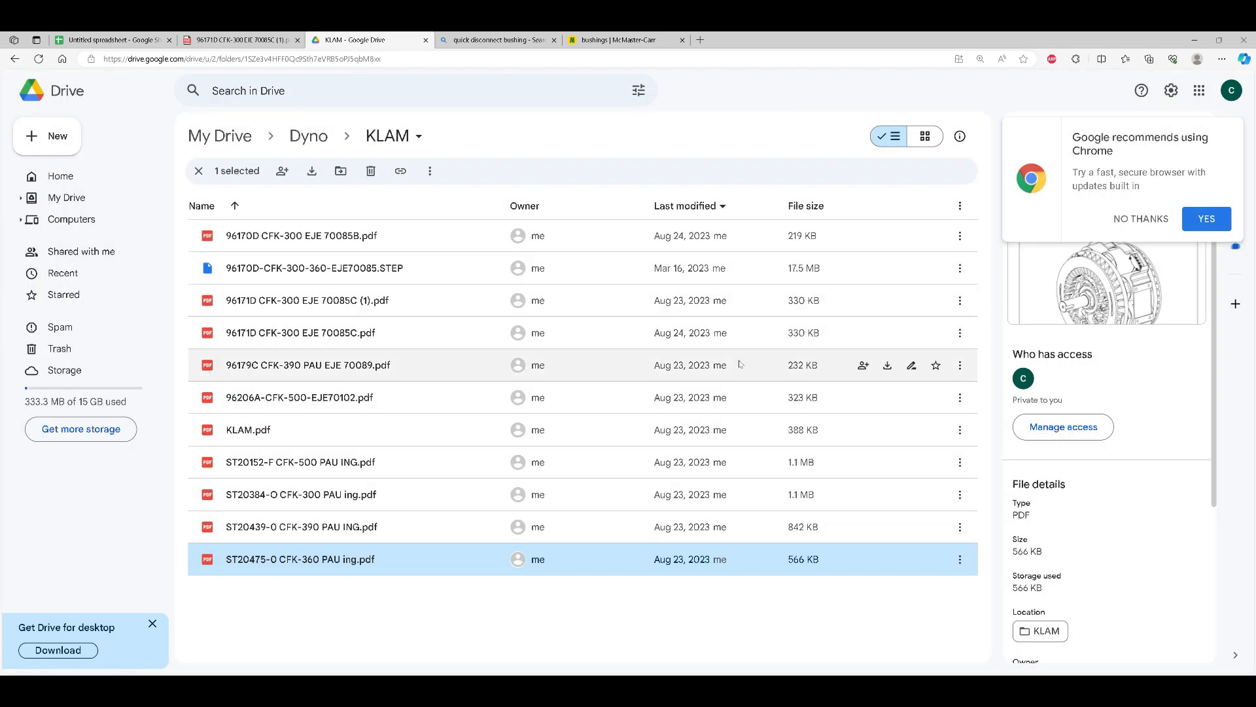
{"action": "mouse_move", "coordinate": [320, 558]}
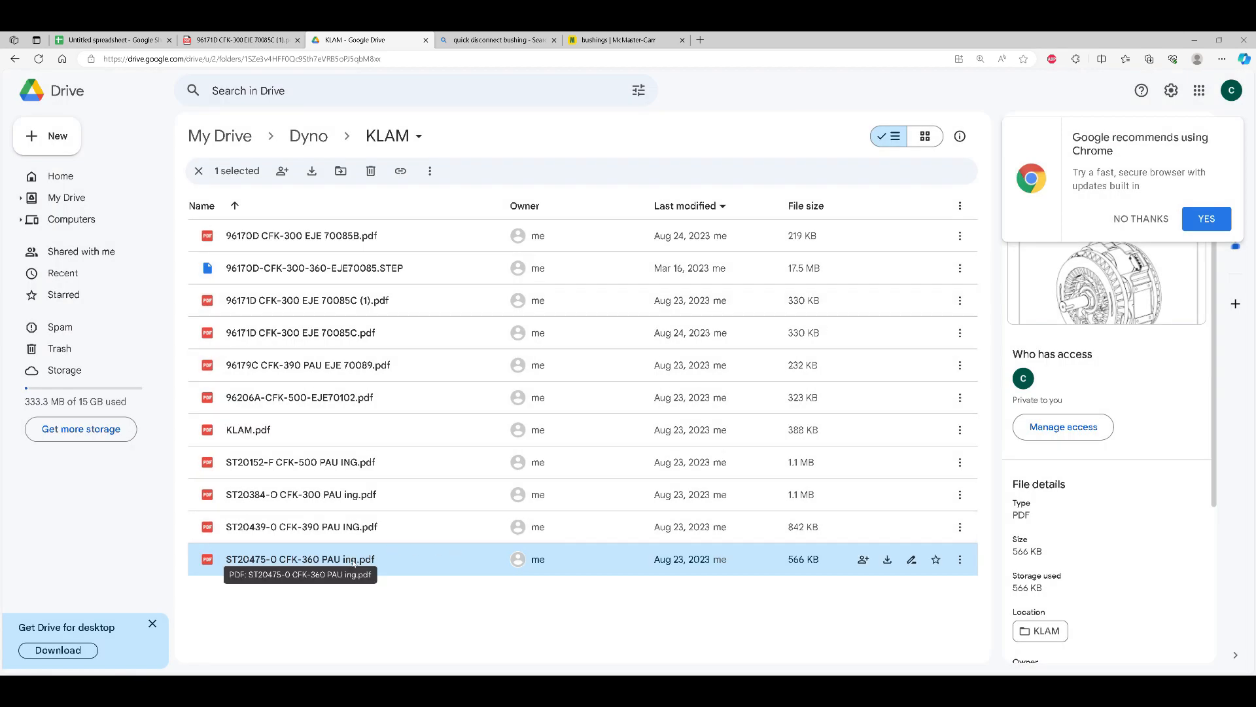
{"action": "left_click", "coordinate": [113, 39]}
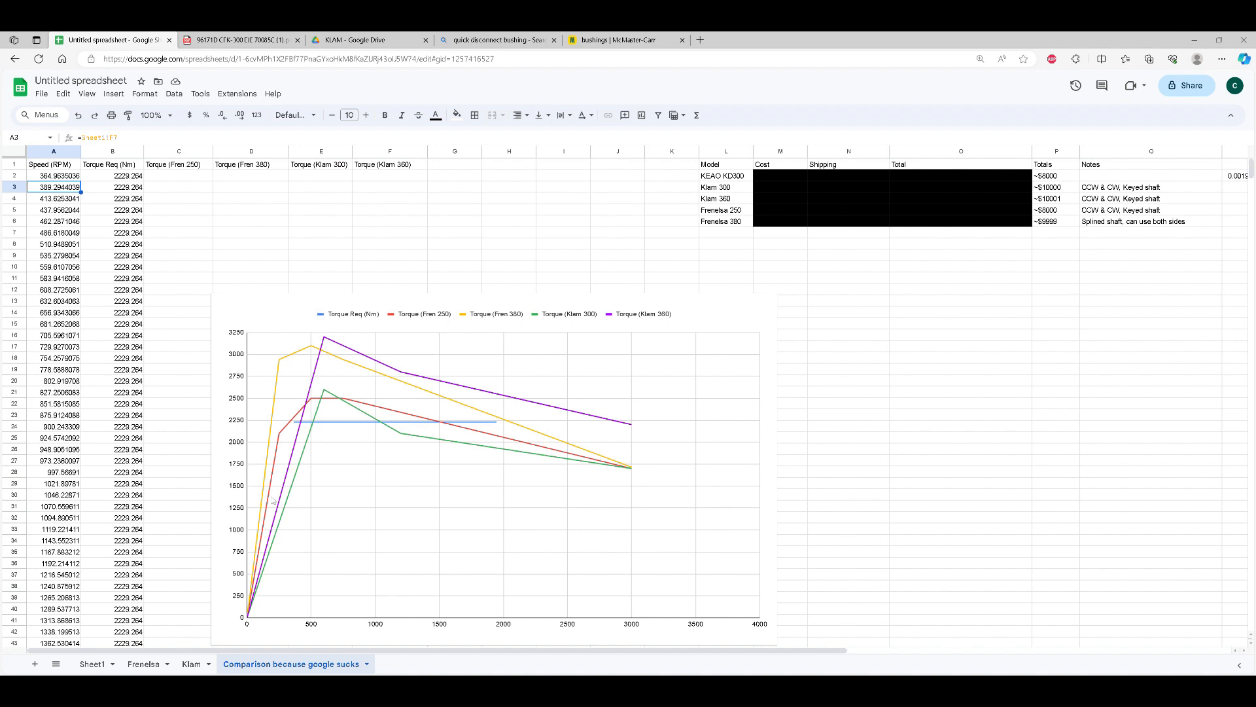
{"action": "mouse_move", "coordinate": [187, 202]}
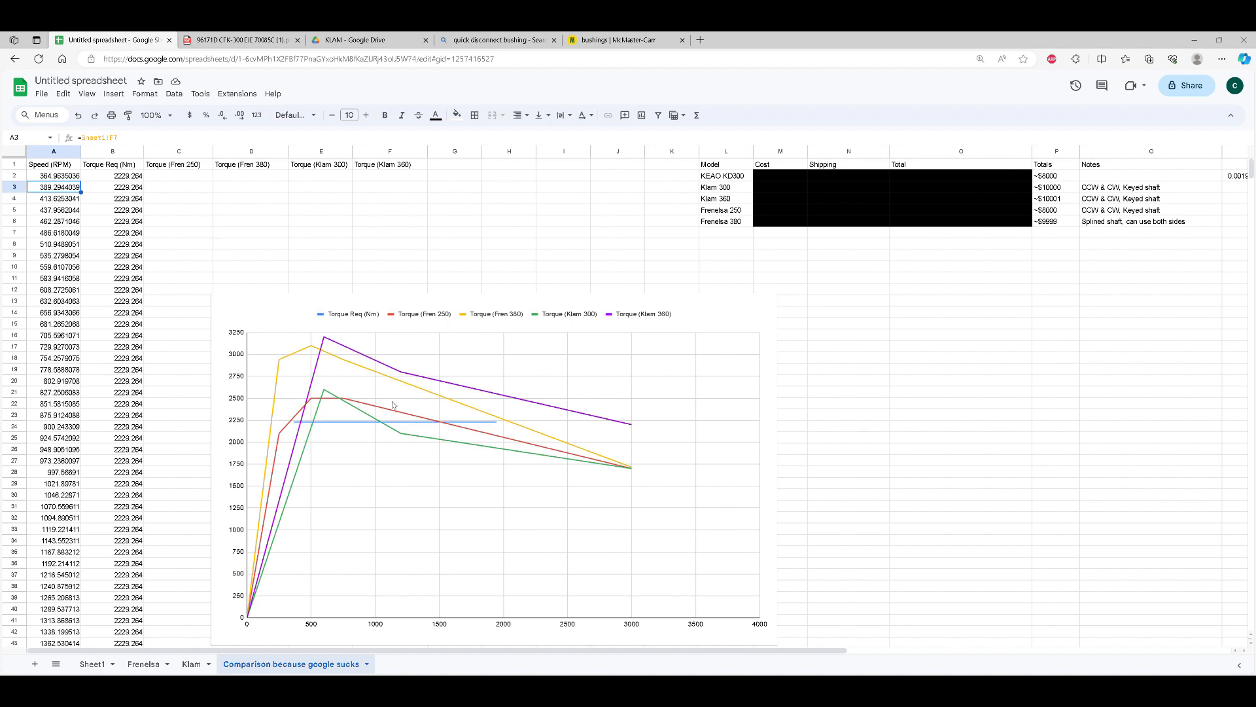
{"action": "mouse_move", "coordinate": [266, 626]}
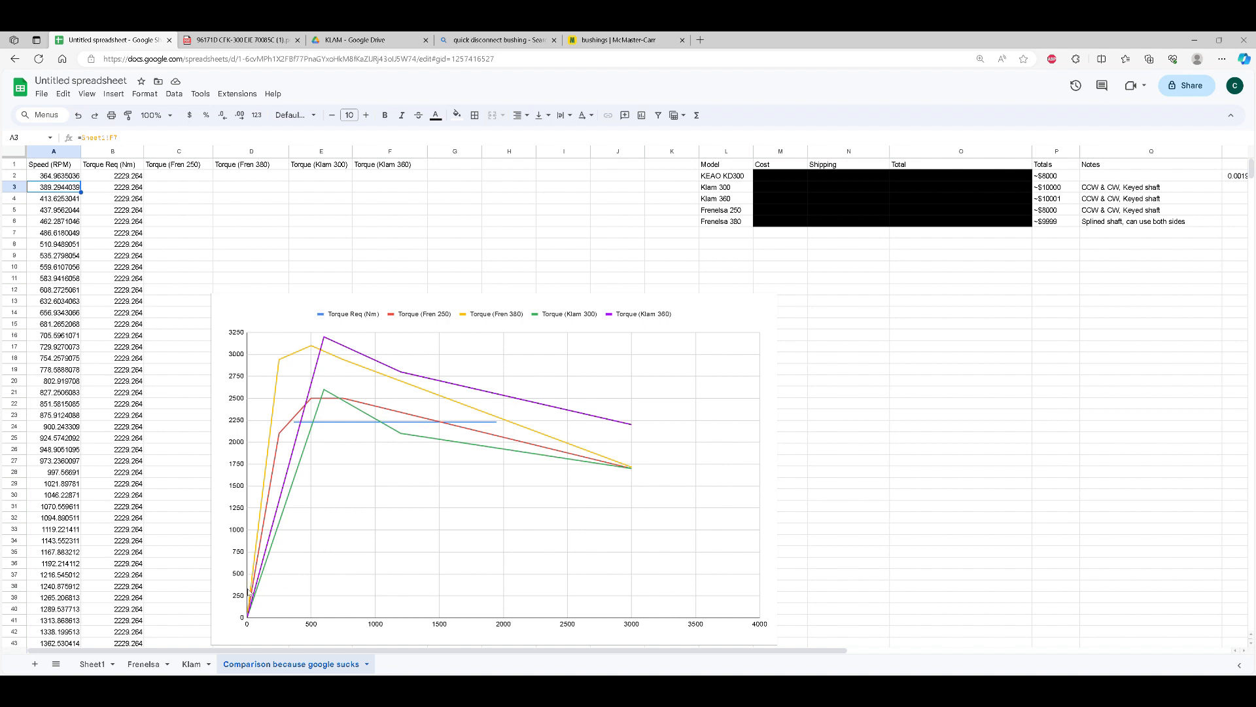
{"action": "mouse_move", "coordinate": [190, 263]}
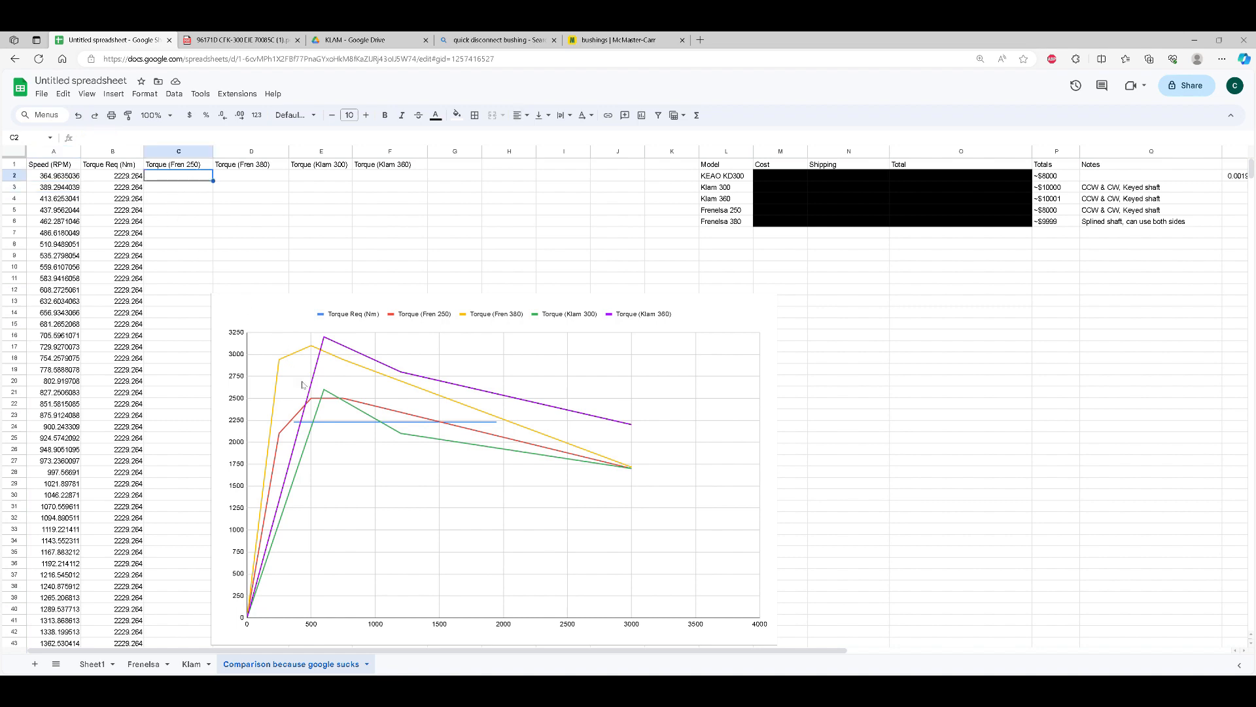
Step: Switch from the Comparison sheet to Sheet1 with the dyno power table and chart
{"action": "scroll", "scroll_direction": "down", "scroll_amount": 3}
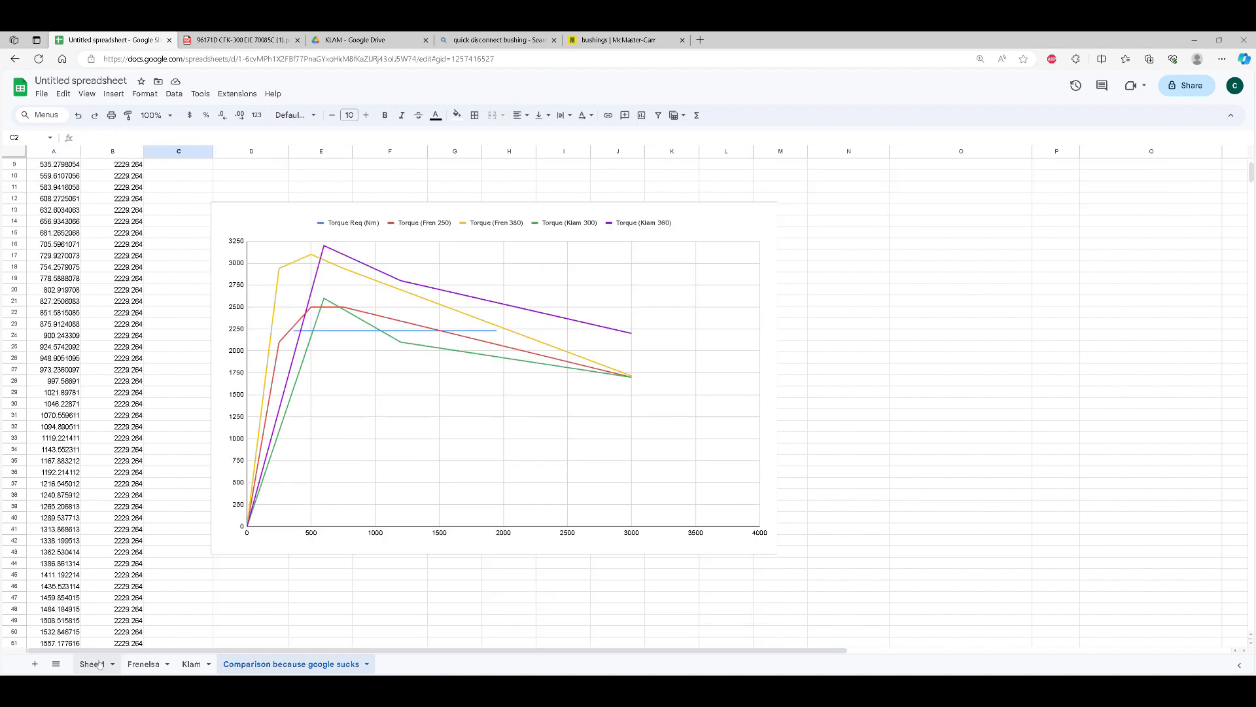
{"action": "left_click", "coordinate": [92, 663]}
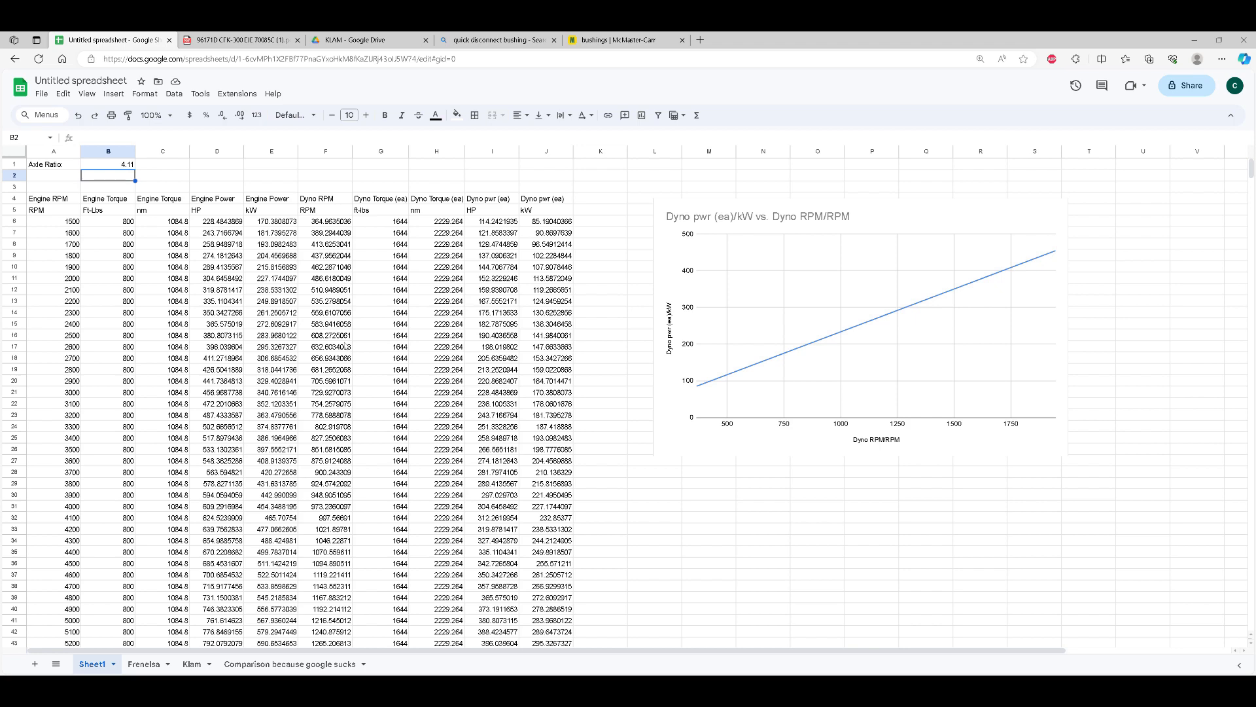